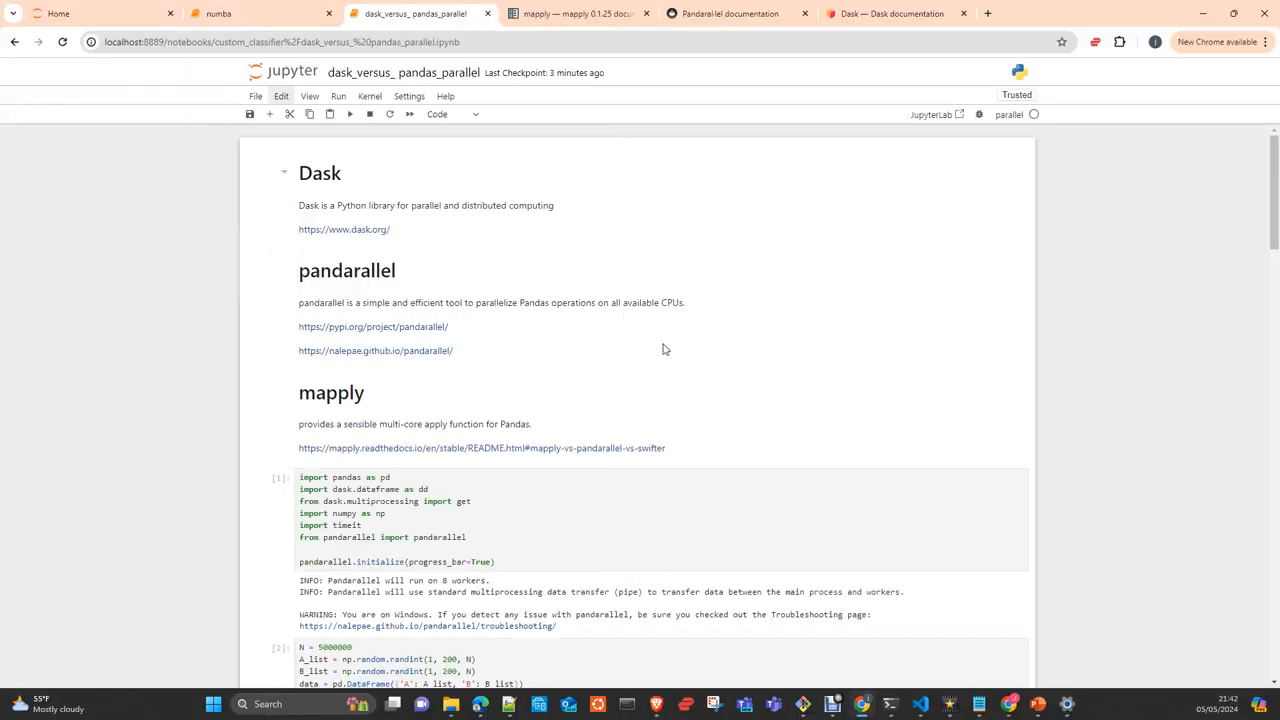
mouse_move(617, 388)
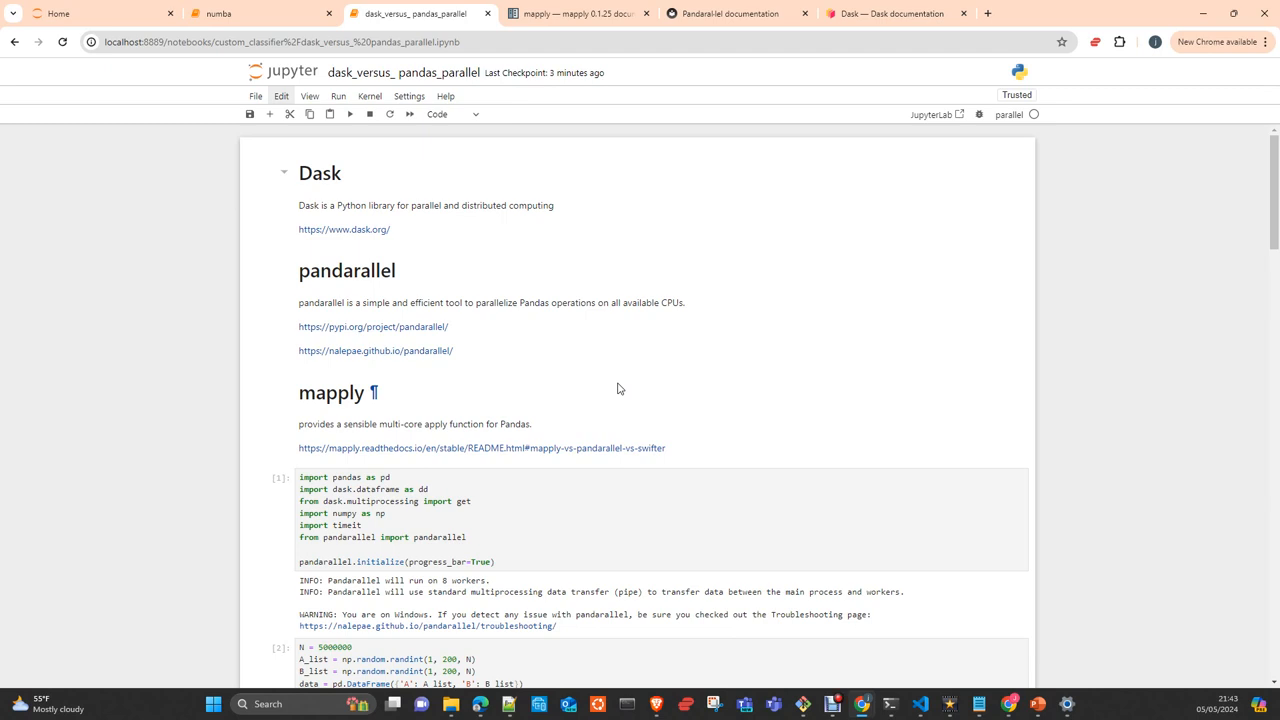
Switch from the benchmarking notebook to the 'Dask — Dask documentation' tab
click(888, 13)
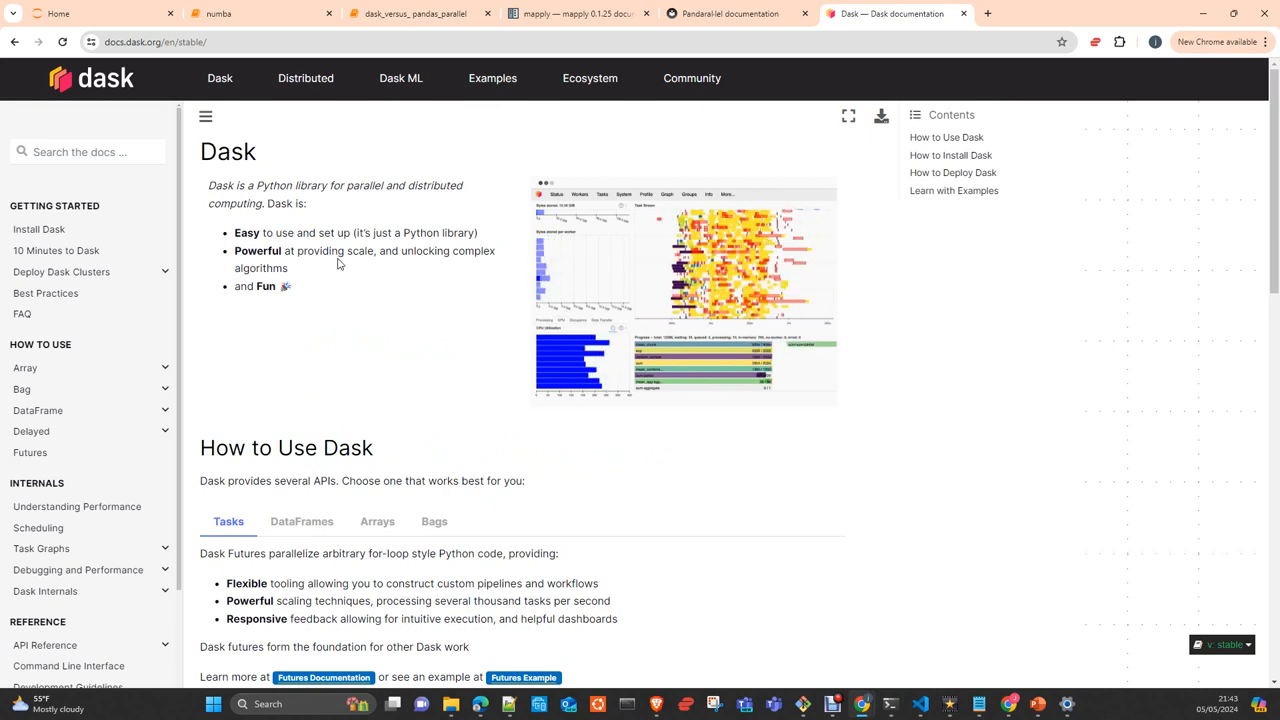
mouse_move(357, 218)
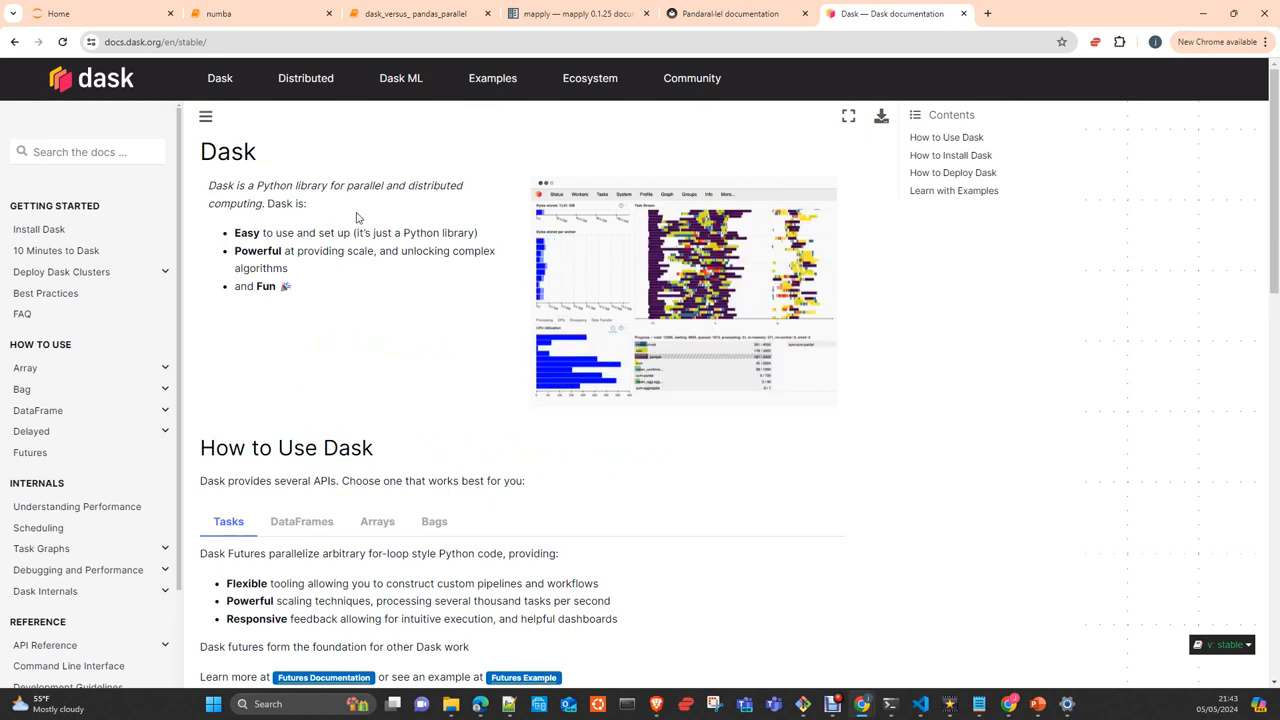
mouse_move(377, 411)
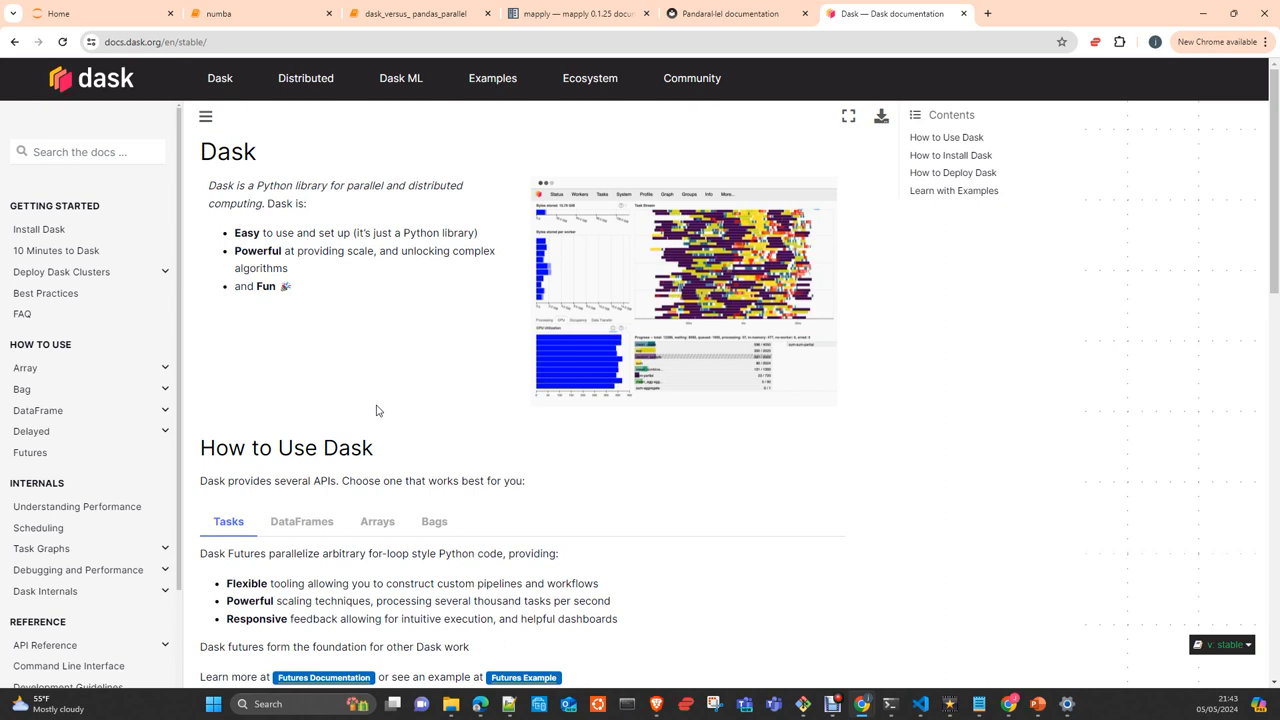
Return to the dask_versus_pandas_parallel notebook tab
click(413, 13)
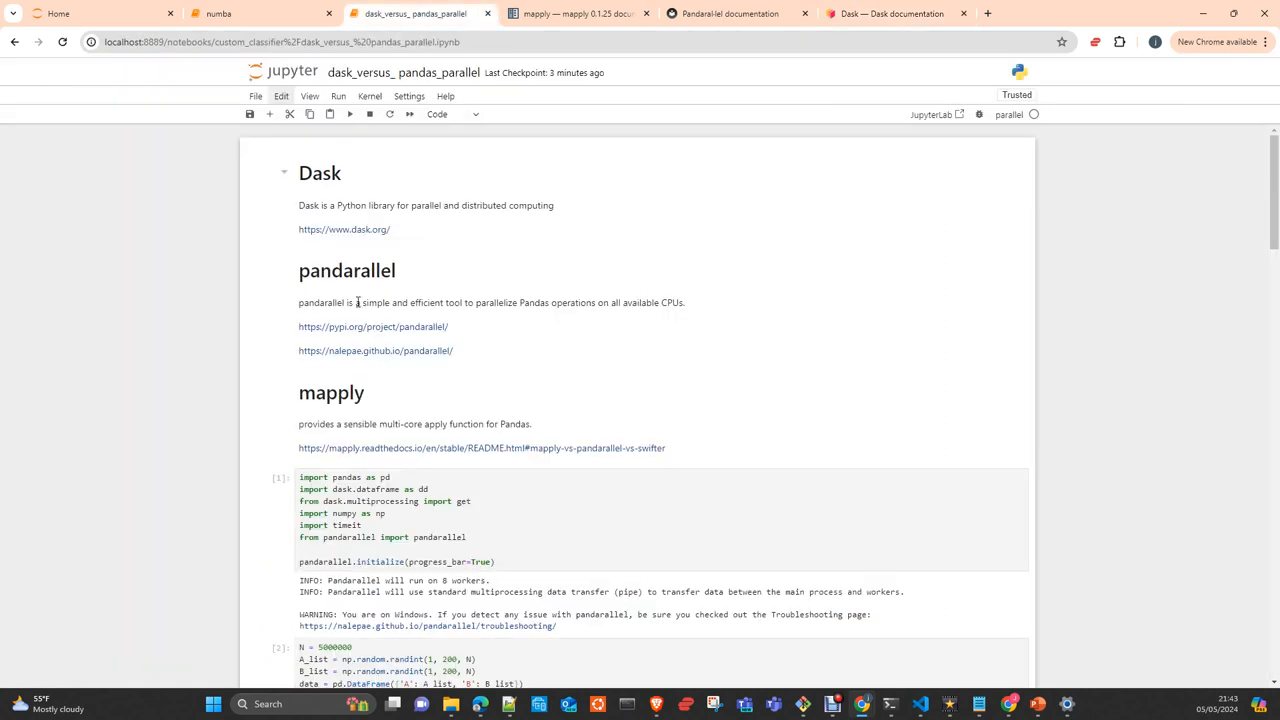
mouse_move(524, 347)
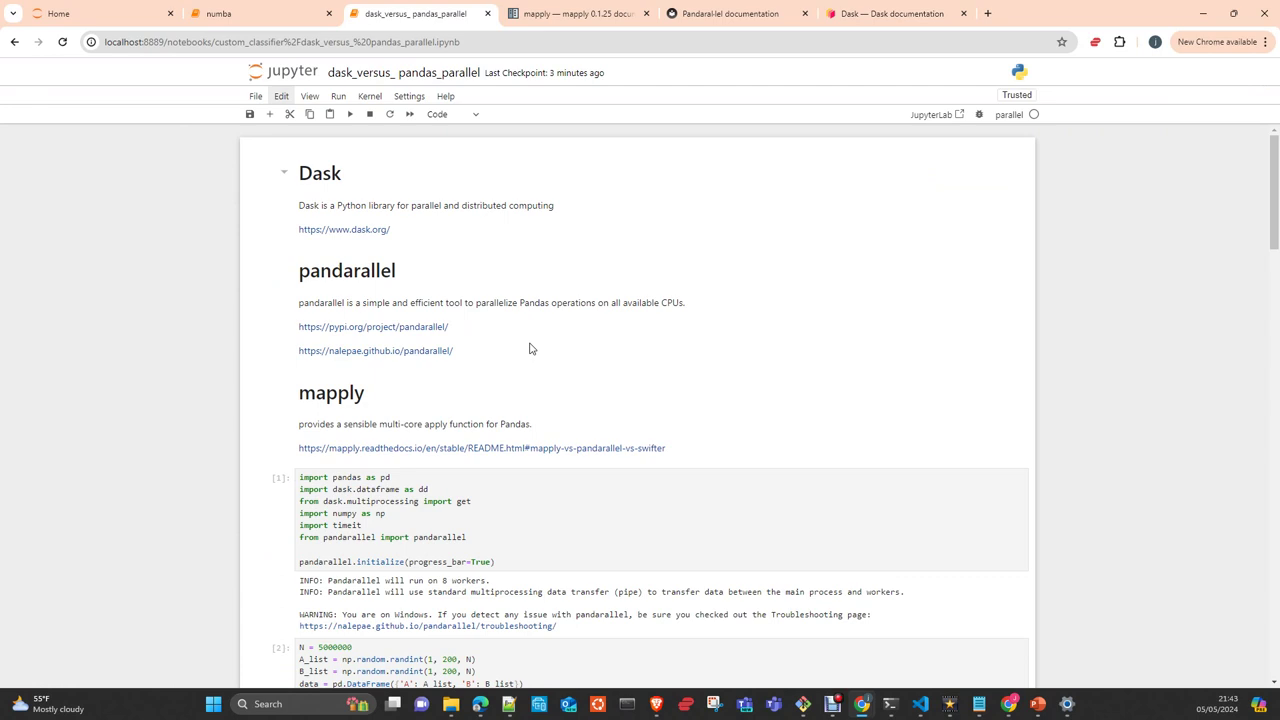
mouse_move(311, 413)
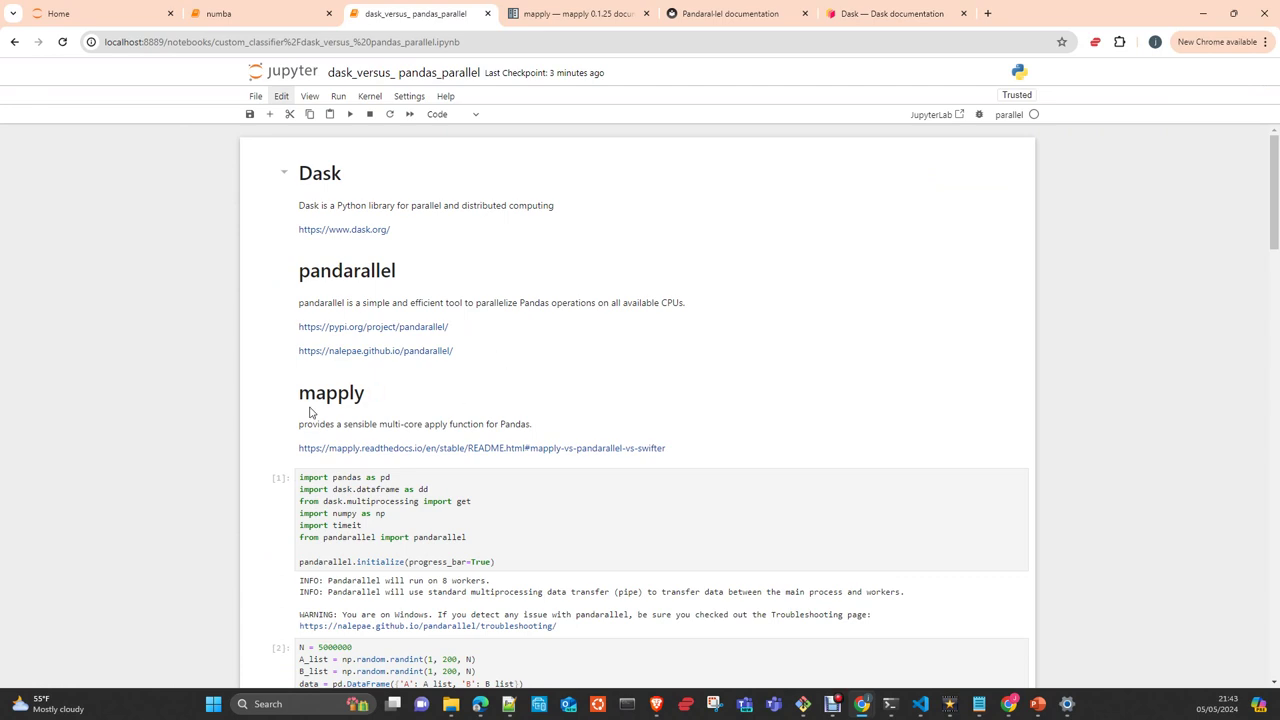
mouse_move(391, 421)
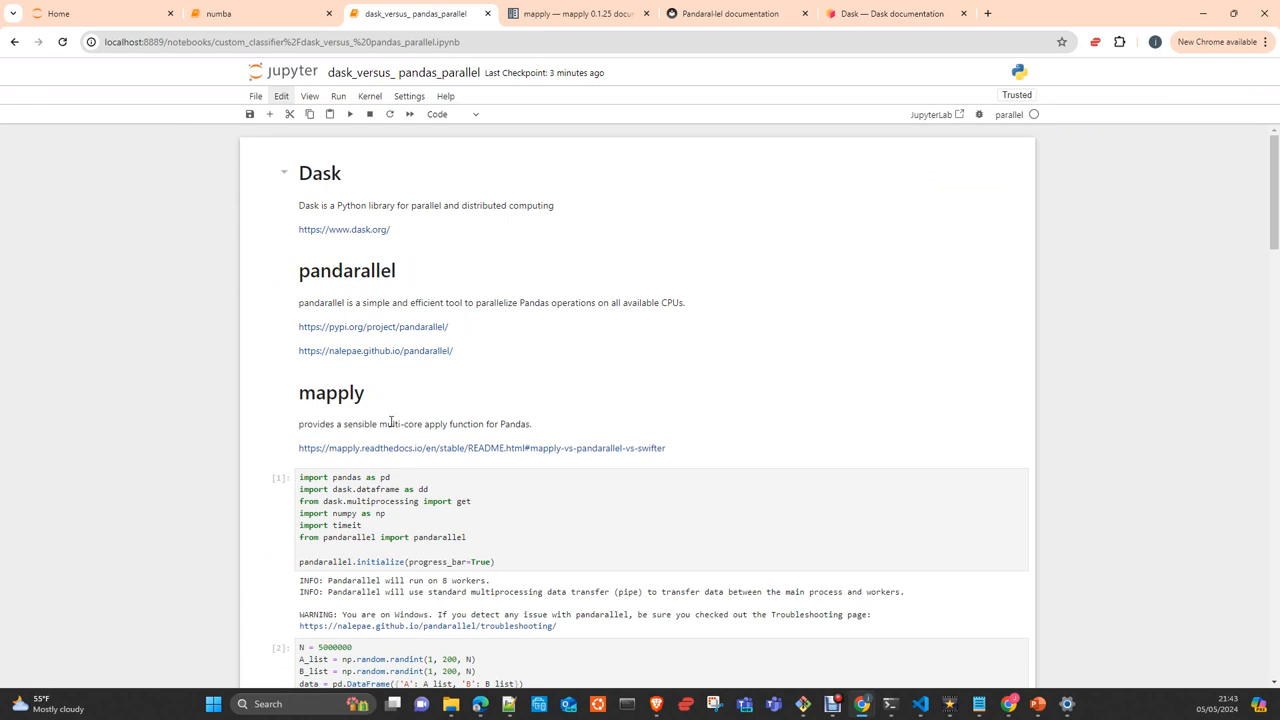
mouse_move(457, 448)
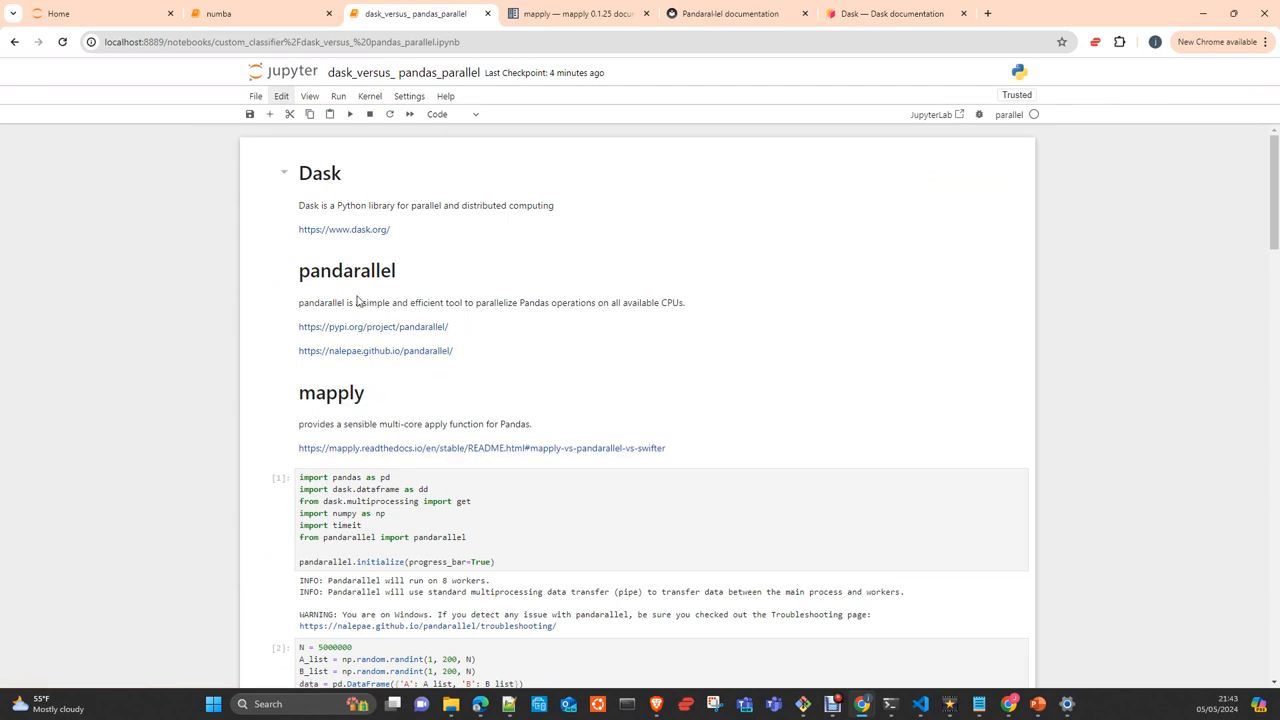
mouse_move(420, 412)
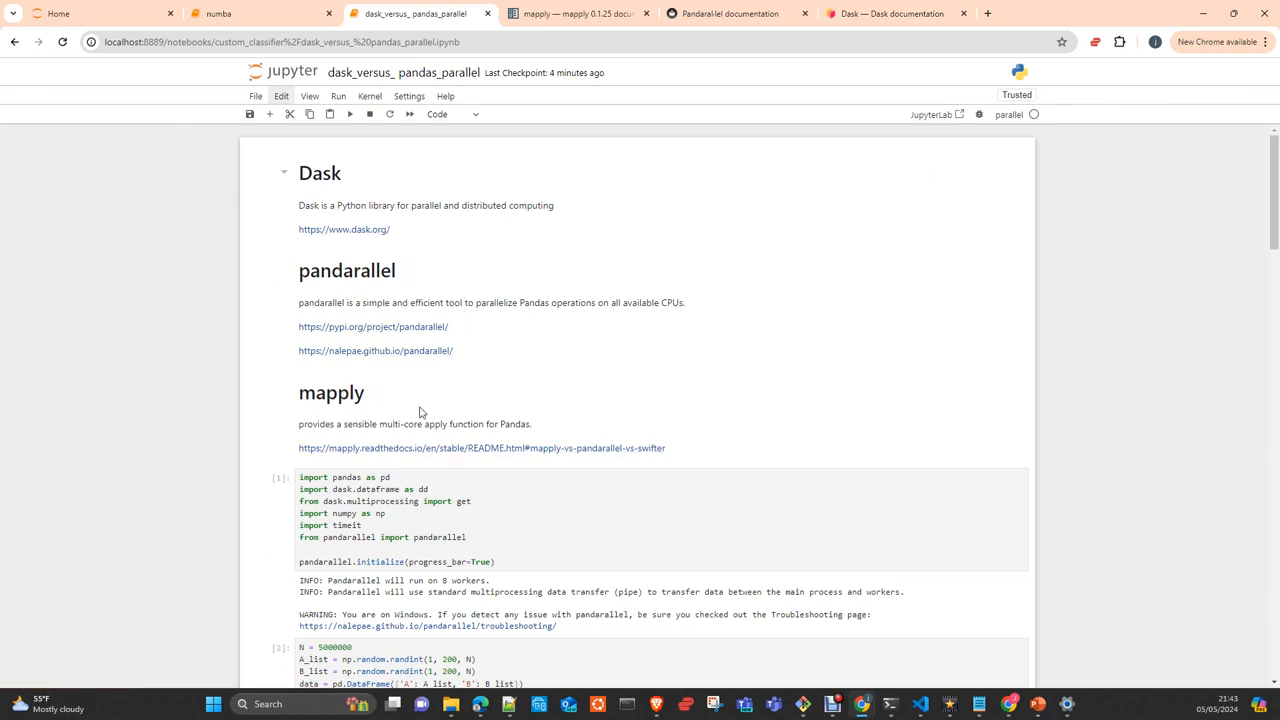
mouse_move(578, 414)
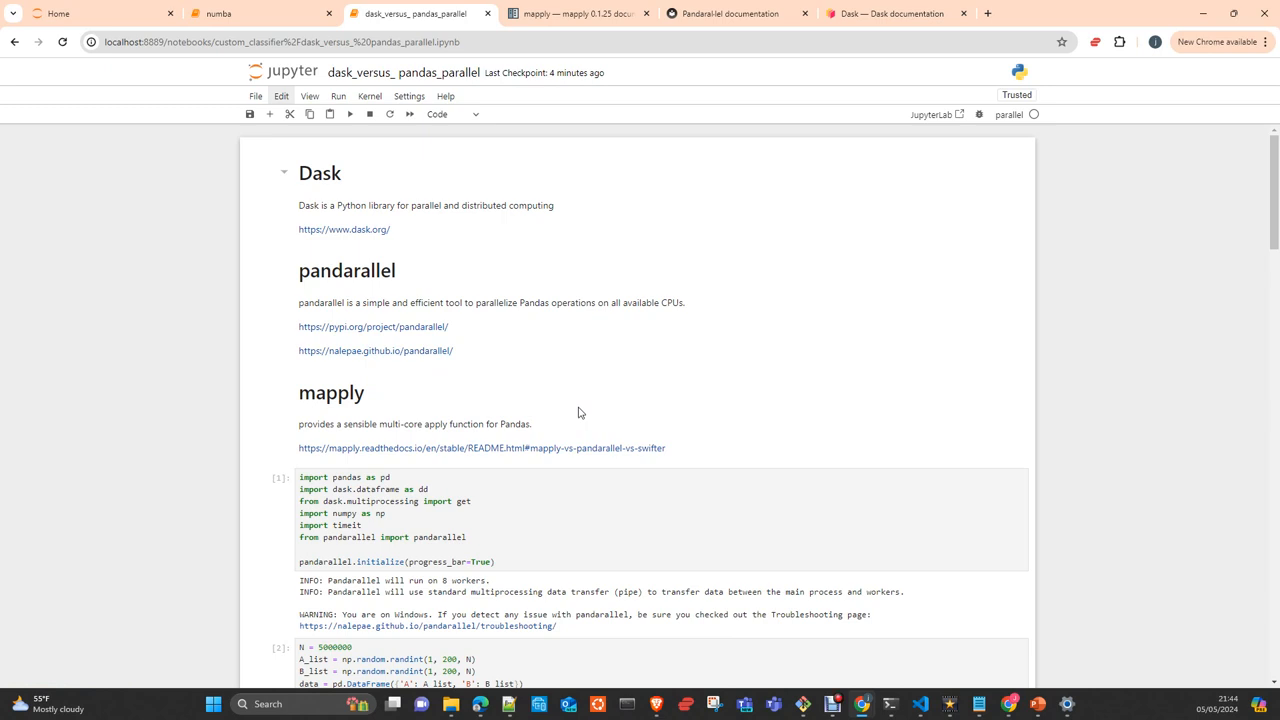
mouse_move(392, 461)
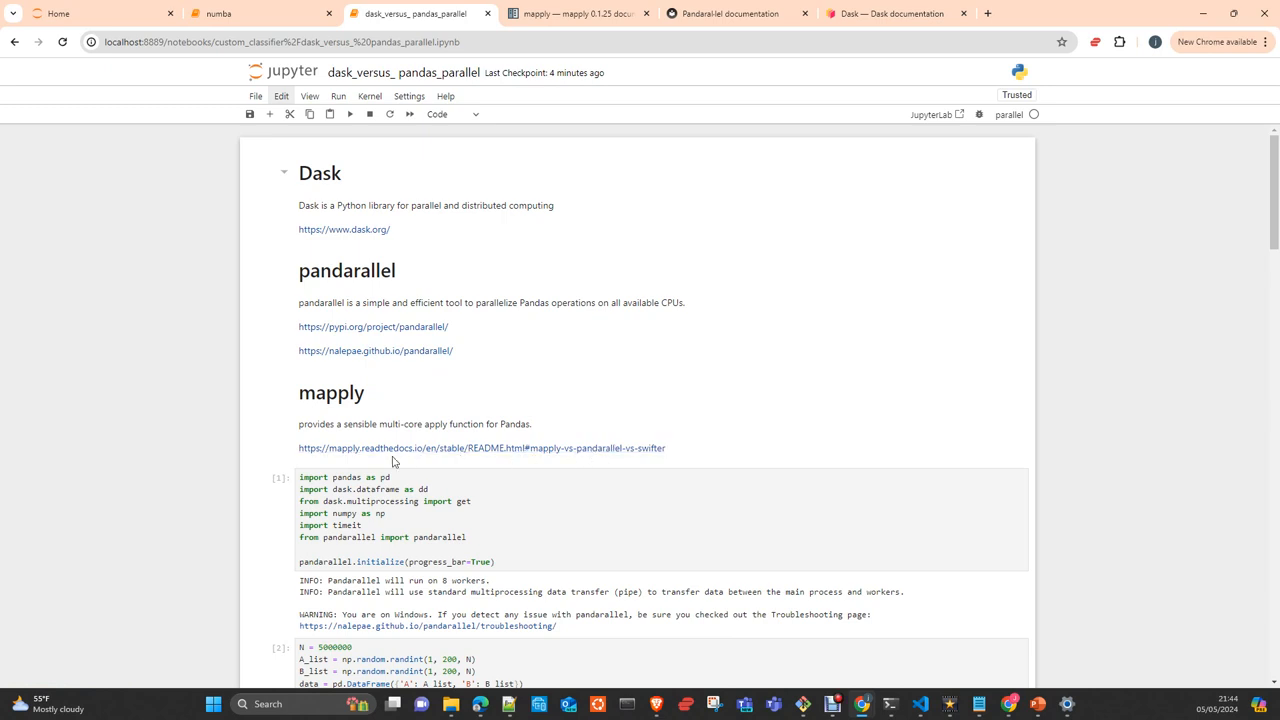
mouse_move(487, 444)
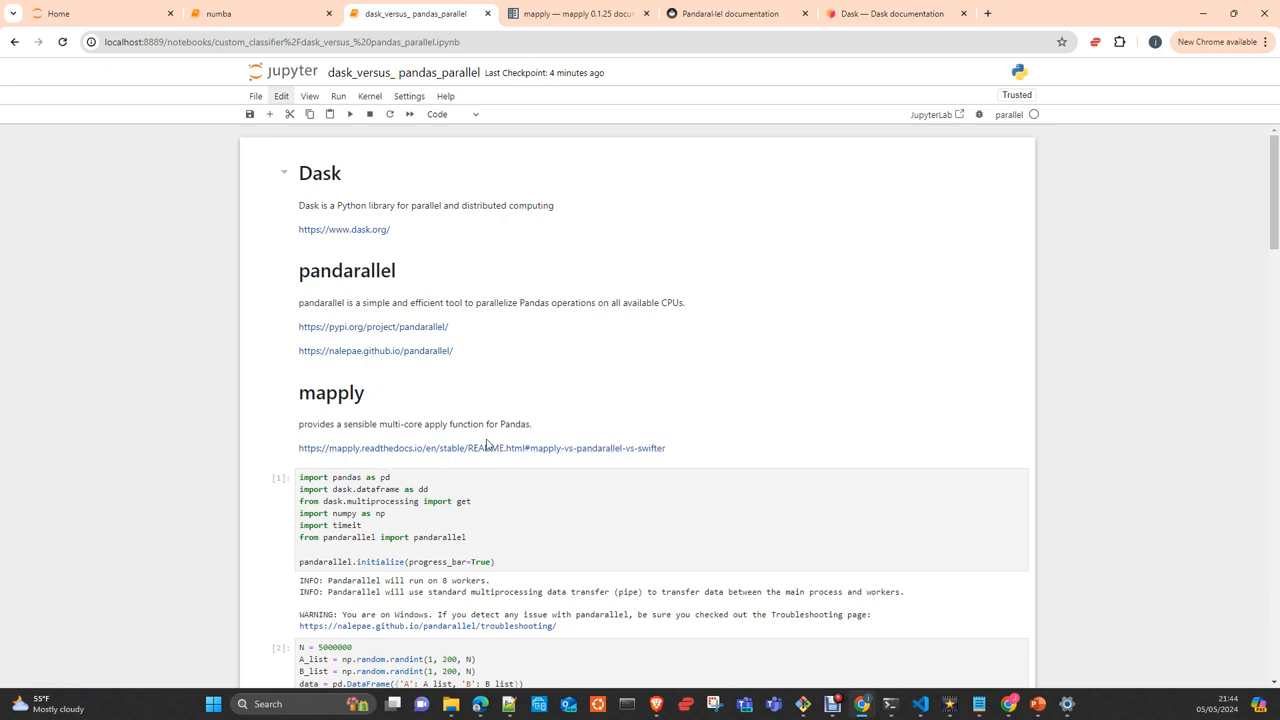
mouse_move(640, 428)
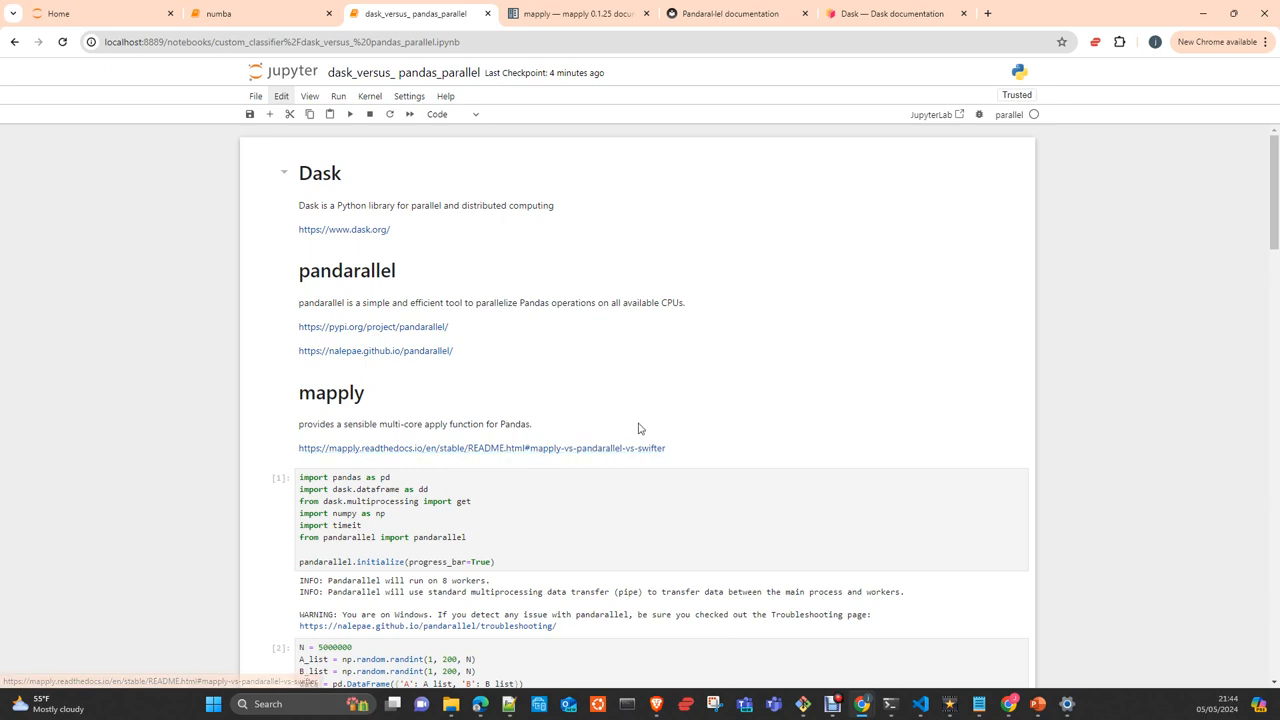
mouse_move(490, 360)
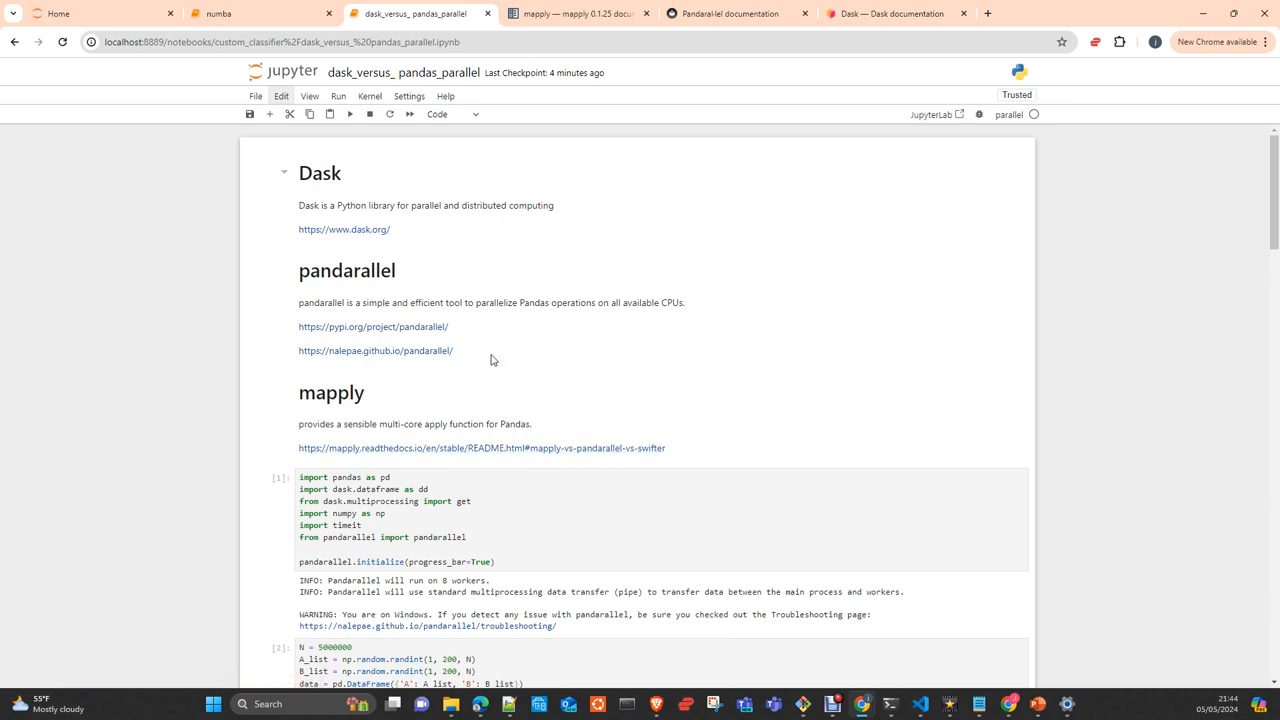
mouse_move(426, 321)
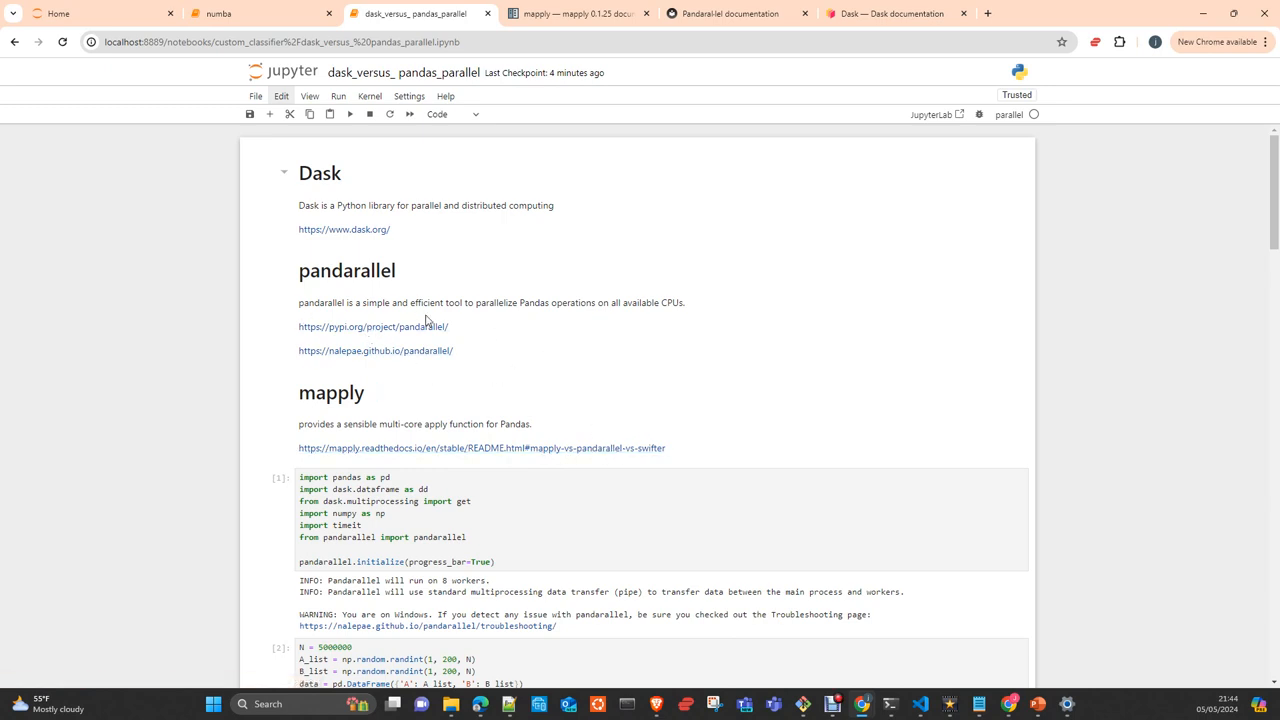
mouse_move(530, 443)
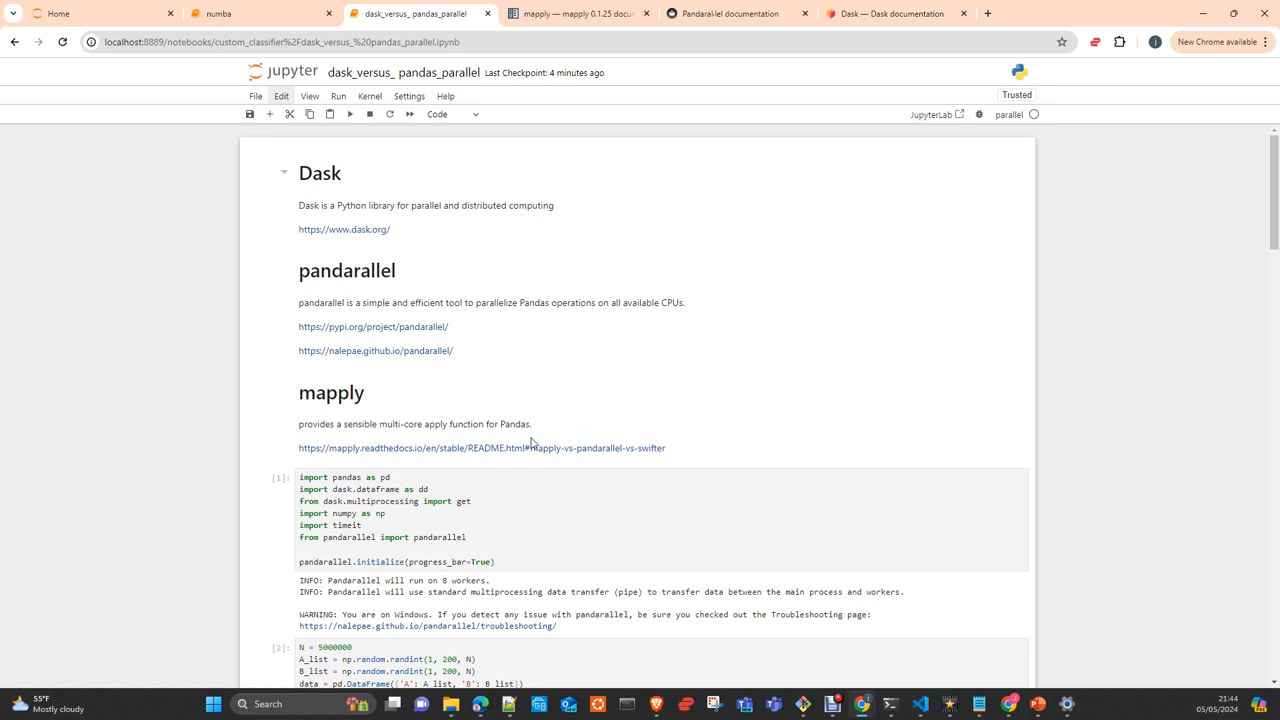
mouse_move(463, 283)
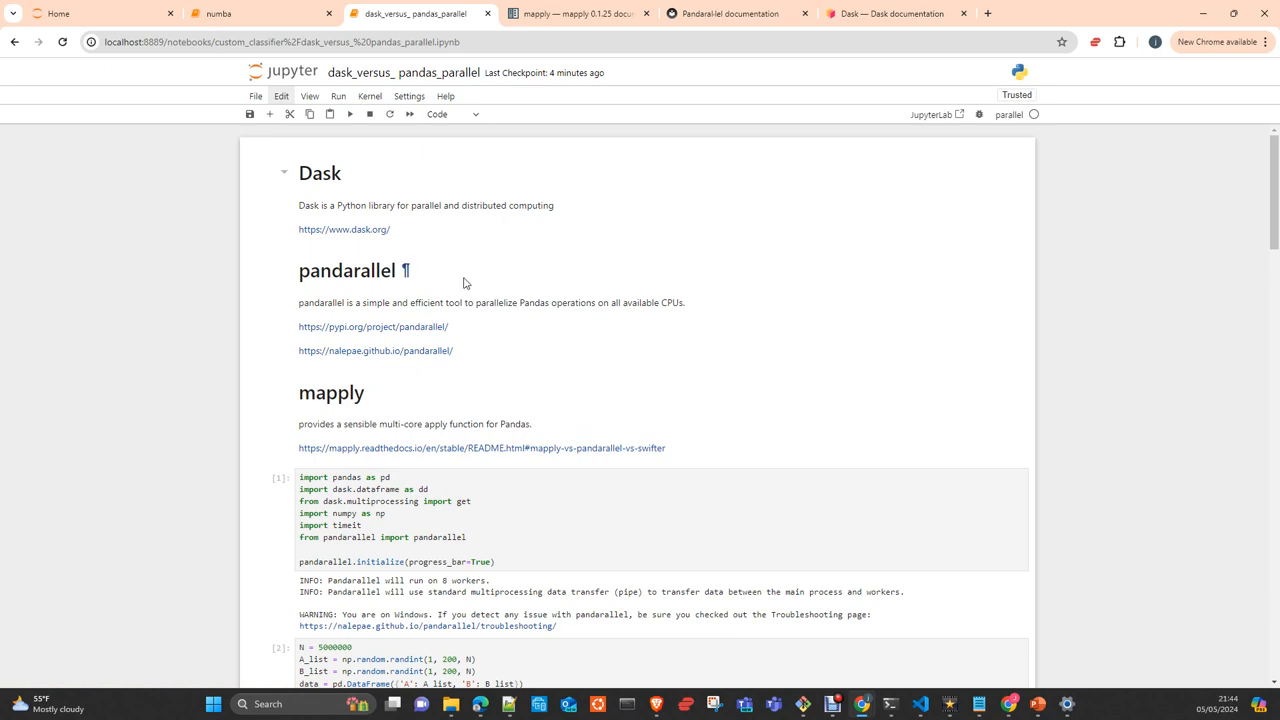
mouse_move(433, 235)
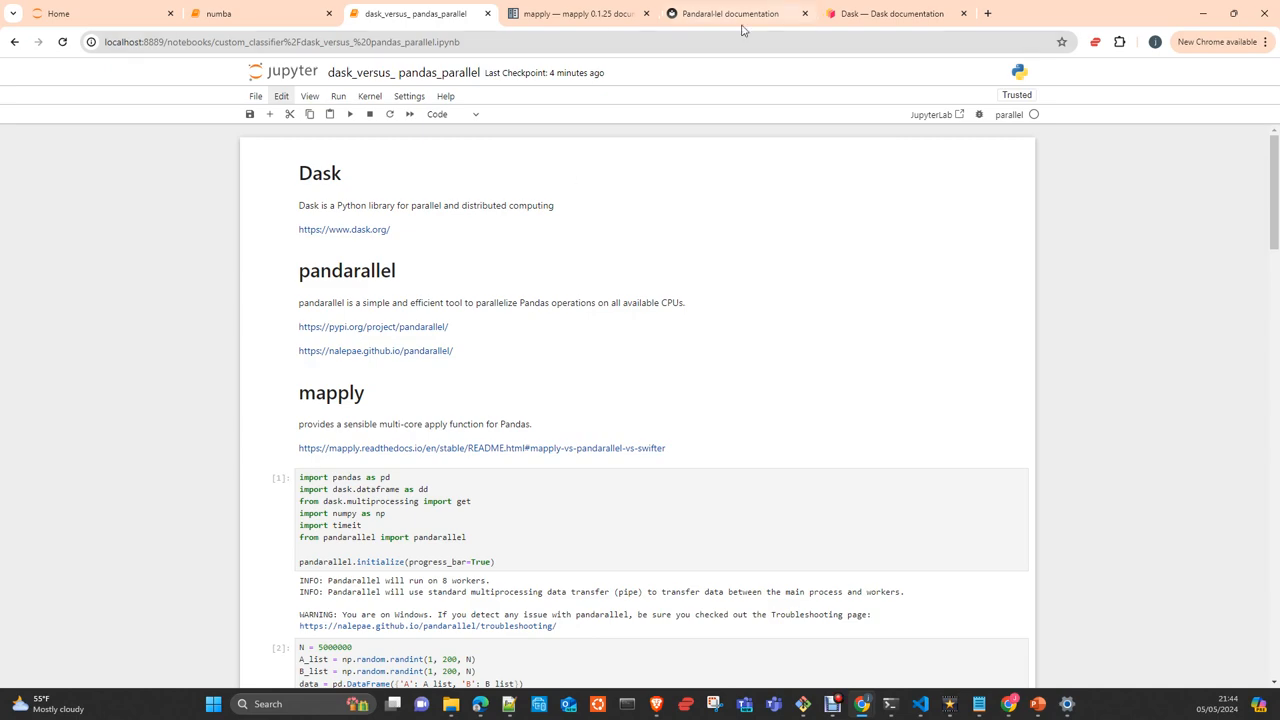
Open the Dask installation guide in the Dask documentation
click(890, 13)
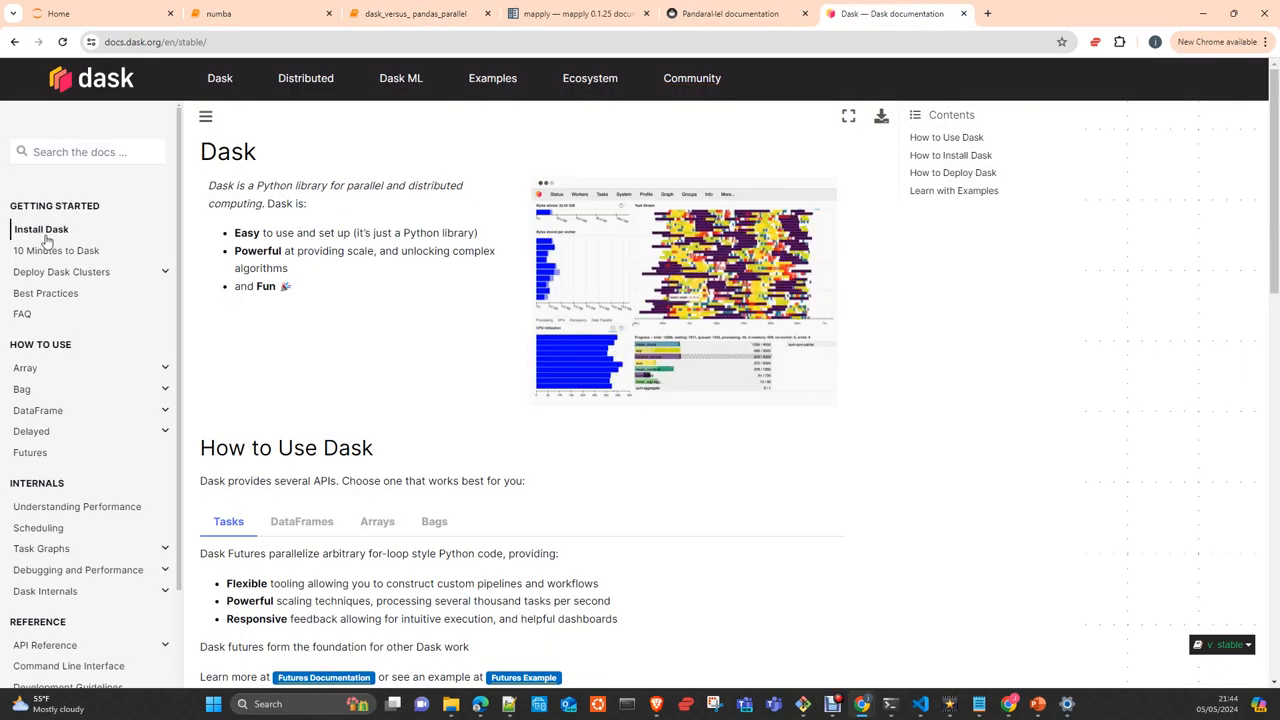
click(41, 229)
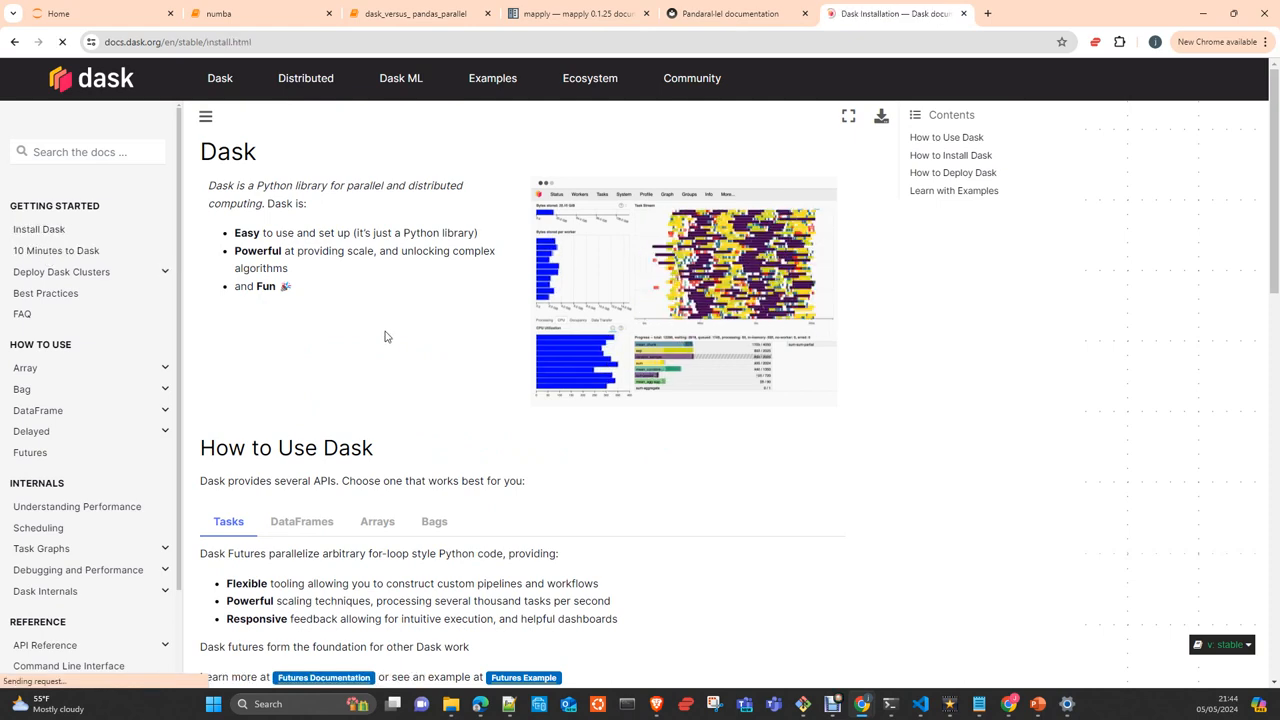
click(38, 229)
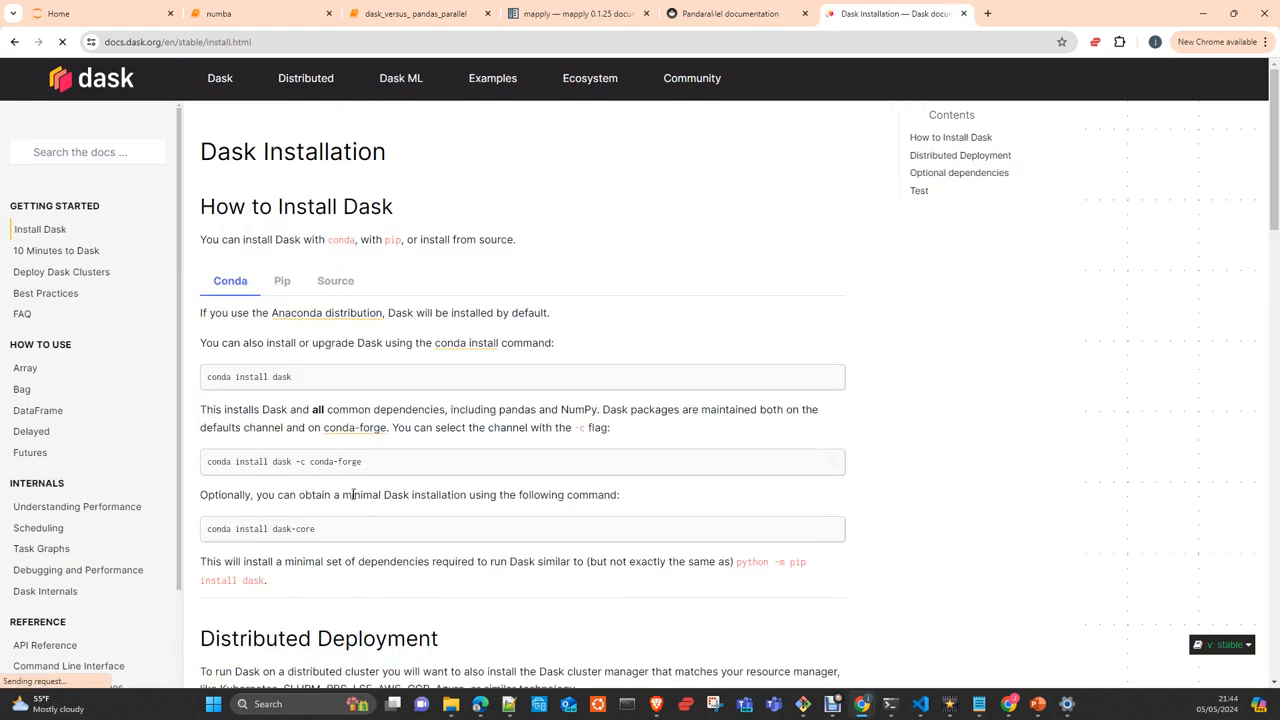
scroll(down, 3)
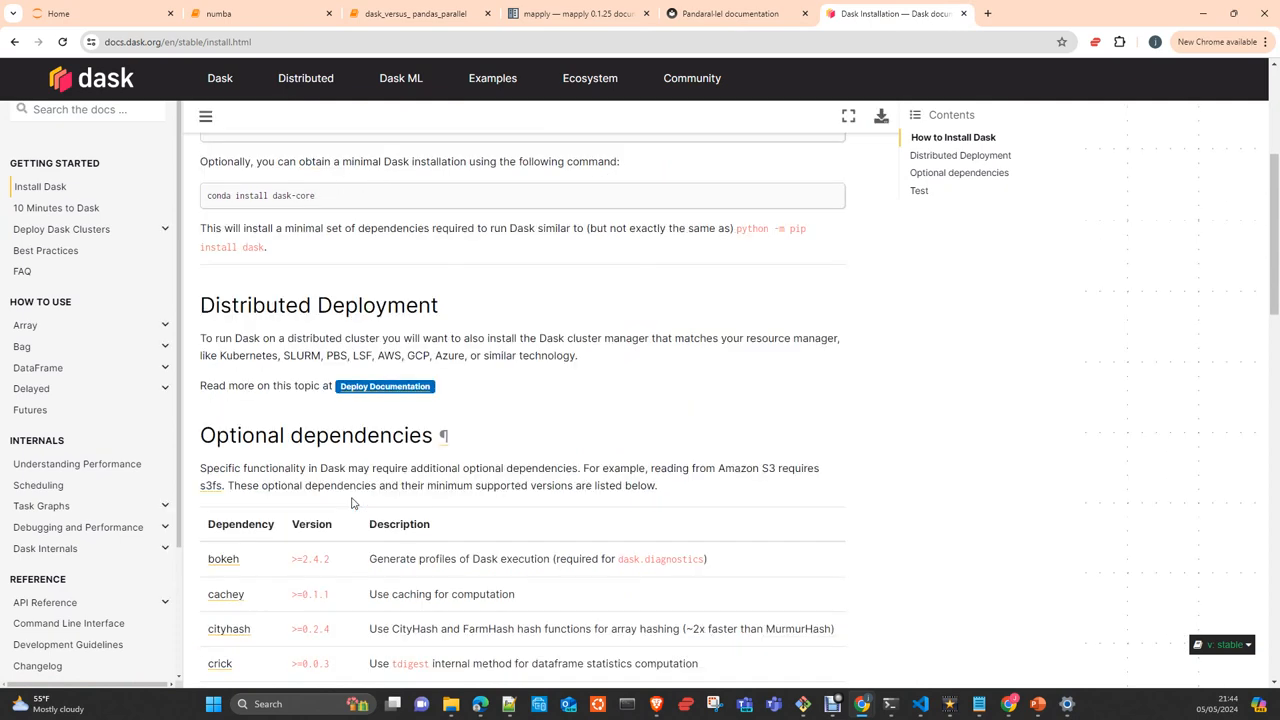
scroll(up, 3)
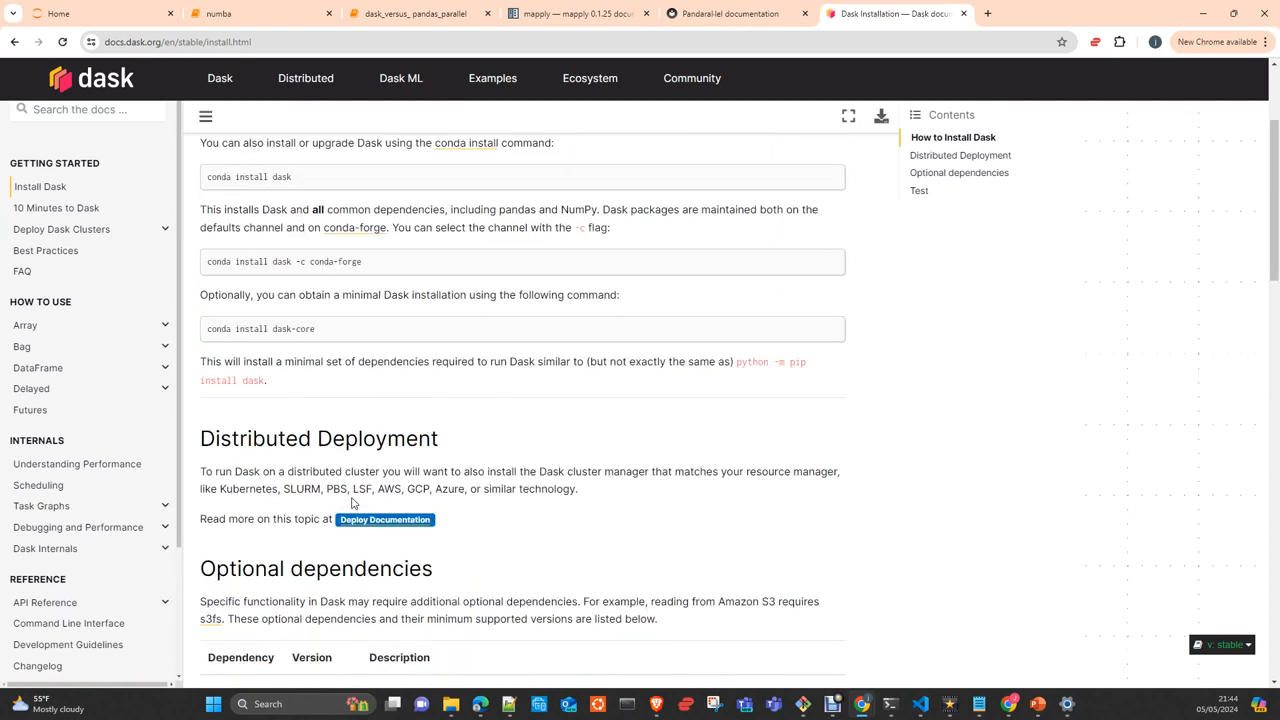
Scroll down through the Optional dependencies table
scroll(down, 3)
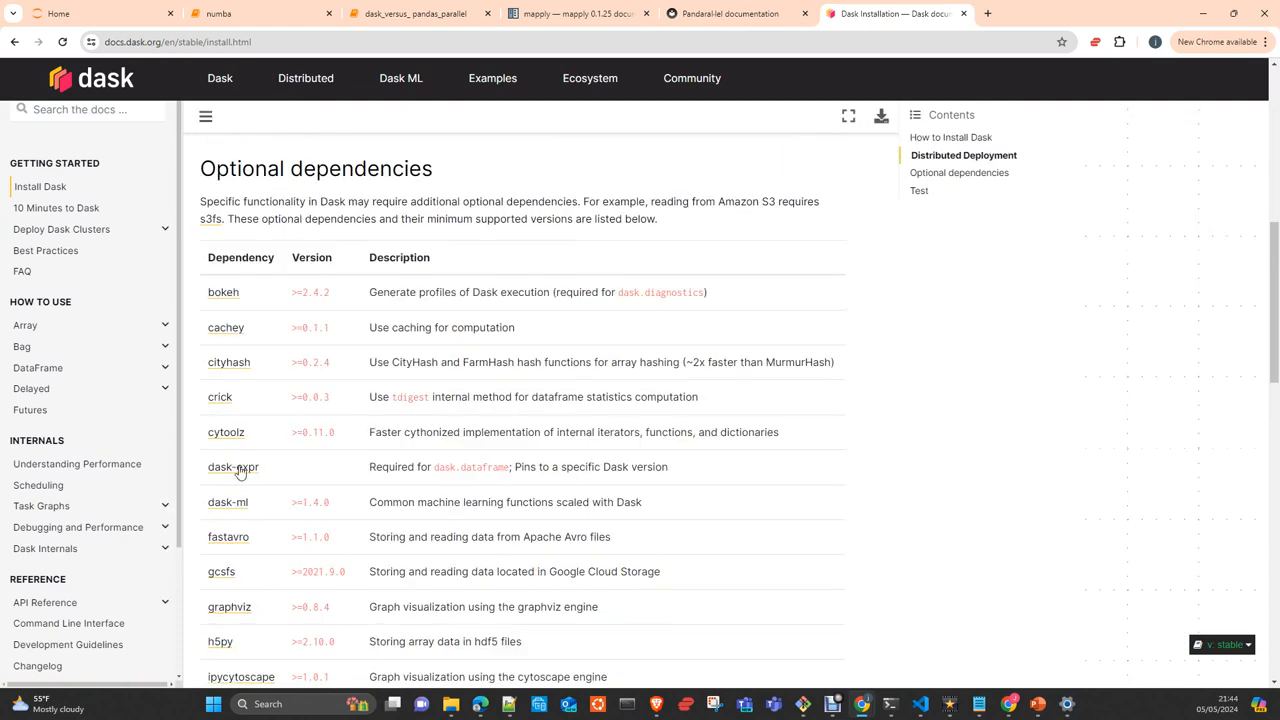
scroll(down, 3)
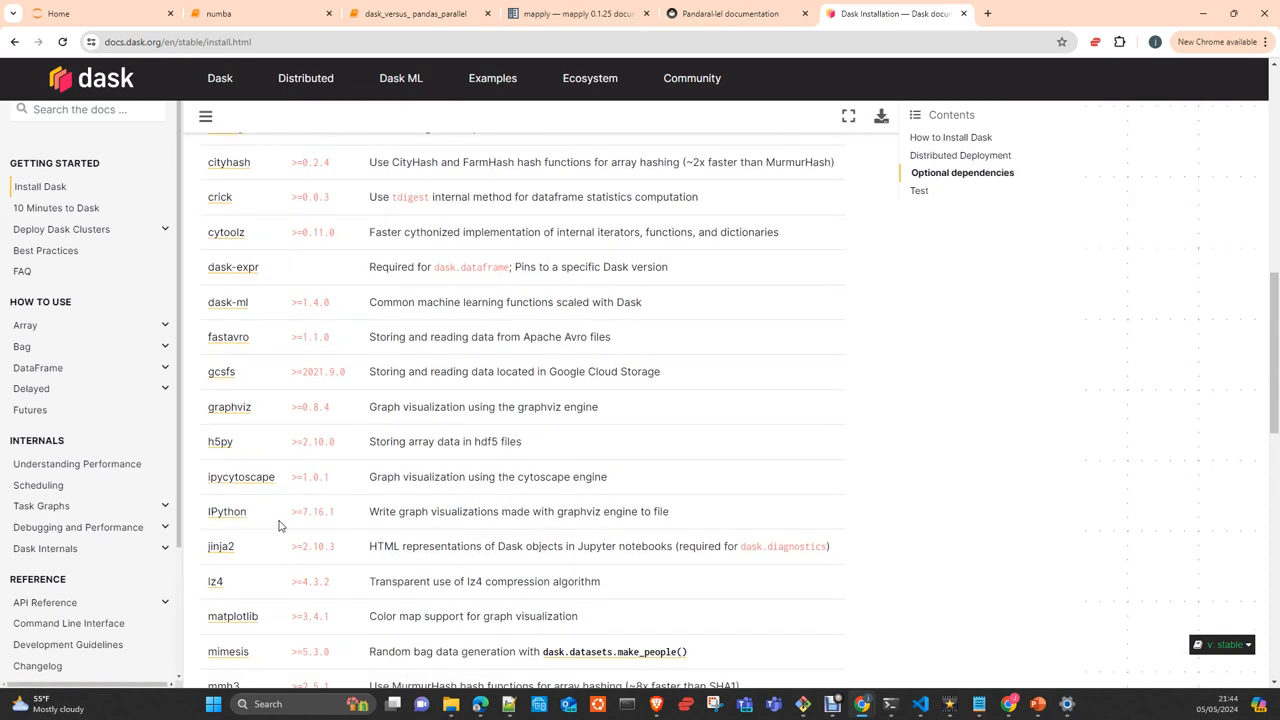
mouse_move(227, 302)
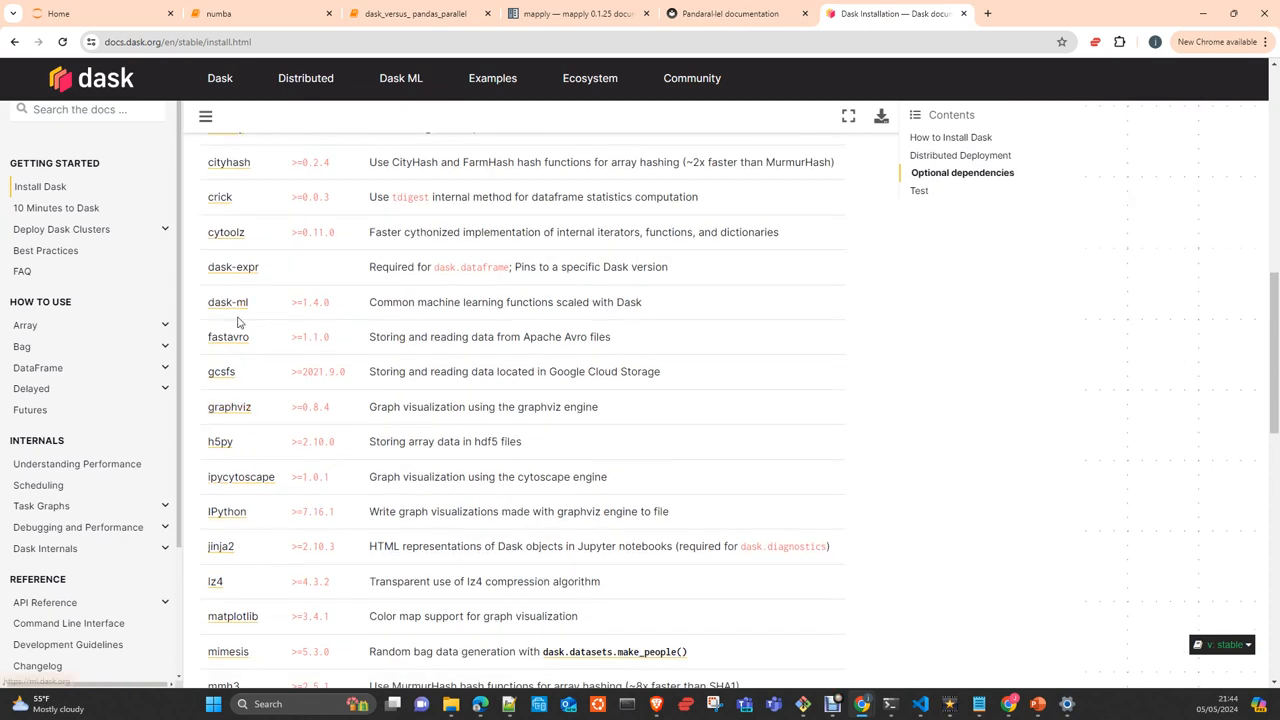
scroll(down, 3)
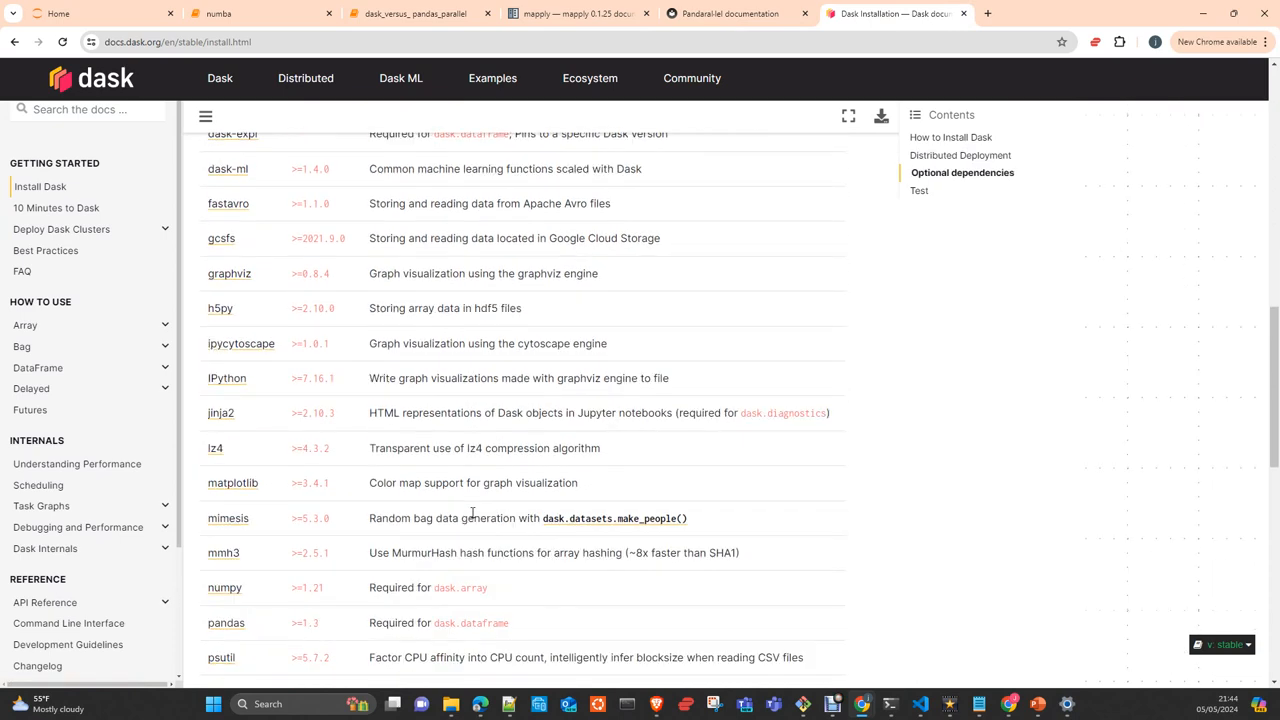
mouse_move(226, 378)
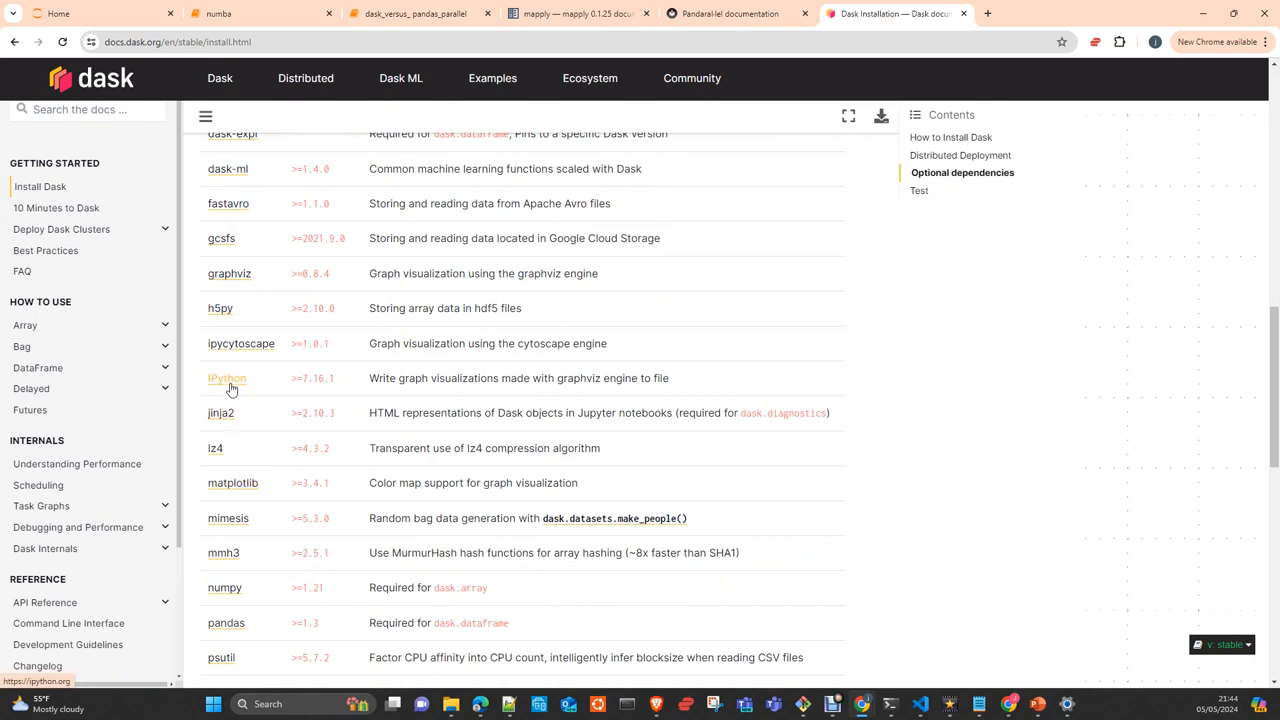
scroll(down, 3)
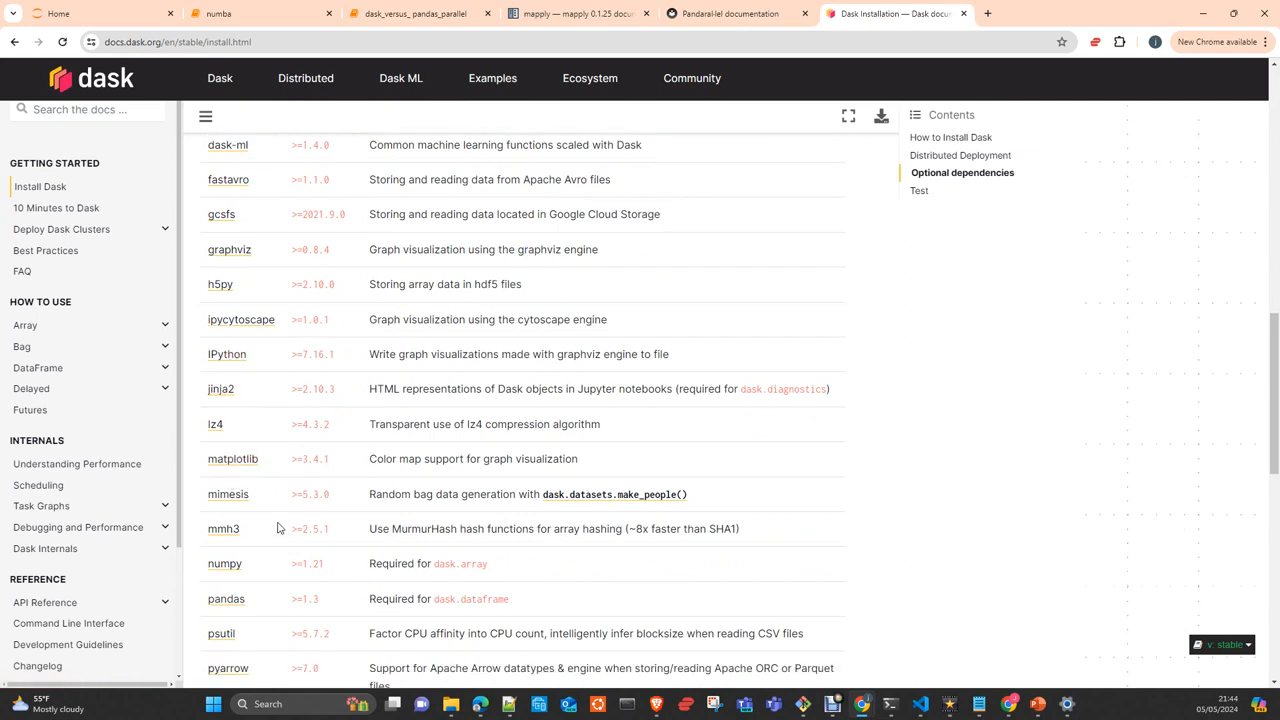
scroll(down, 3)
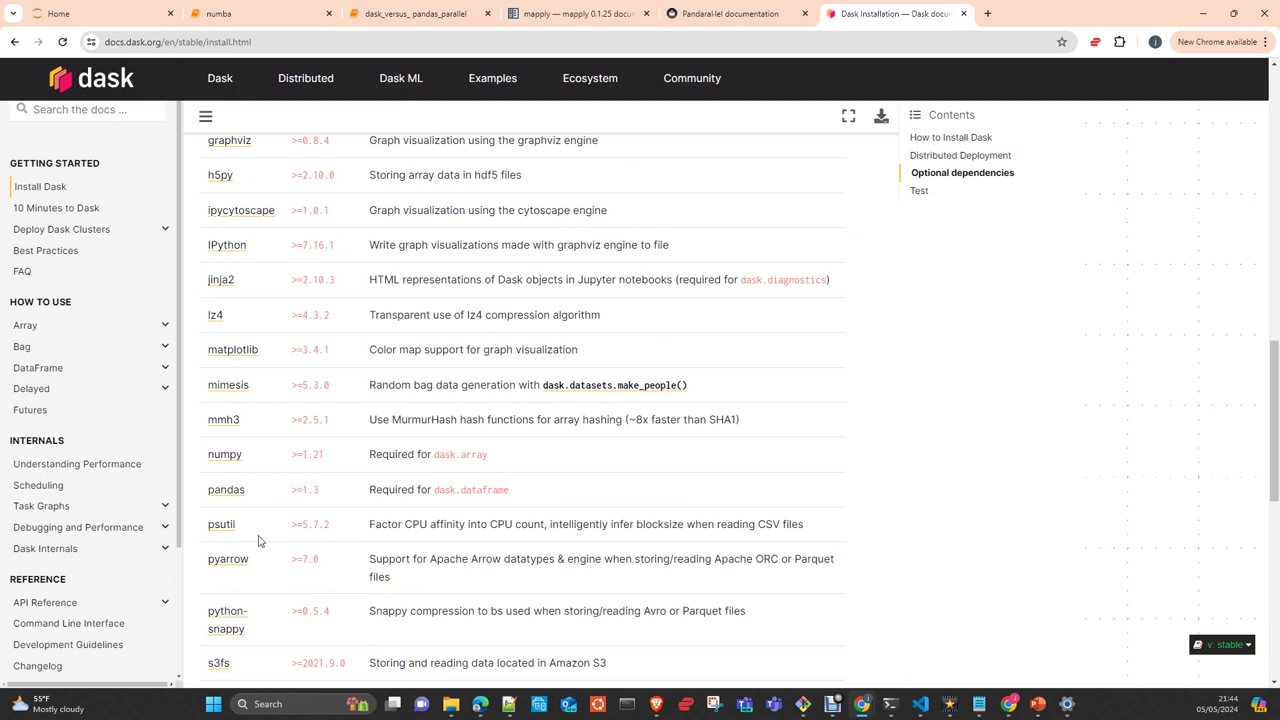
scroll(down, 3)
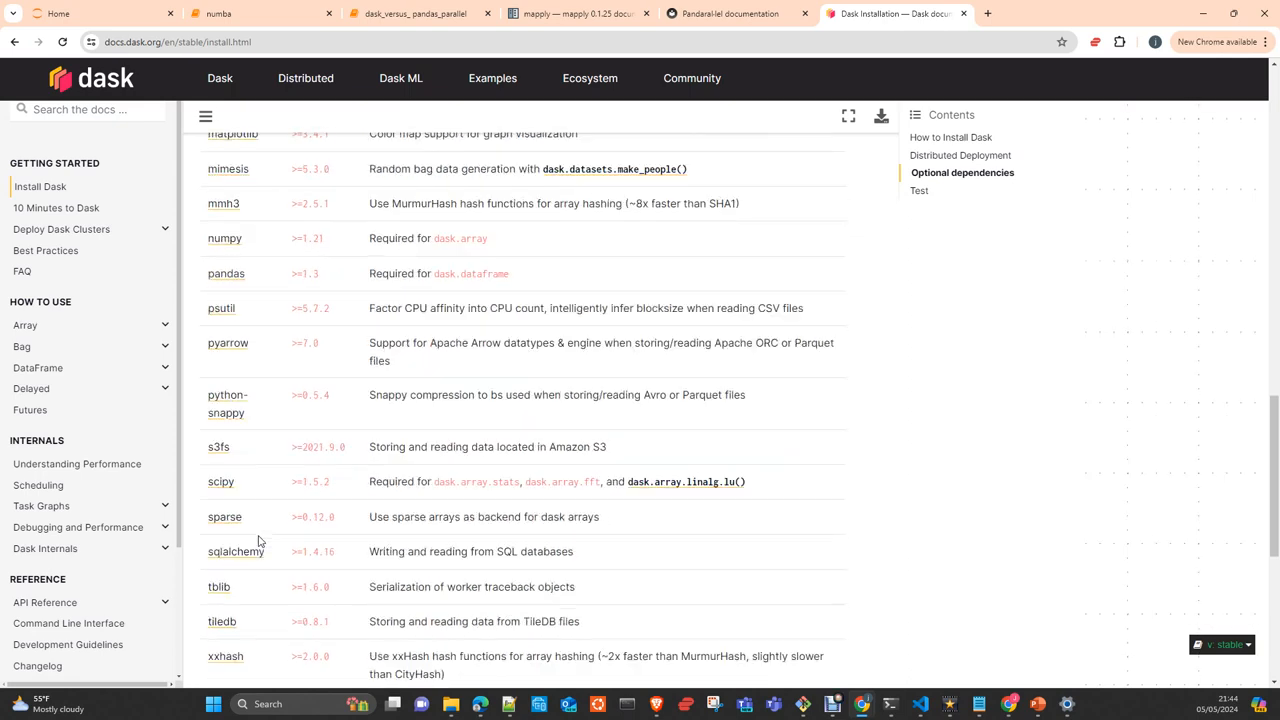
scroll(down, 3)
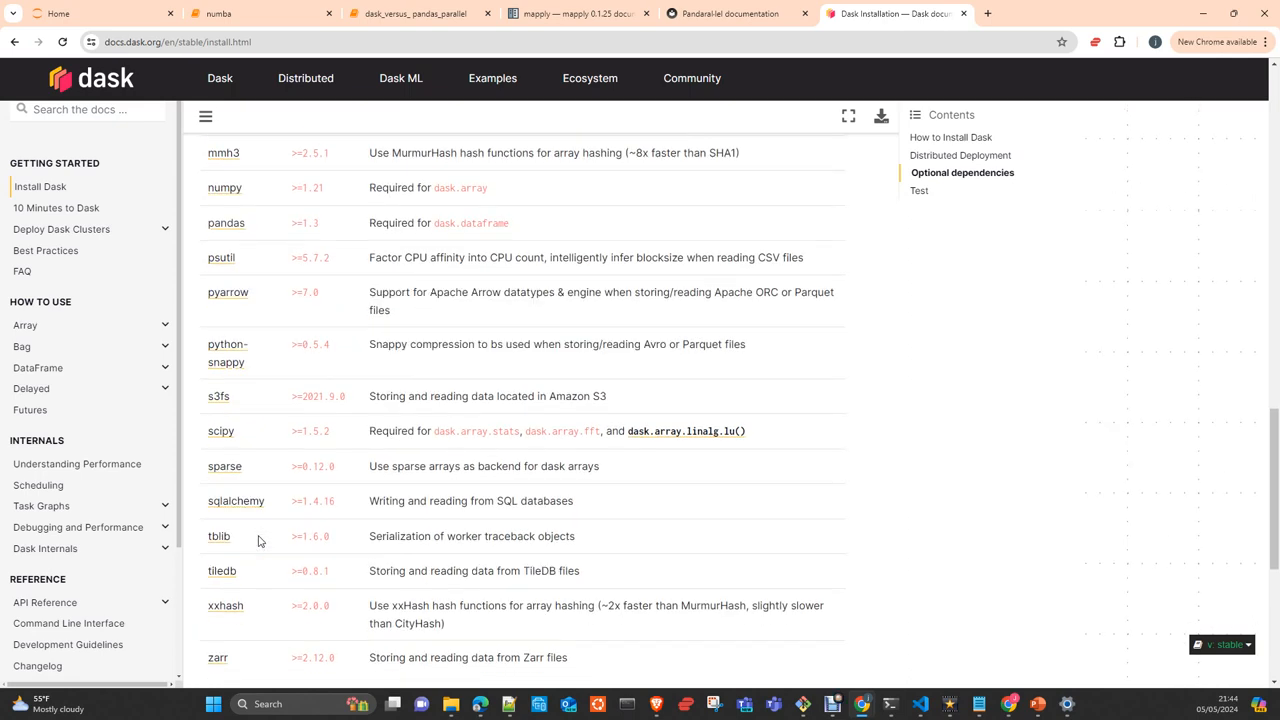
mouse_move(268, 537)
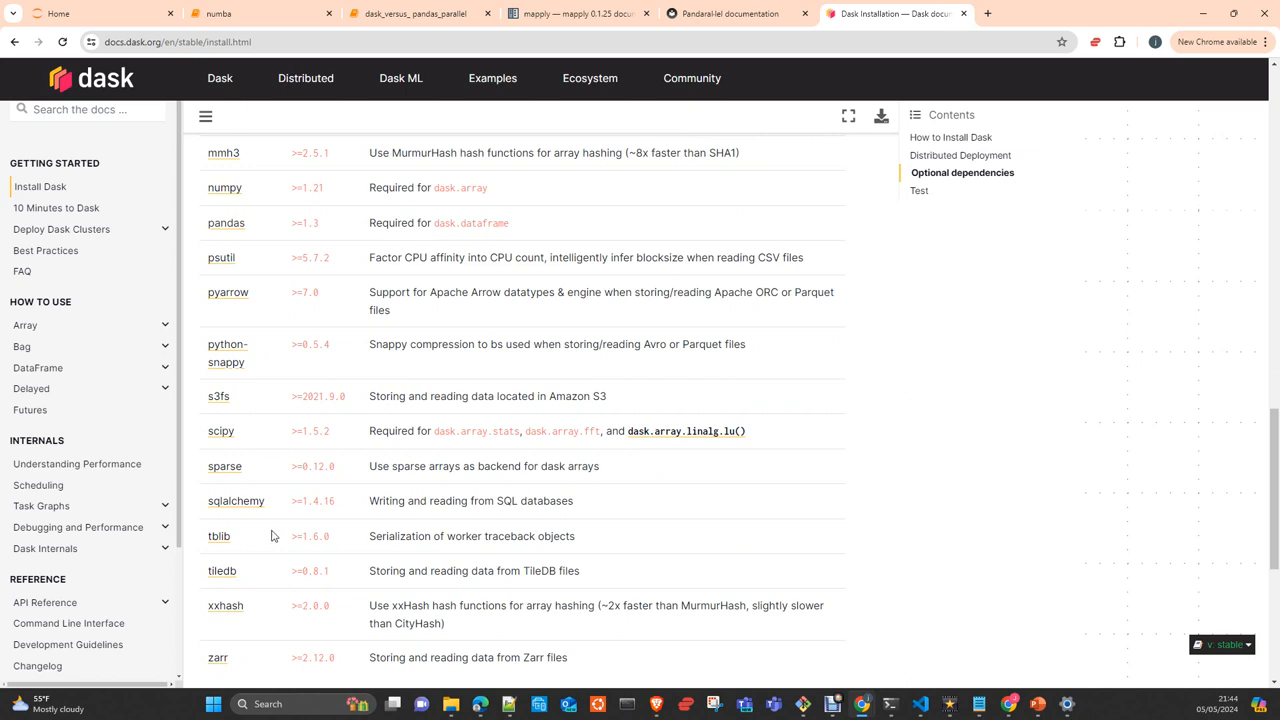
scroll(down, 3)
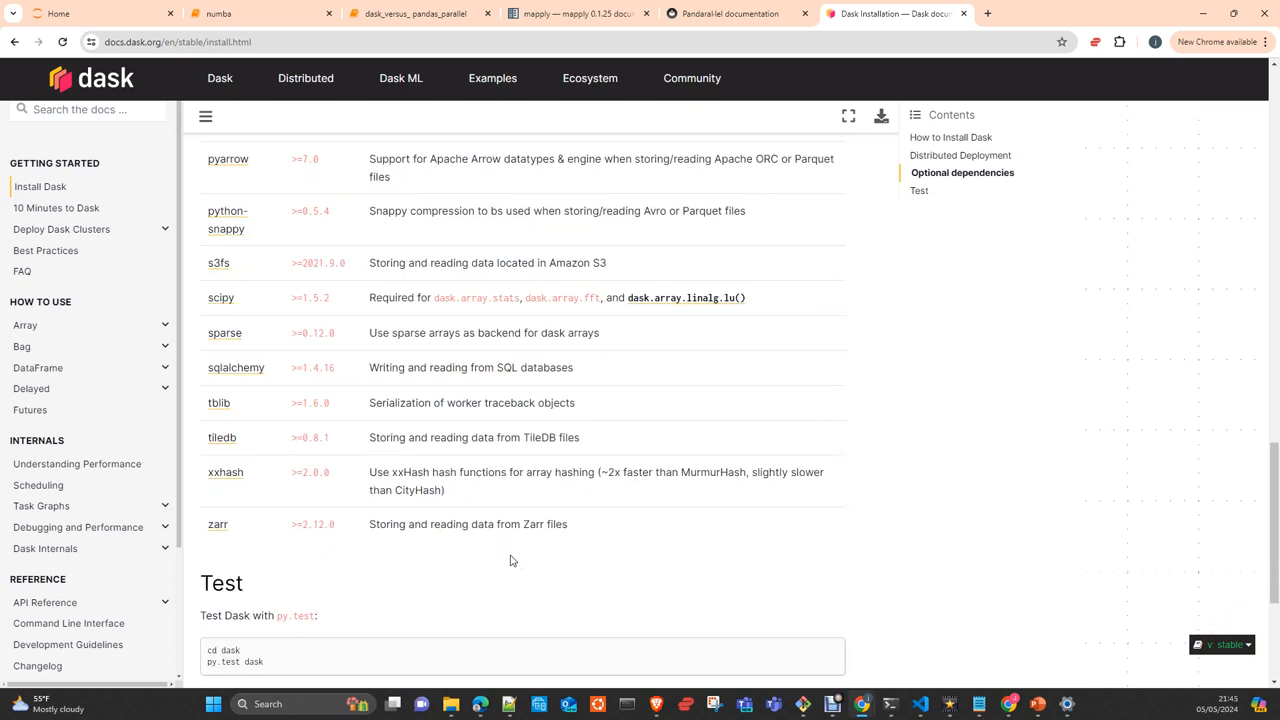
Scroll back up to the How to Install Dask commands
scroll(up, 3)
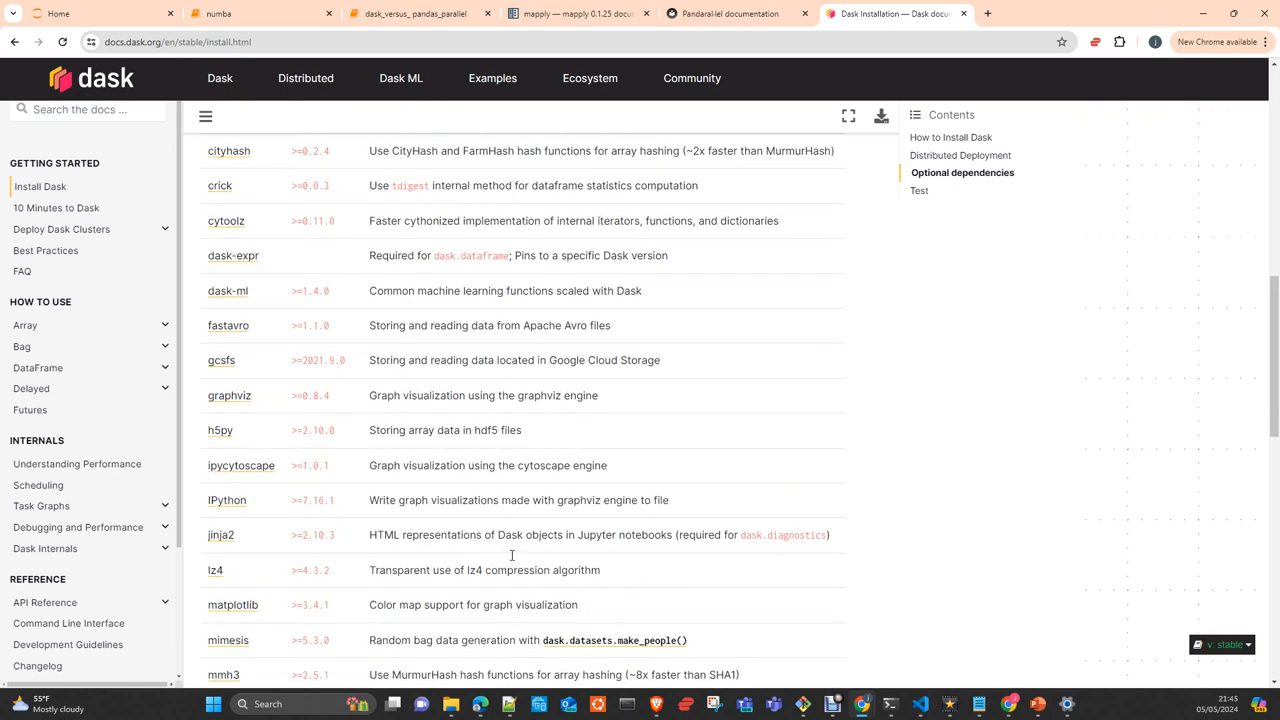
scroll(up, 3)
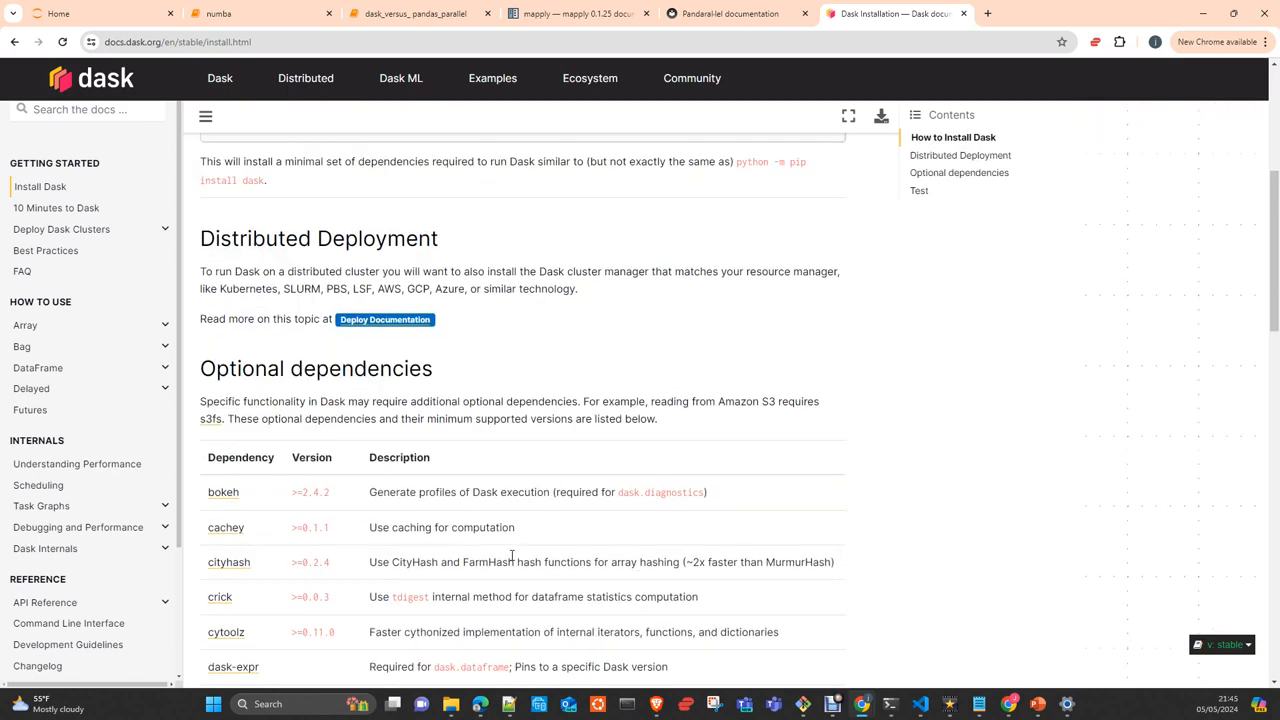
scroll(up, 3)
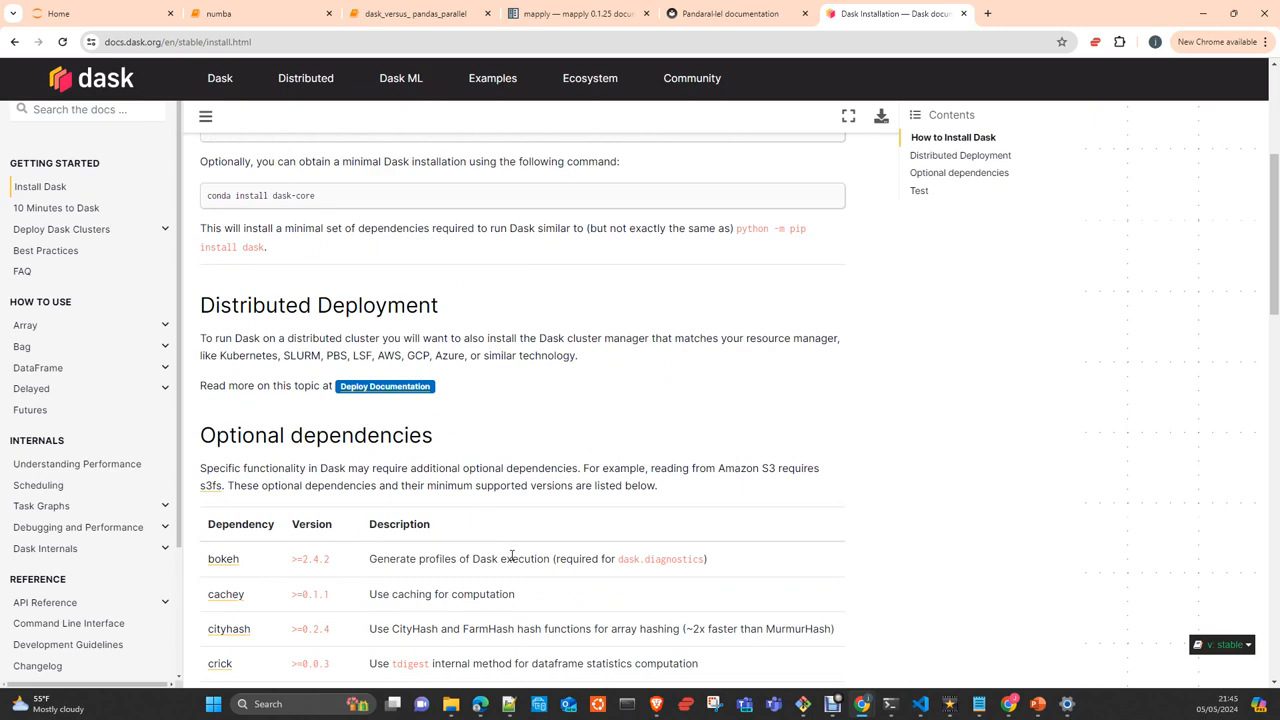
scroll(up, 3)
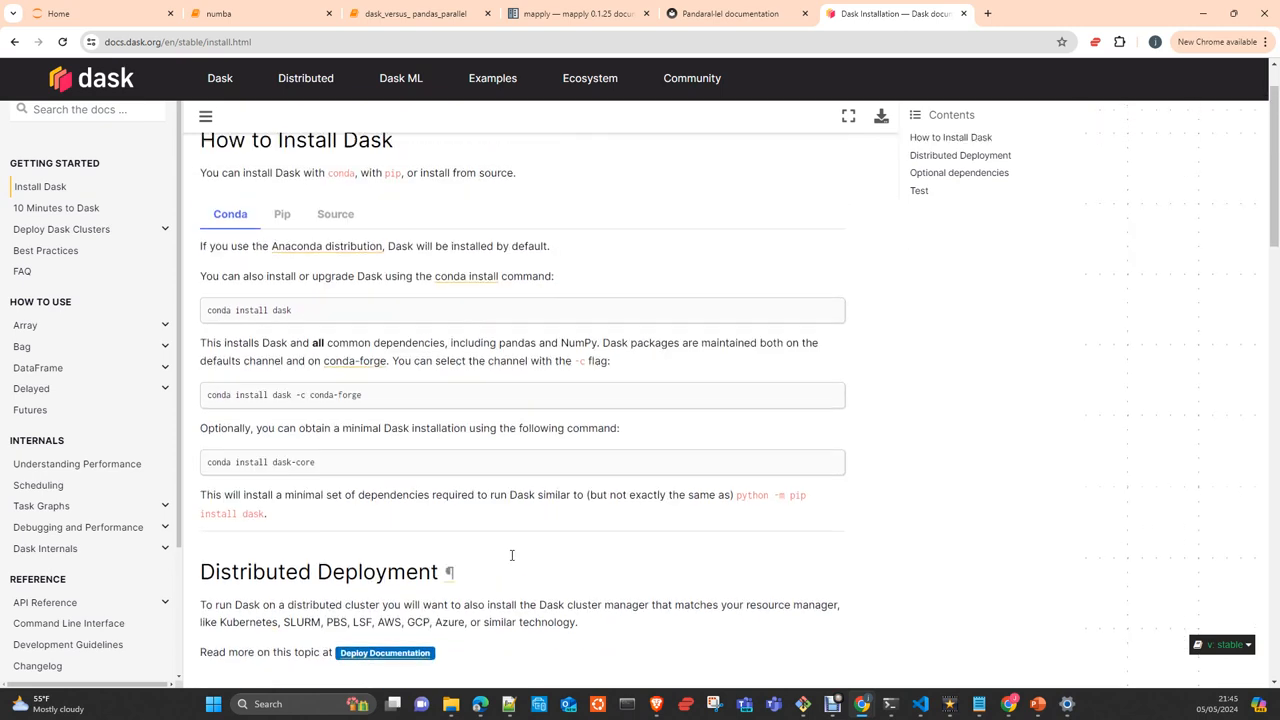
mouse_move(511, 560)
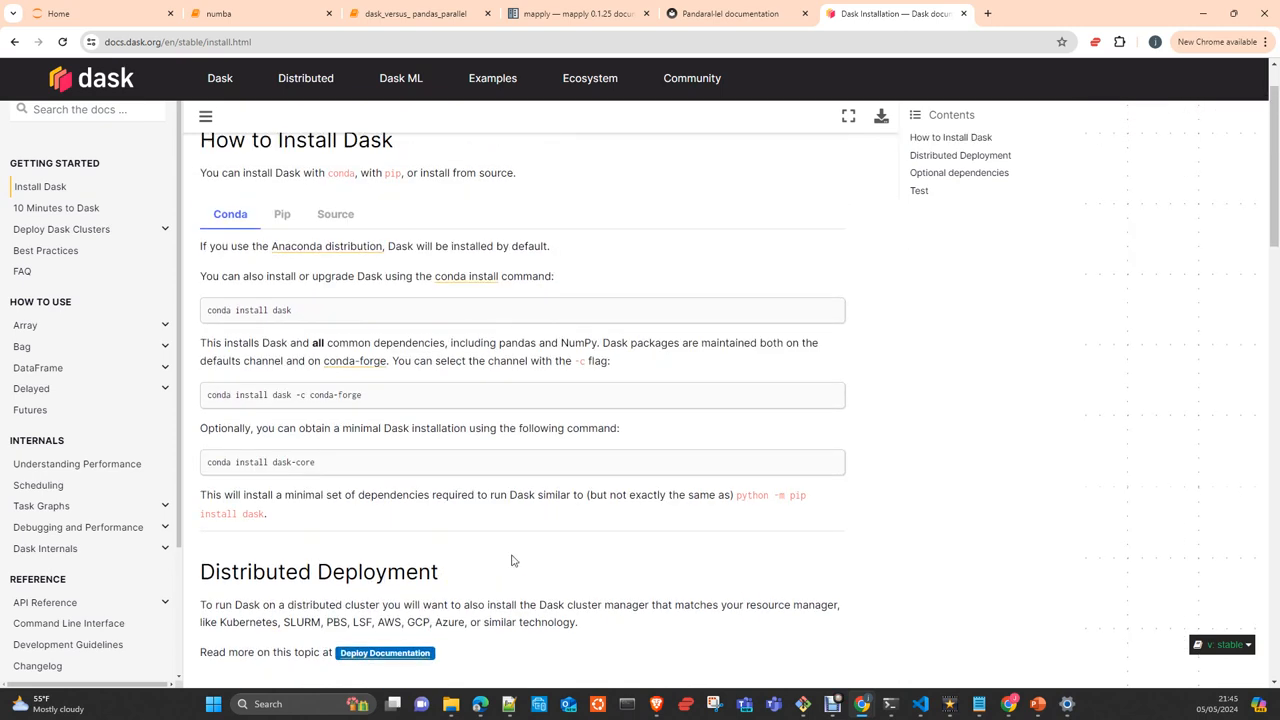
scroll(up, 3)
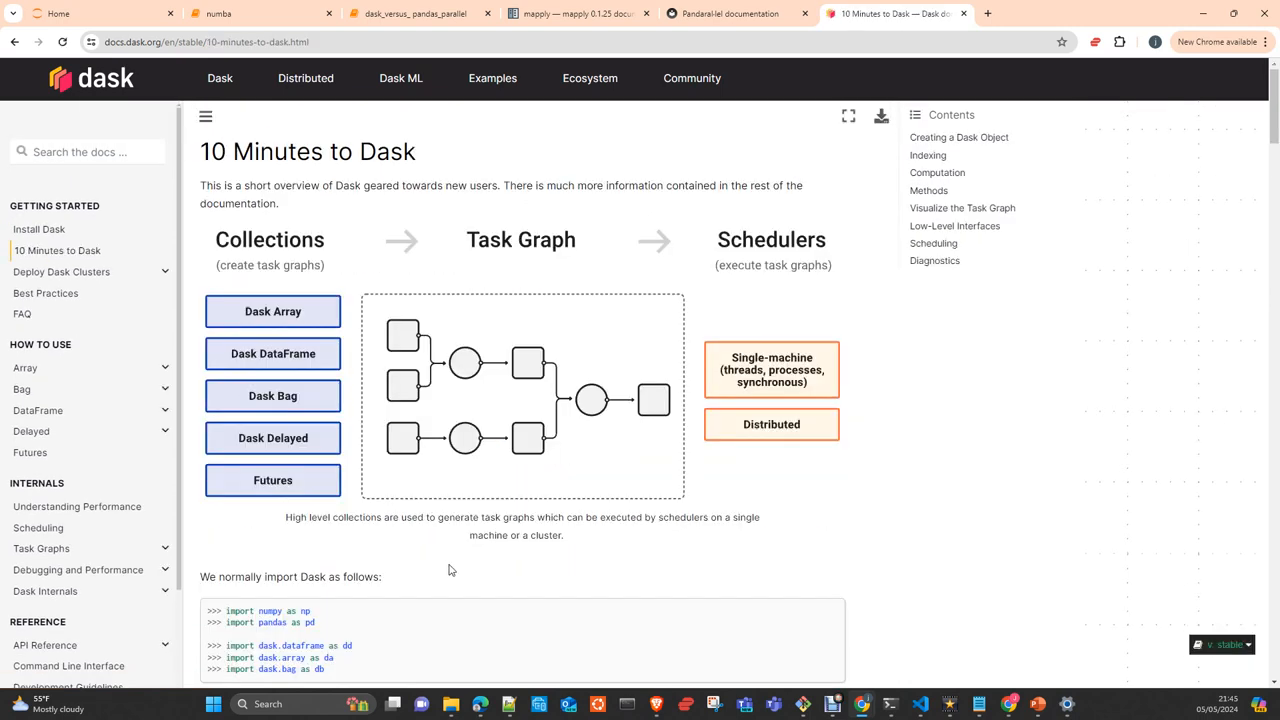
mouse_move(453, 500)
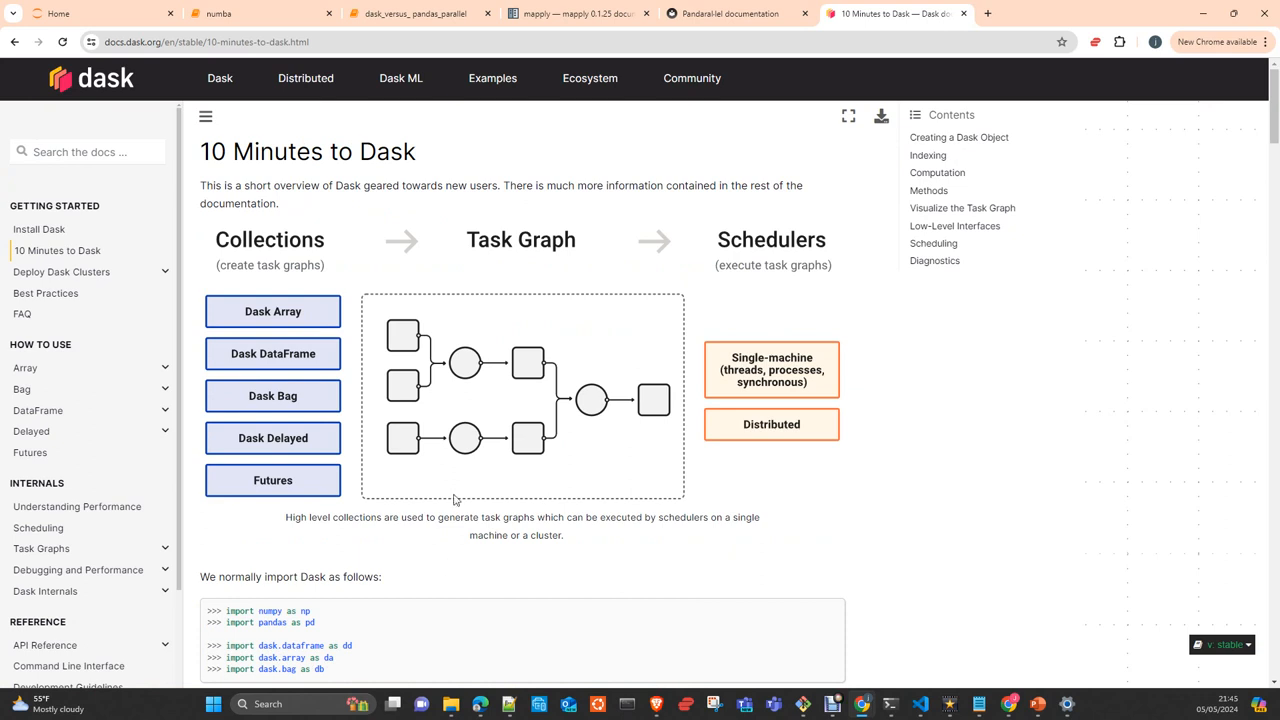
mouse_move(501, 443)
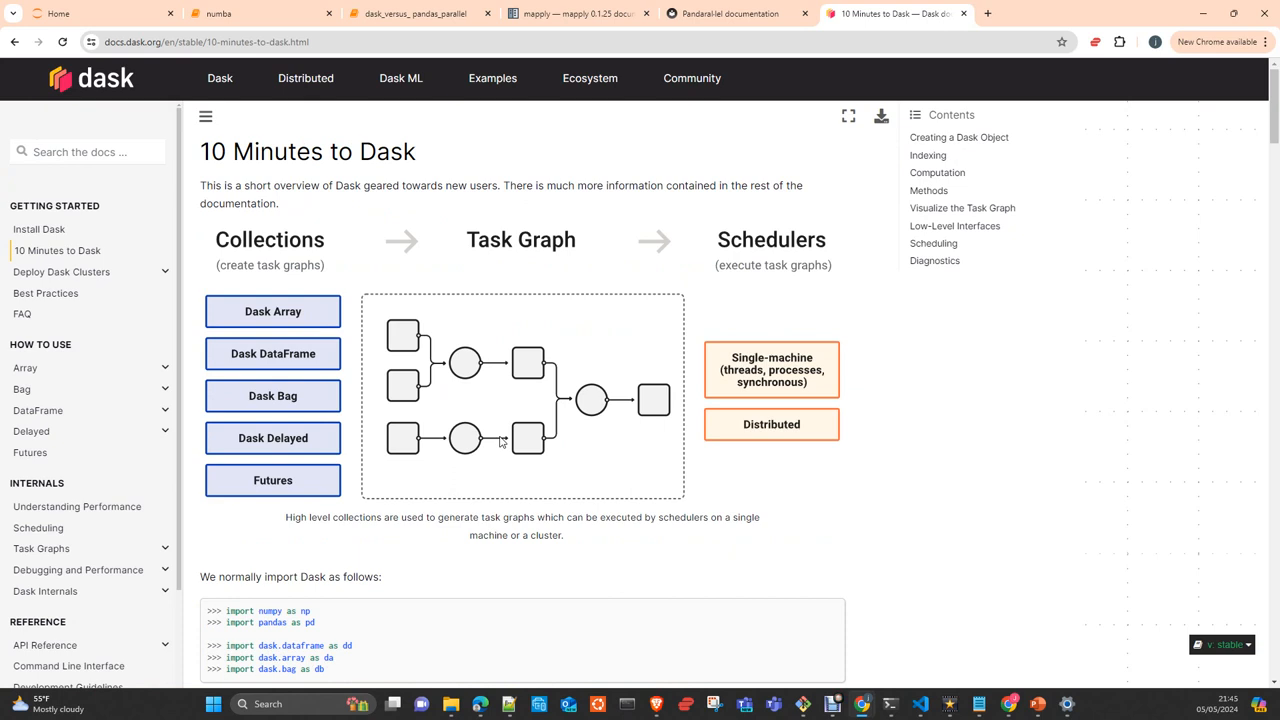
mouse_move(517, 383)
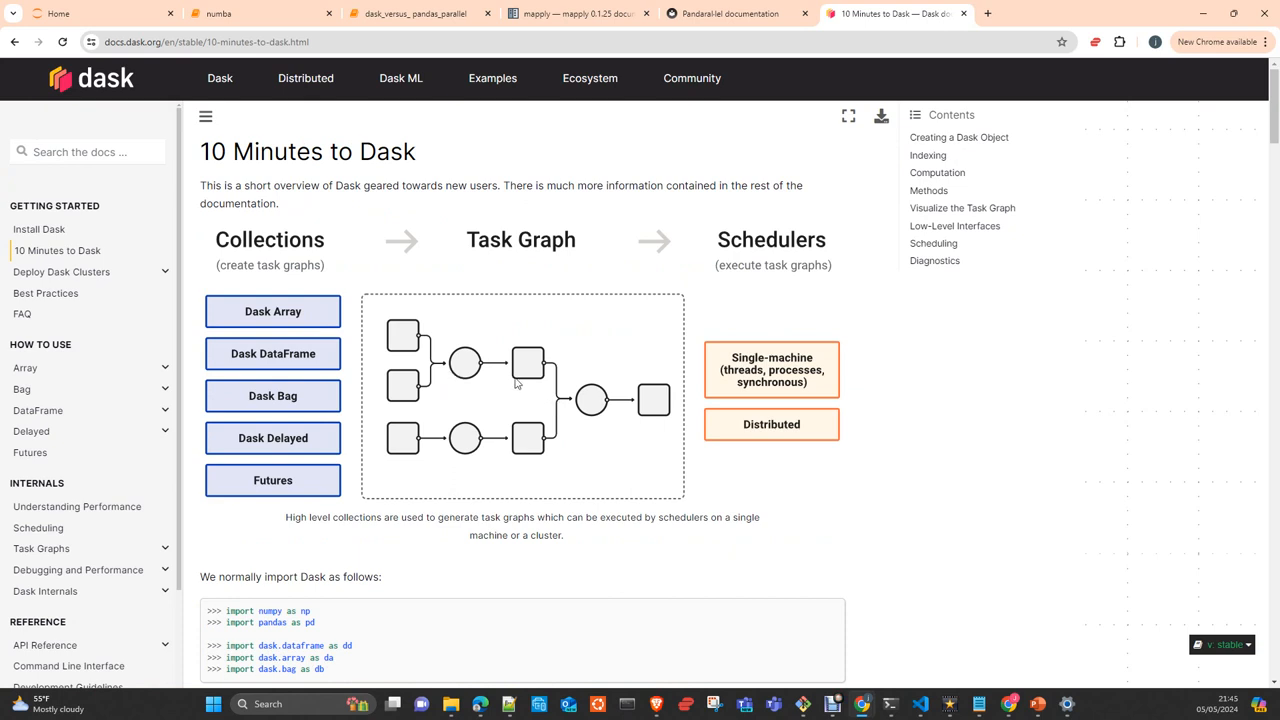
mouse_move(470, 405)
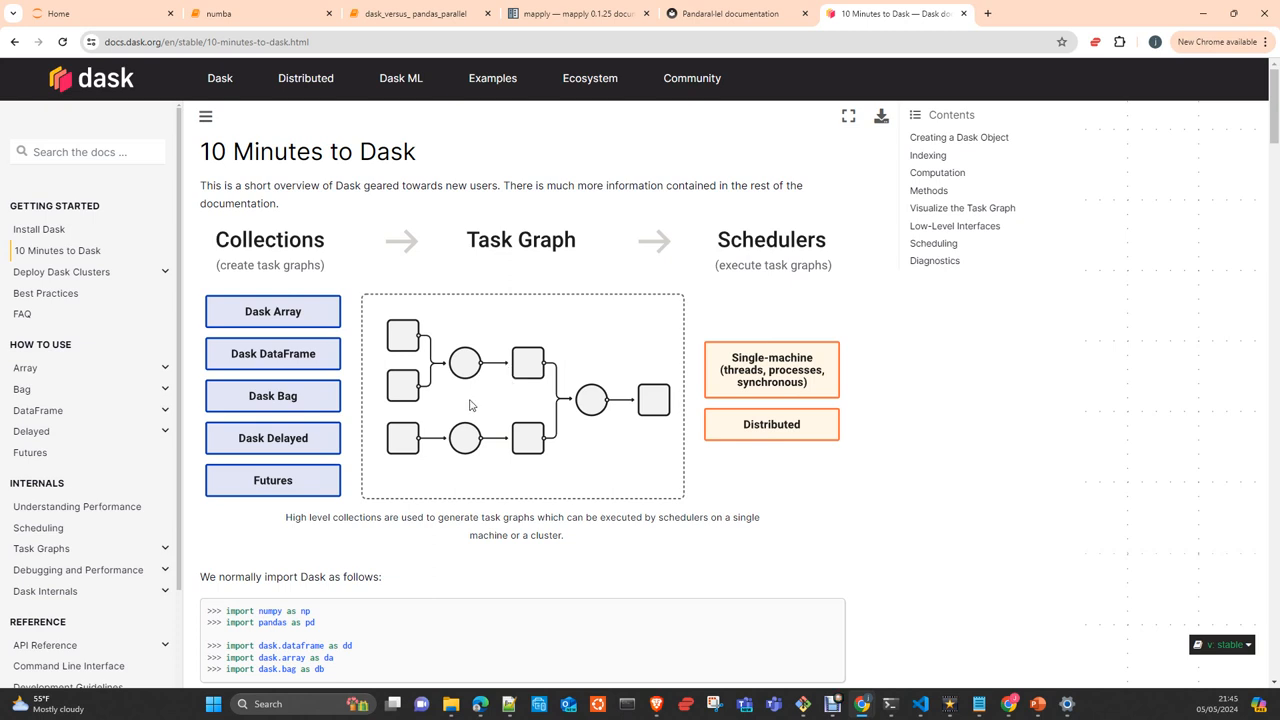
mouse_move(295, 419)
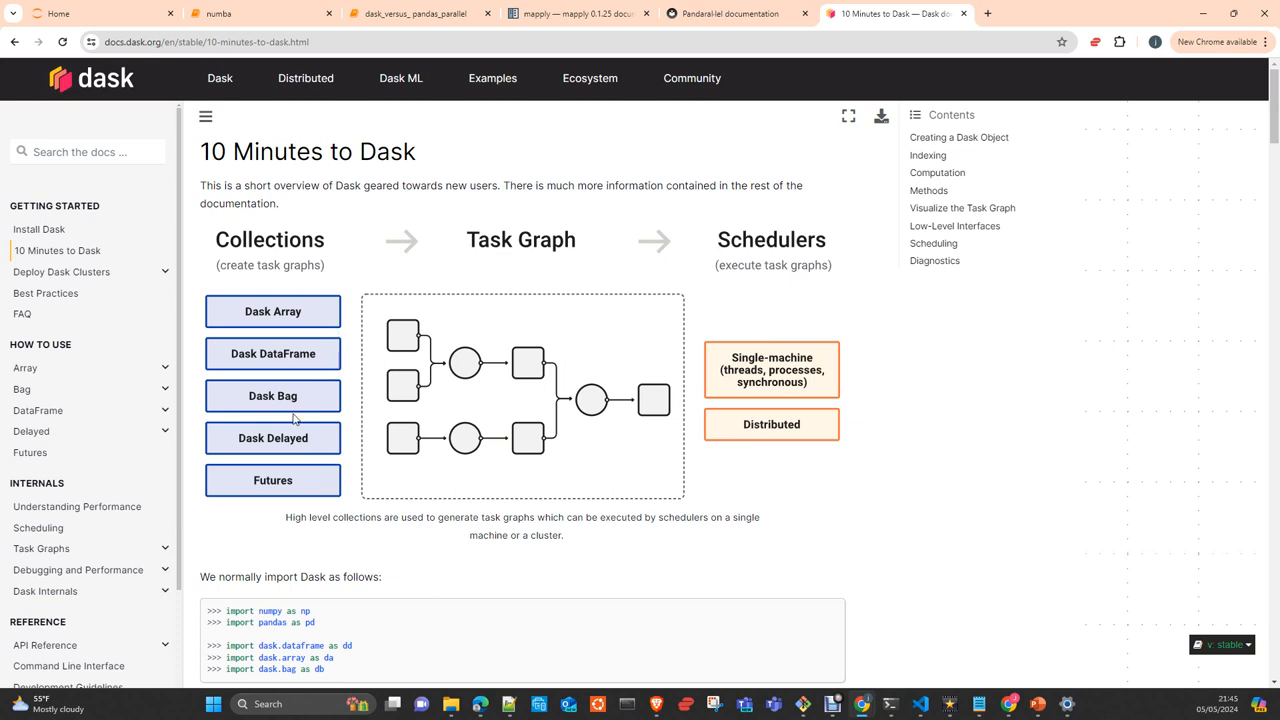
mouse_move(558, 456)
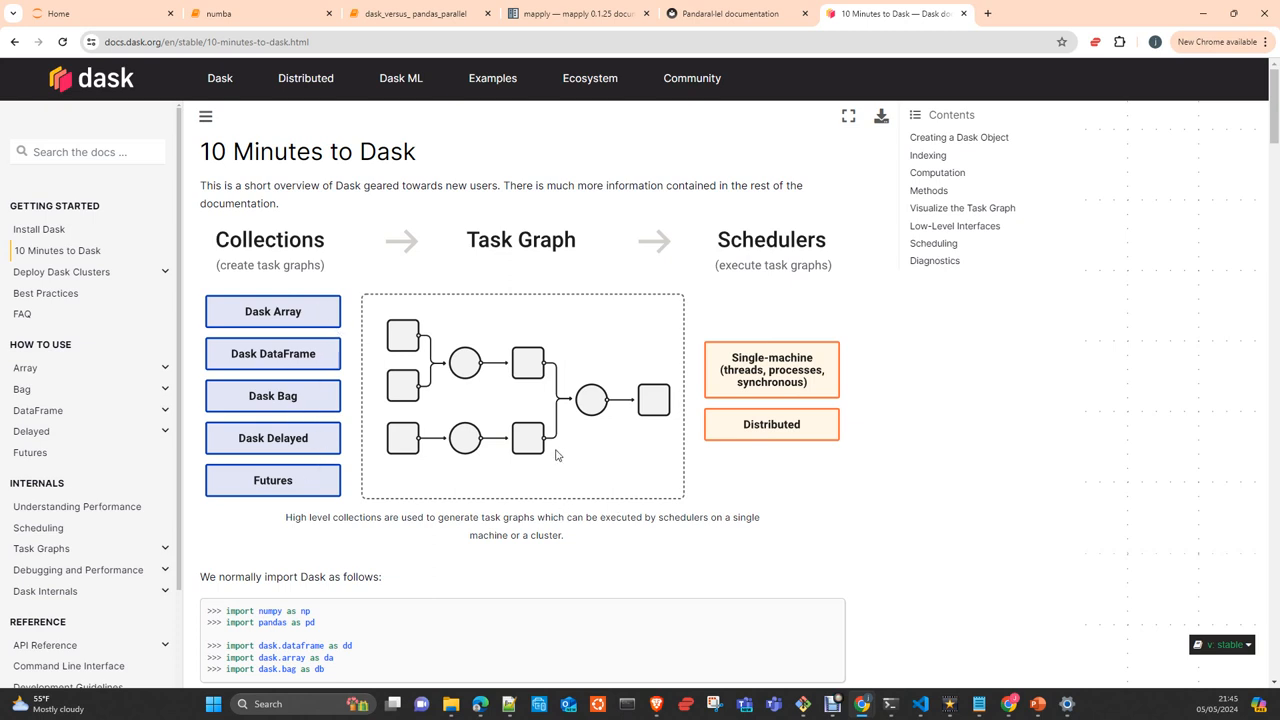
mouse_move(497, 408)
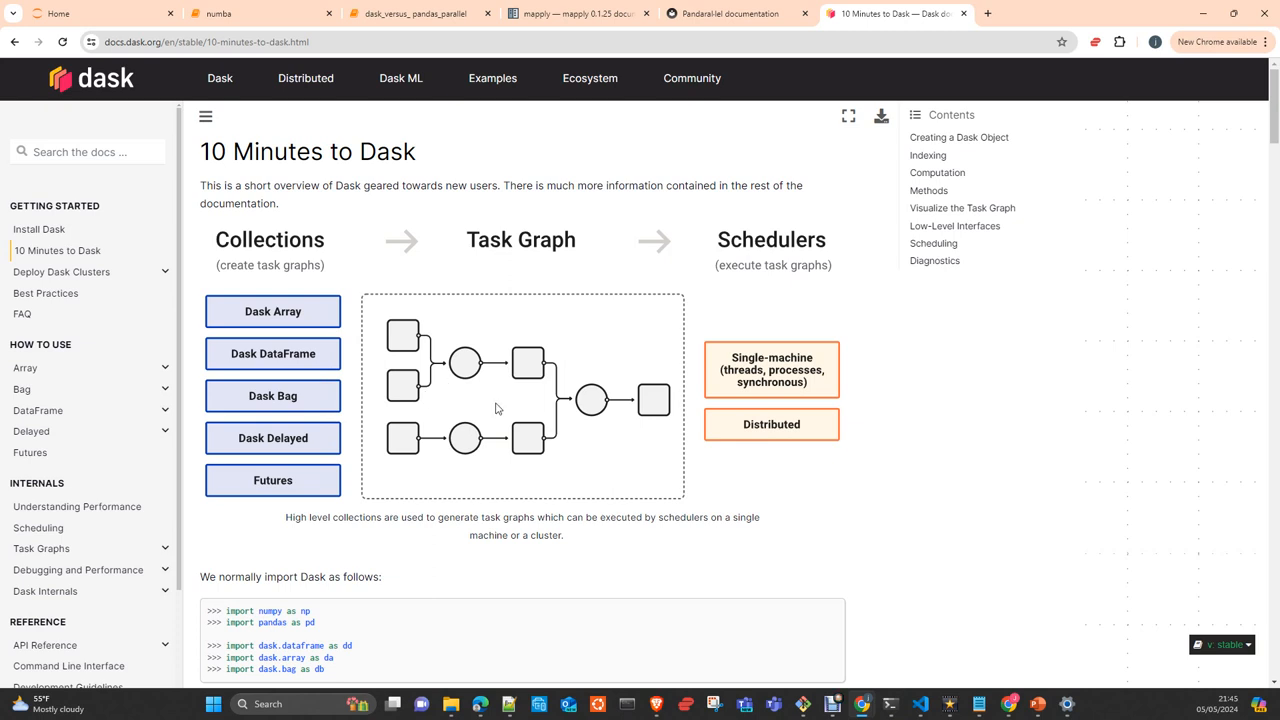
mouse_move(476, 401)
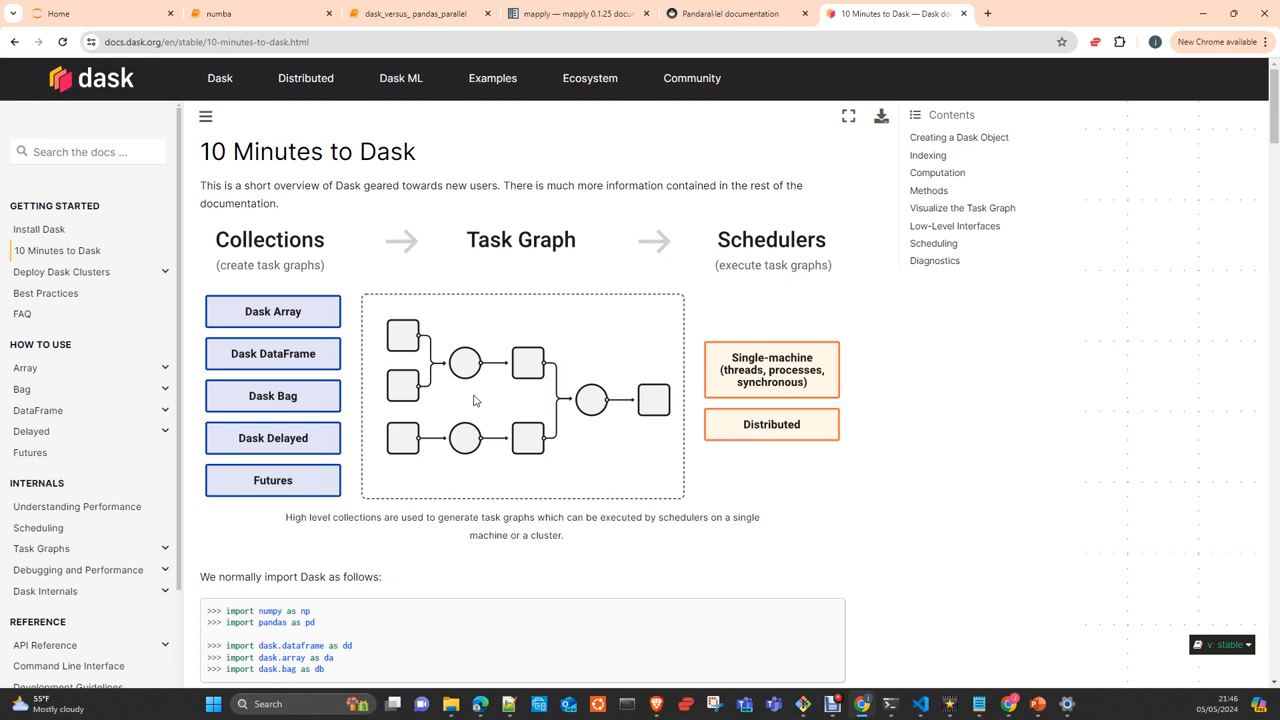
mouse_move(492, 405)
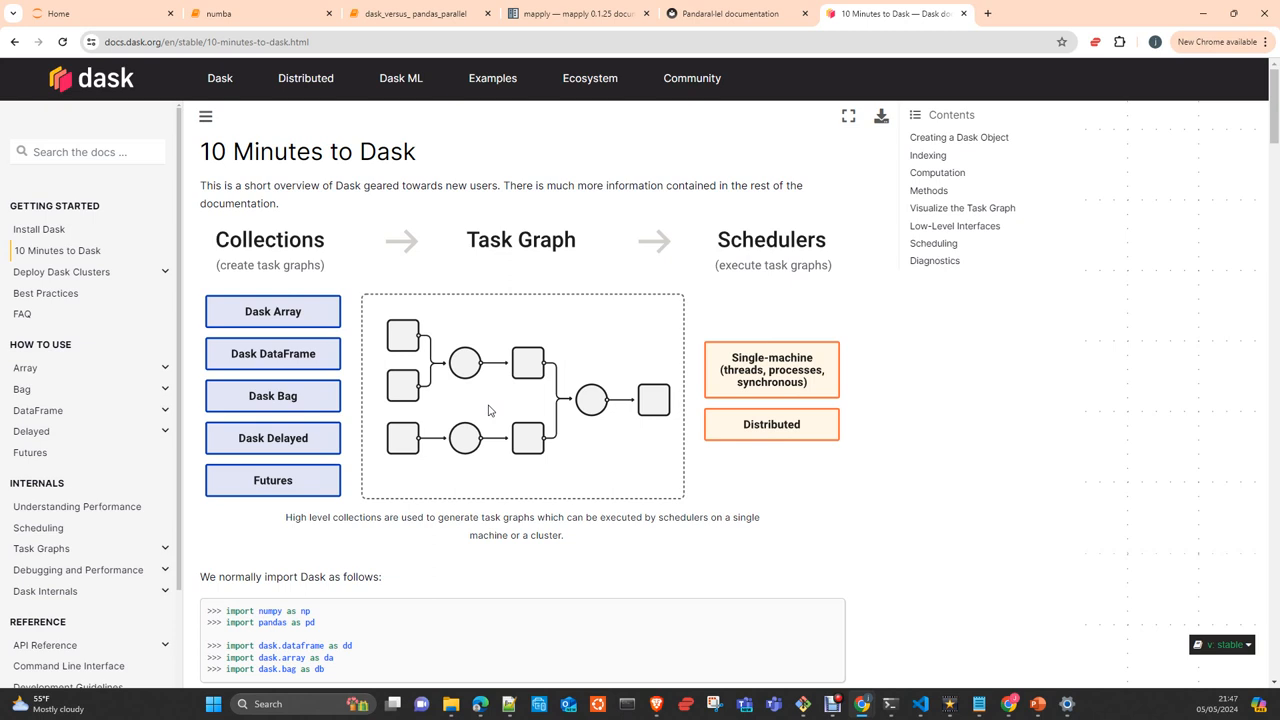
mouse_move(827, 278)
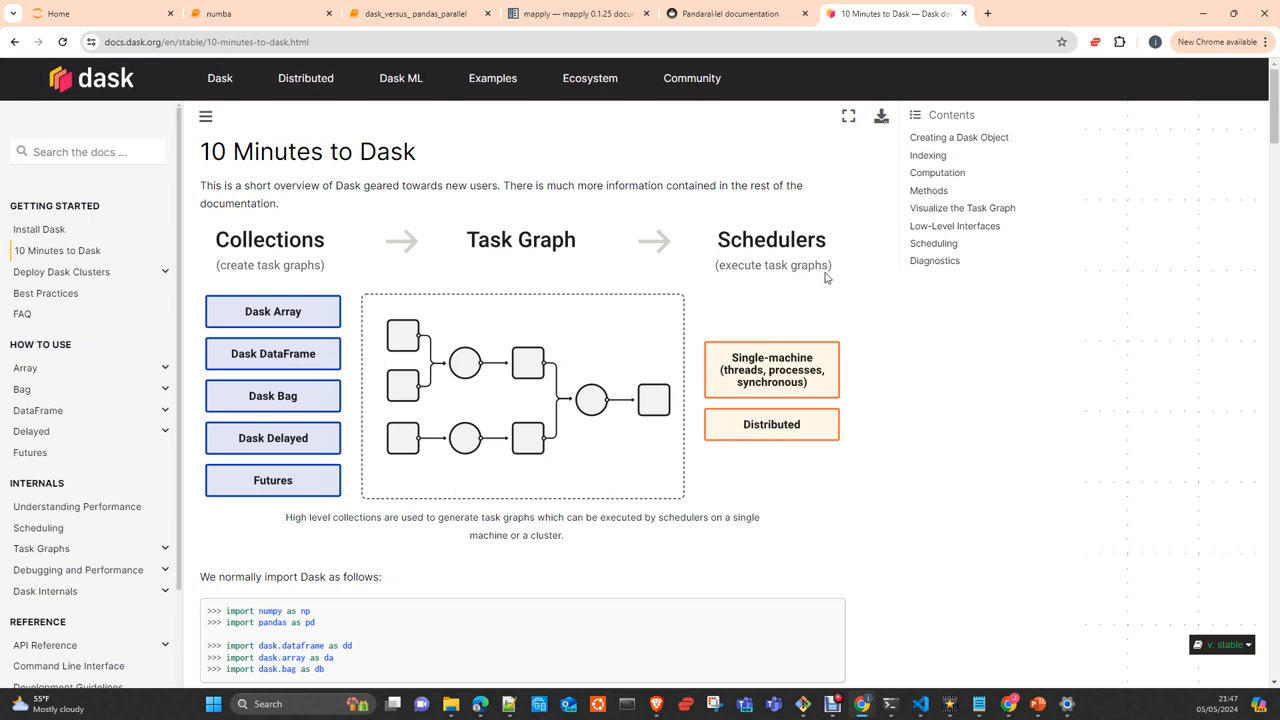
mouse_move(584, 430)
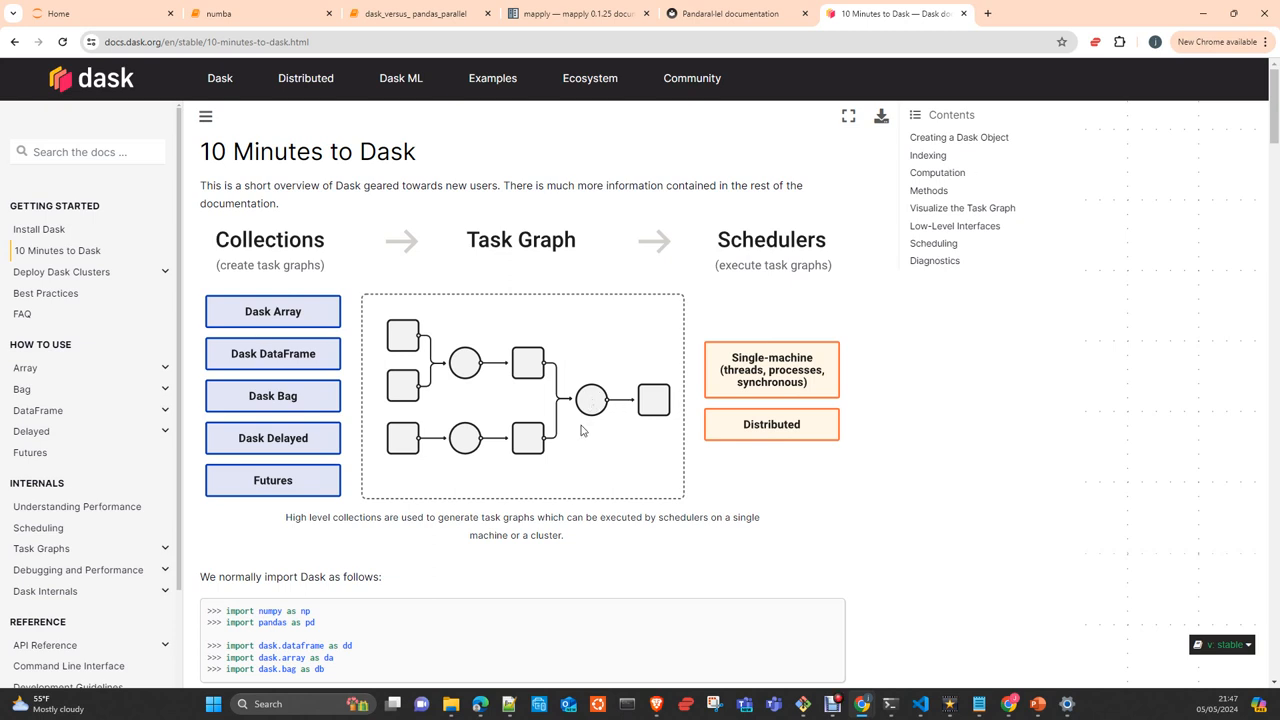
mouse_move(576, 345)
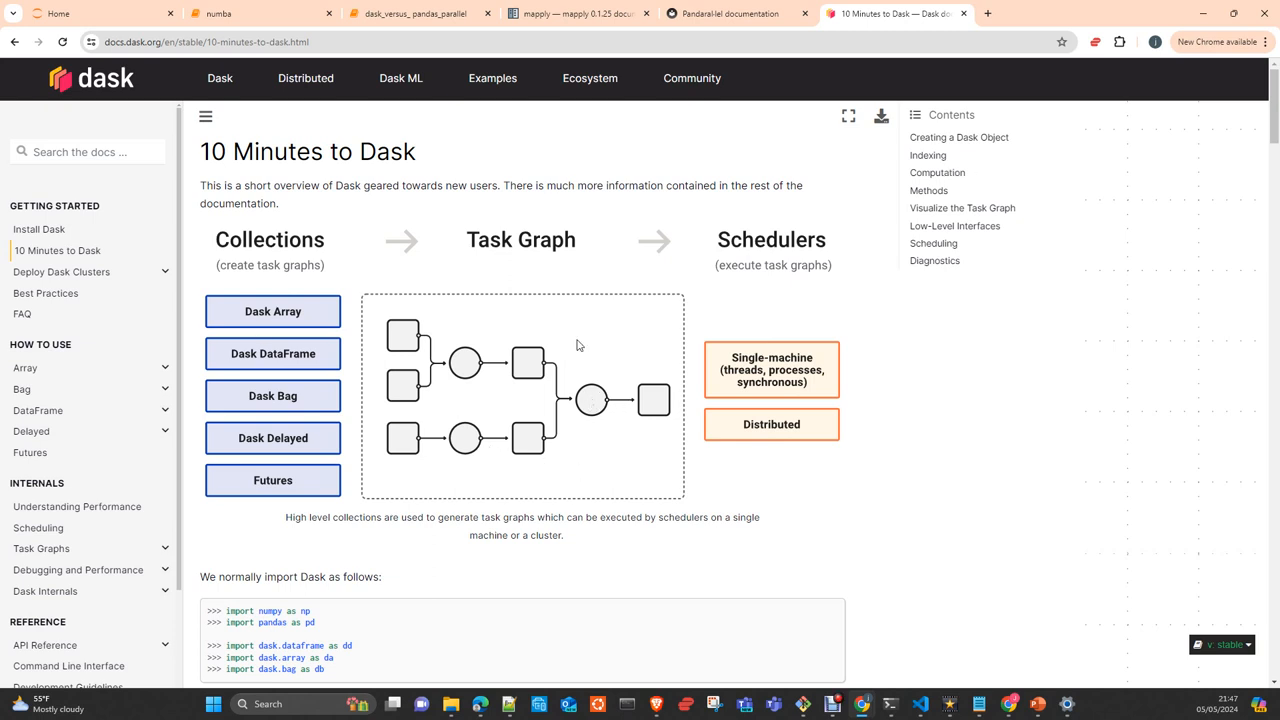
mouse_move(718, 462)
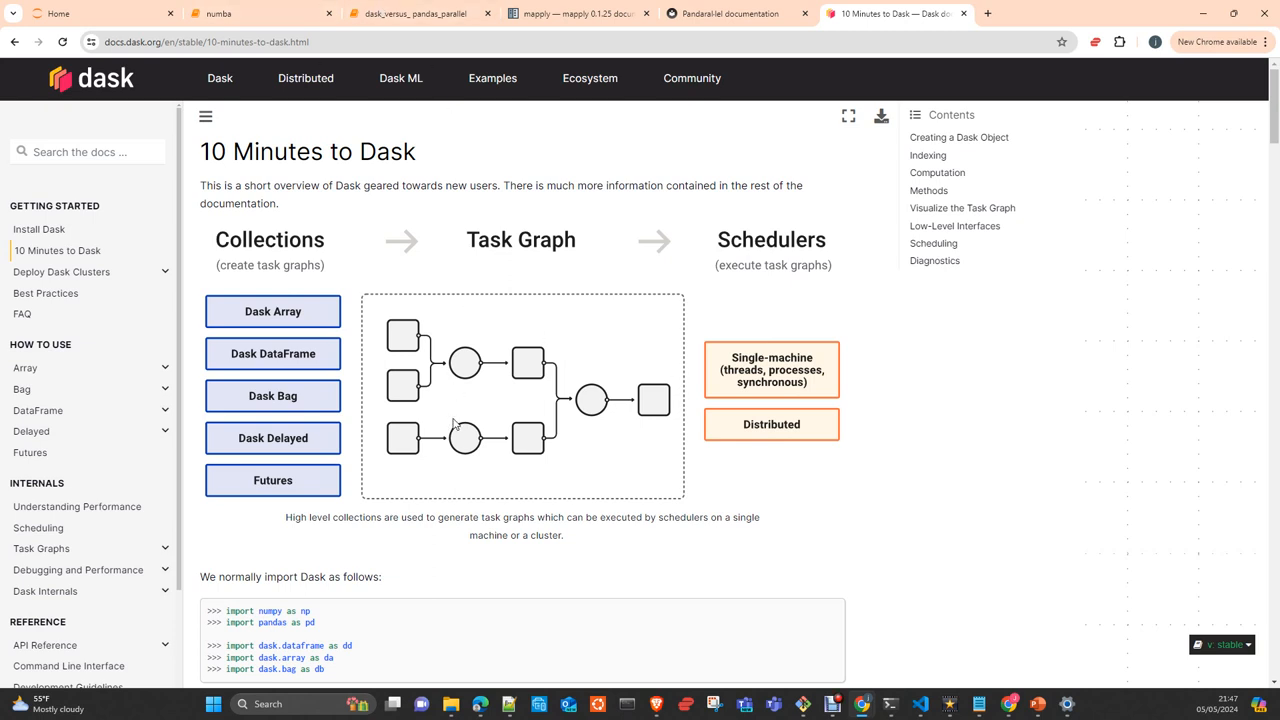
mouse_move(444, 512)
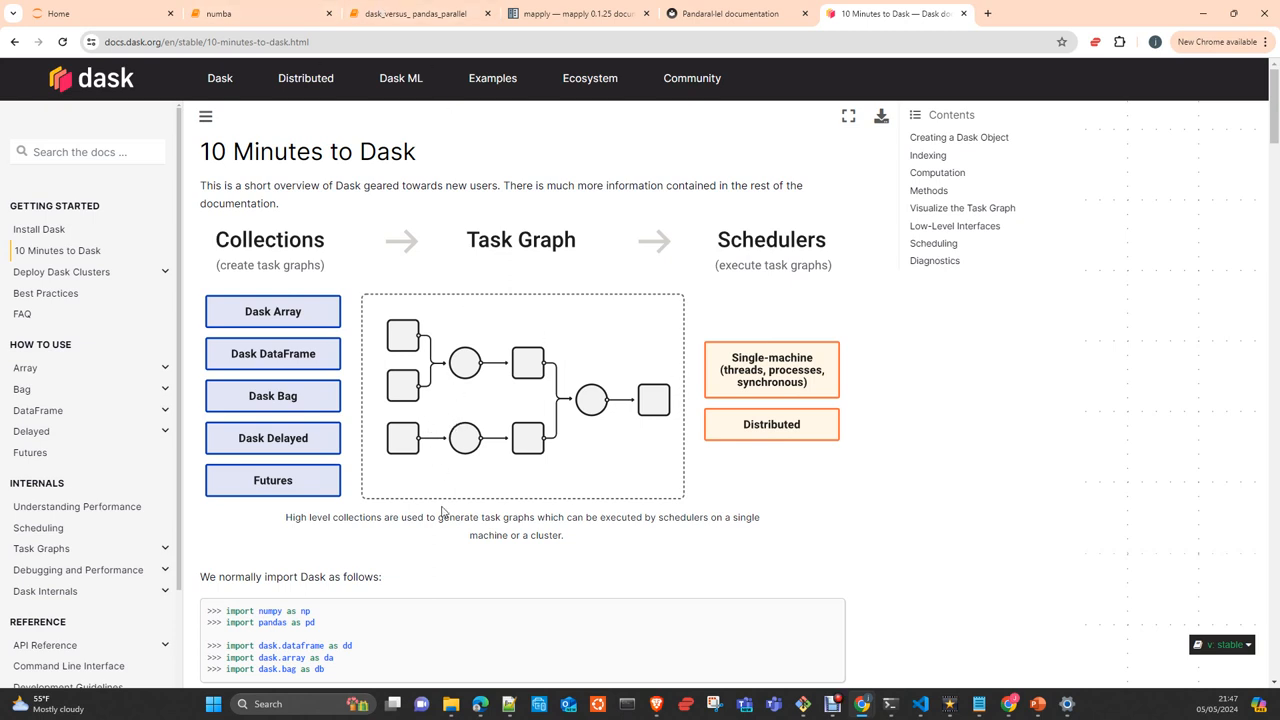
Read through Indexing, Computation and Methods, then scroll back to Creating a Dask Object
scroll(down, 3)
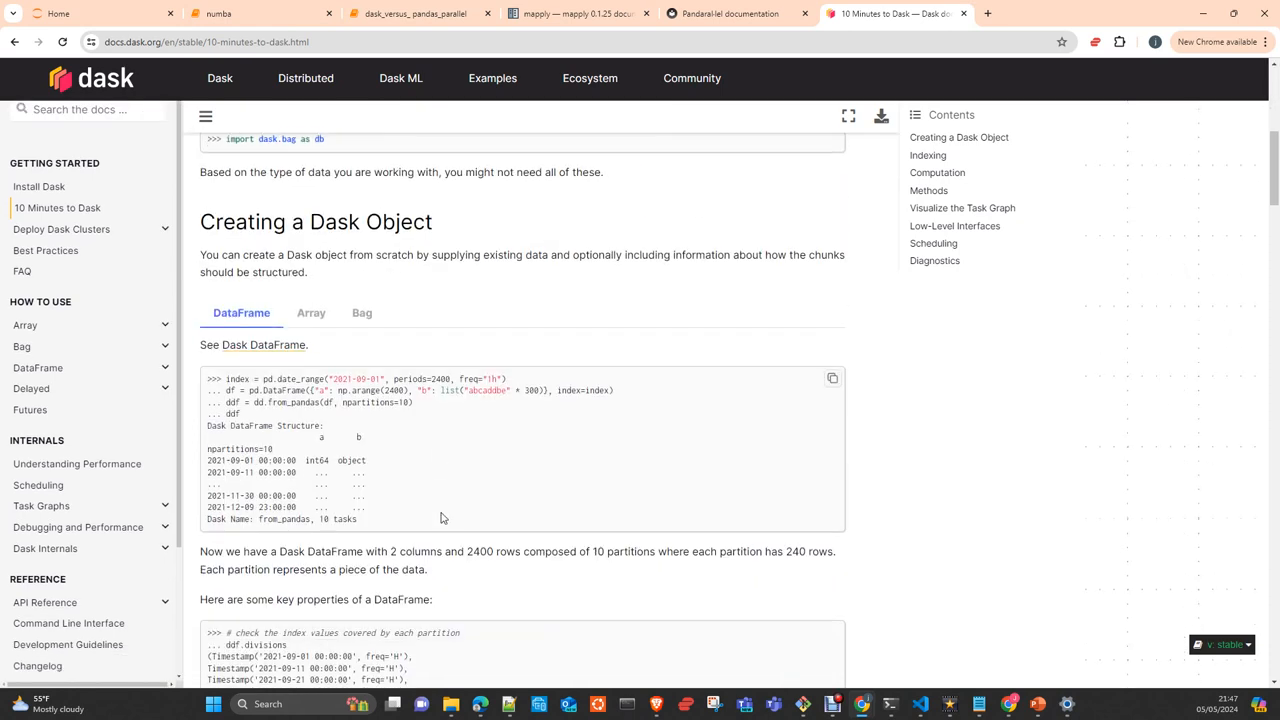
scroll(down, 3)
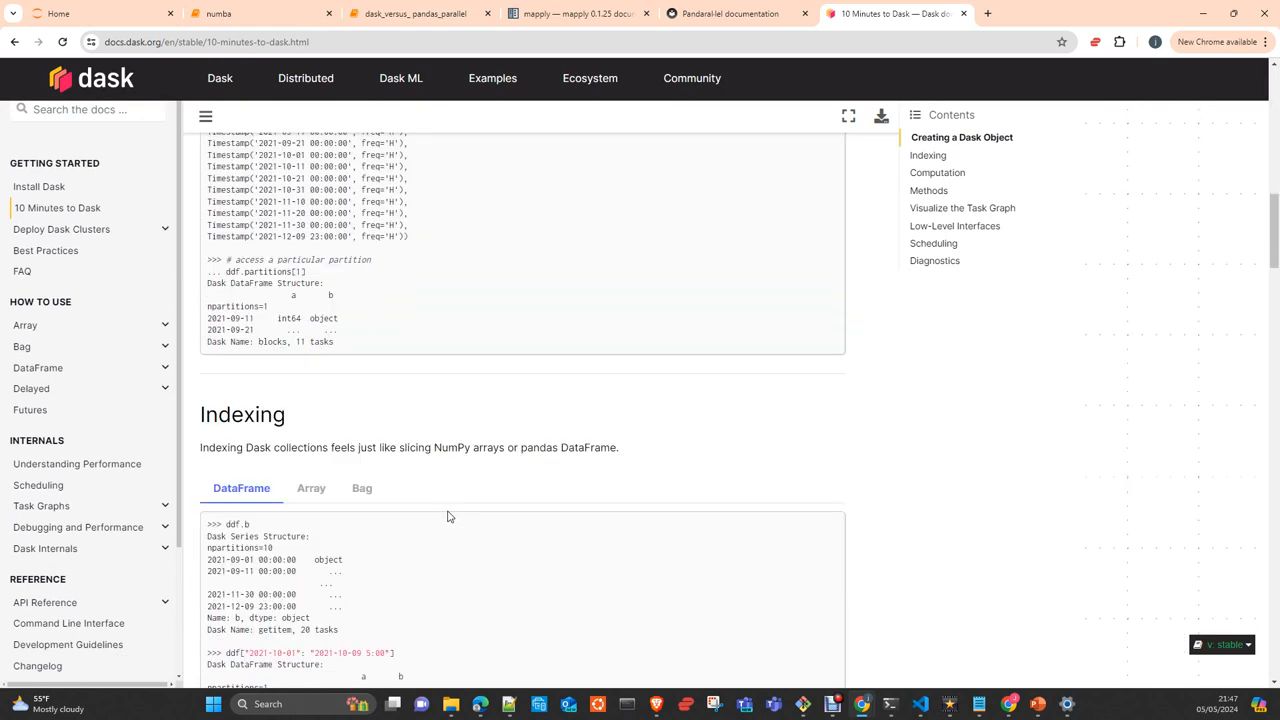
scroll(down, 3)
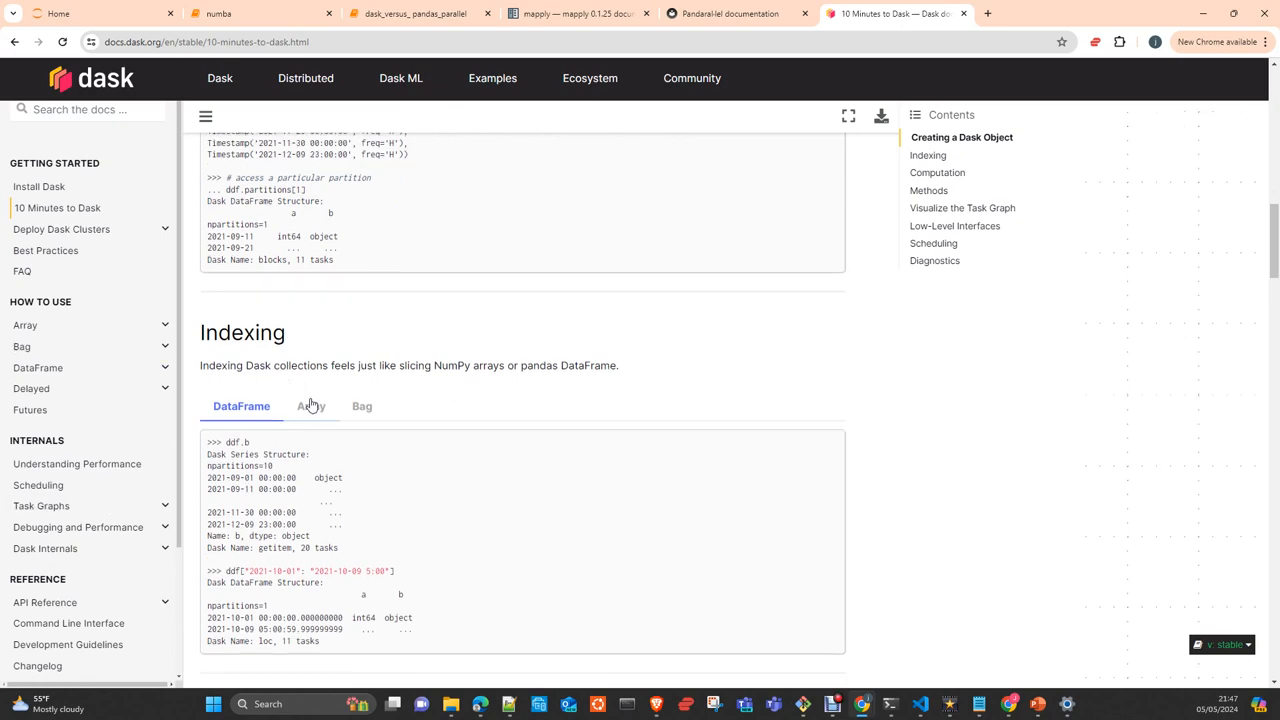
scroll(down, 3)
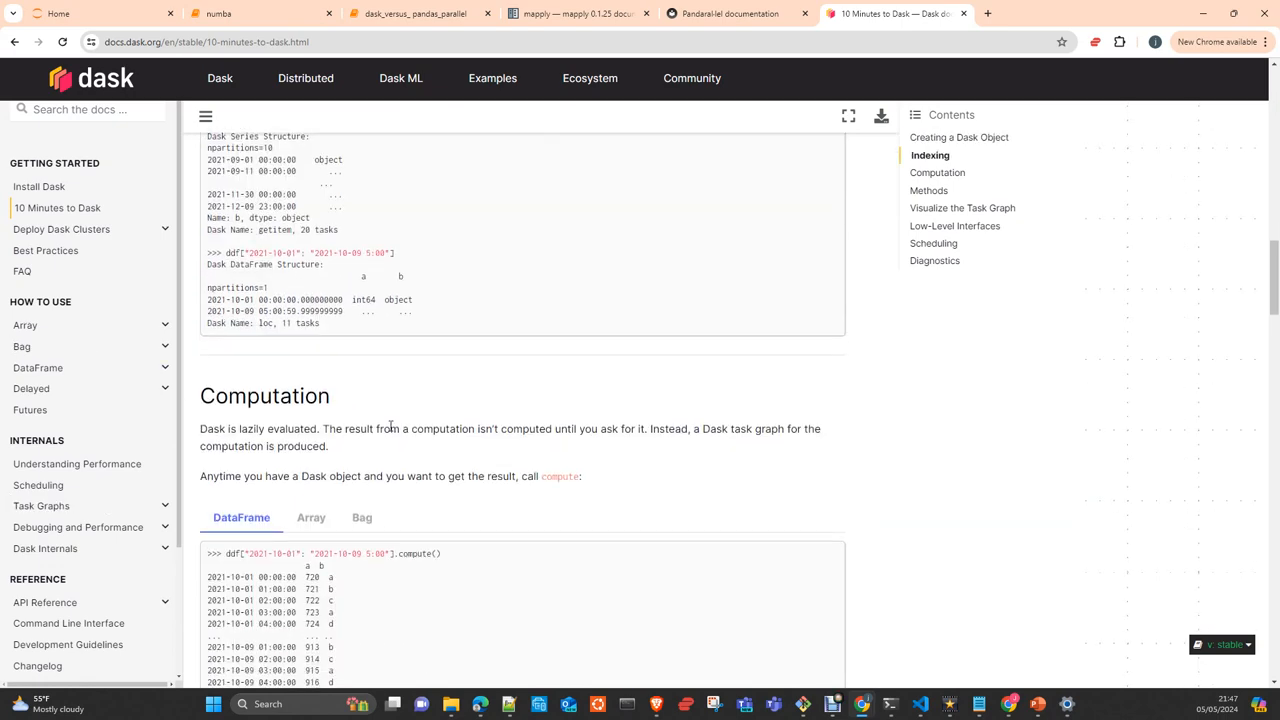
scroll(down, 3)
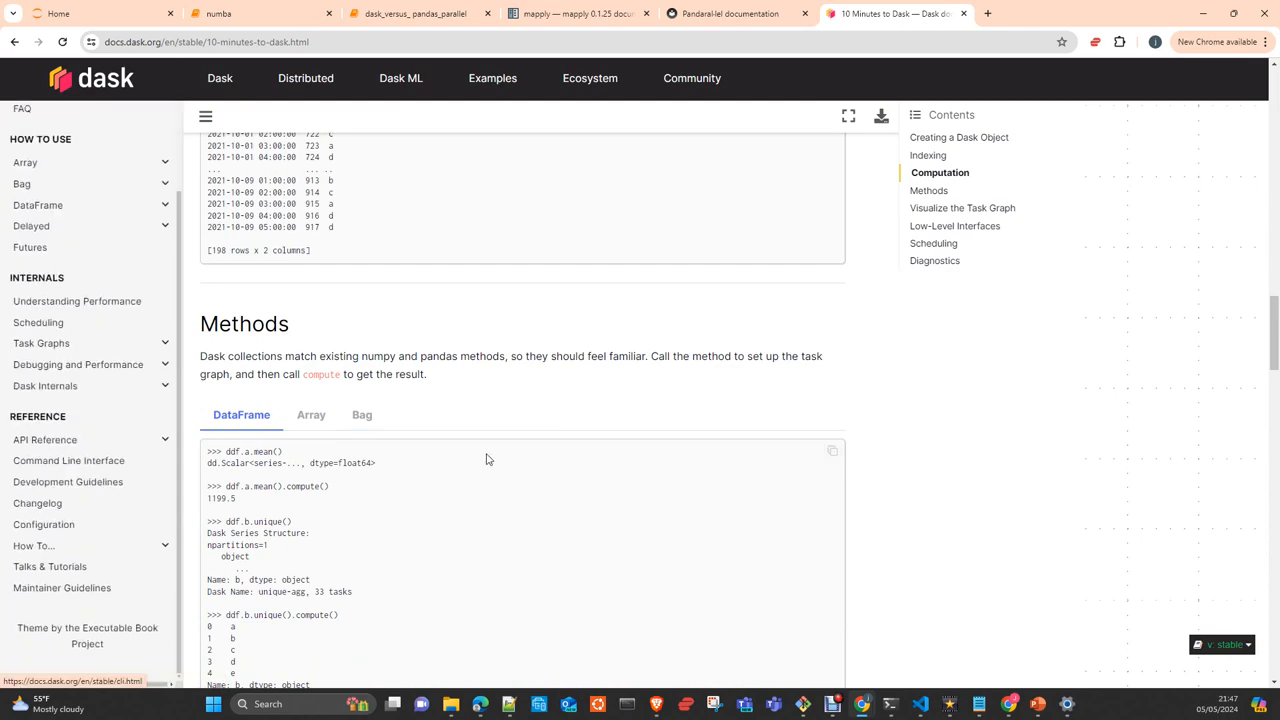
scroll(up, 3)
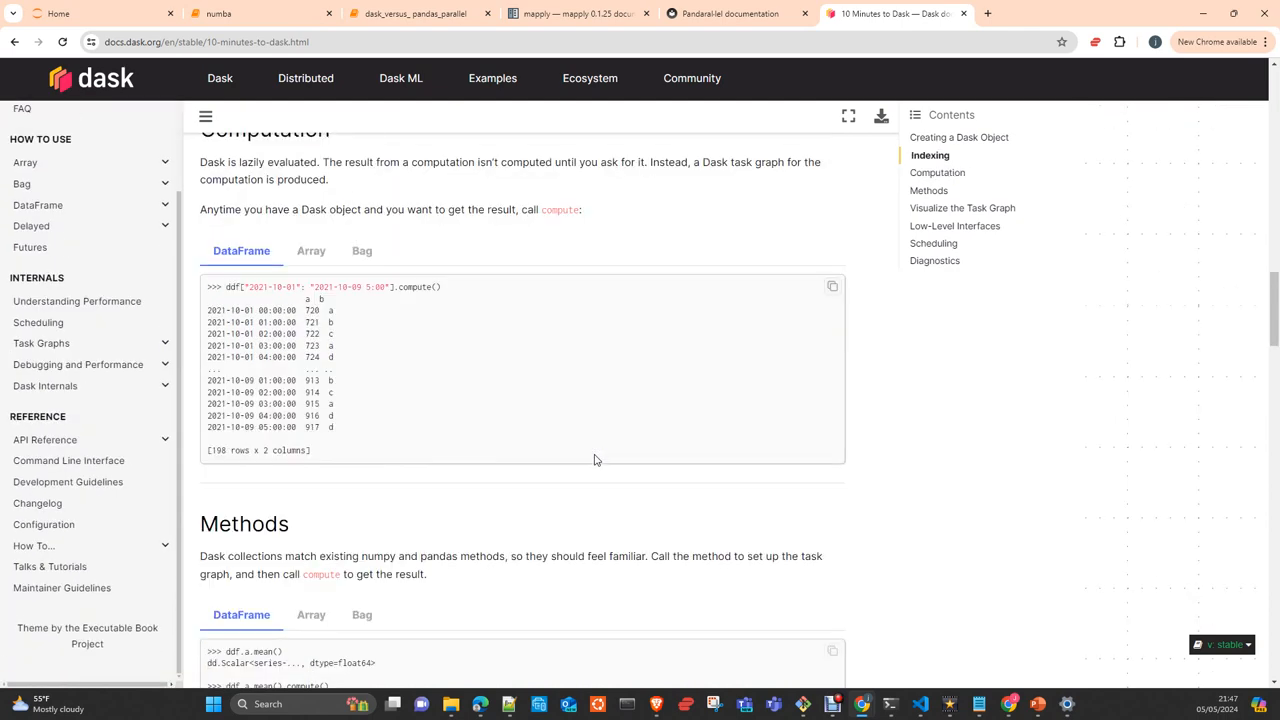
scroll(up, 3)
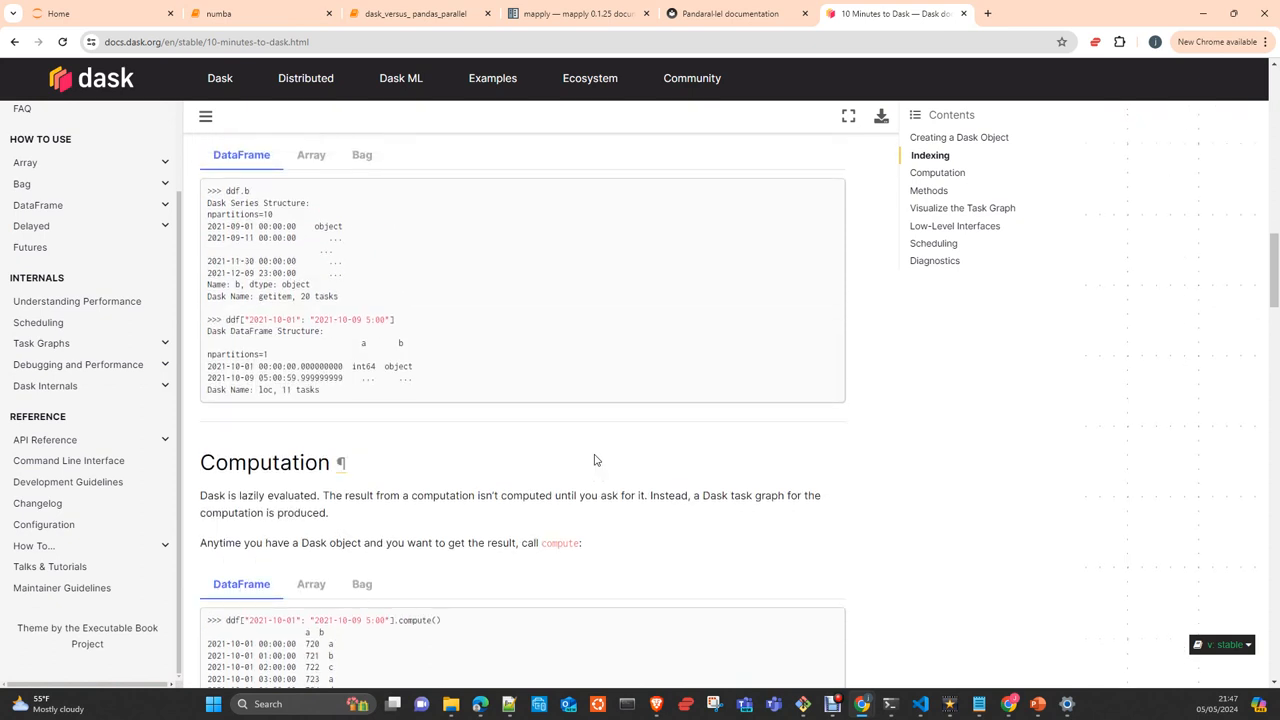
scroll(up, 3)
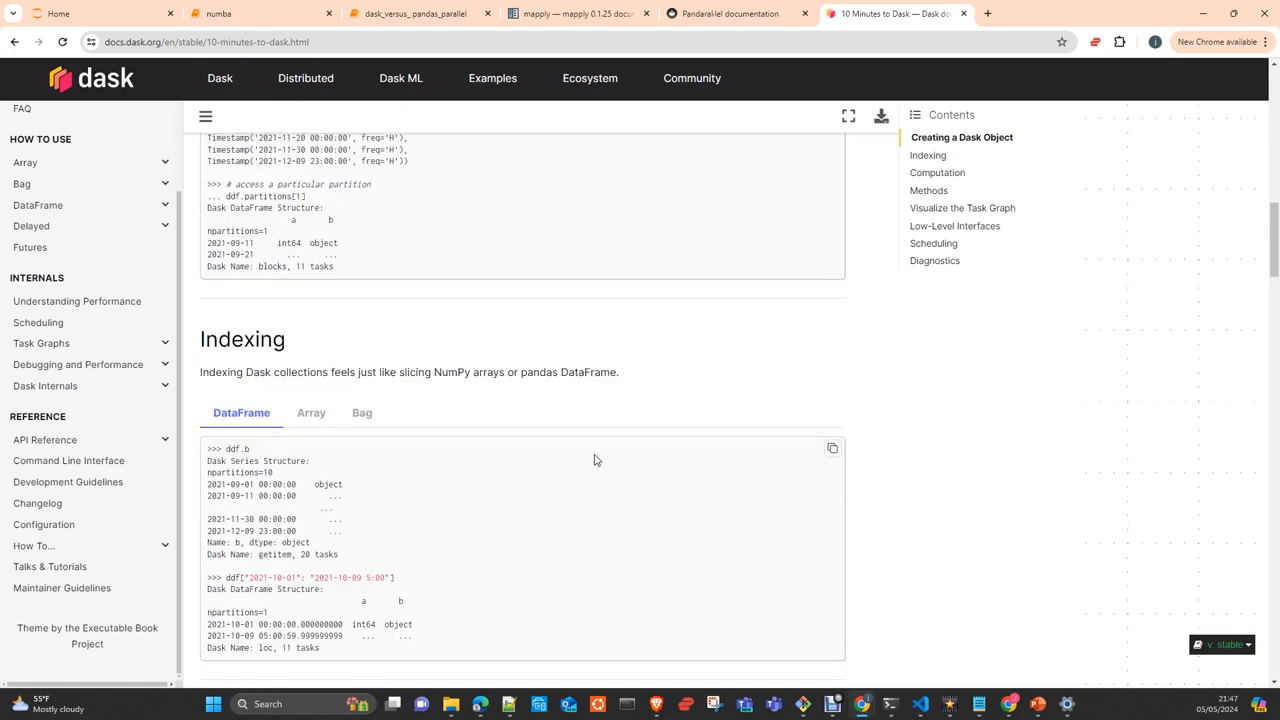
scroll(up, 3)
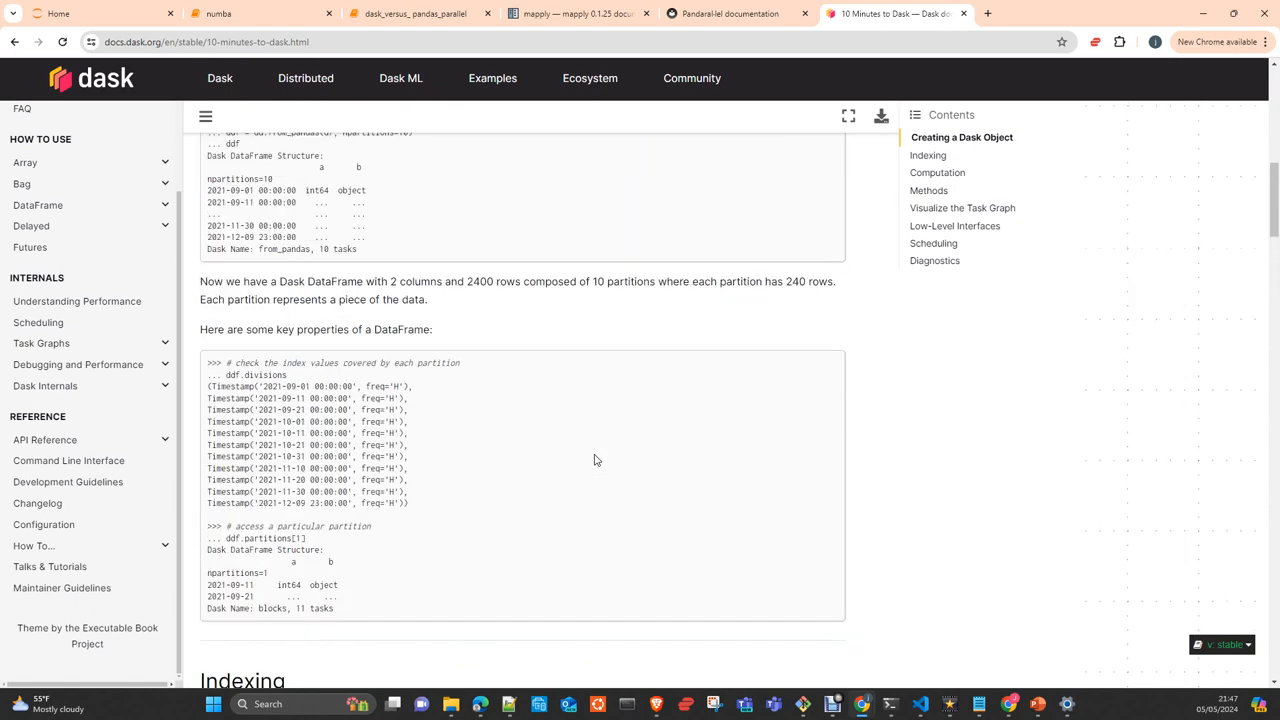
scroll(up, 3)
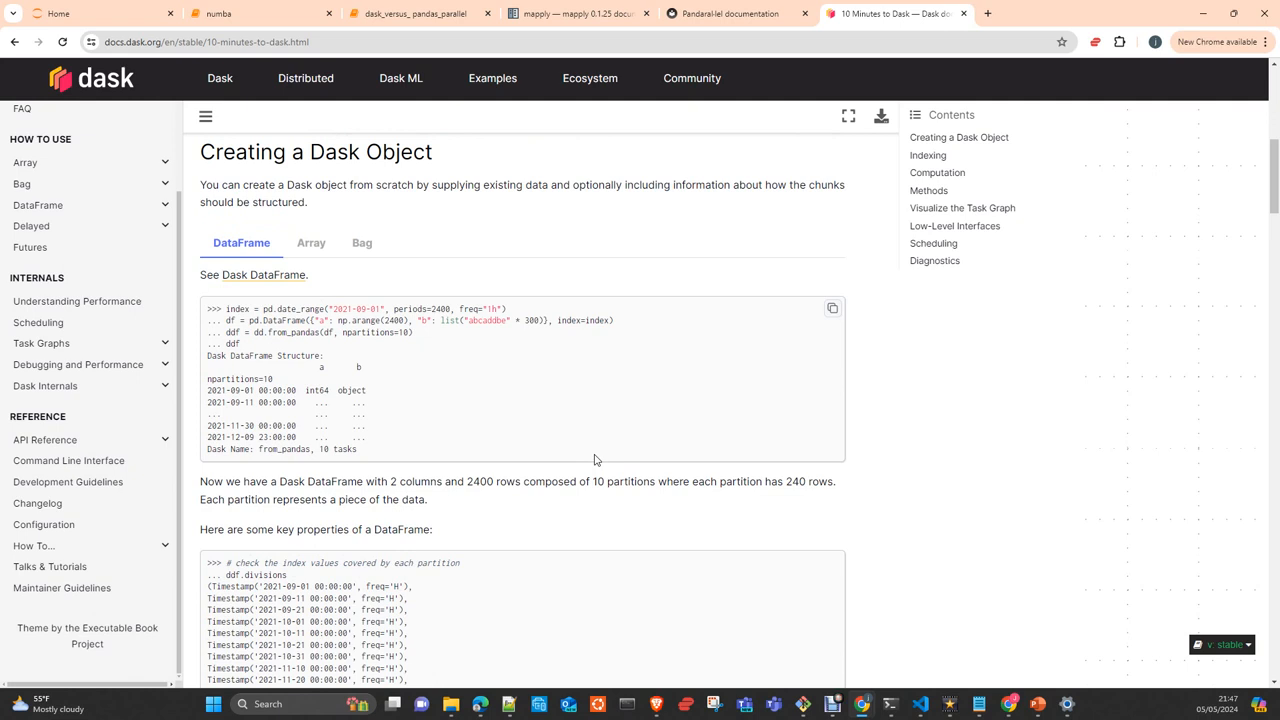
mouse_move(491, 36)
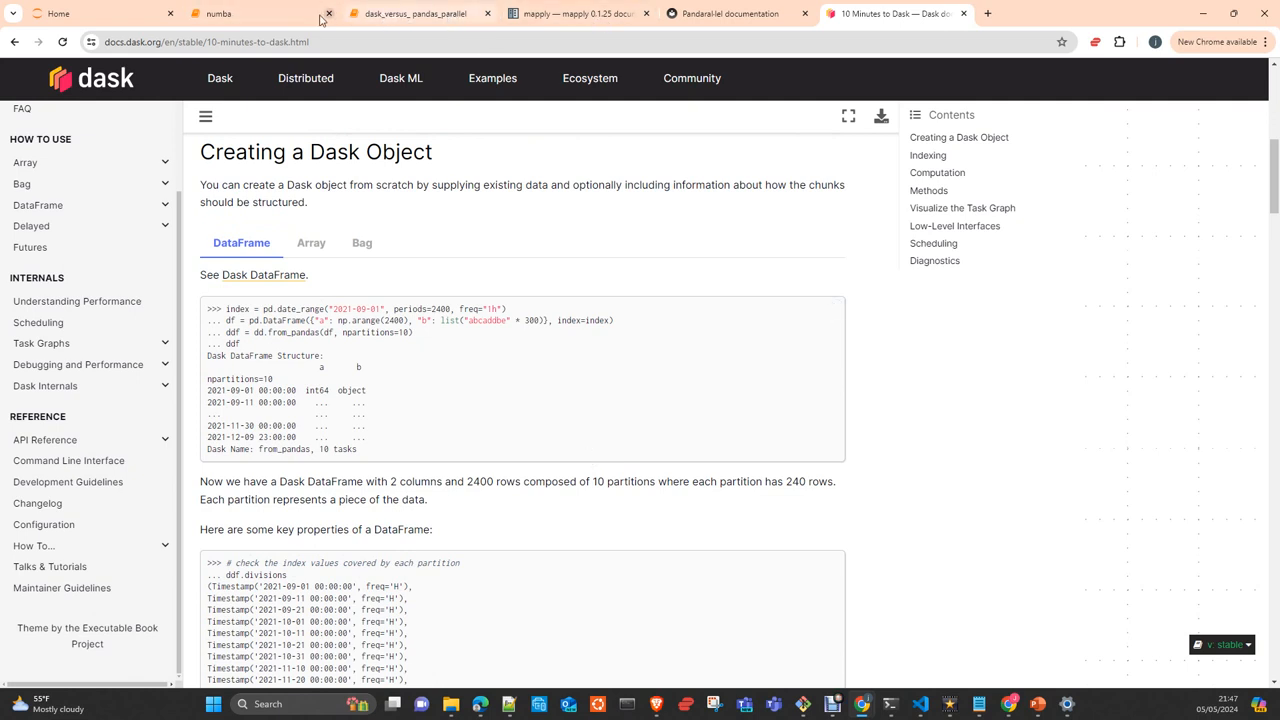
mouse_move(410, 13)
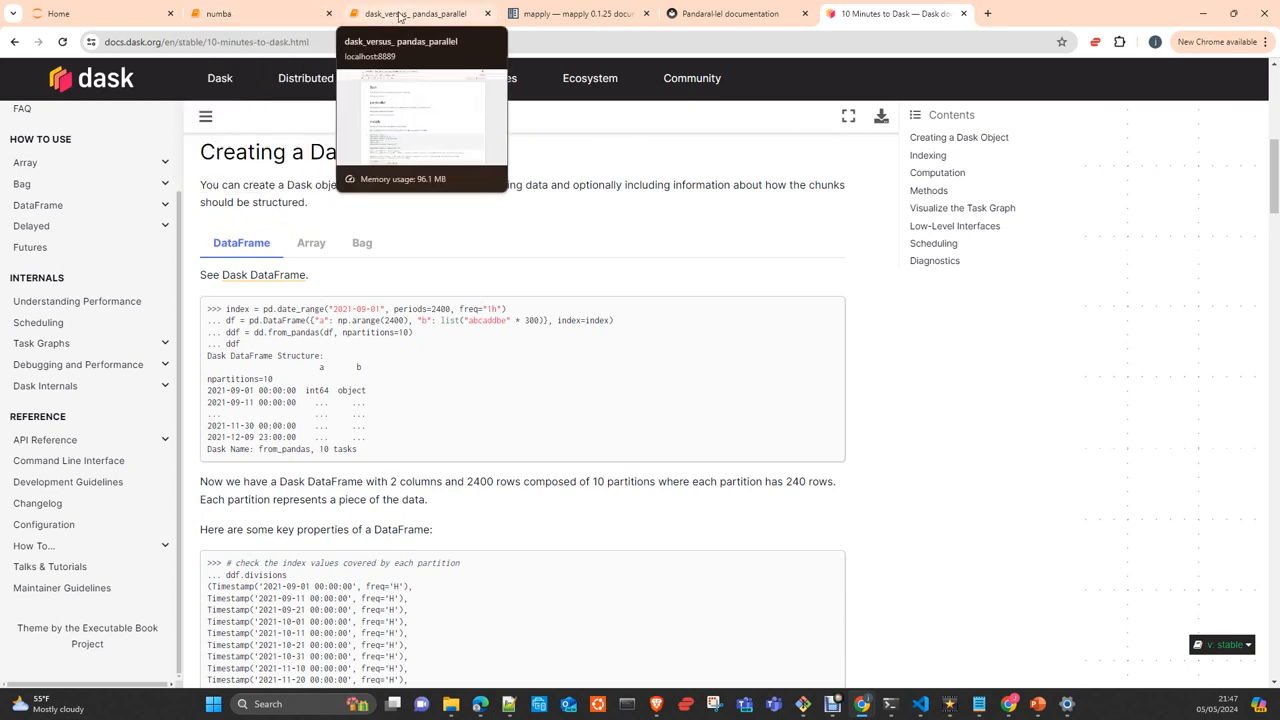
click(413, 13)
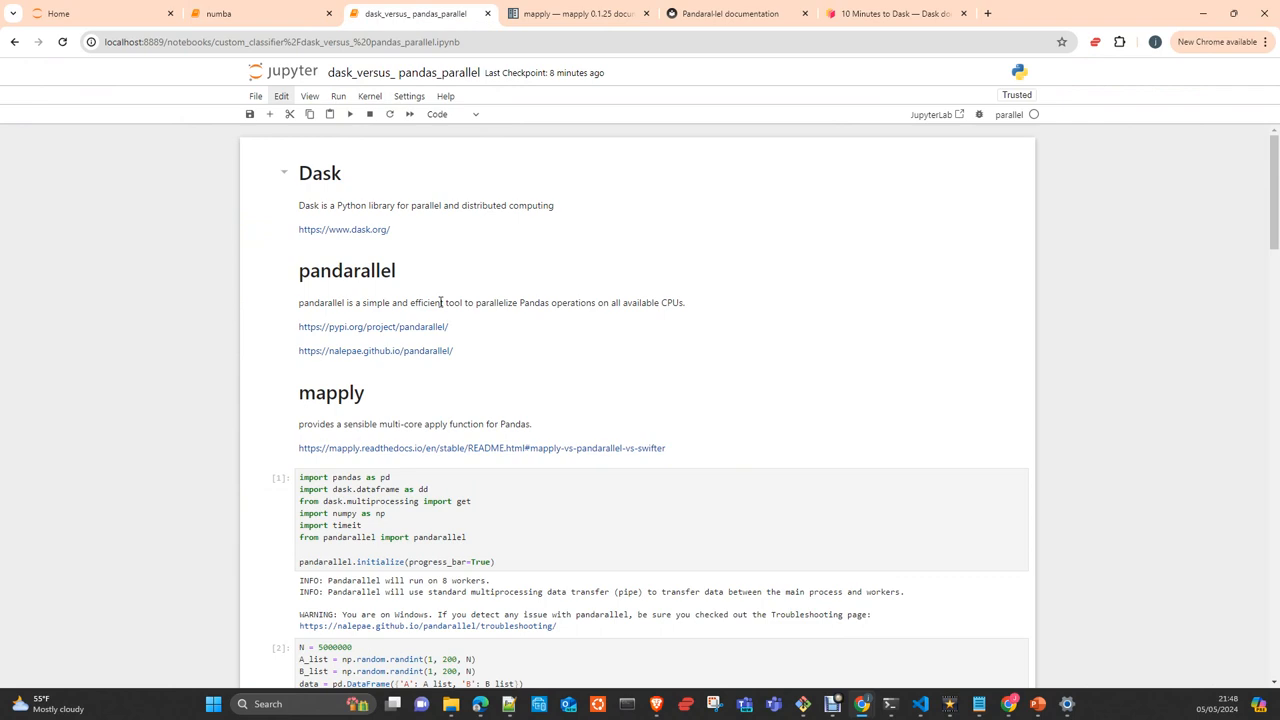
mouse_move(365, 296)
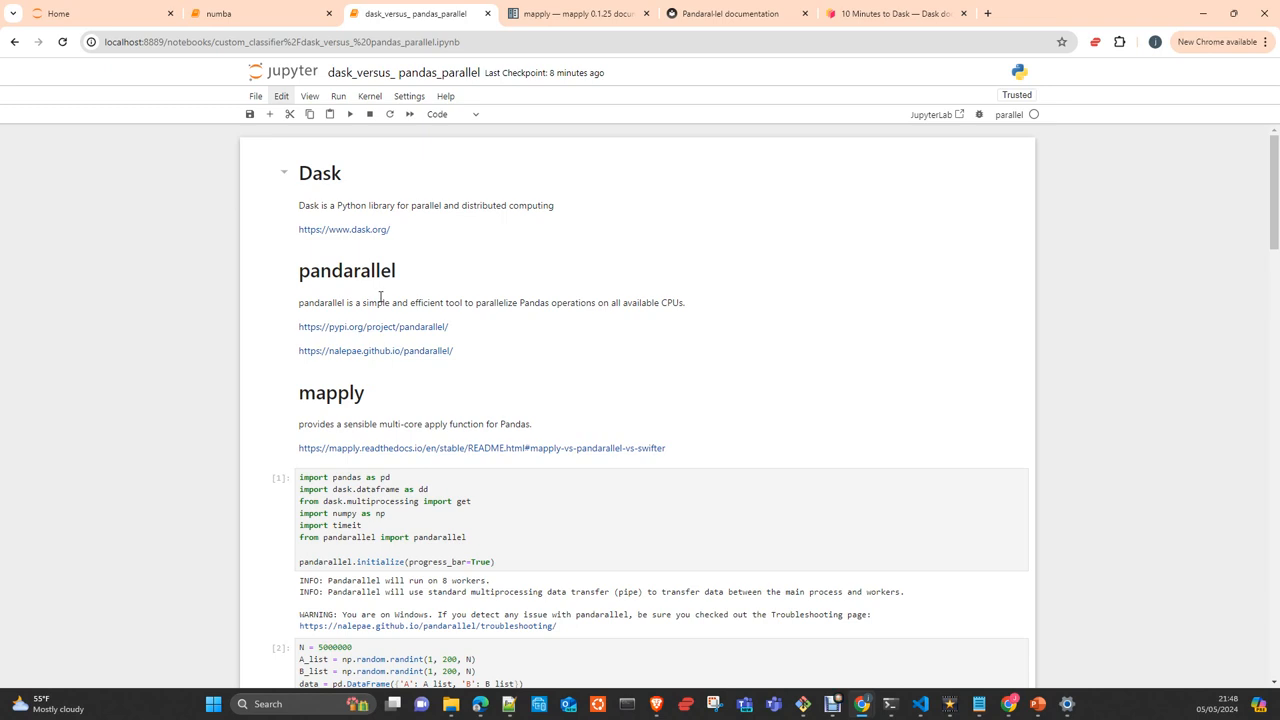
mouse_move(434, 291)
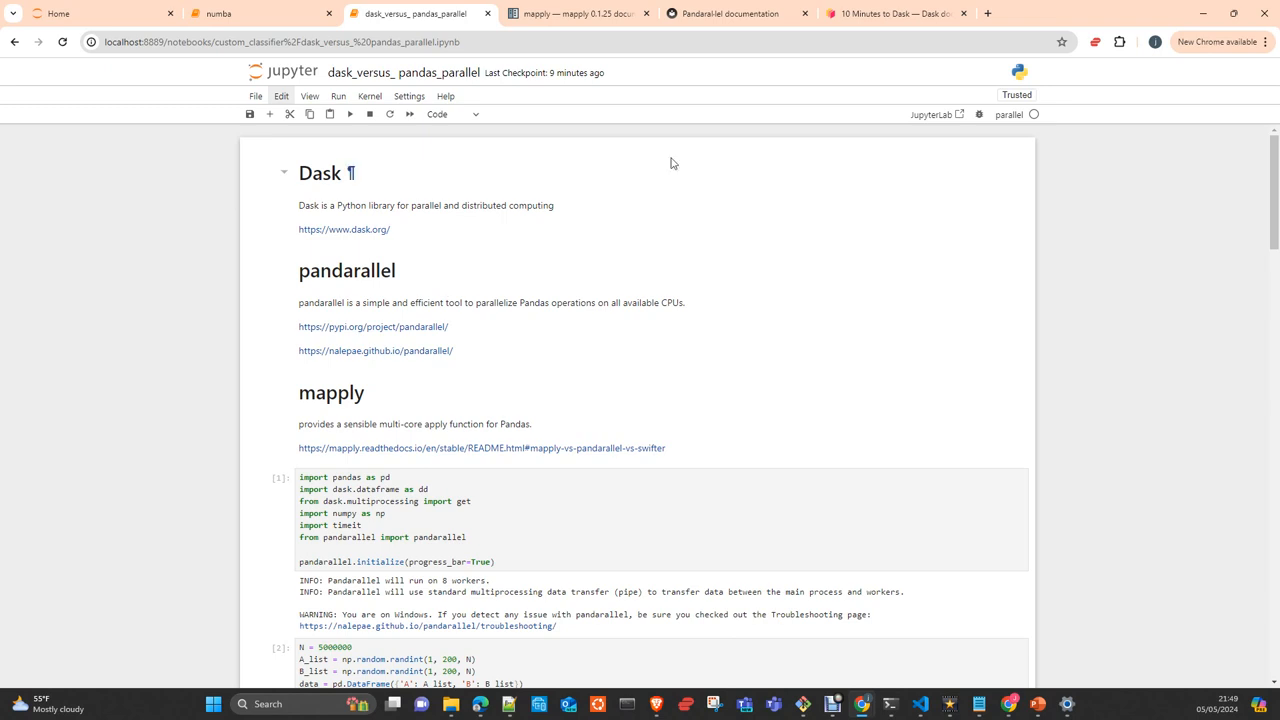
mouse_move(360, 315)
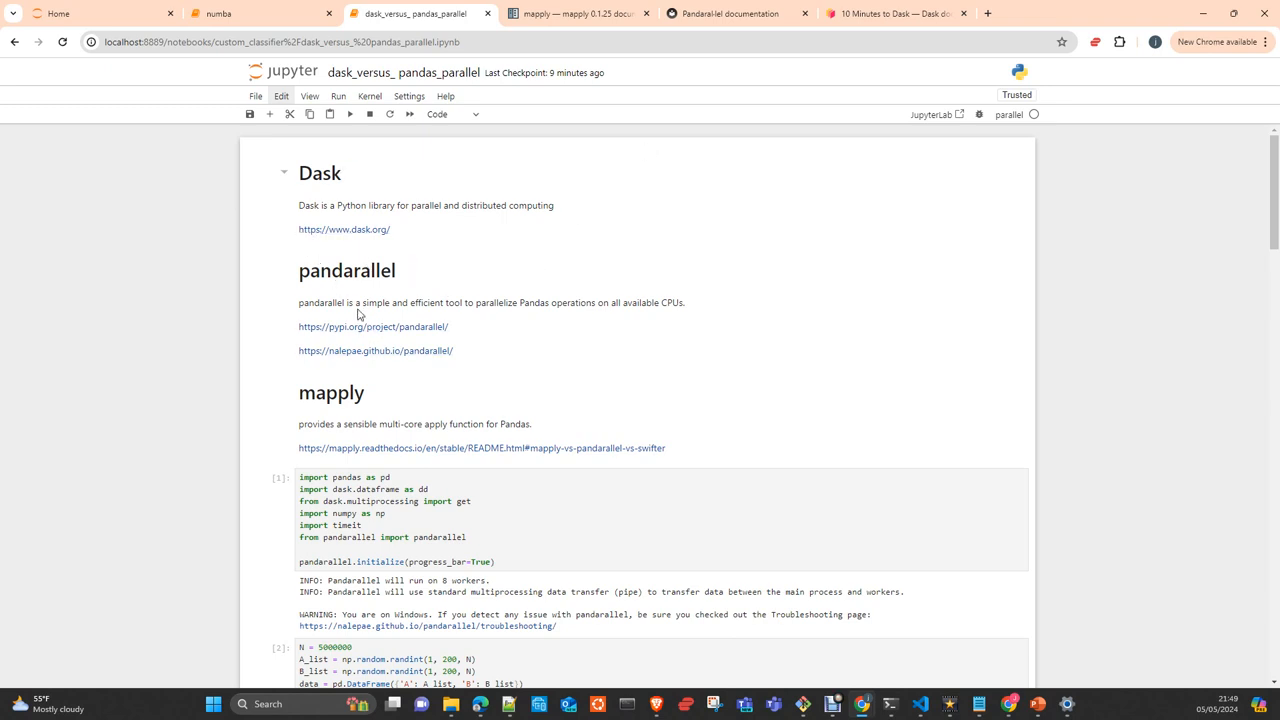
mouse_move(377, 325)
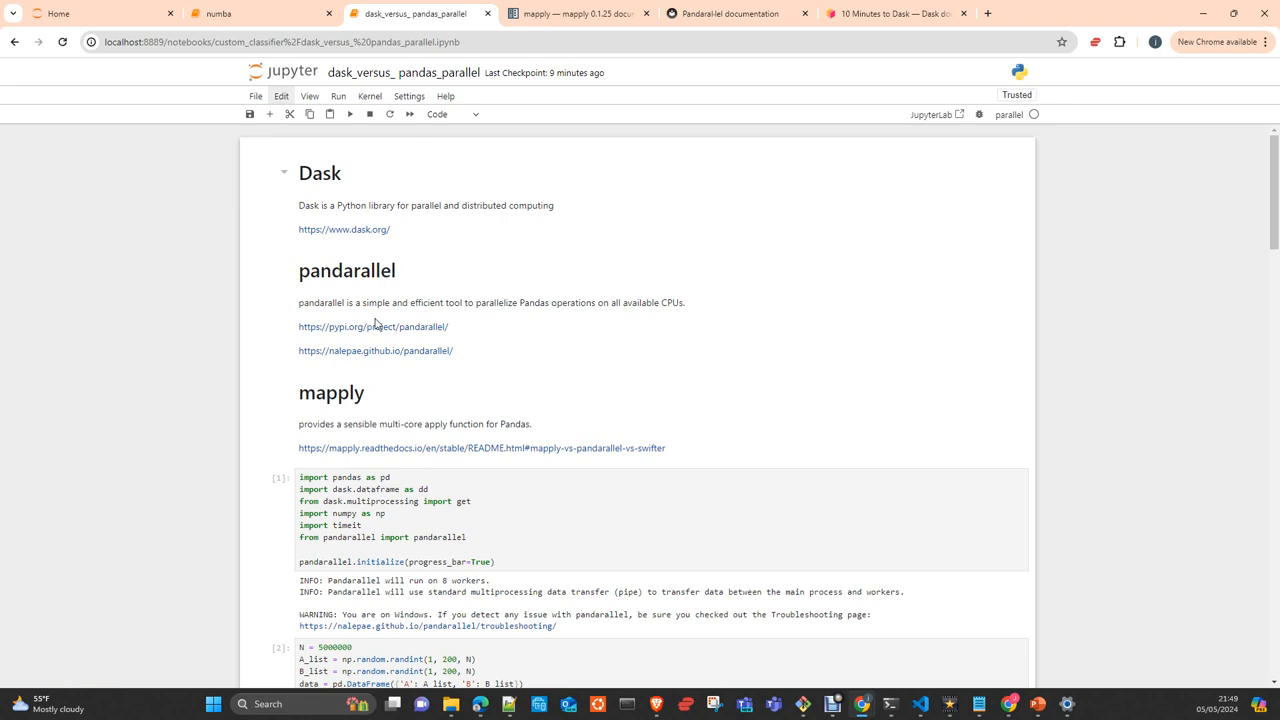
mouse_move(360, 408)
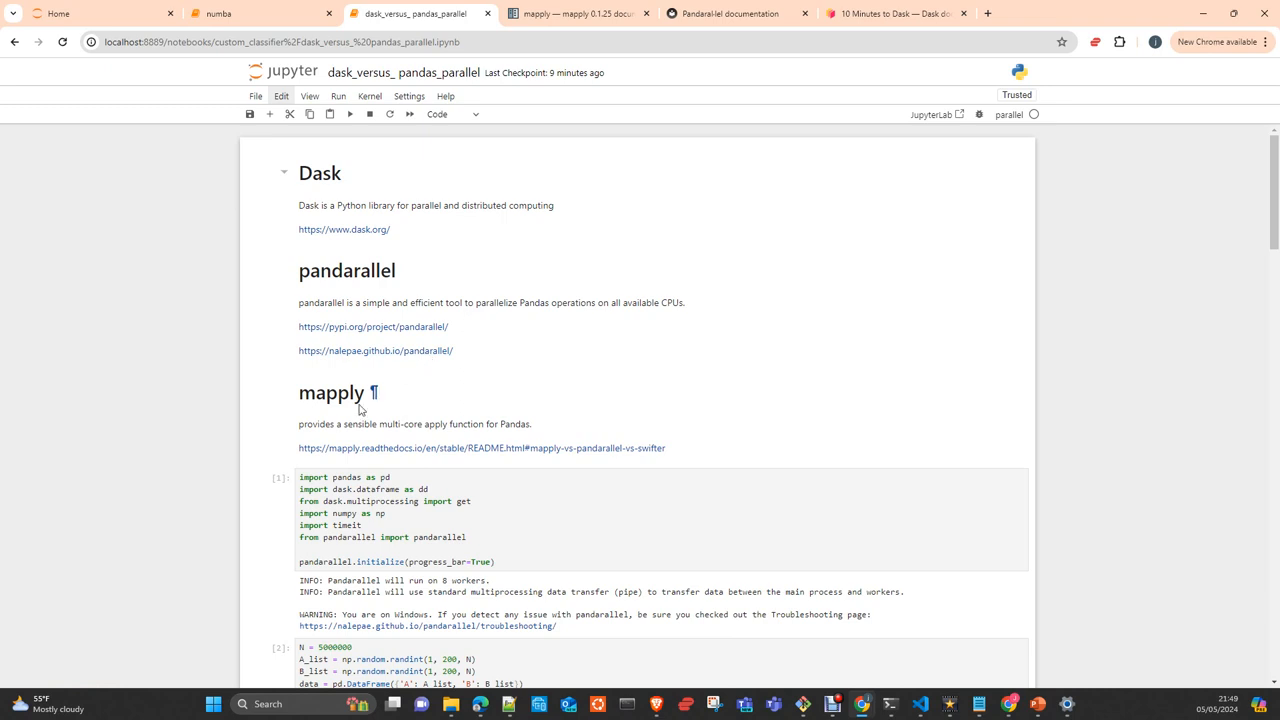
scroll(down, 3)
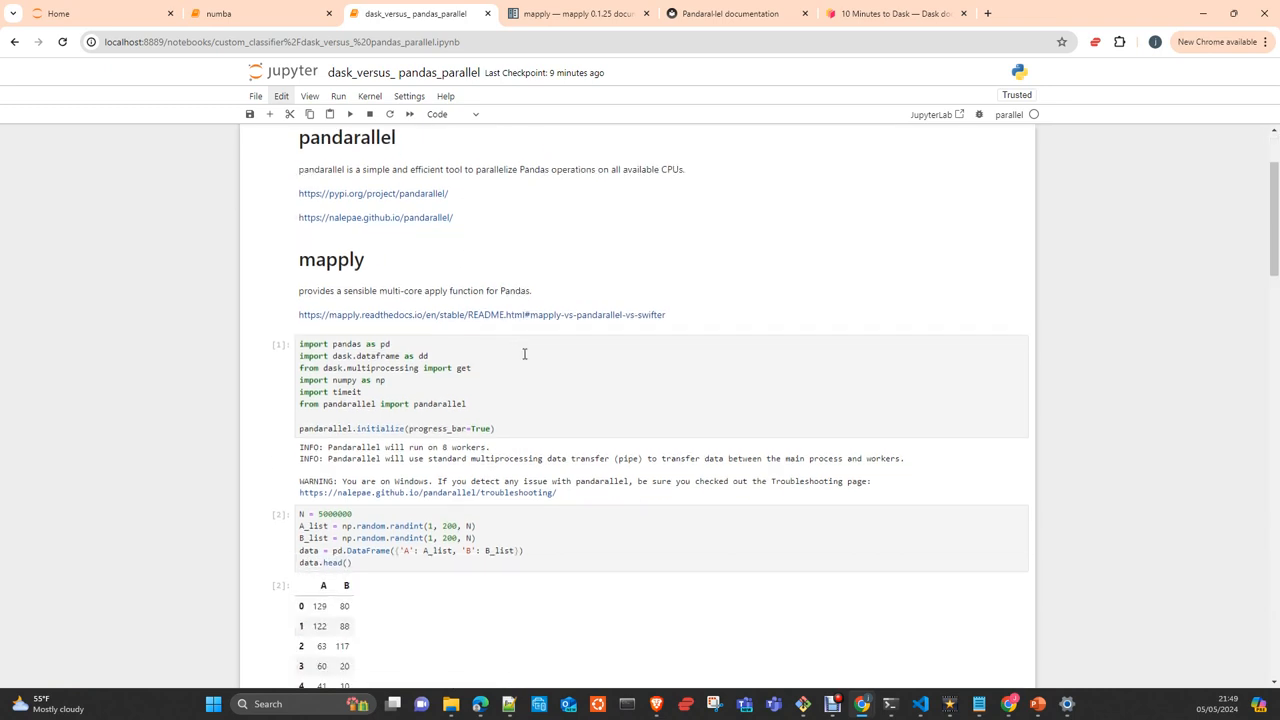
scroll(up, 3)
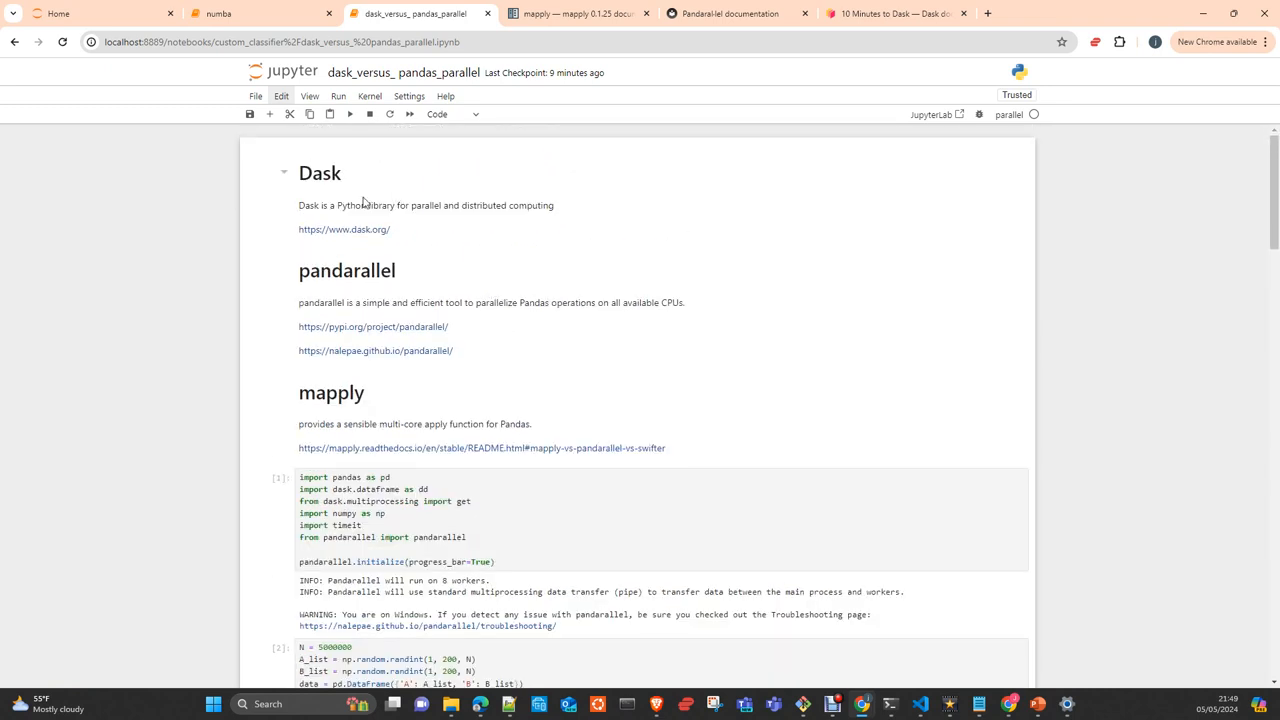
mouse_move(376, 350)
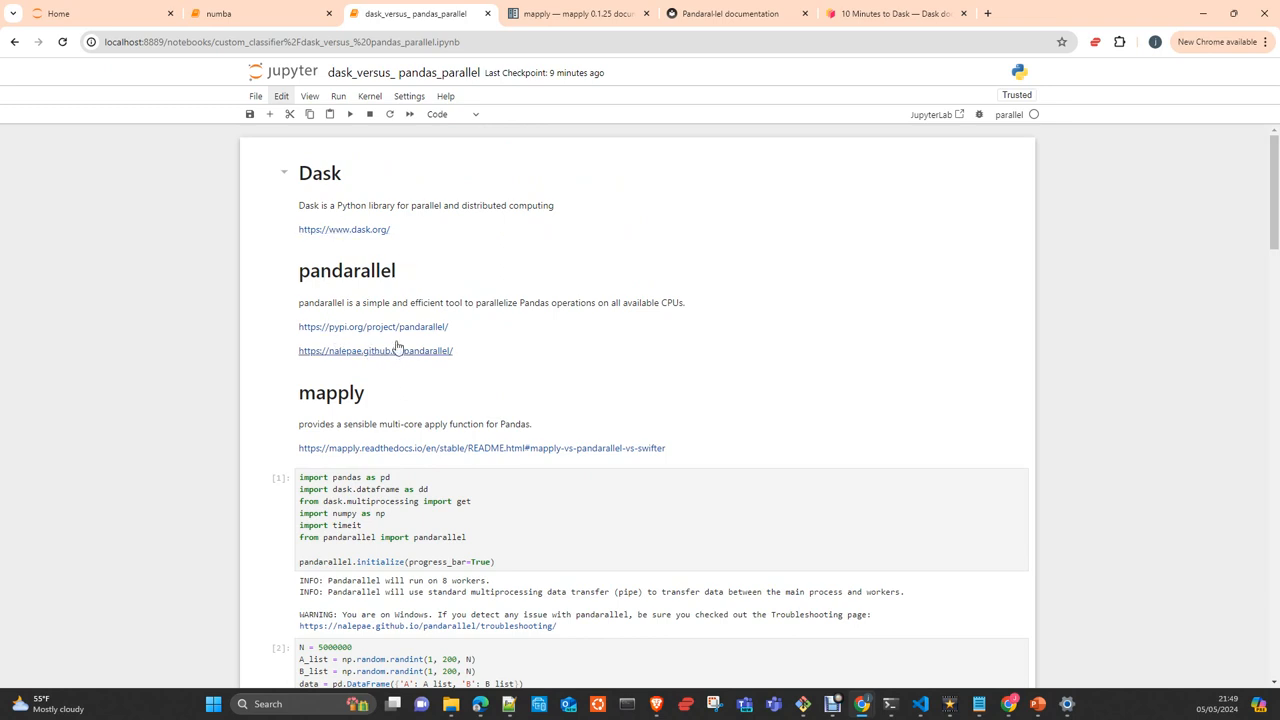
mouse_move(540, 377)
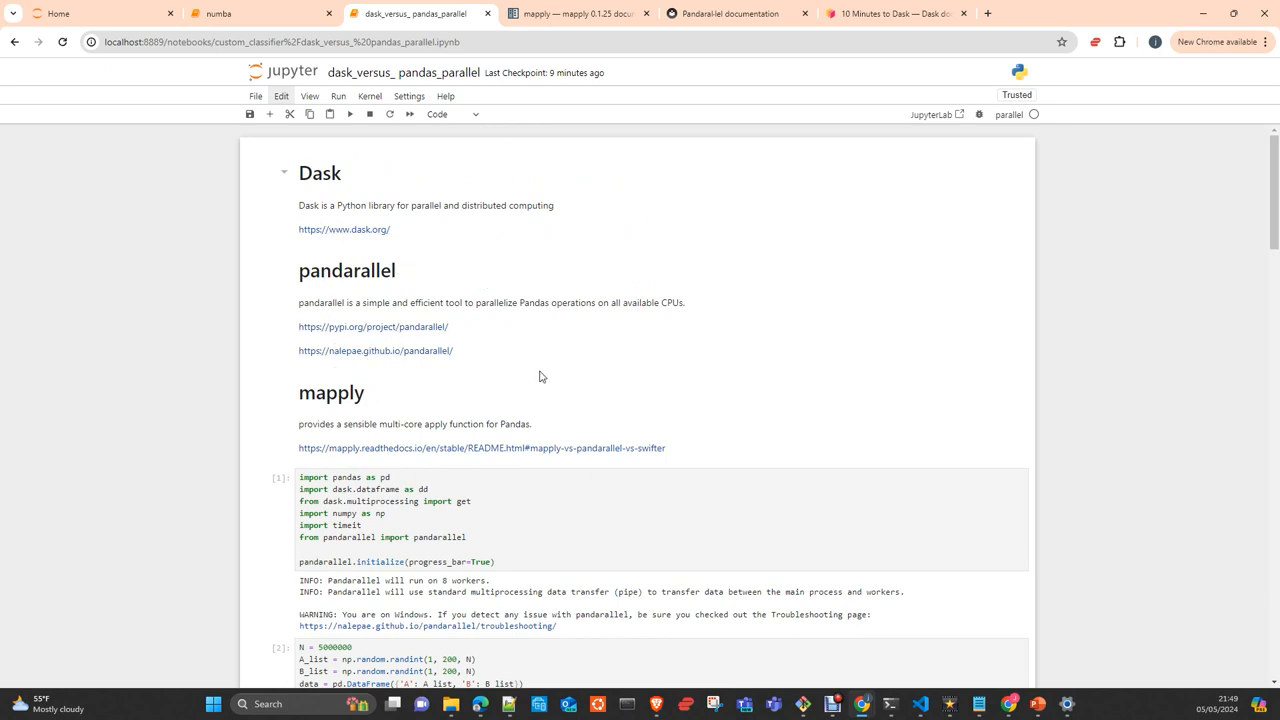
mouse_move(537, 378)
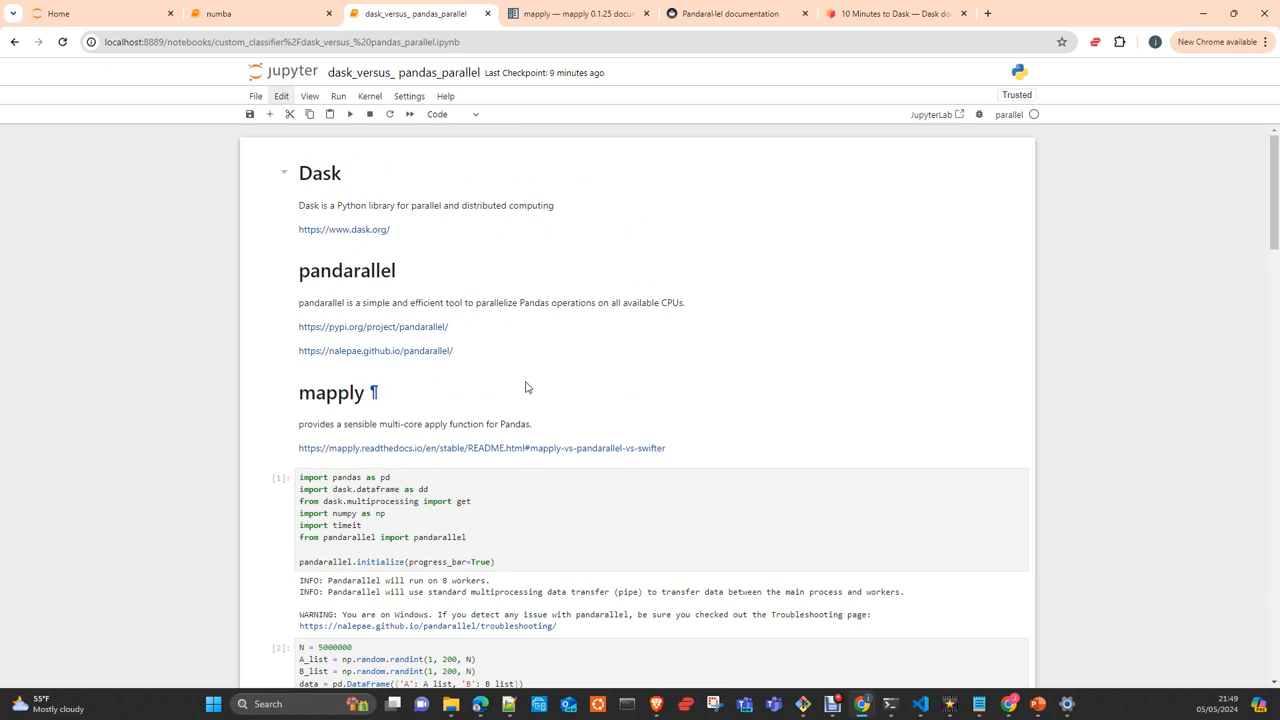
mouse_move(519, 384)
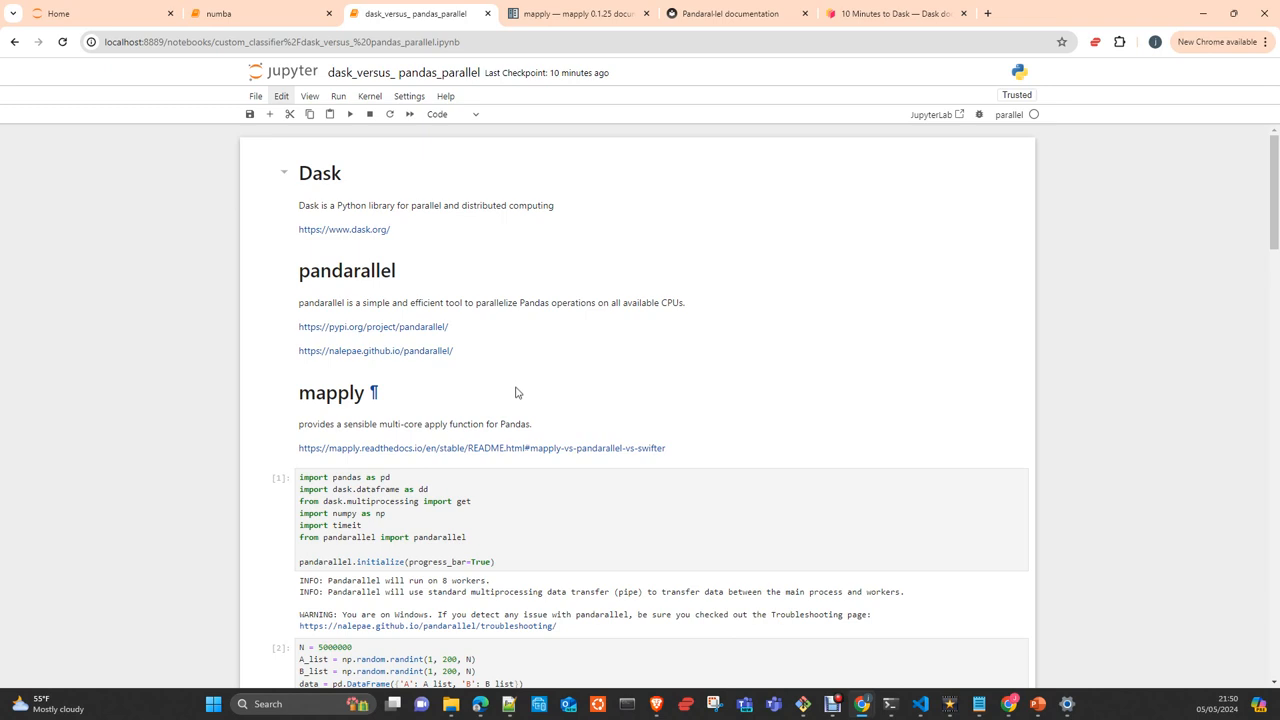
mouse_move(505, 392)
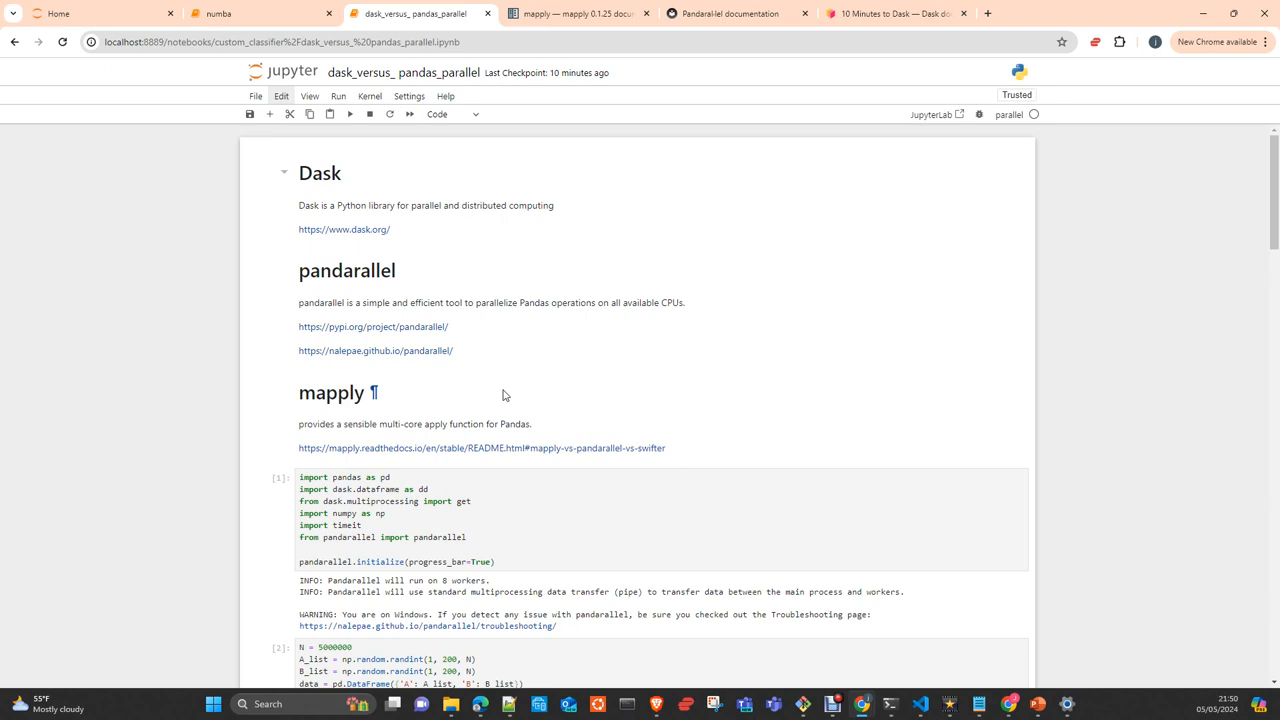
scroll(down, 3)
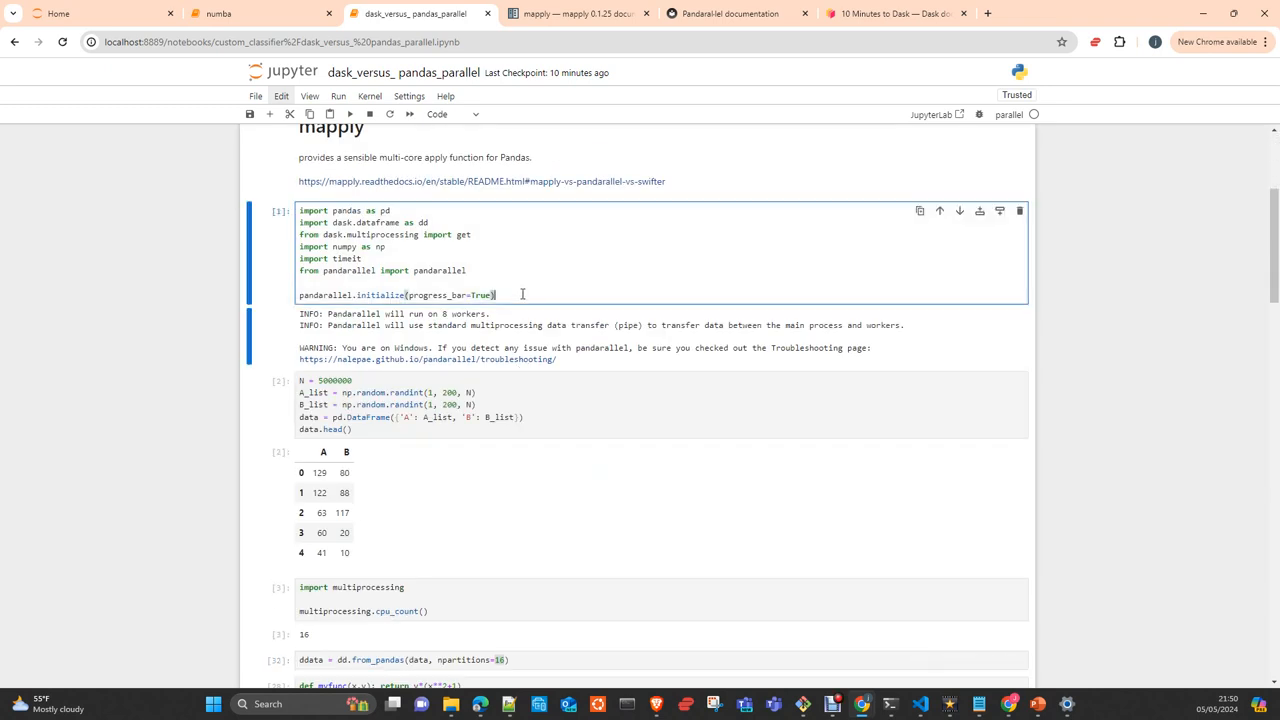
mouse_move(349, 113)
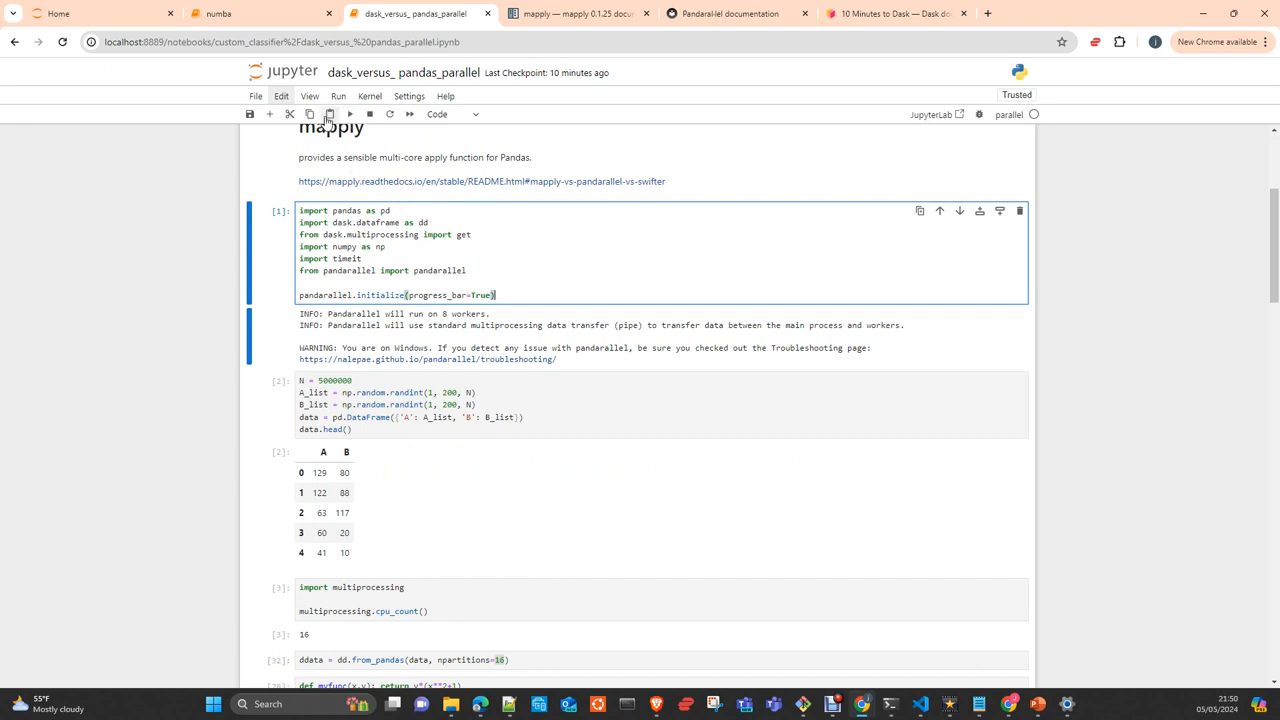
click(349, 113)
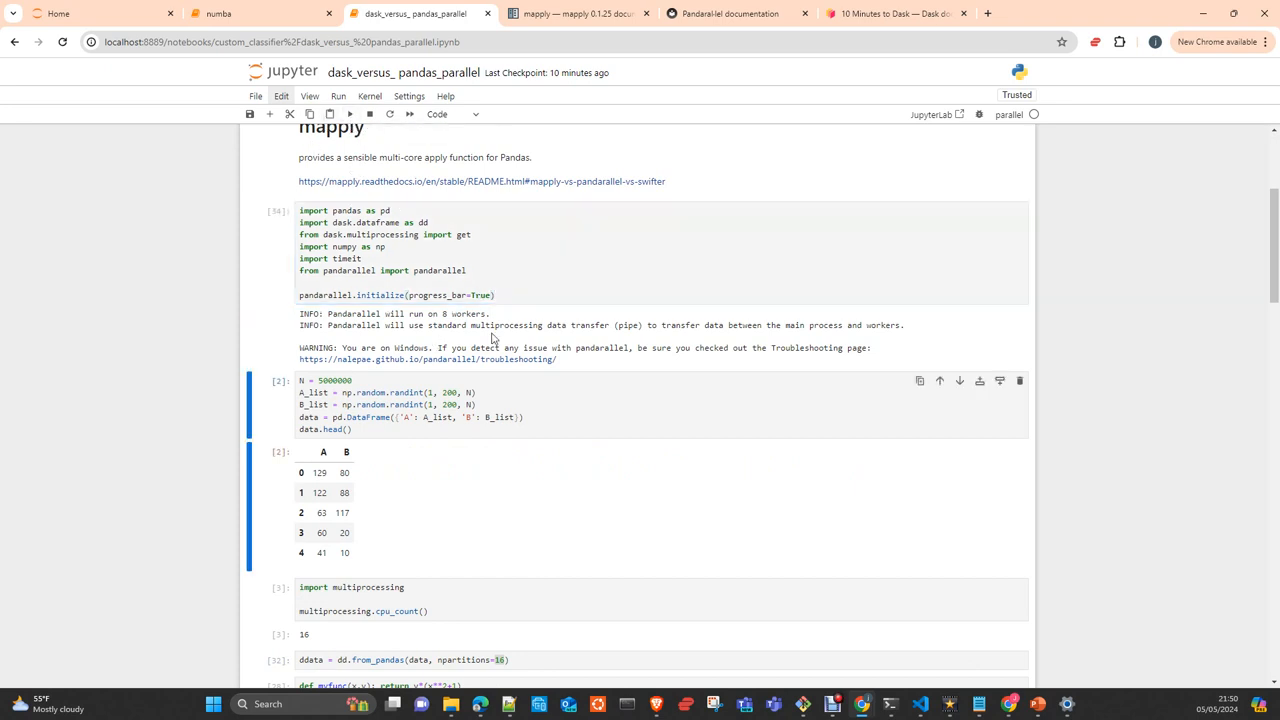
click(370, 96)
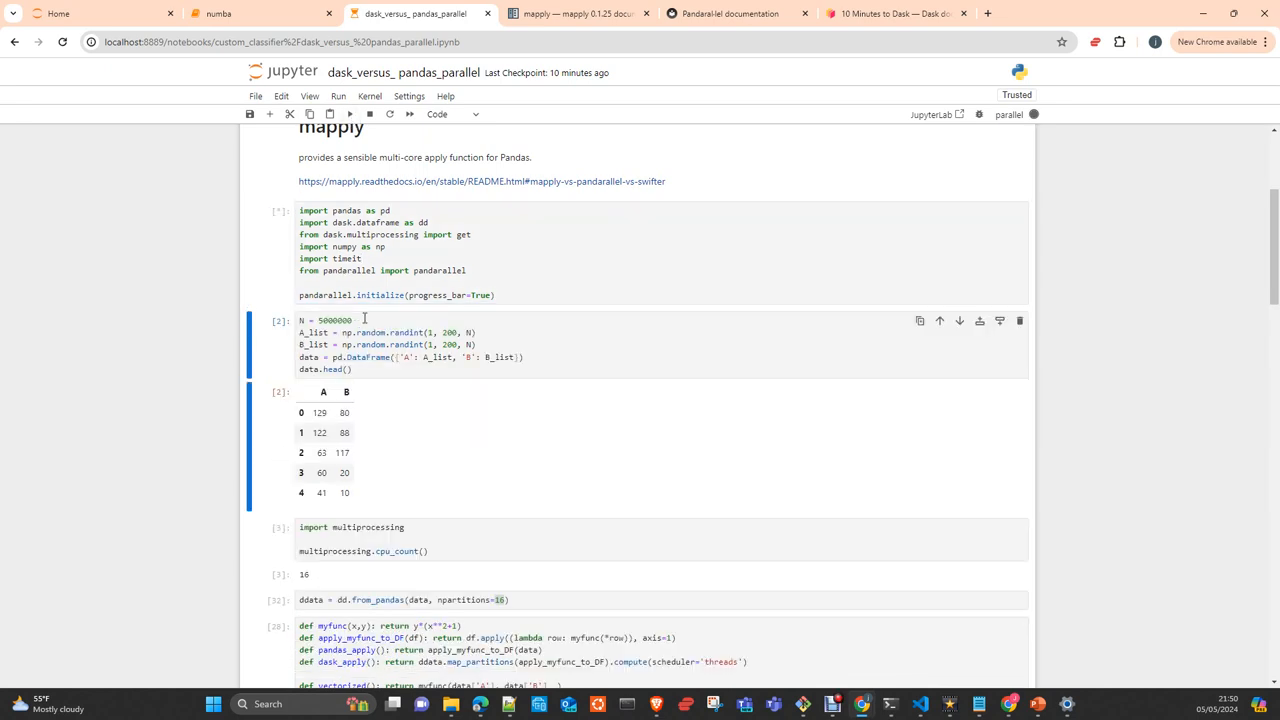
click(348, 113)
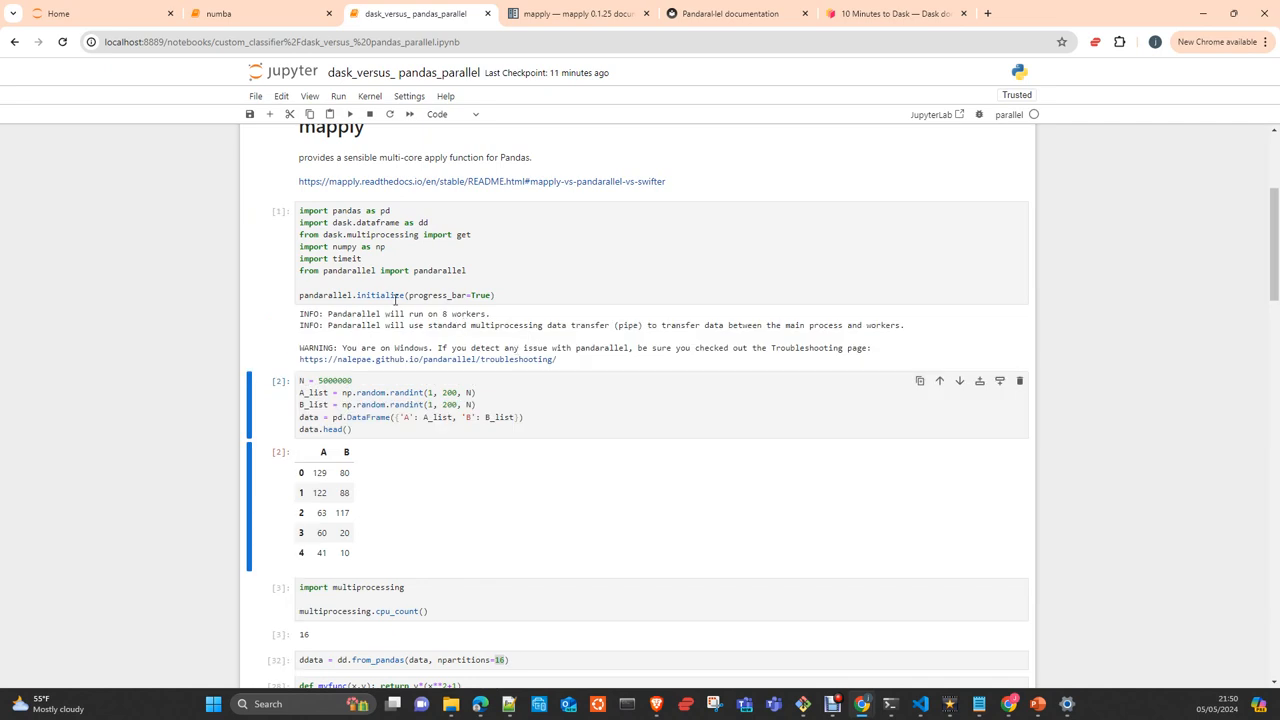
mouse_move(362, 329)
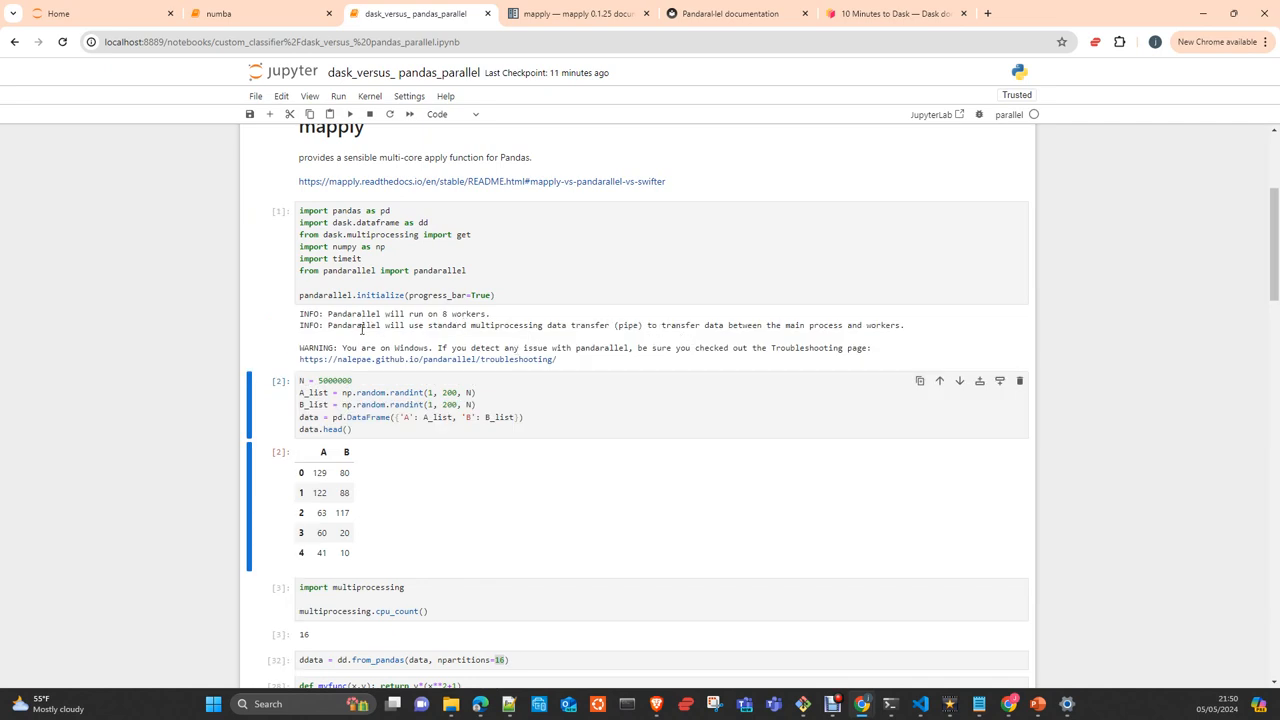
mouse_move(461, 333)
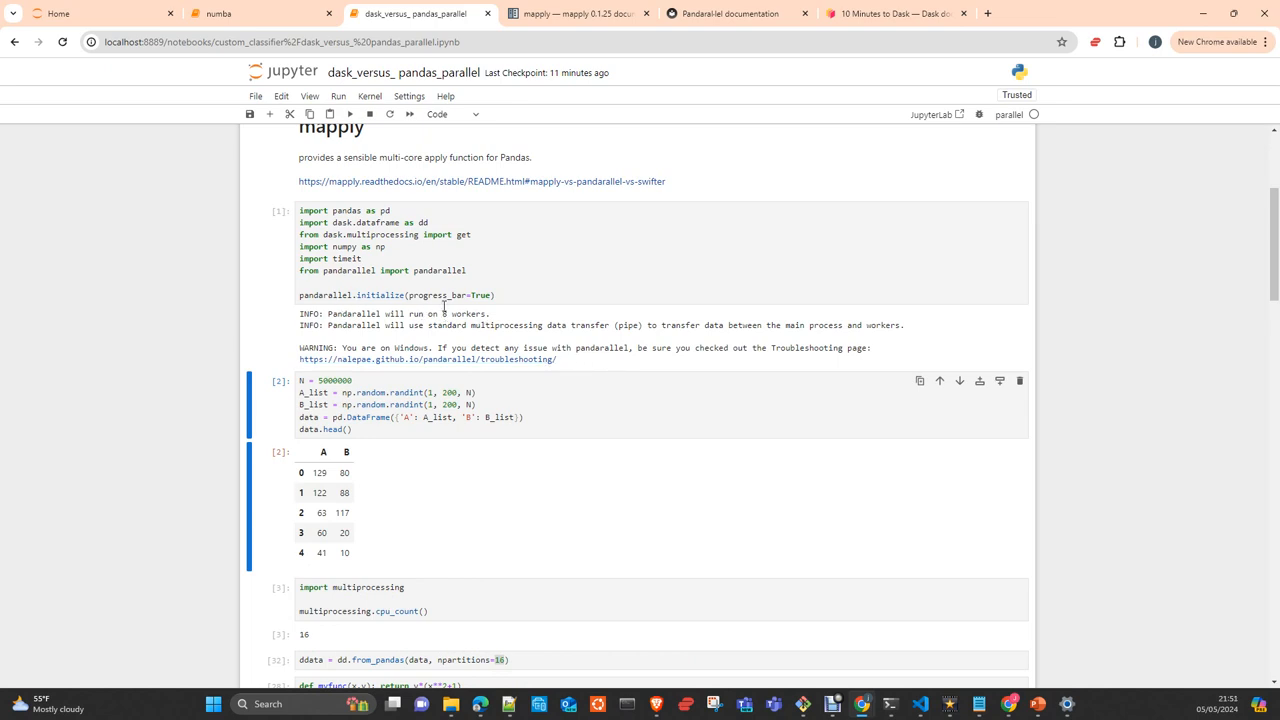
mouse_move(500, 381)
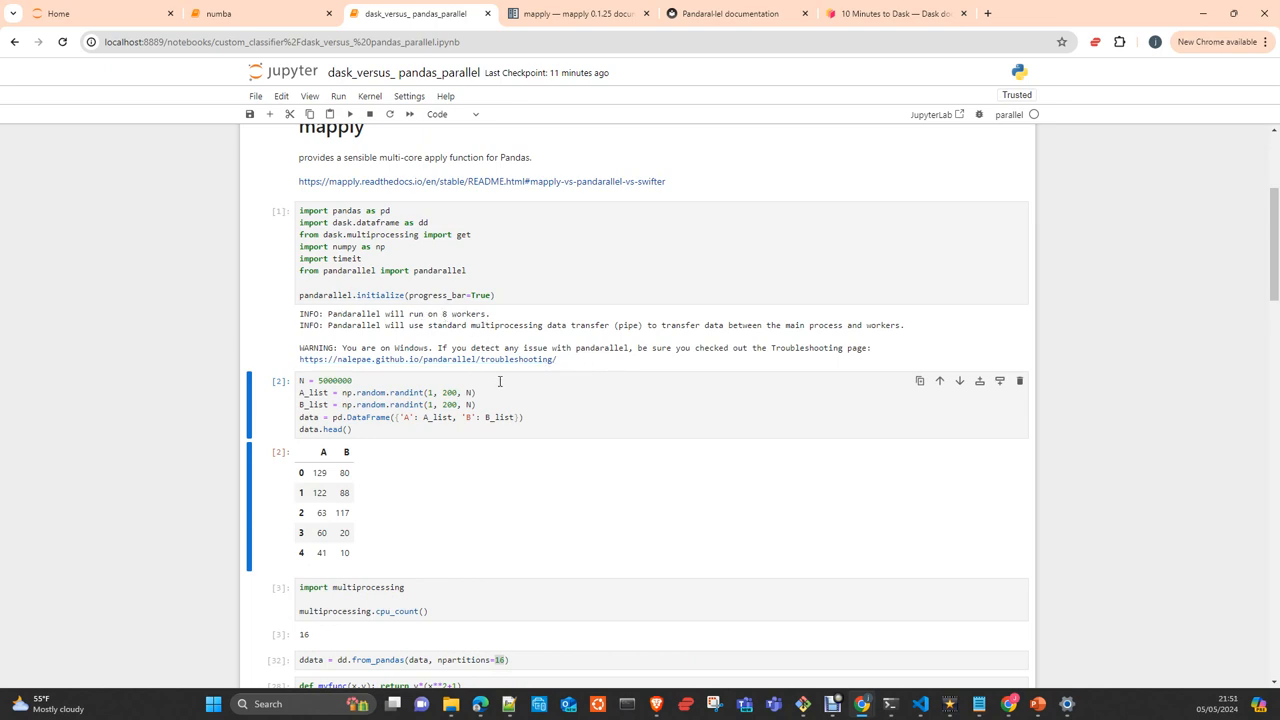
scroll(down, 3)
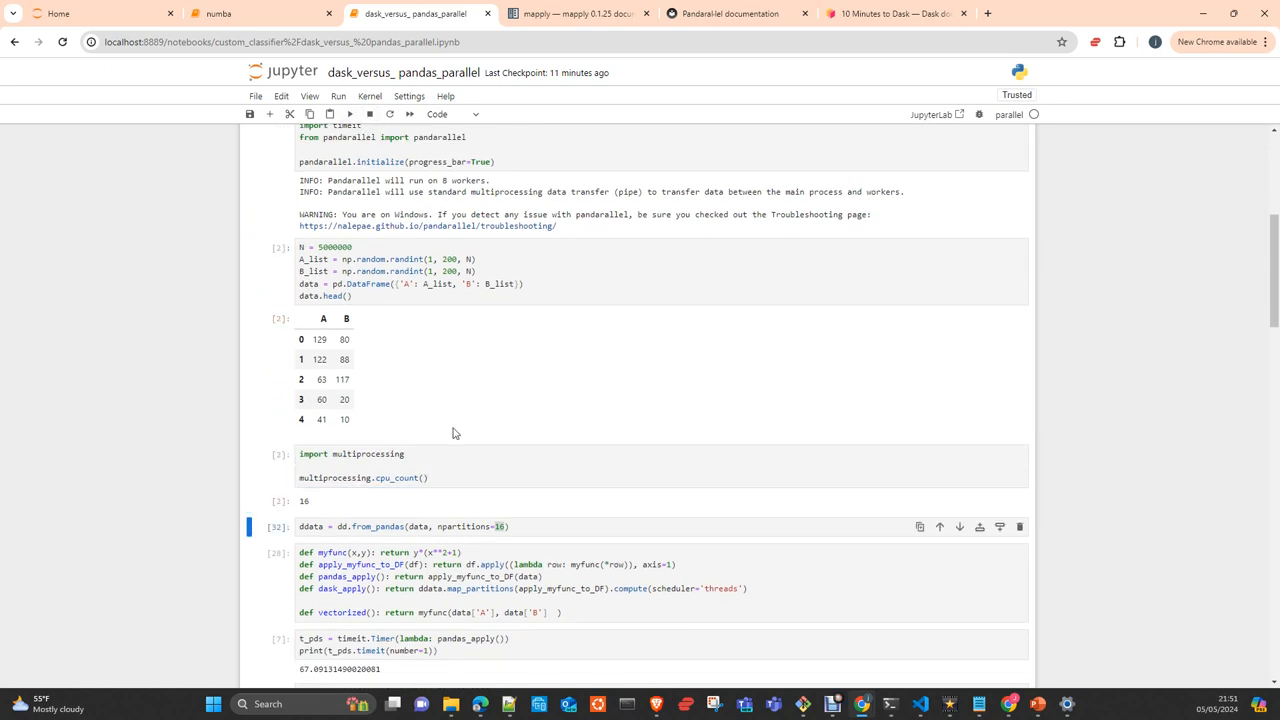
scroll(down, 3)
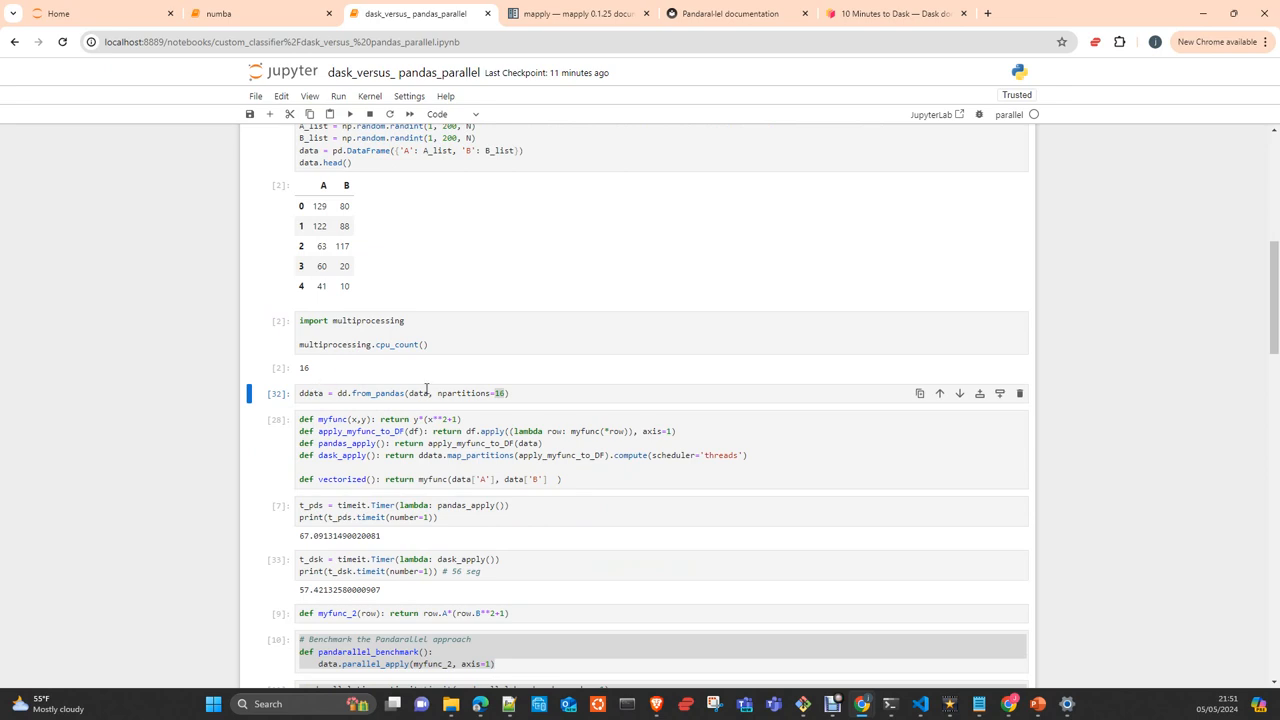
mouse_move(530, 393)
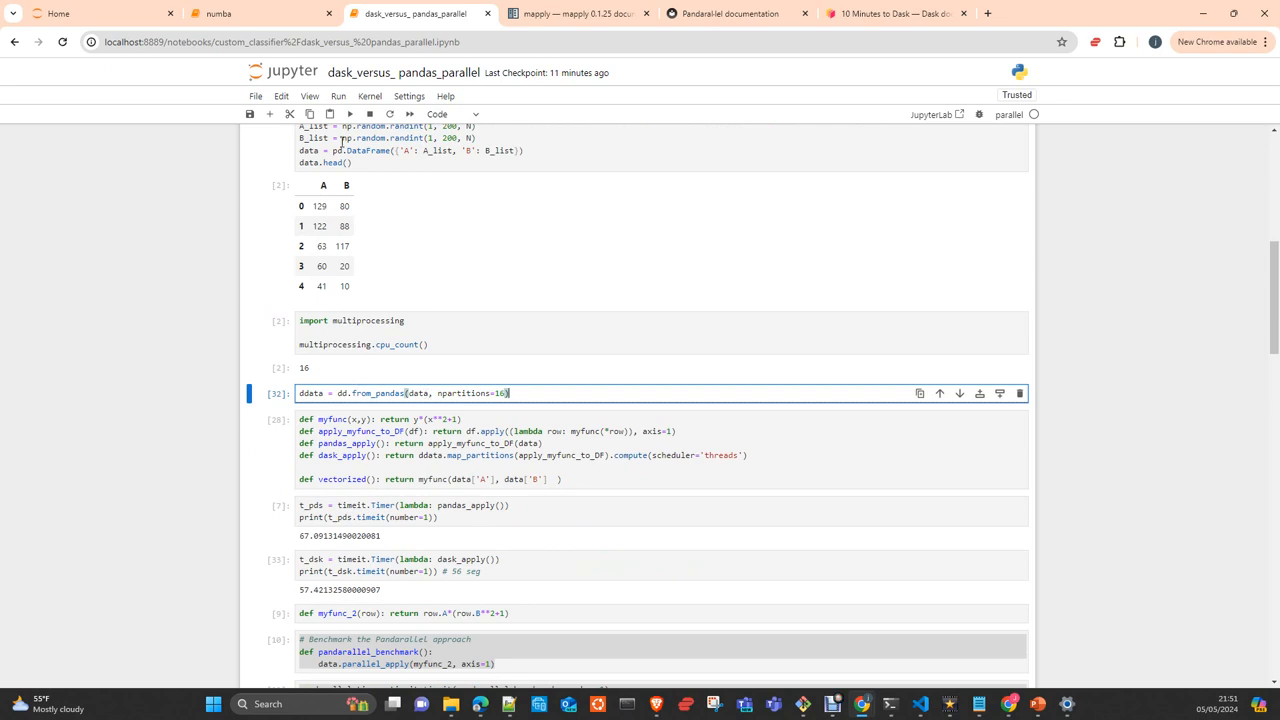
mouse_move(378, 410)
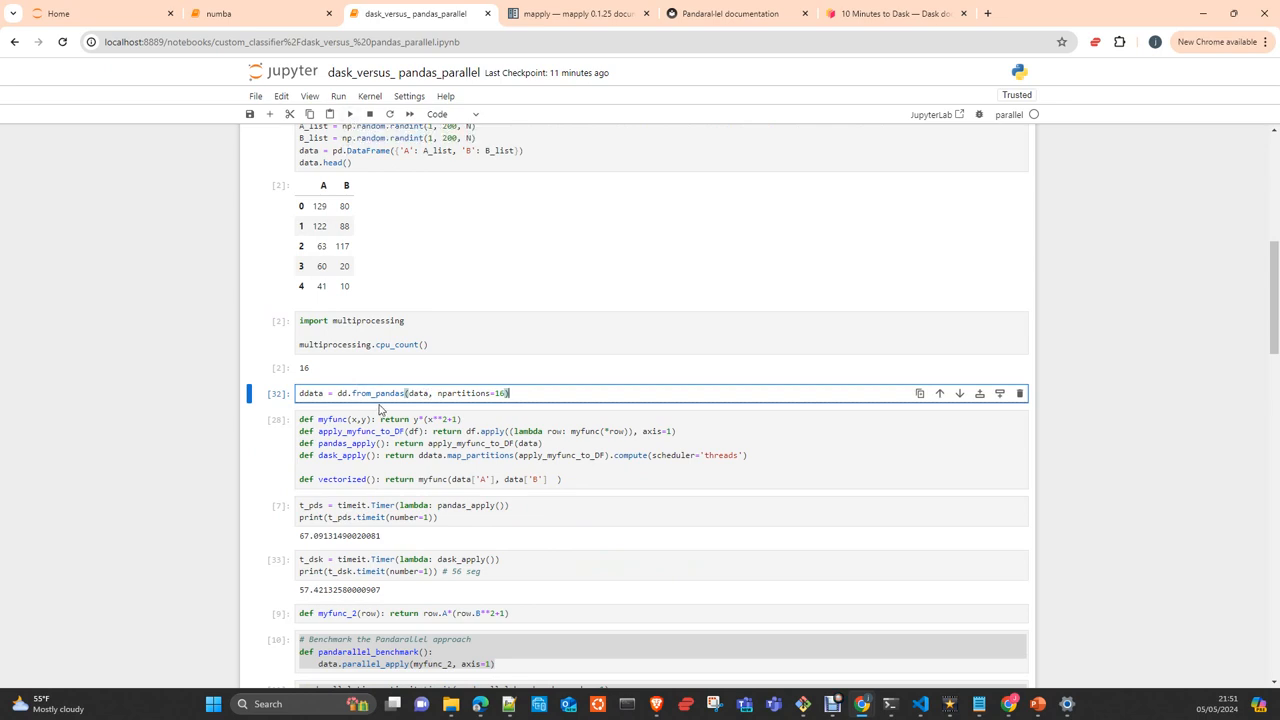
click(465, 333)
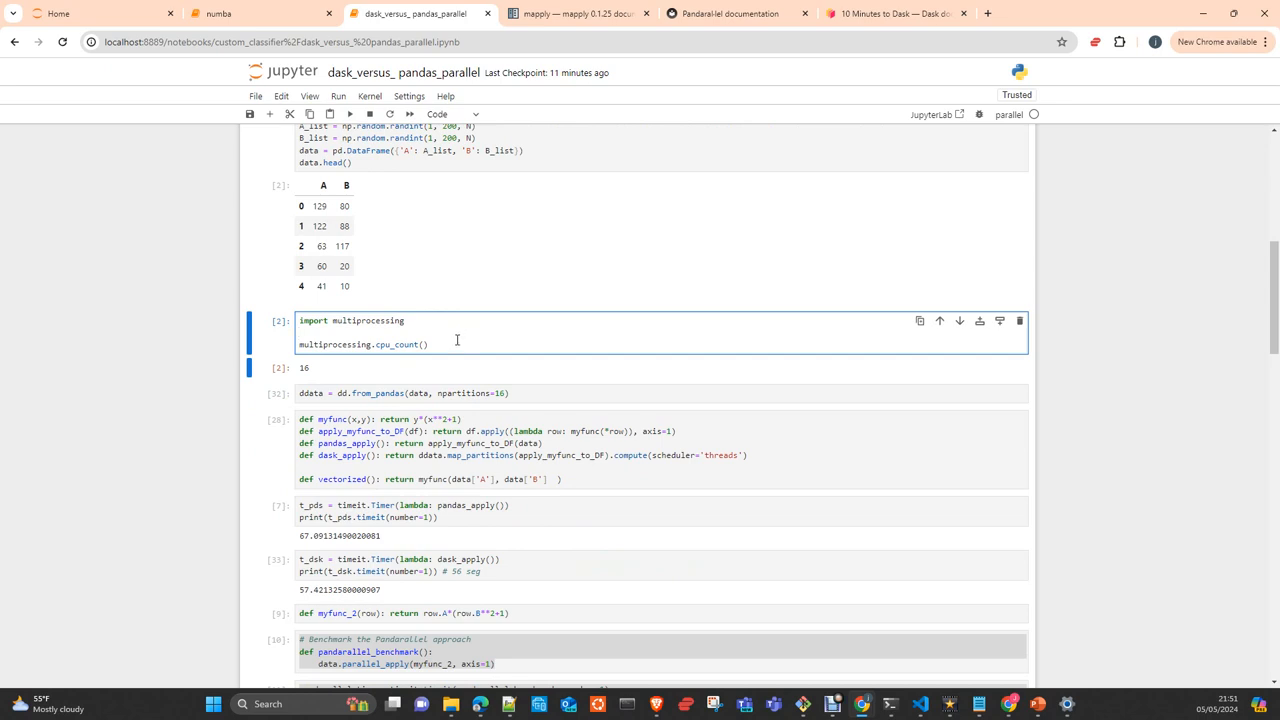
click(300, 332)
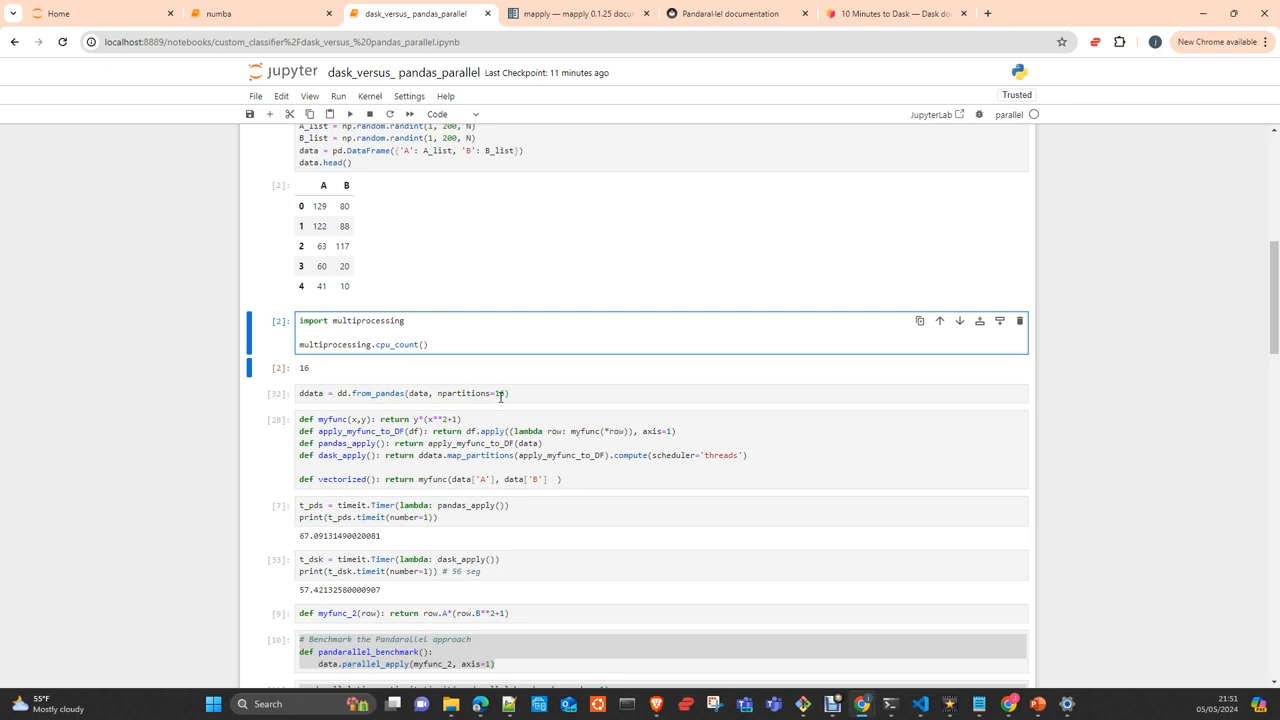
click(300, 333)
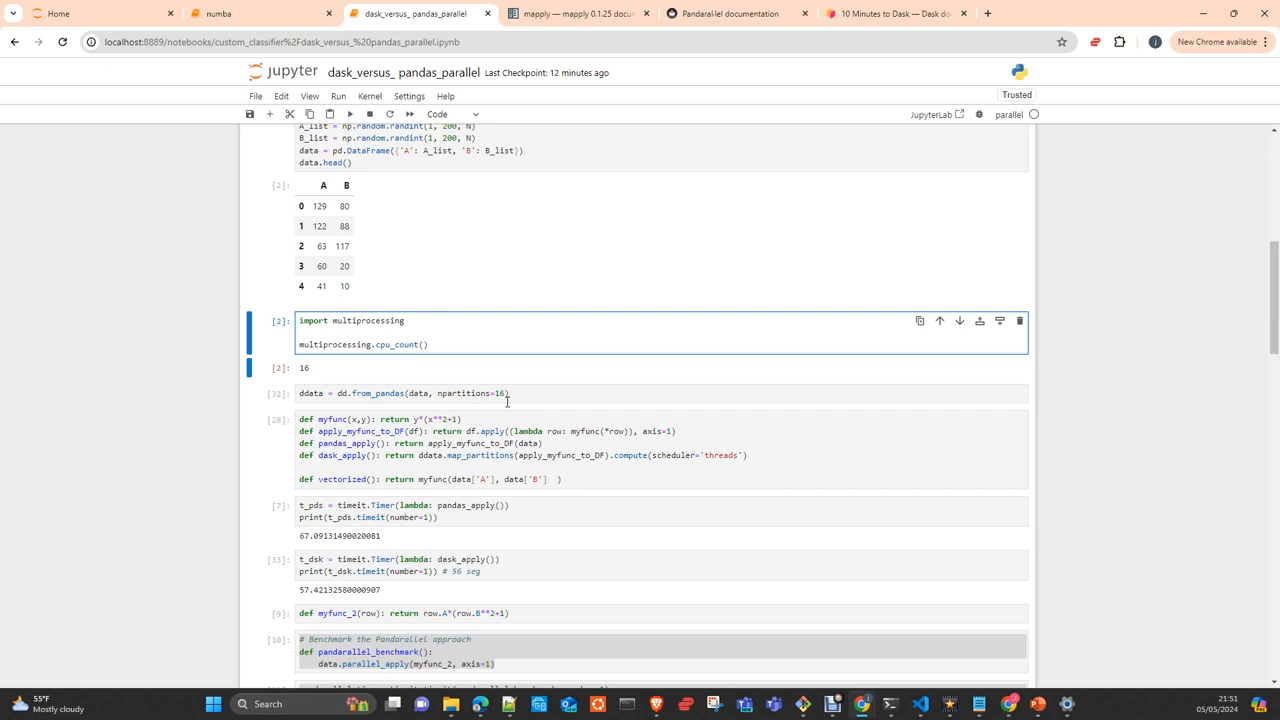
click(300, 332)
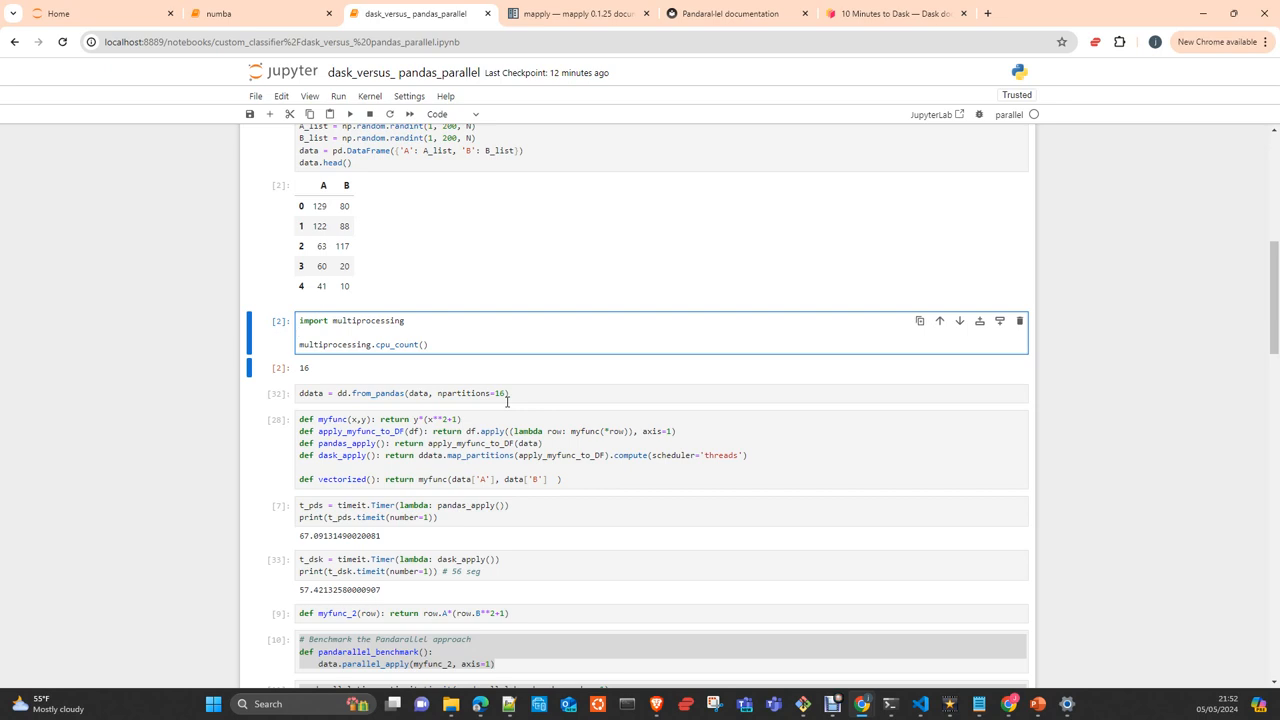
click(300, 332)
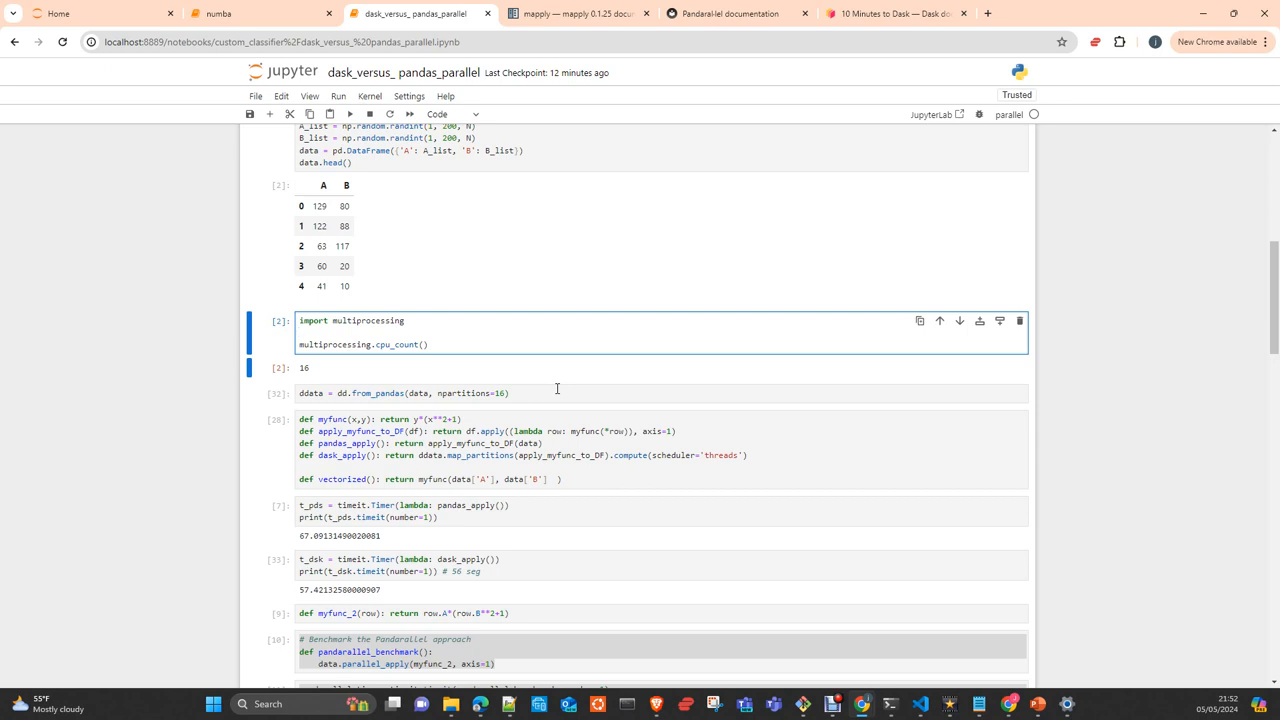
click(330, 332)
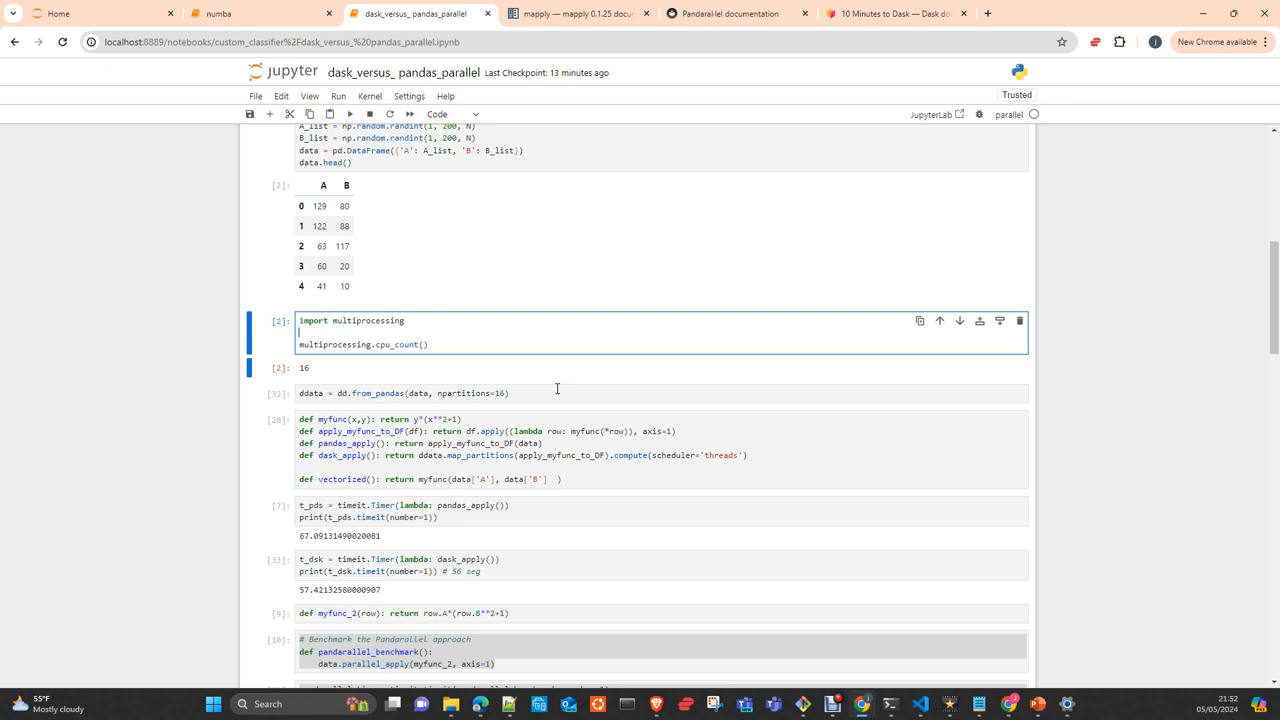
Change N to 50000000 and re-run the data-generation cell
scroll(up, 3)
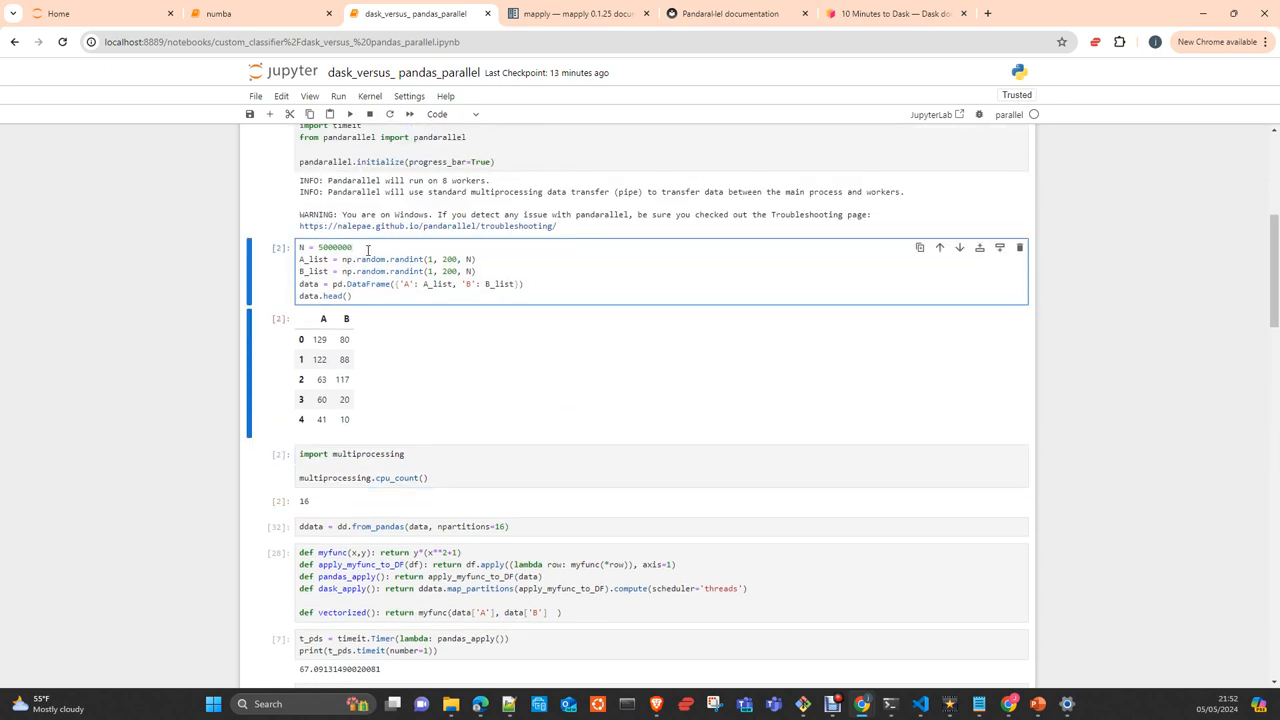
click(349, 114)
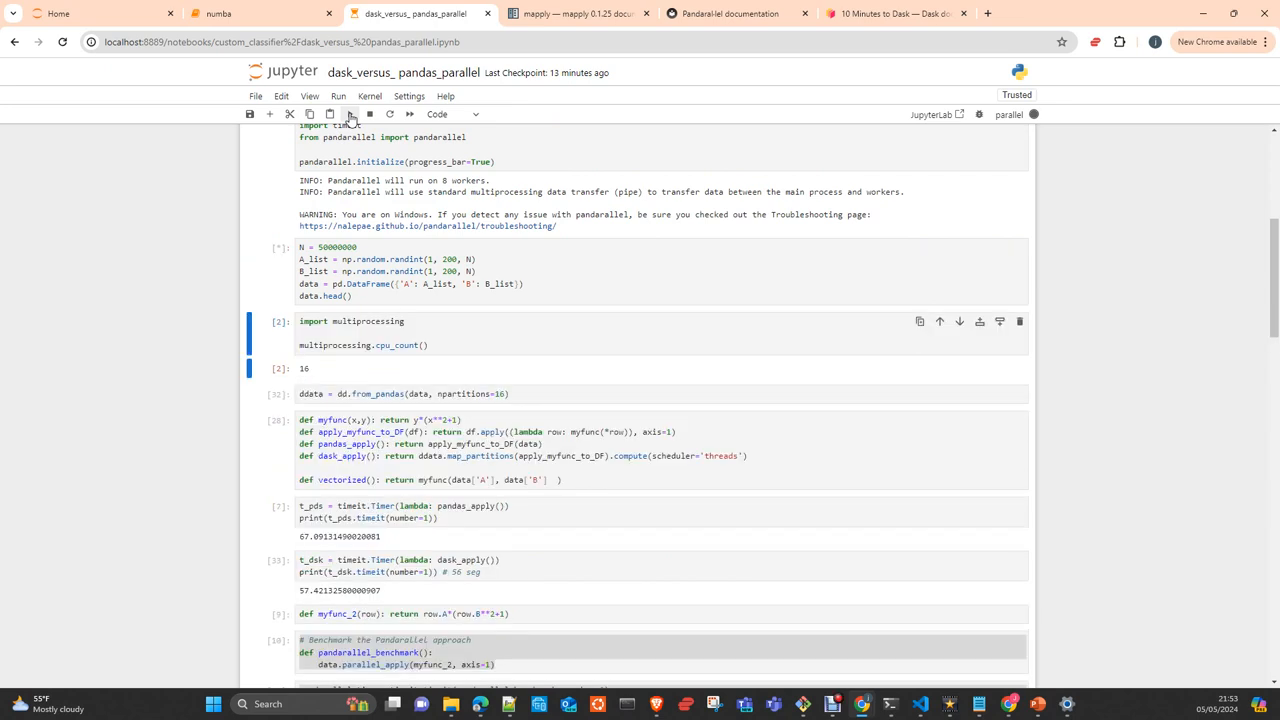
click(350, 114)
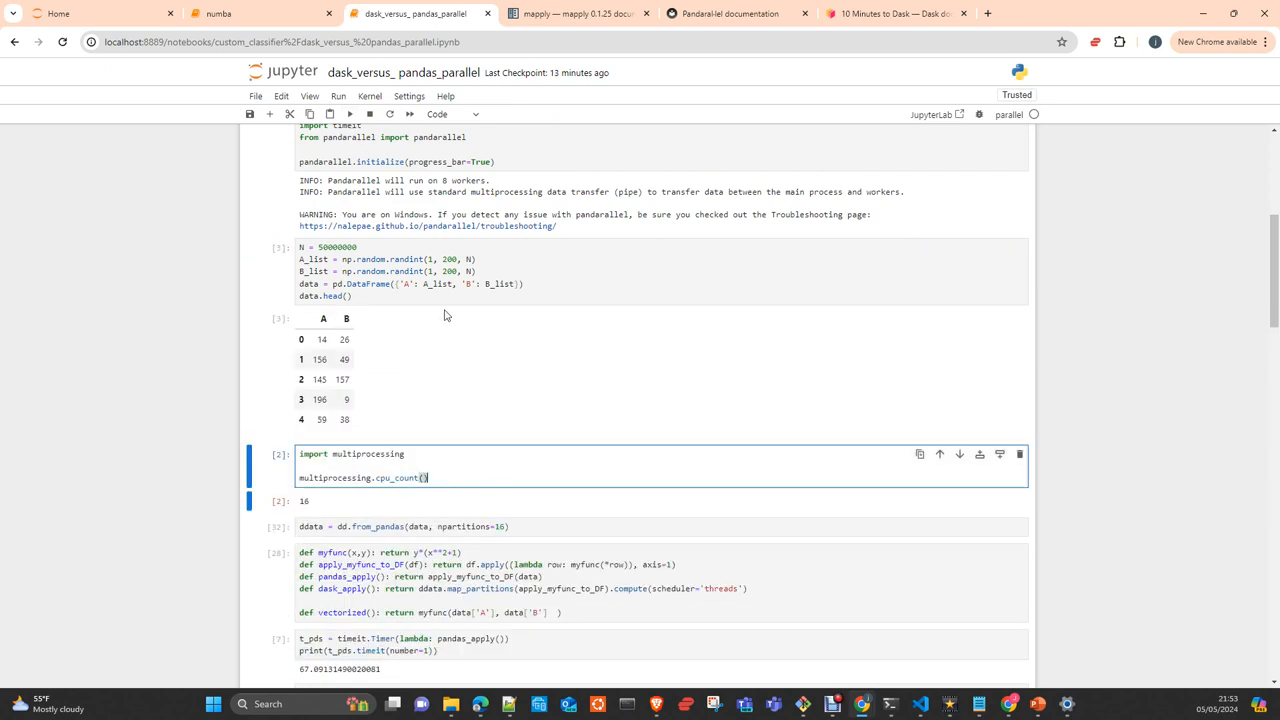
Re-run the cpu_count cell and the dd.from_pandas partitioning cell
click(349, 113)
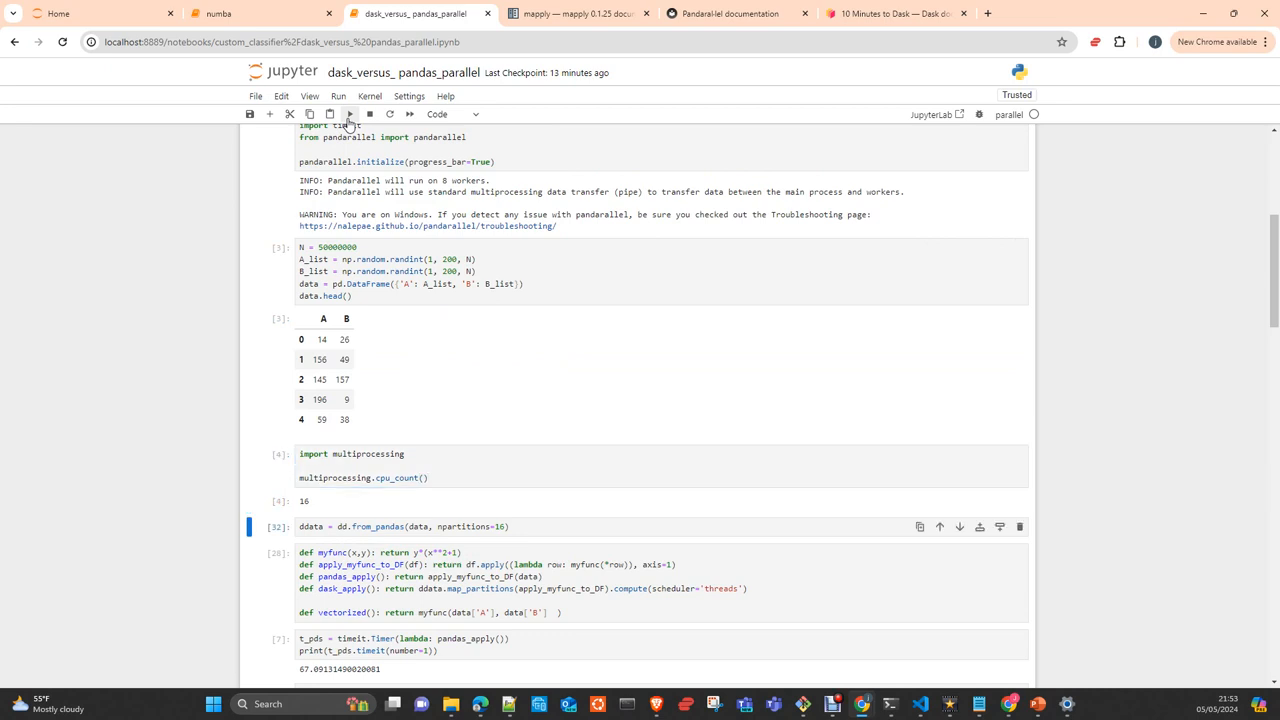
click(349, 113)
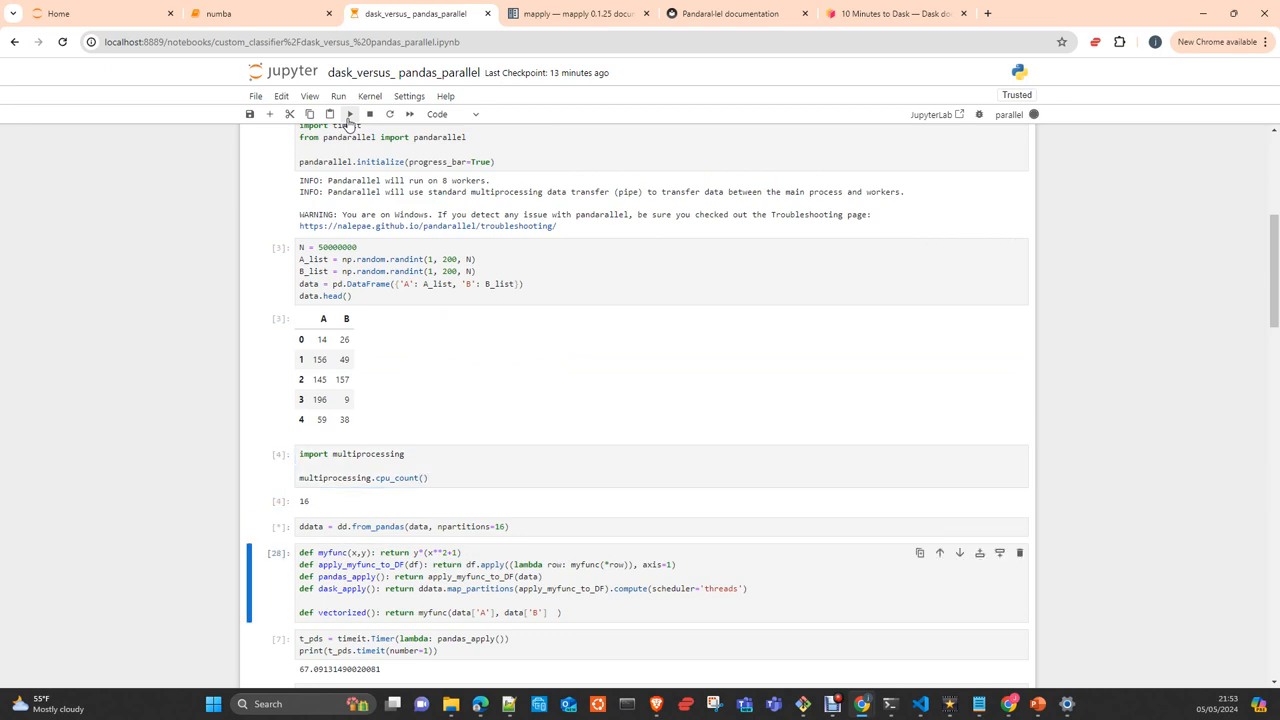
click(349, 114)
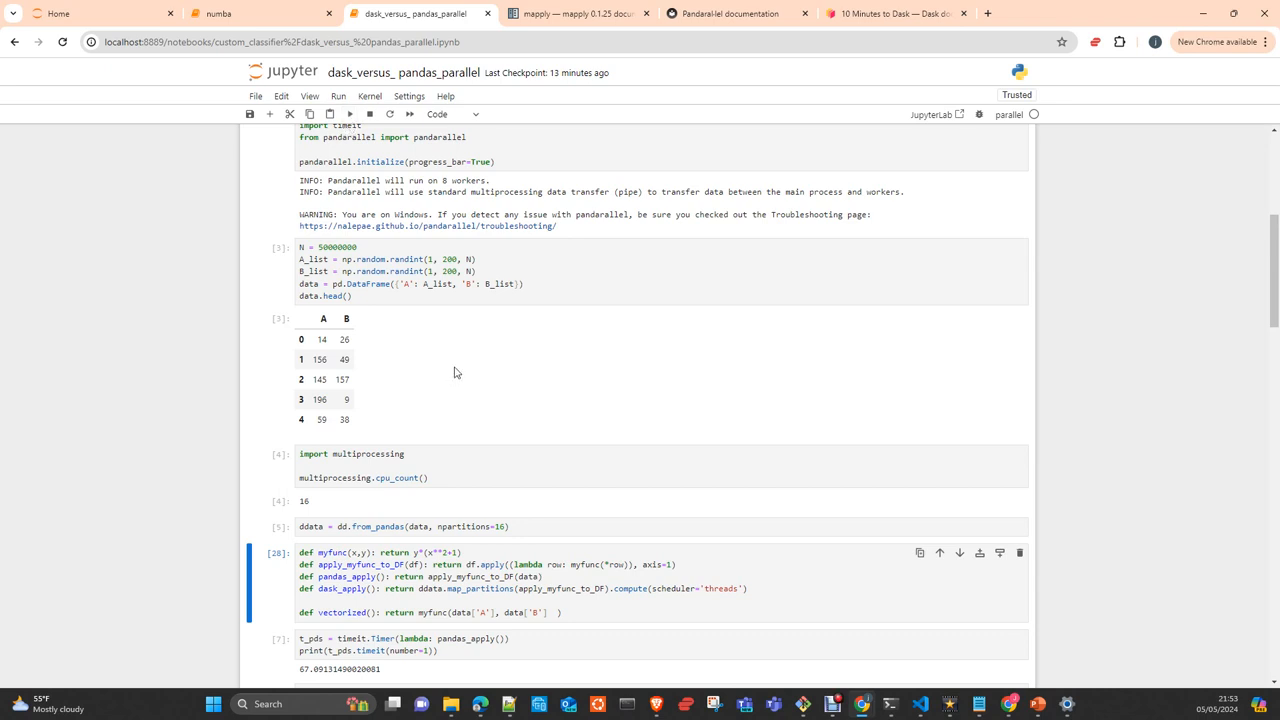
scroll(down, 3)
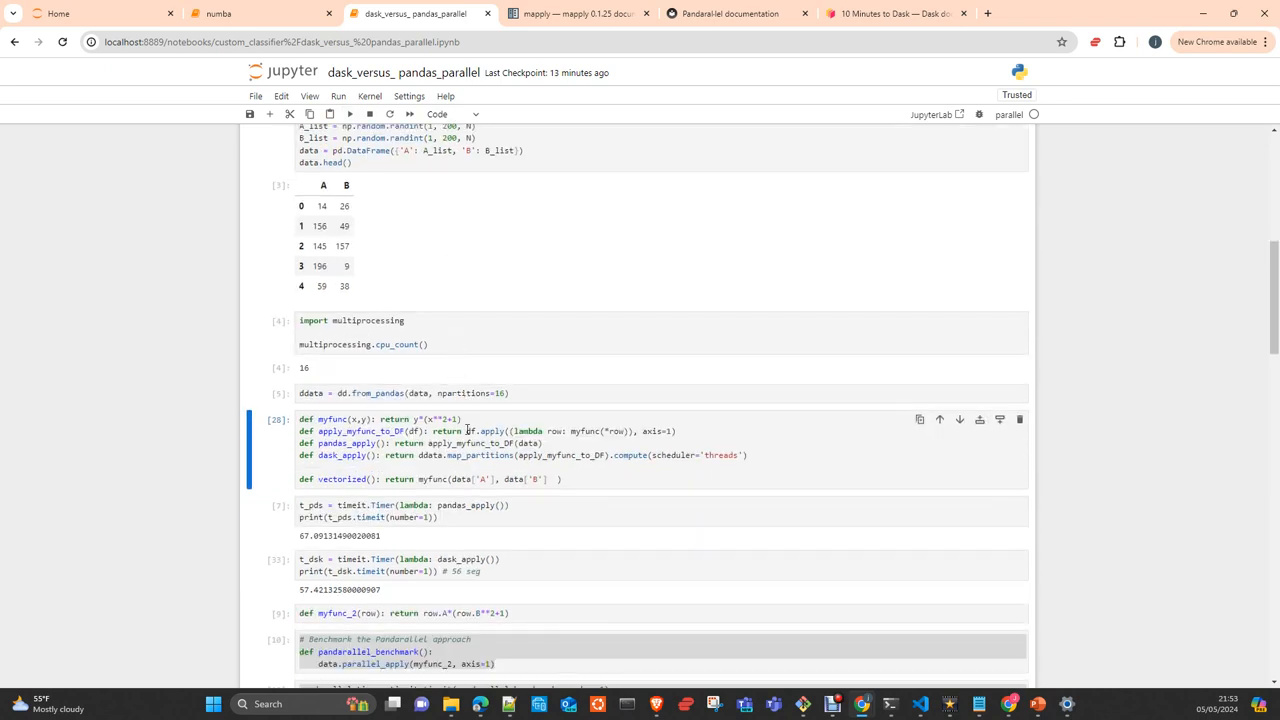
mouse_move(450, 353)
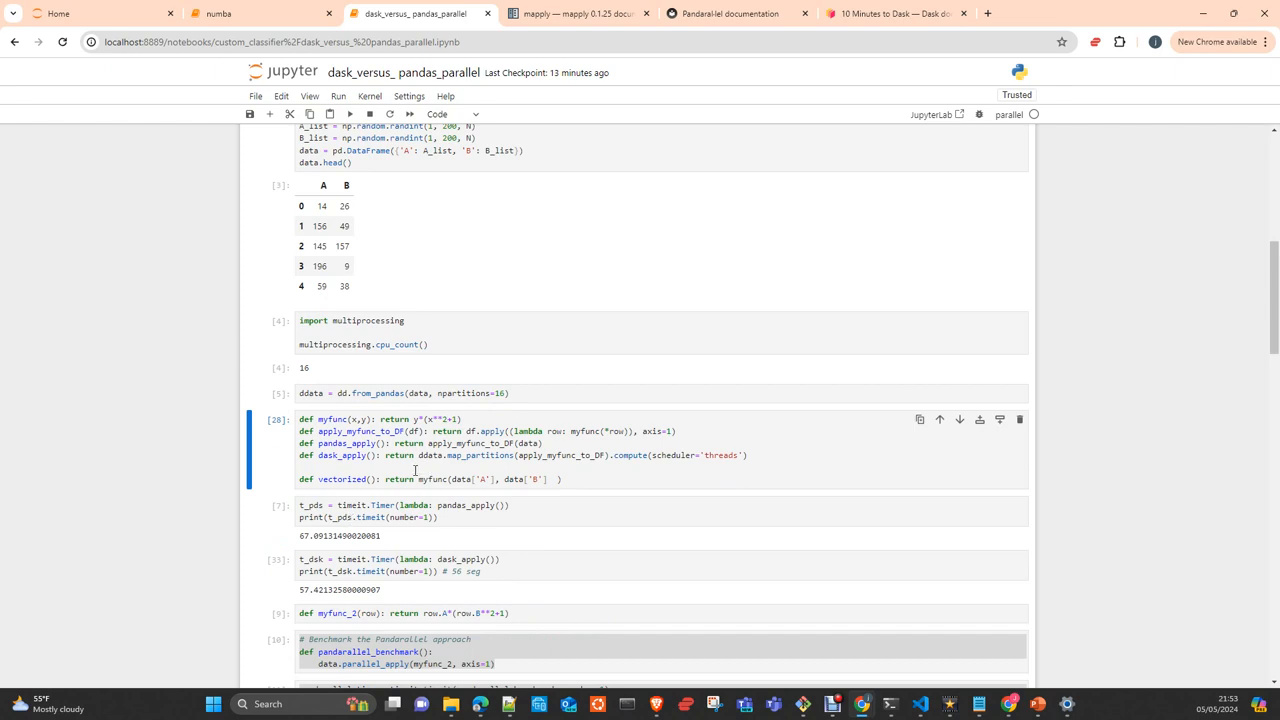
scroll(up, 3)
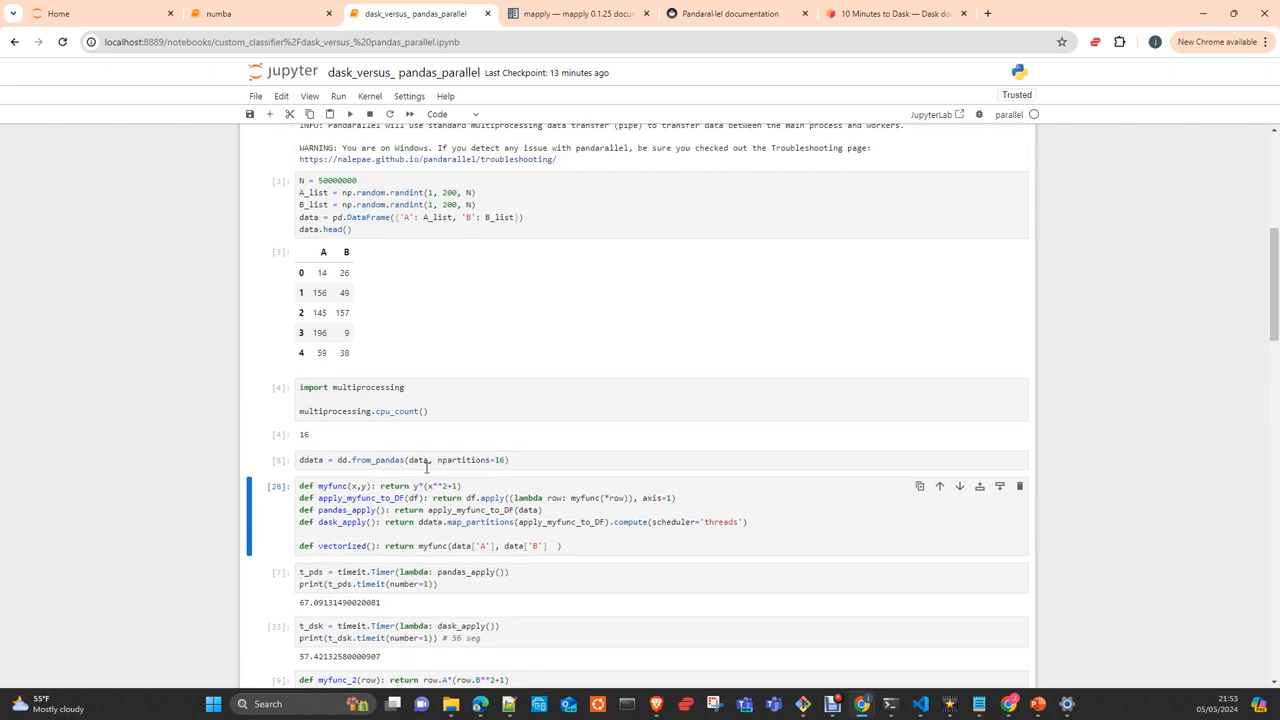
mouse_move(434, 316)
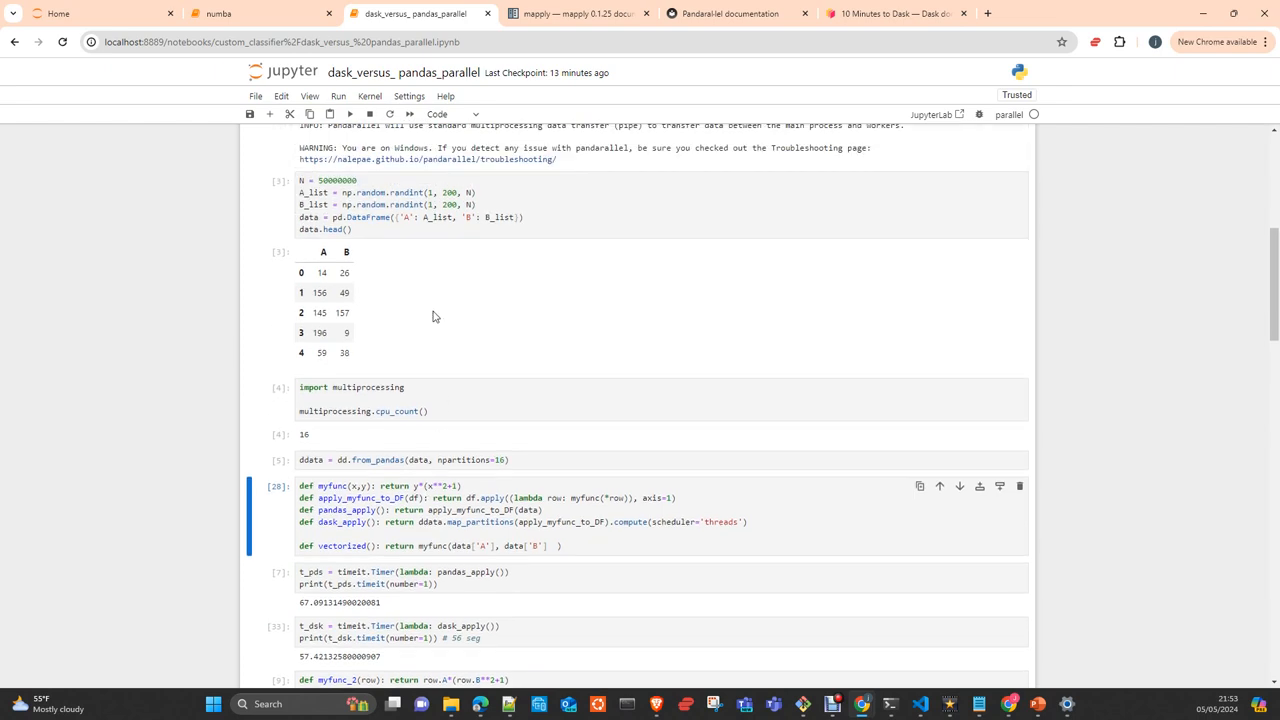
scroll(down, 3)
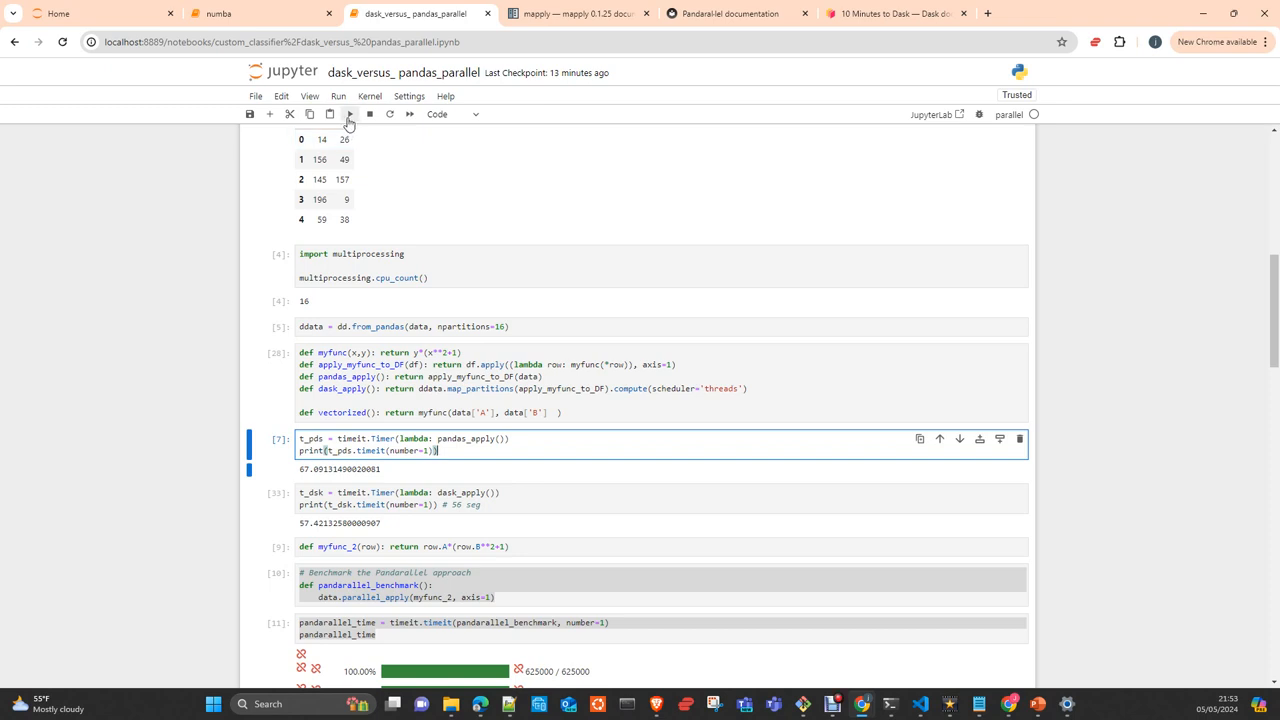
mouse_move(474, 538)
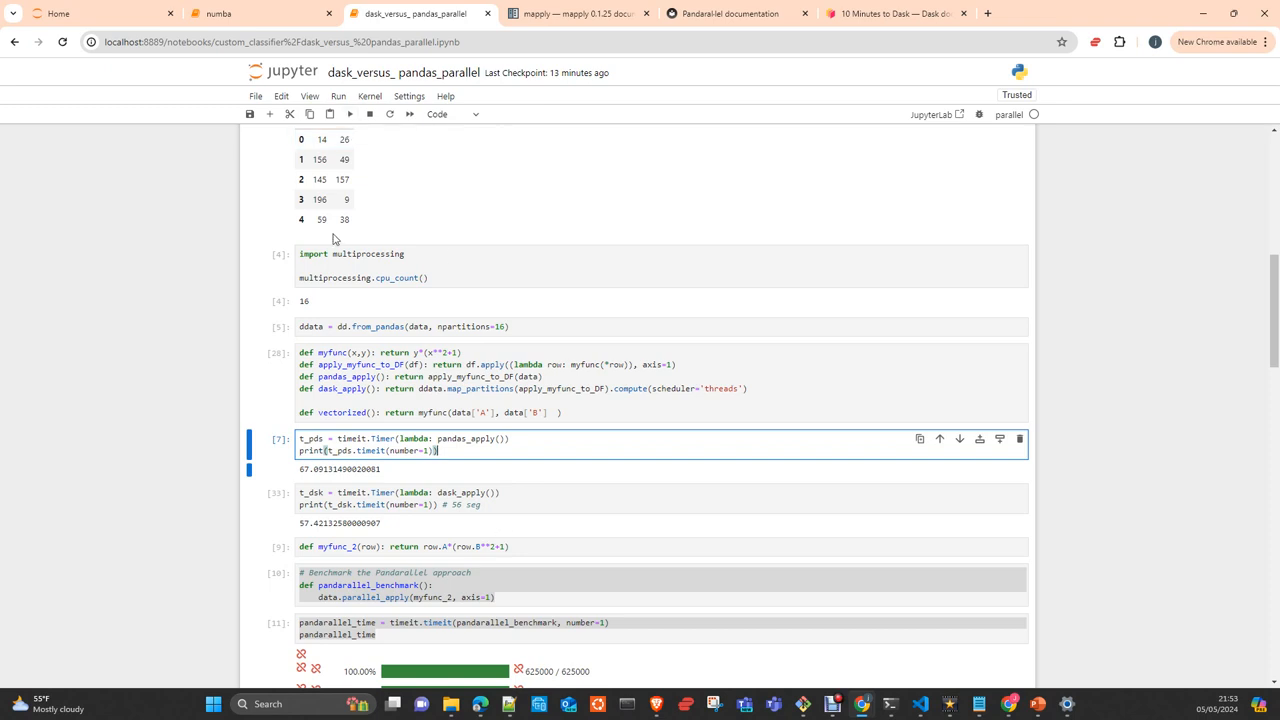
Run the t_pds and t_dsk timing cells, which raise a NameError
click(349, 113)
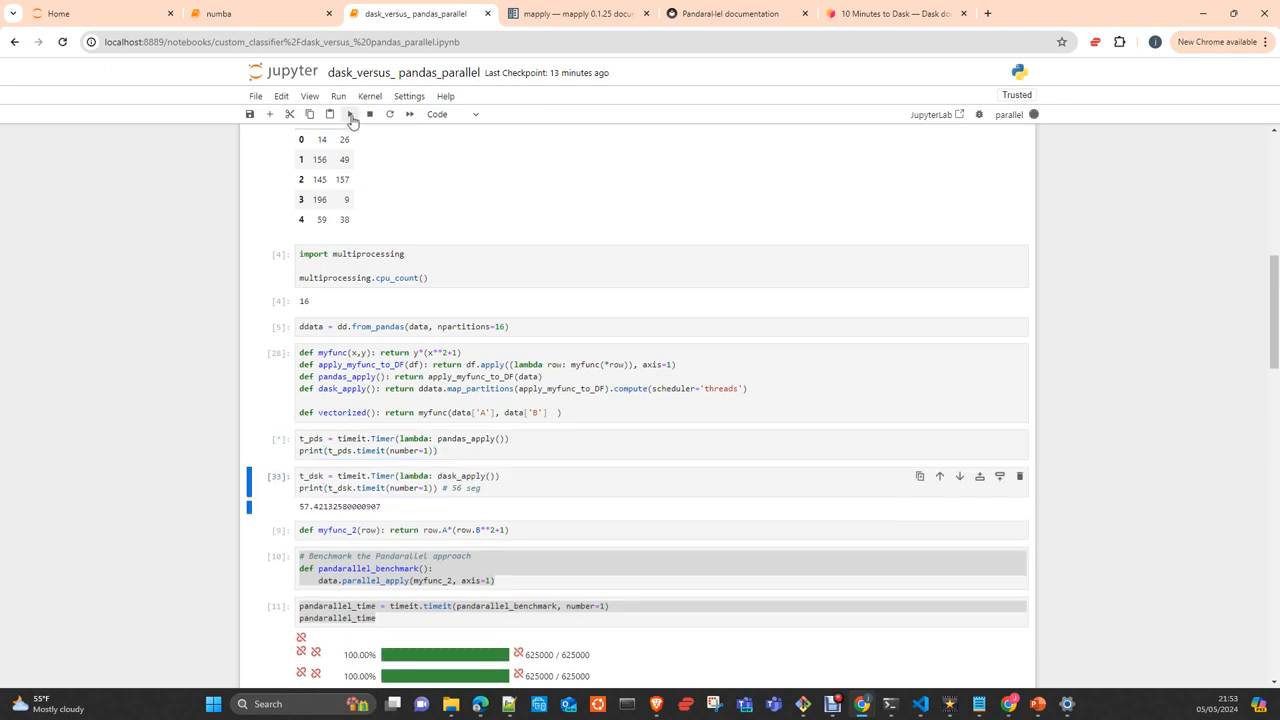
click(349, 113)
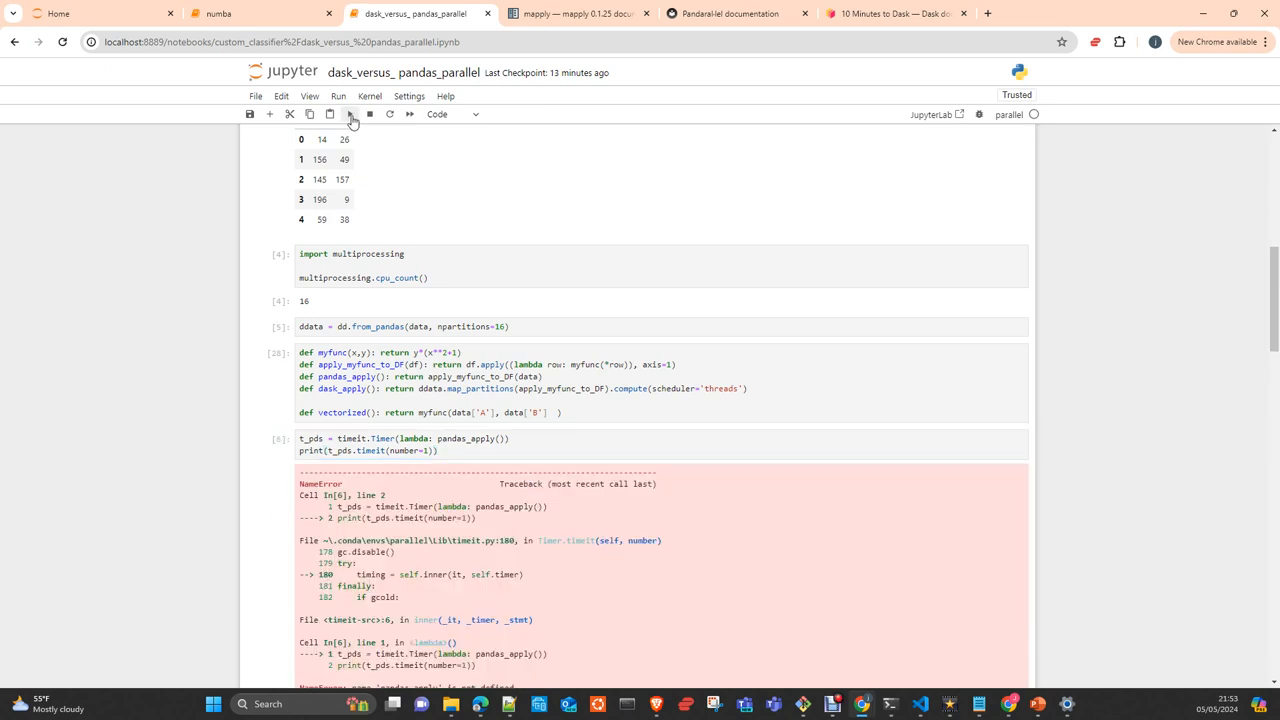
scroll(down, 3)
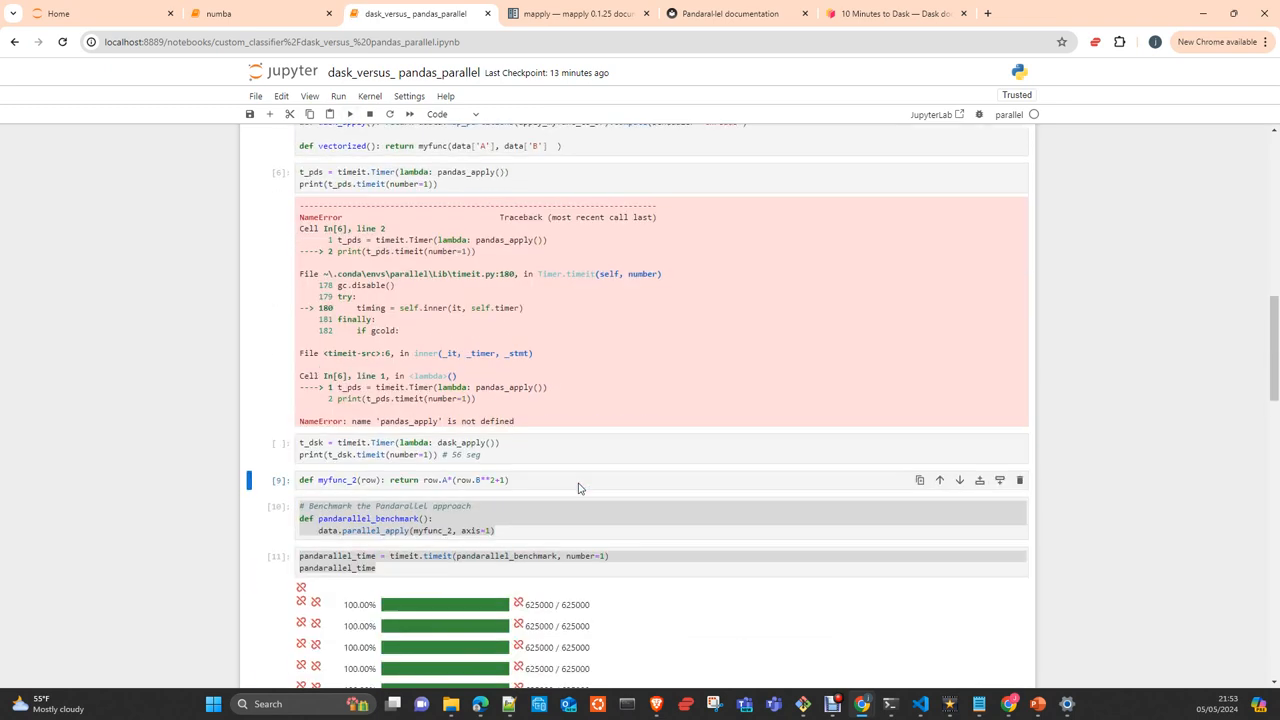
scroll(up, 3)
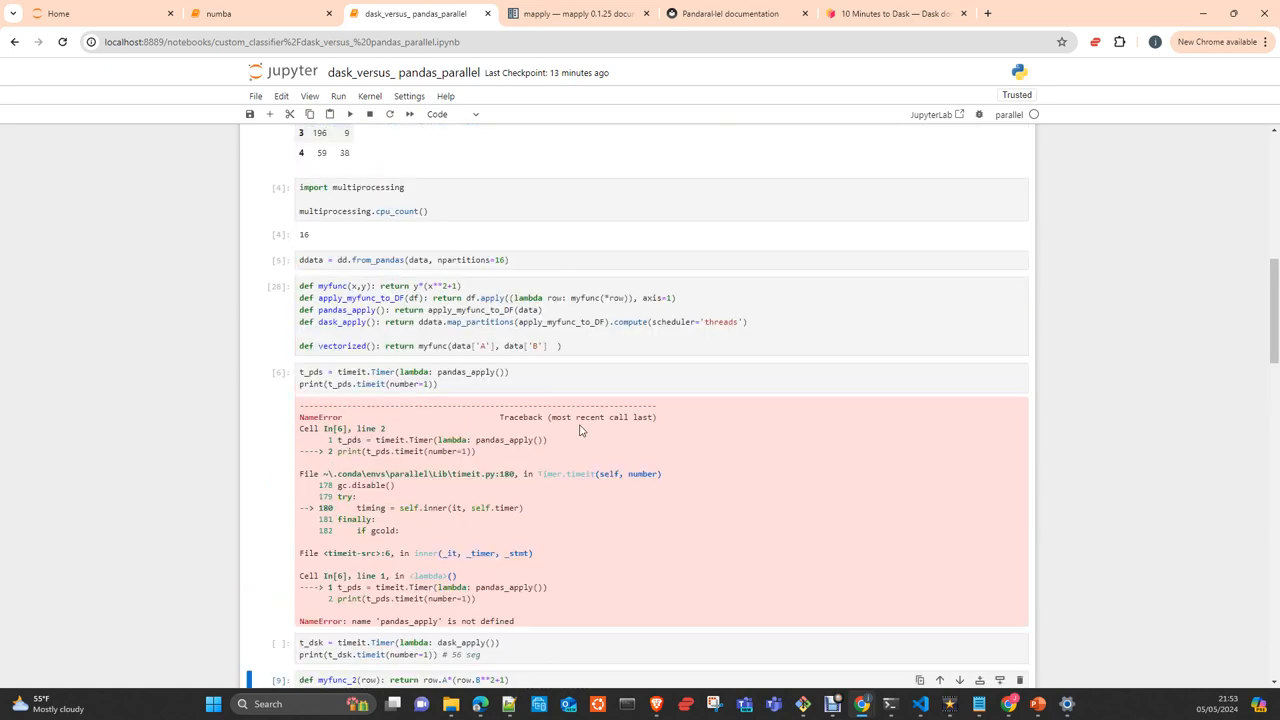
Re-run the myfunc definitions cell, then the t_pds and t_dsk timeit cells
click(349, 114)
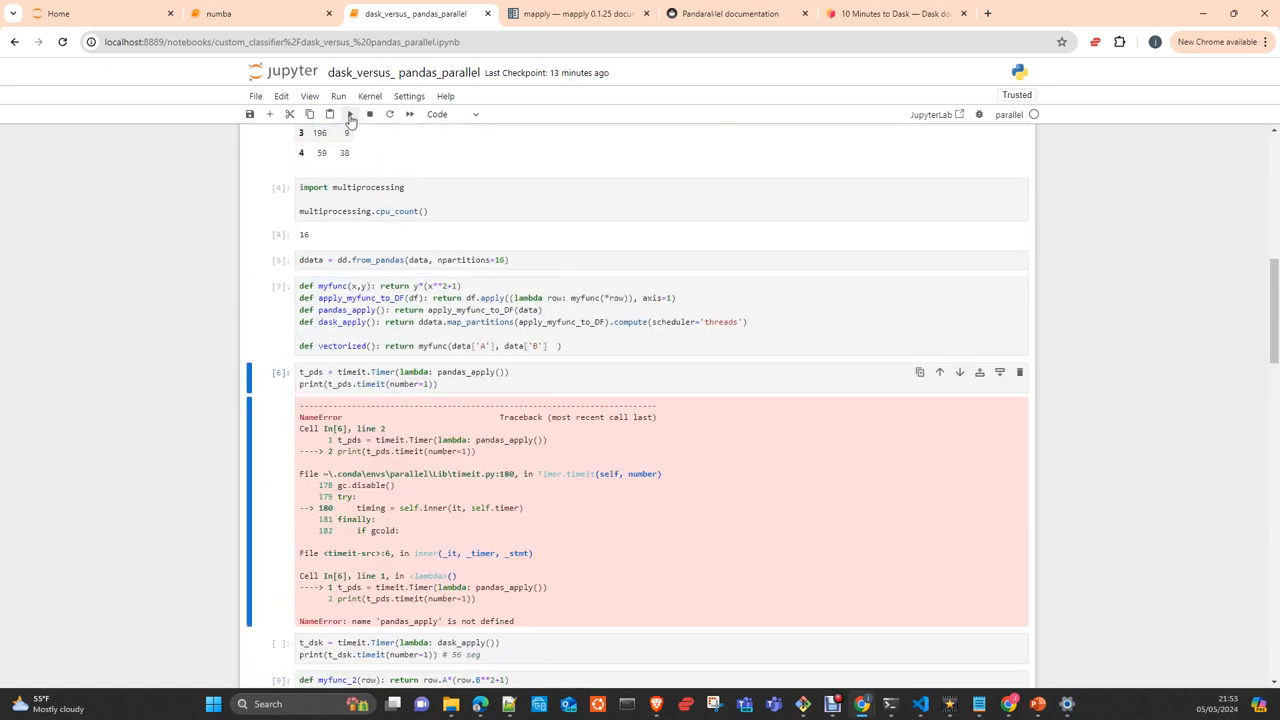
click(350, 114)
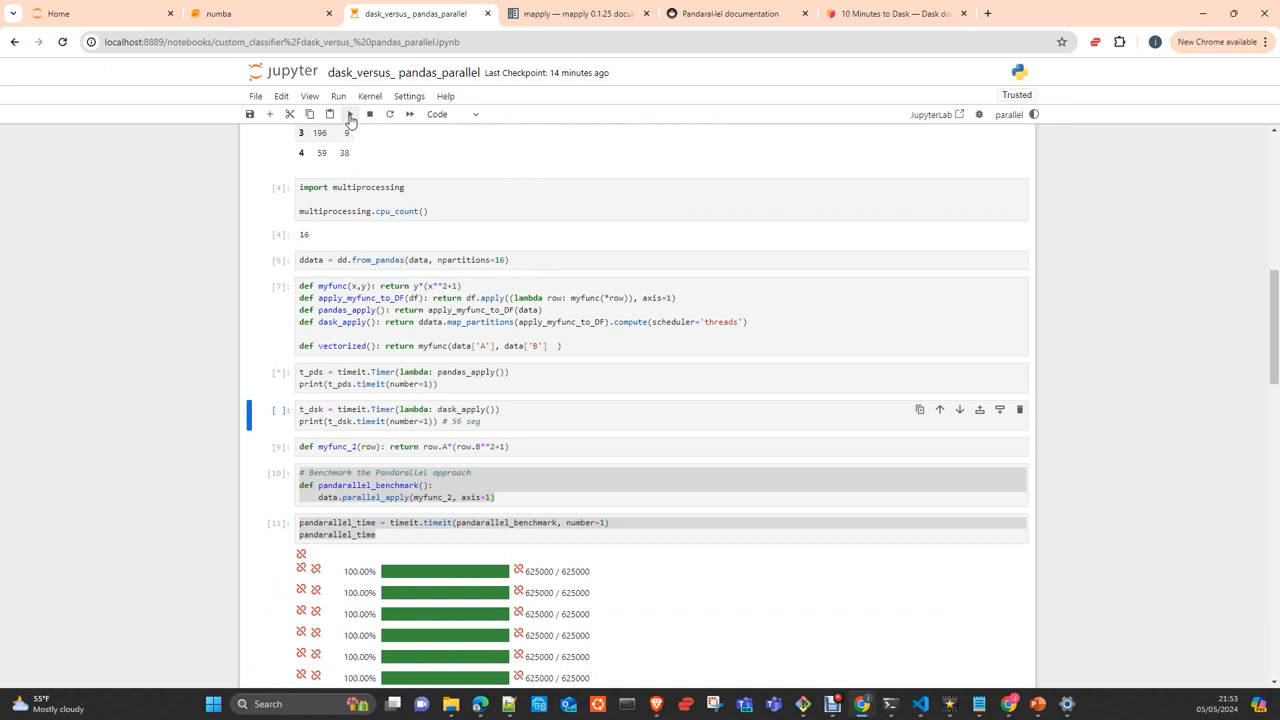
click(350, 114)
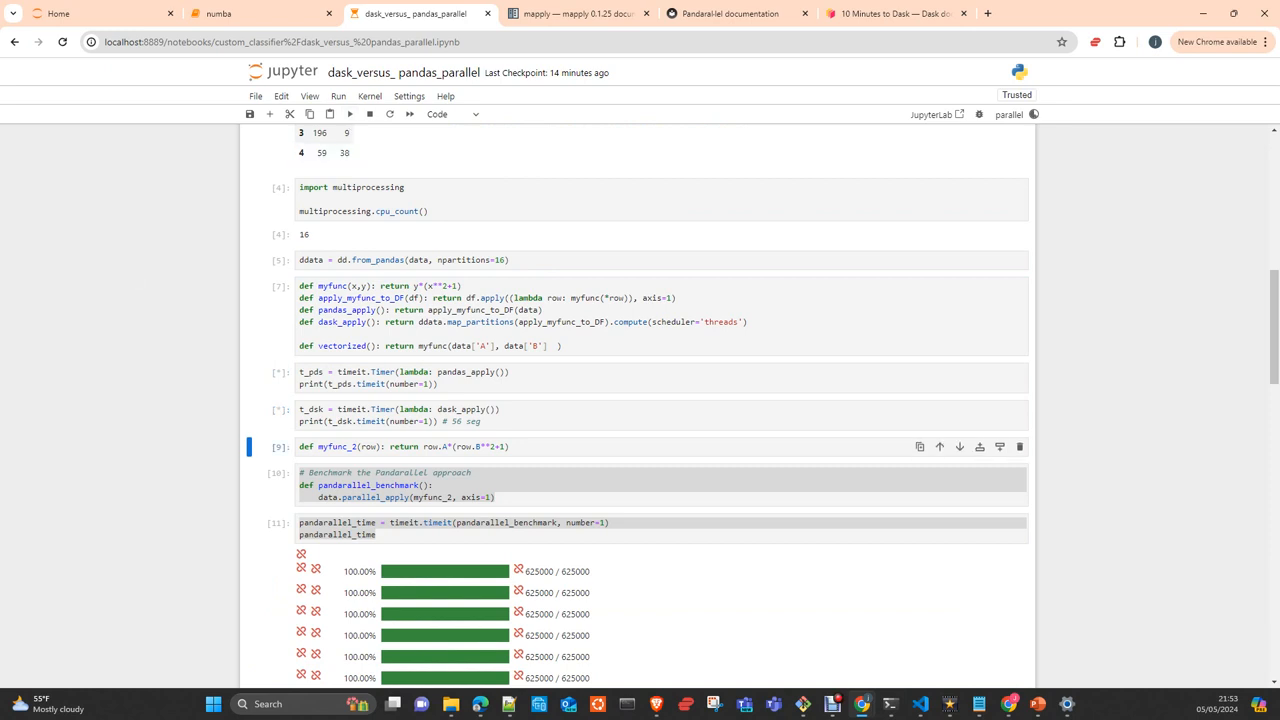
mouse_move(355, 516)
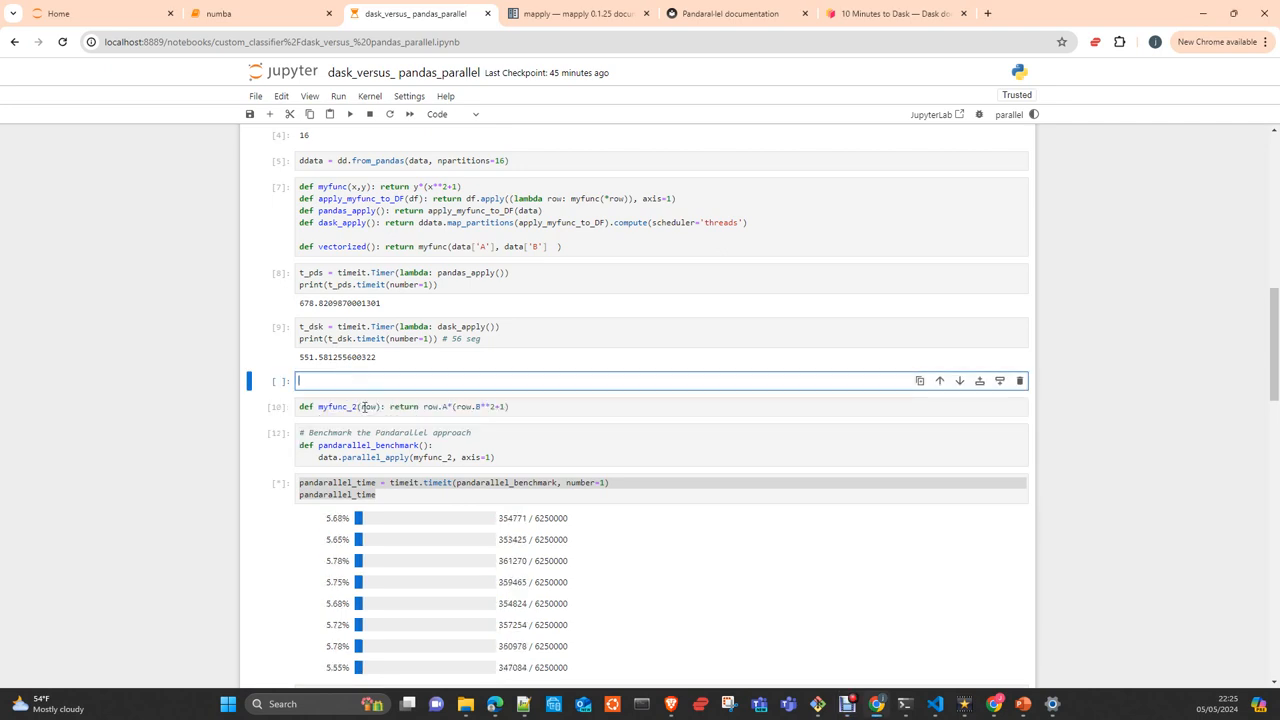
Enter 551/678 in a new cell below the t_dsk cell and run it
text(551)
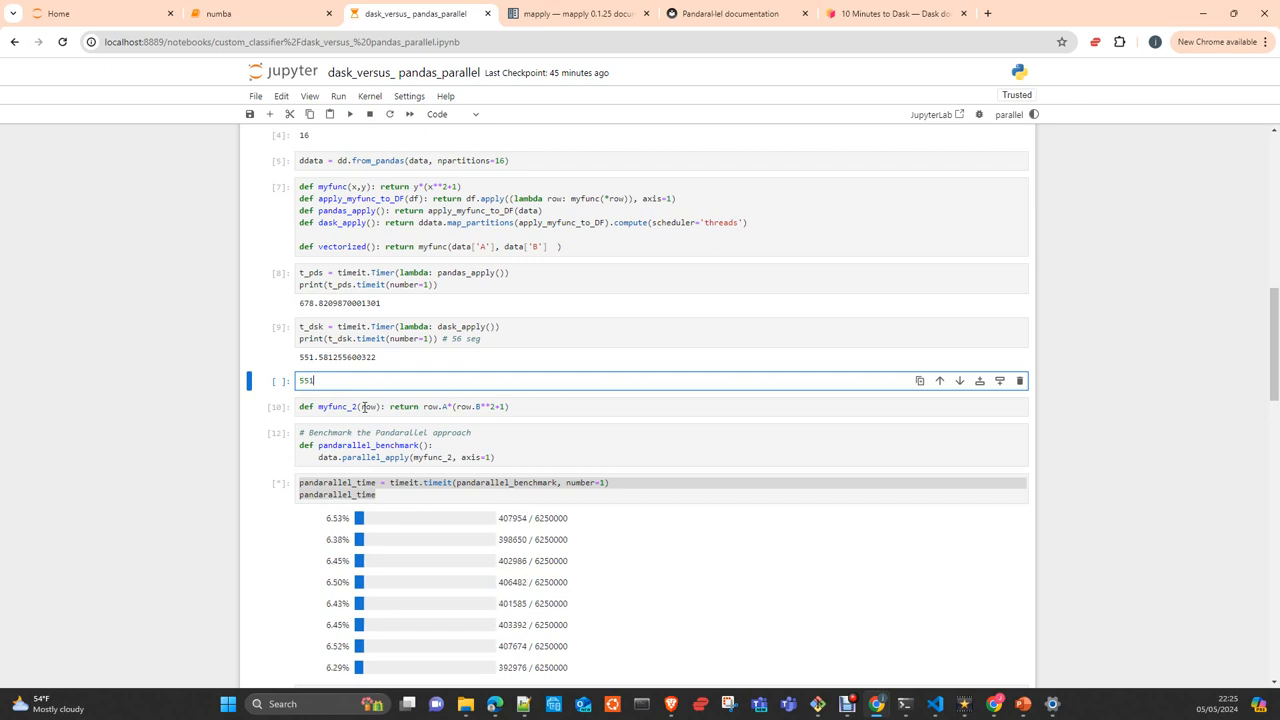
text(/)
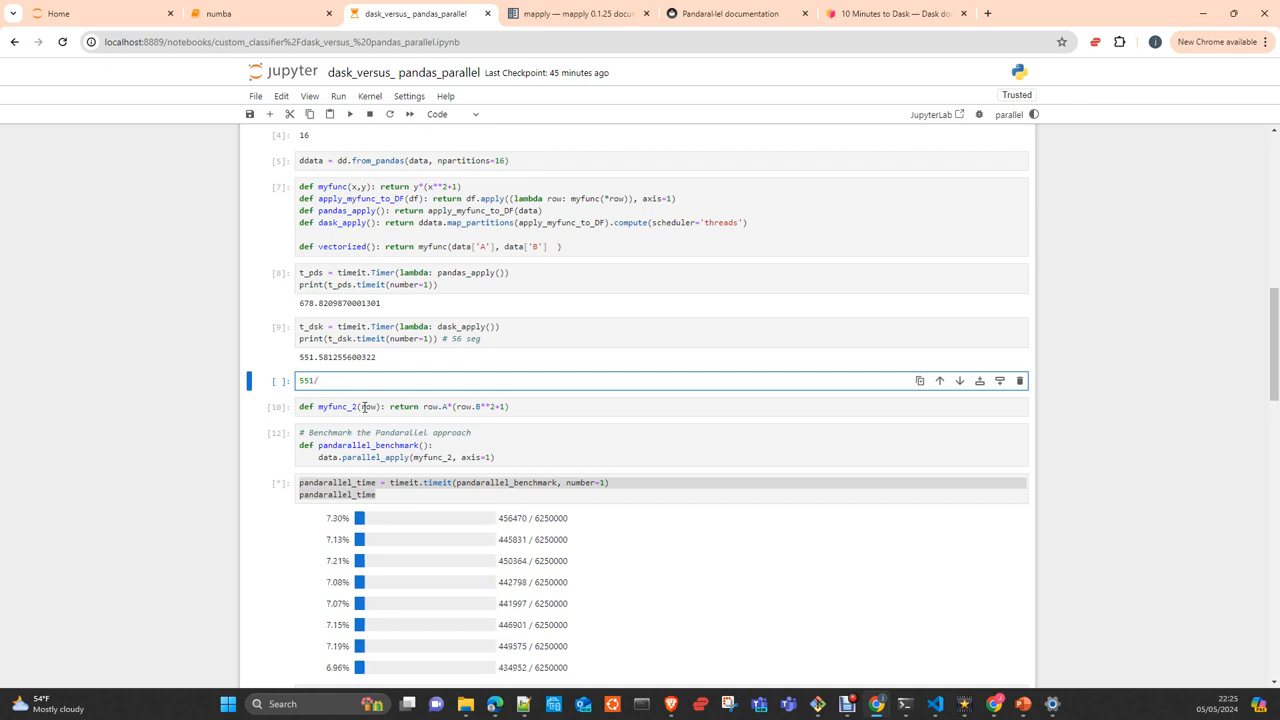
text(67)
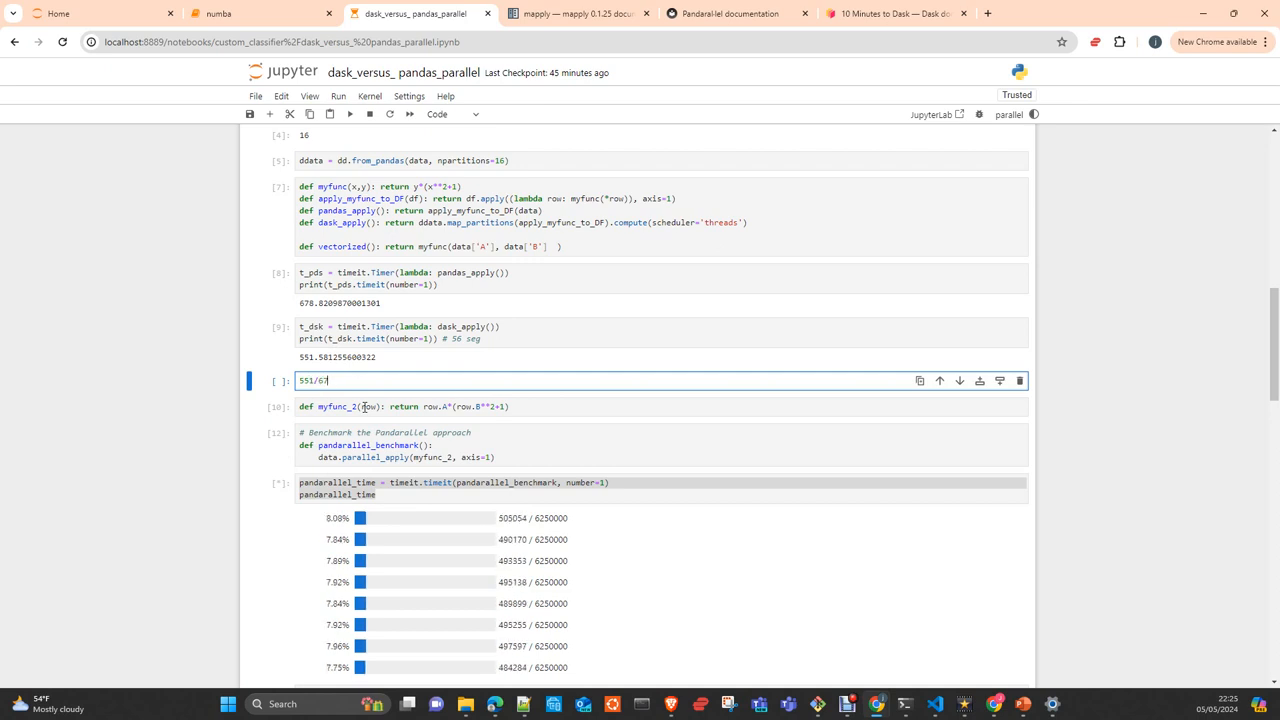
text(8)
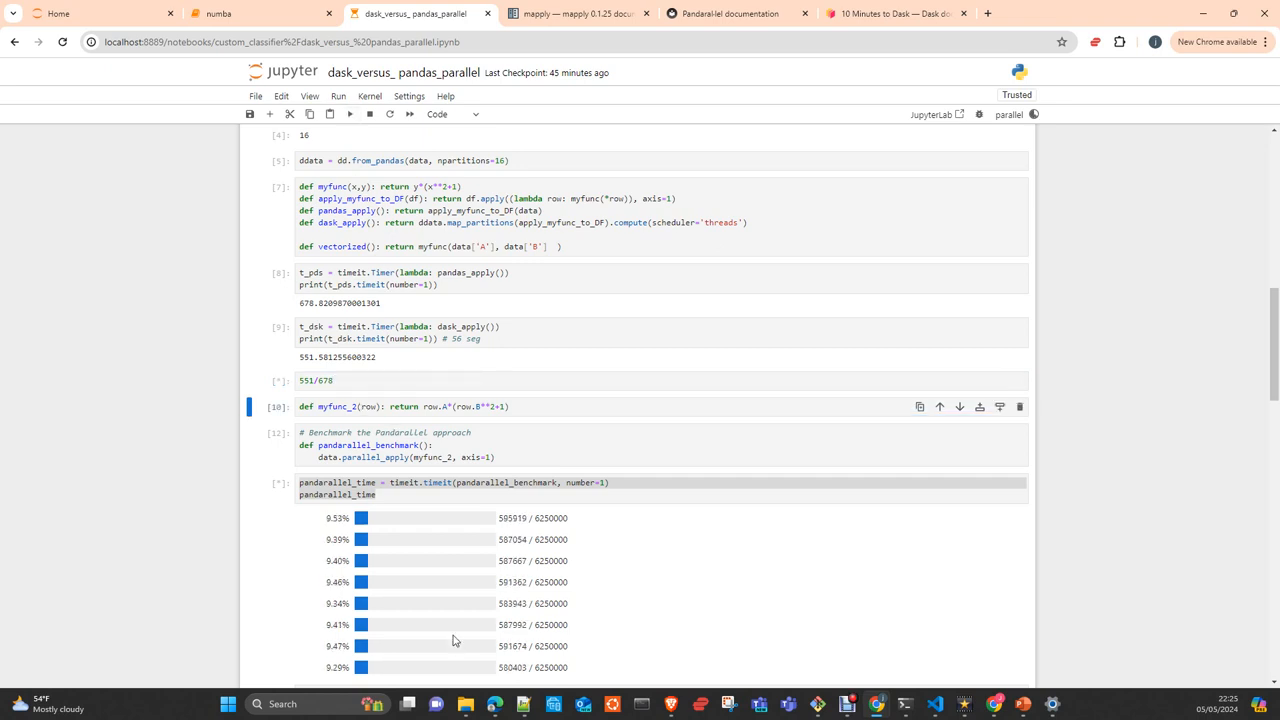
mouse_move(449, 524)
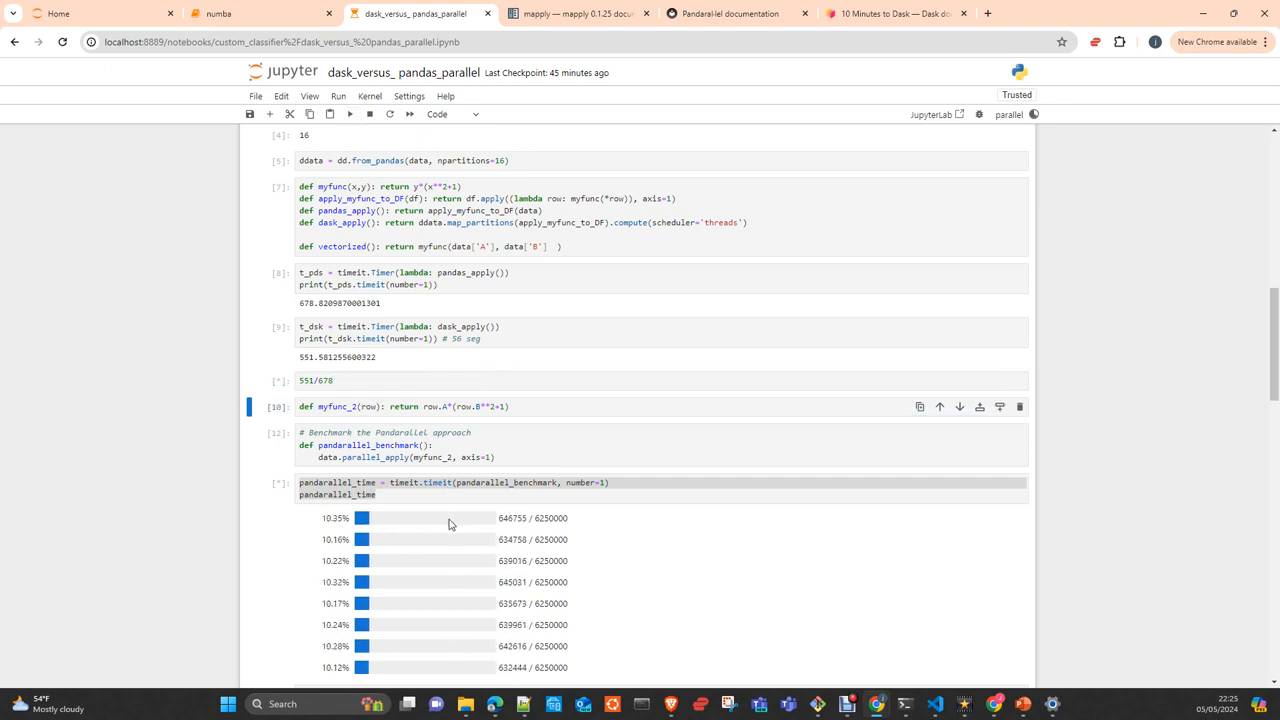
Scroll down to watch the pandarallel benchmark's progress
scroll(down, 3)
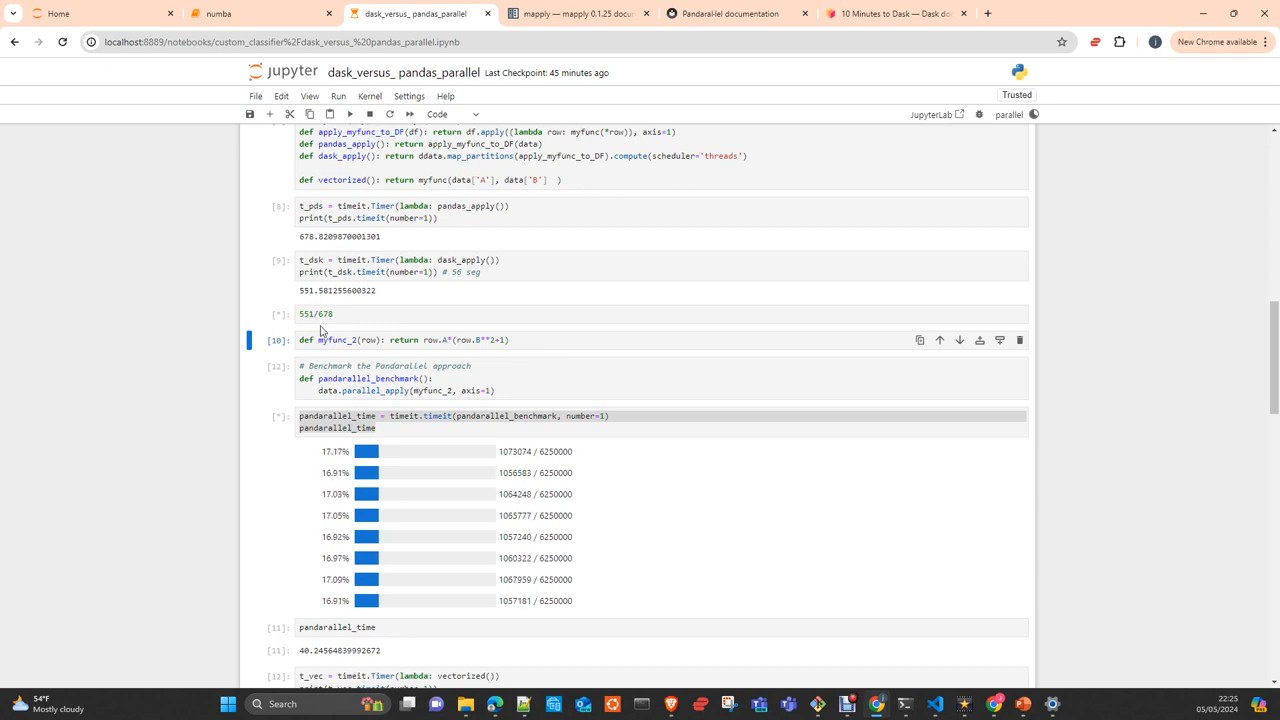
mouse_move(314, 306)
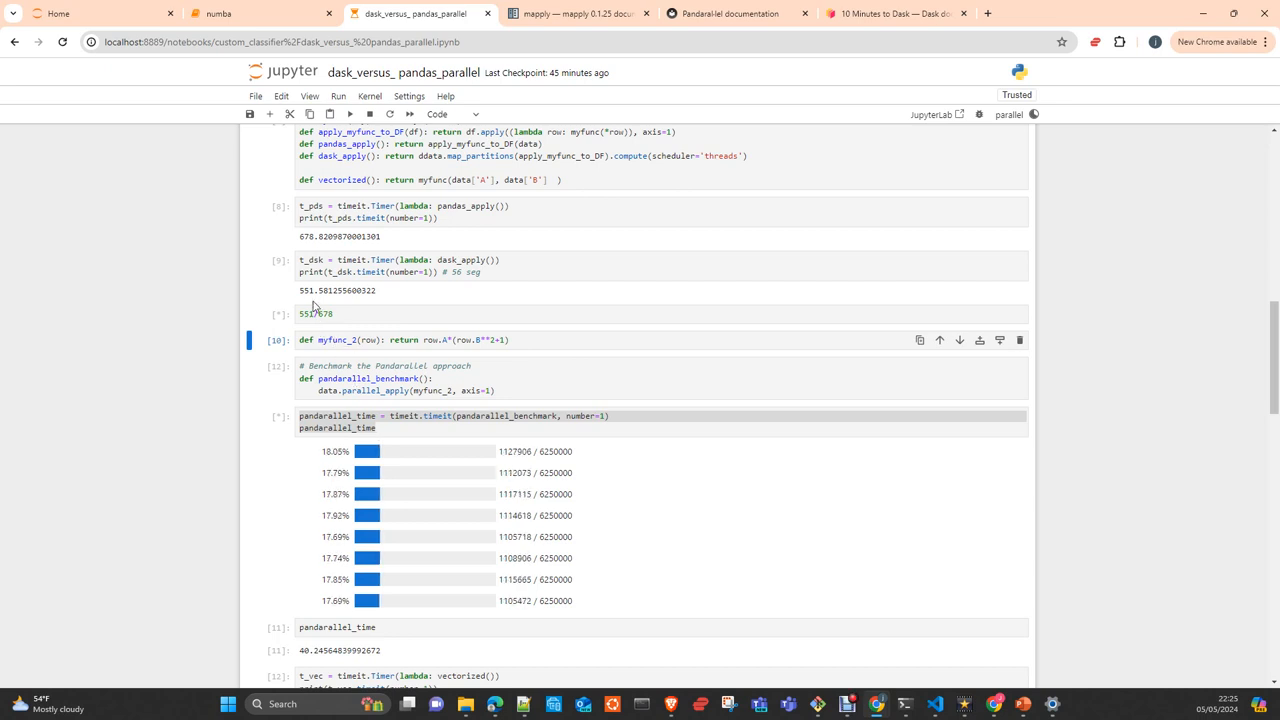
mouse_move(312, 248)
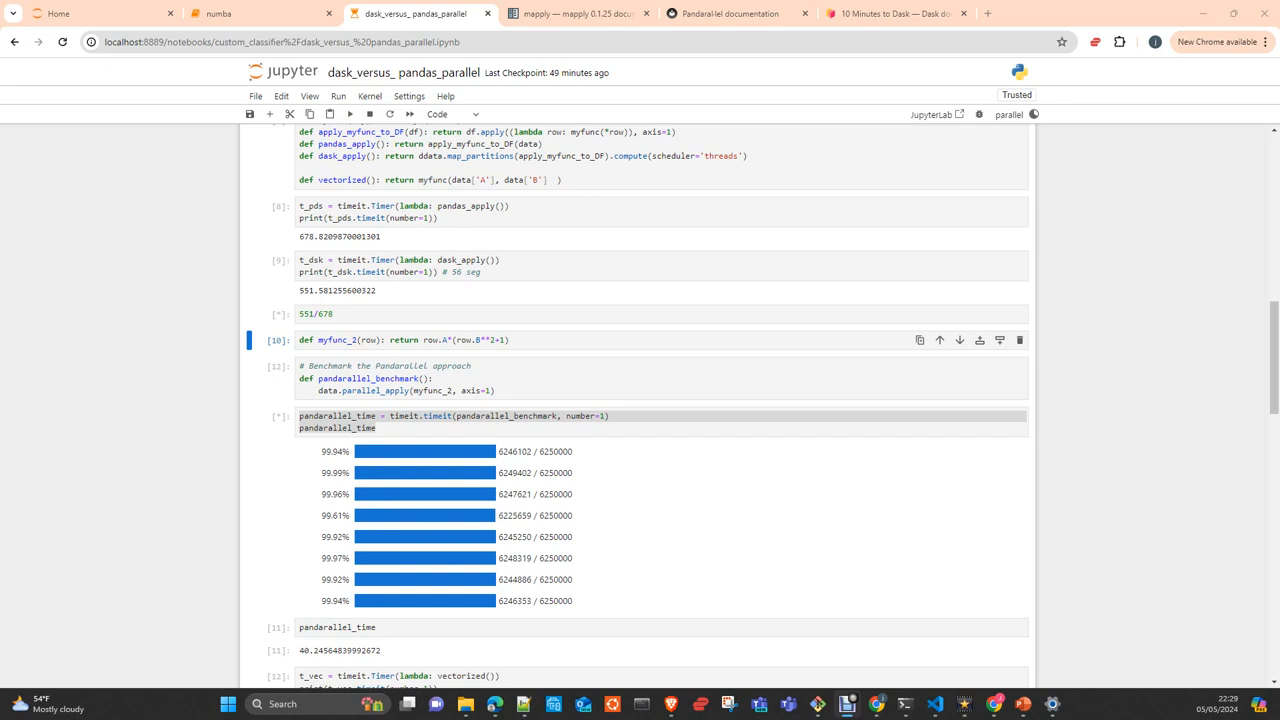
mouse_move(461, 504)
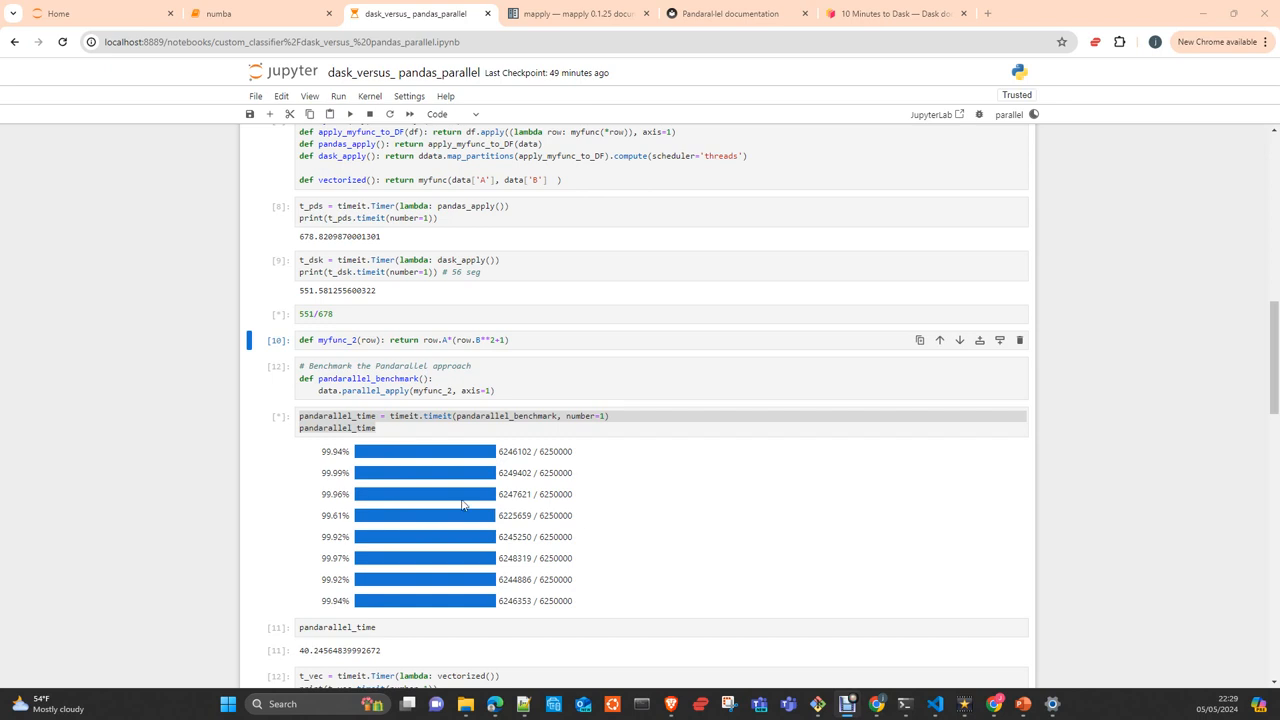
mouse_move(410, 462)
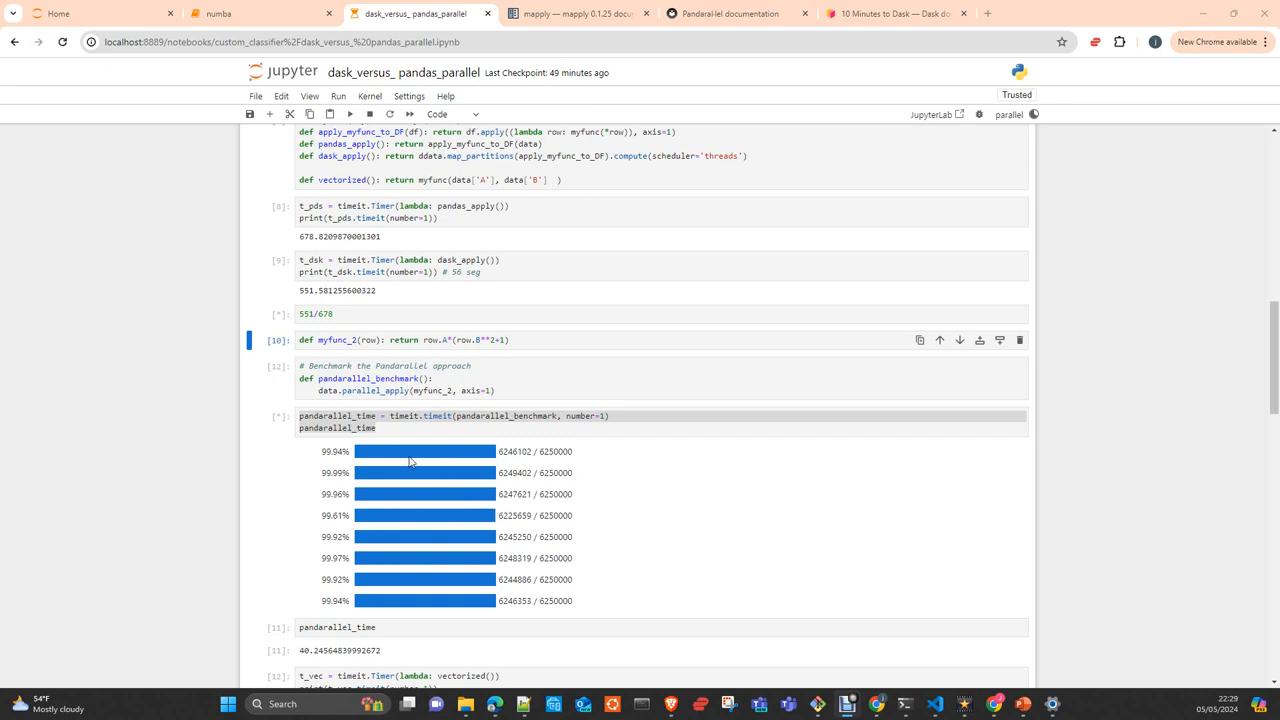
mouse_move(390, 459)
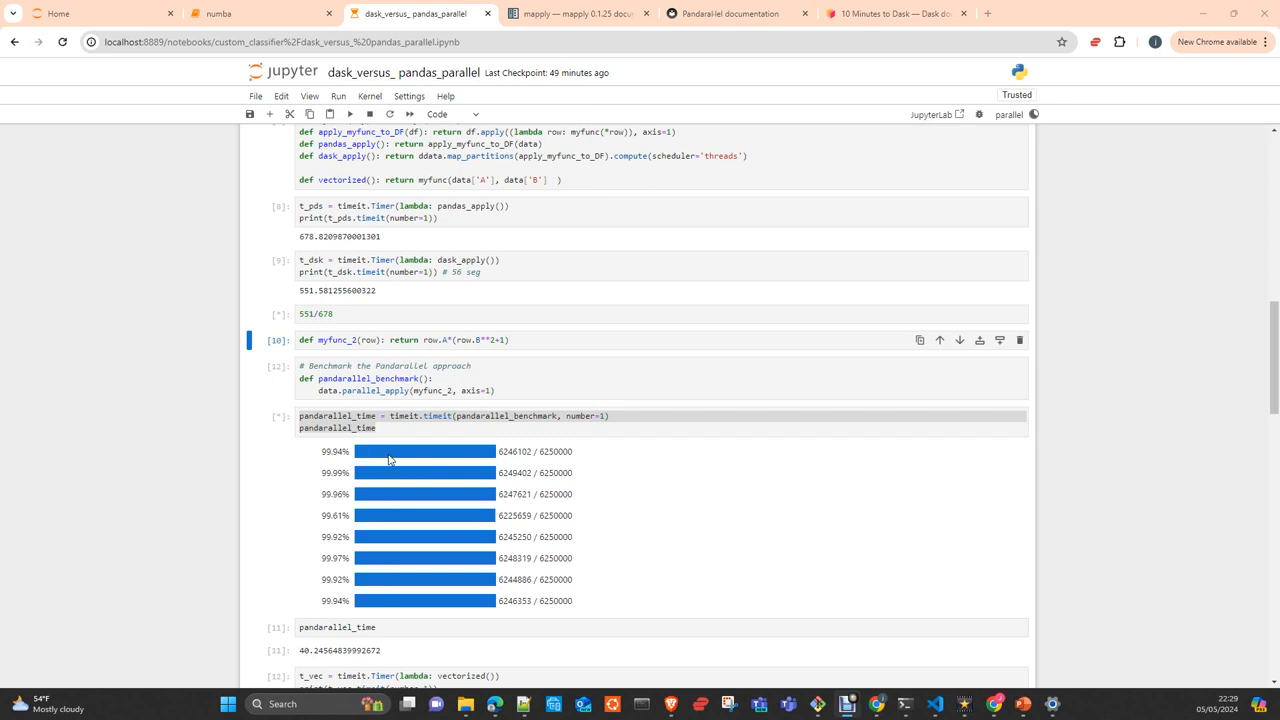
mouse_move(417, 462)
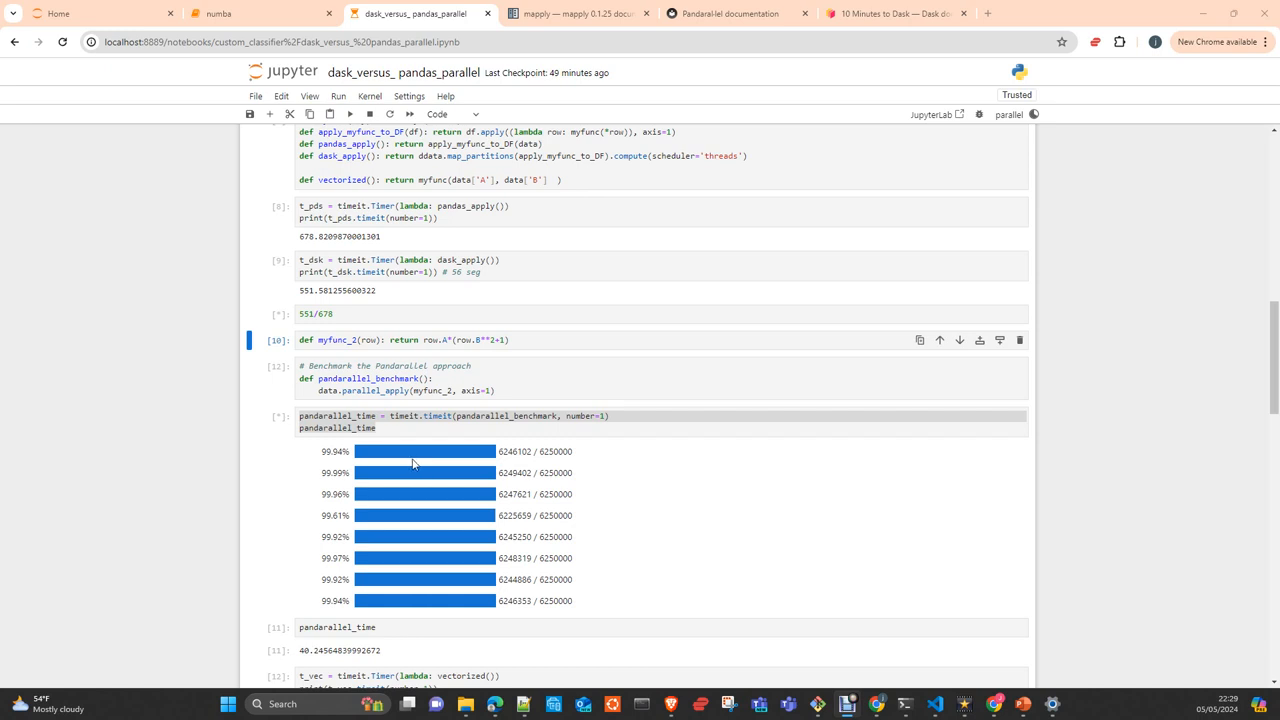
mouse_move(418, 446)
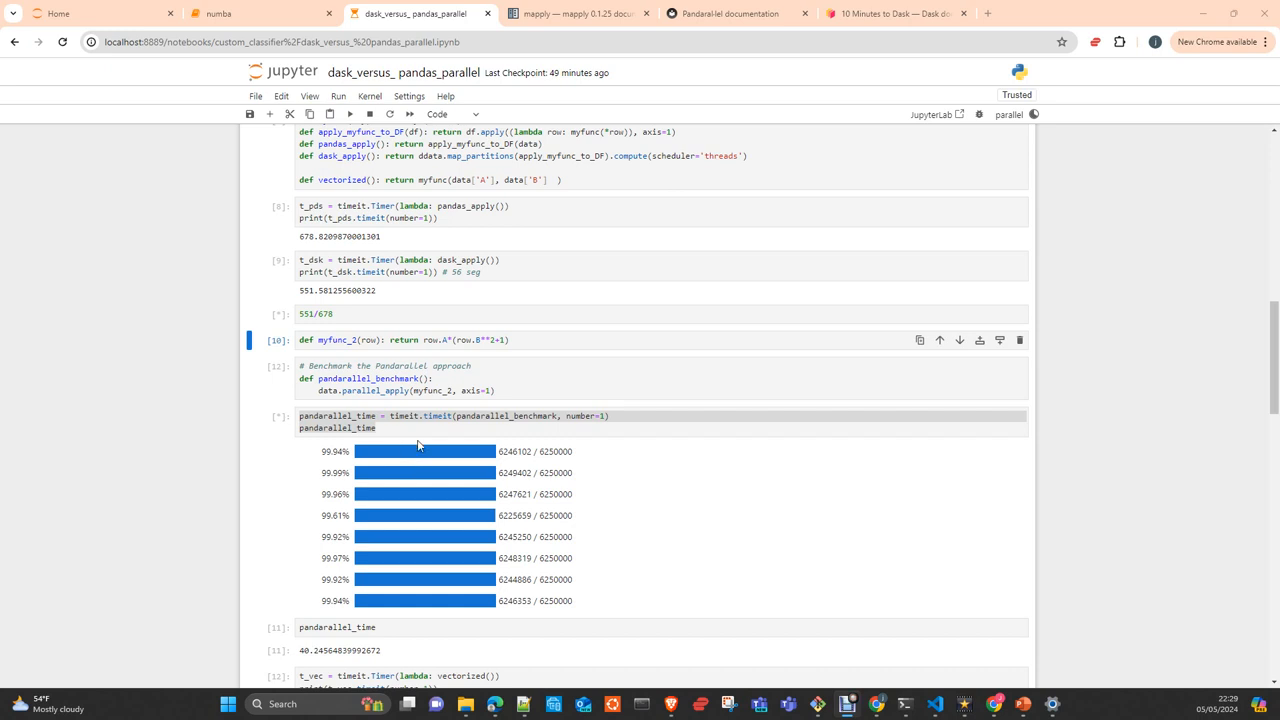
mouse_move(449, 463)
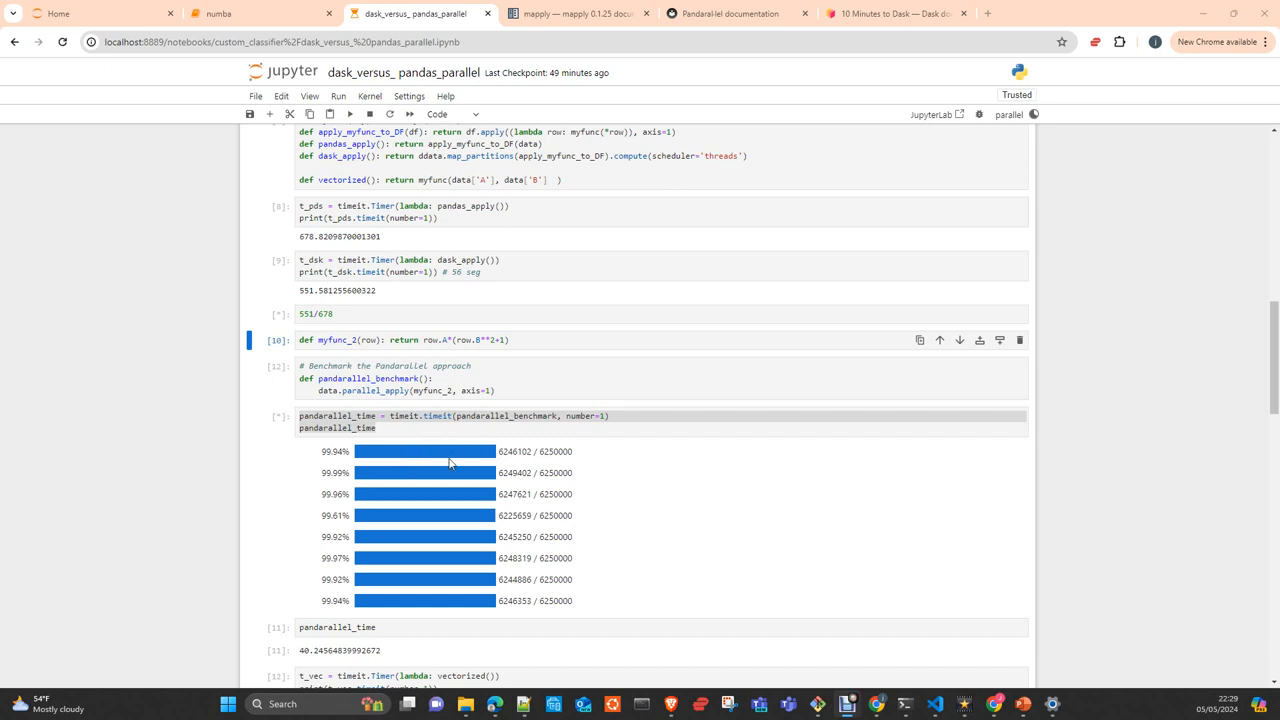
mouse_move(435, 484)
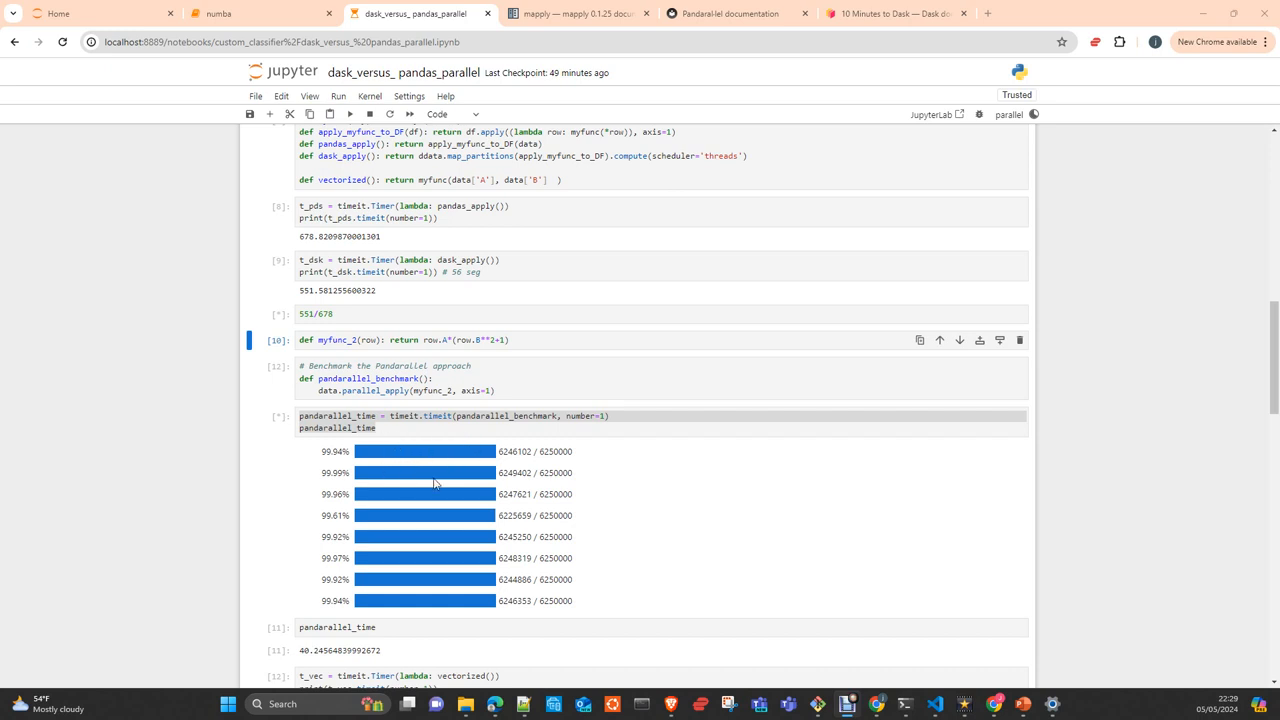
mouse_move(358, 650)
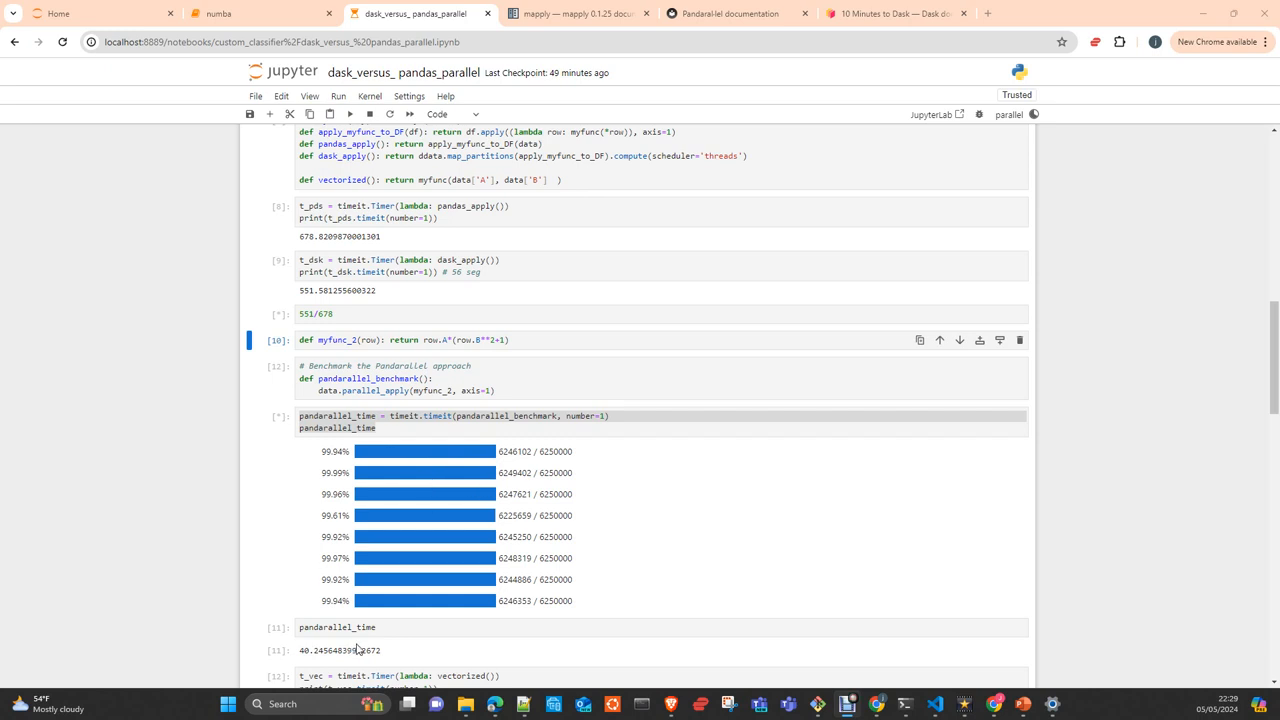
mouse_move(408, 467)
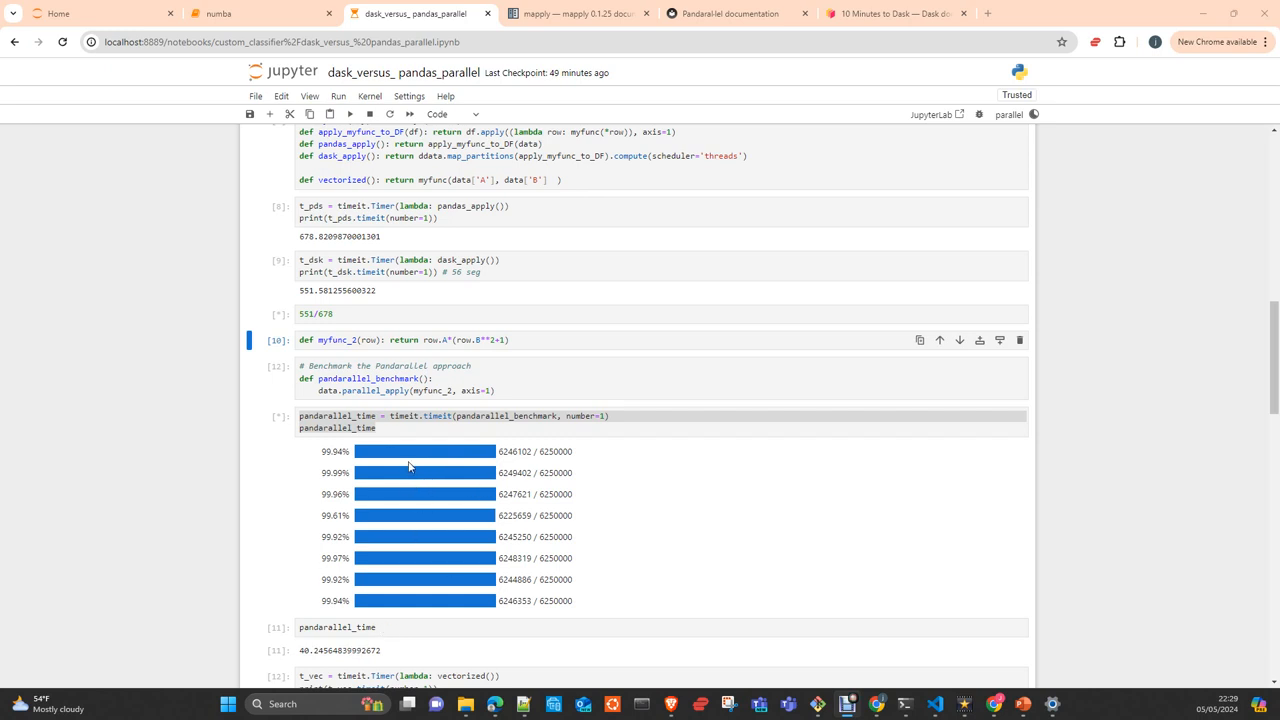
mouse_move(528, 468)
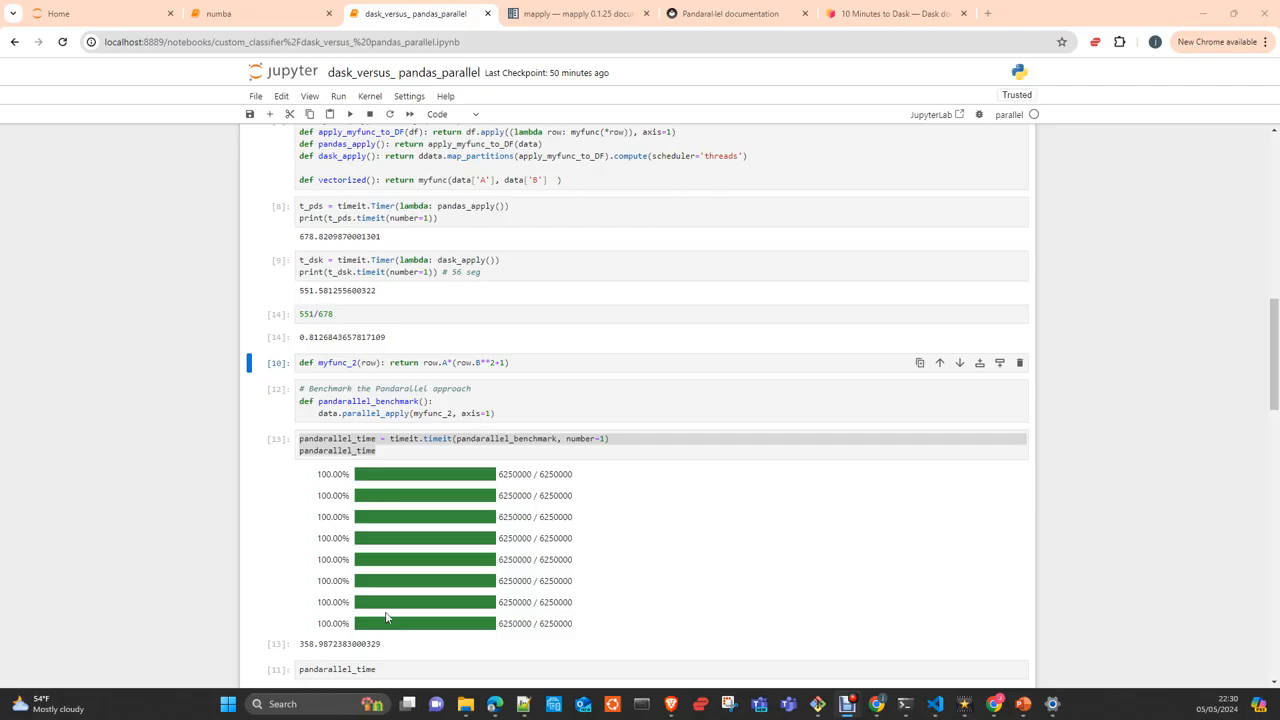
mouse_move(422, 645)
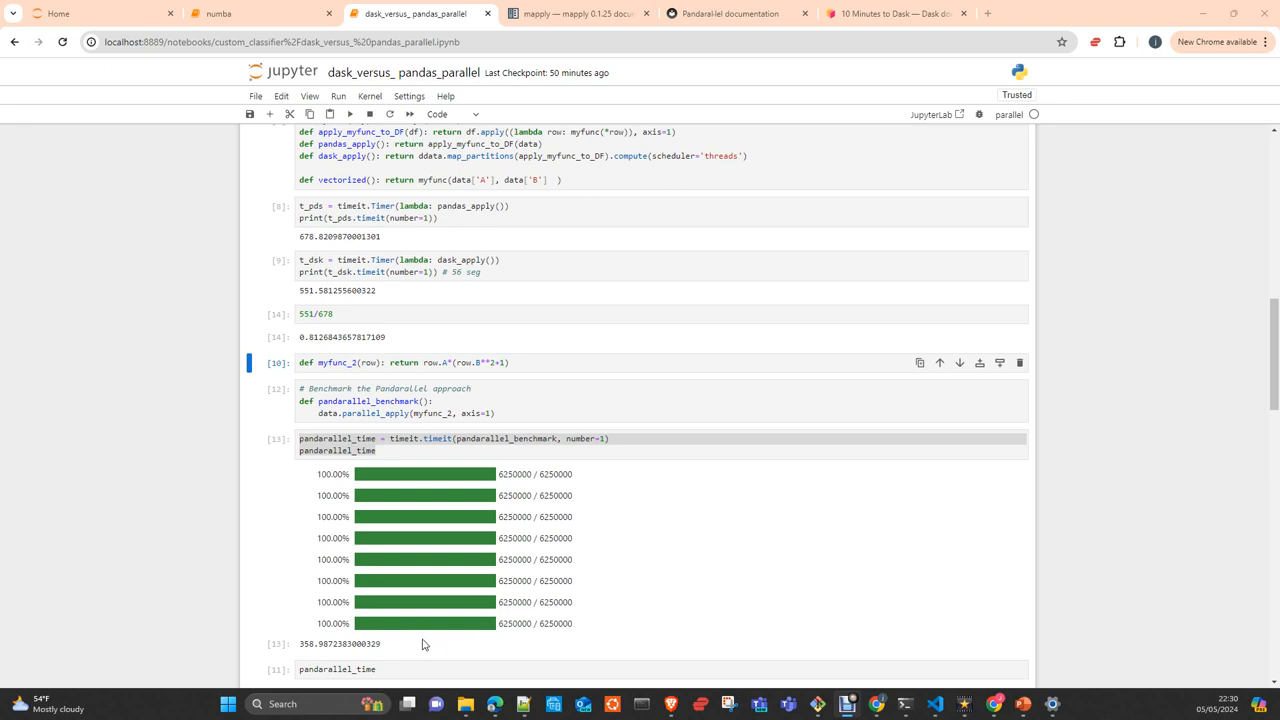
Re-run the cell displaying pandarallel_time
scroll(down, 3)
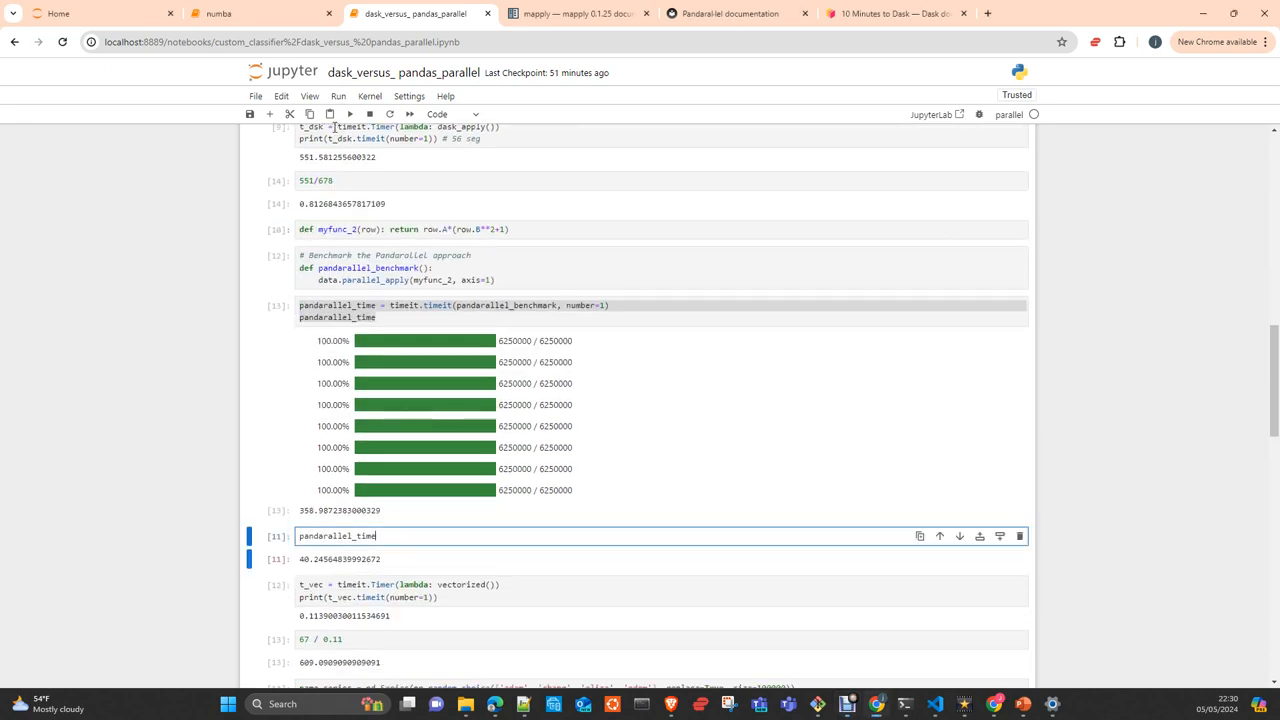
mouse_move(349, 113)
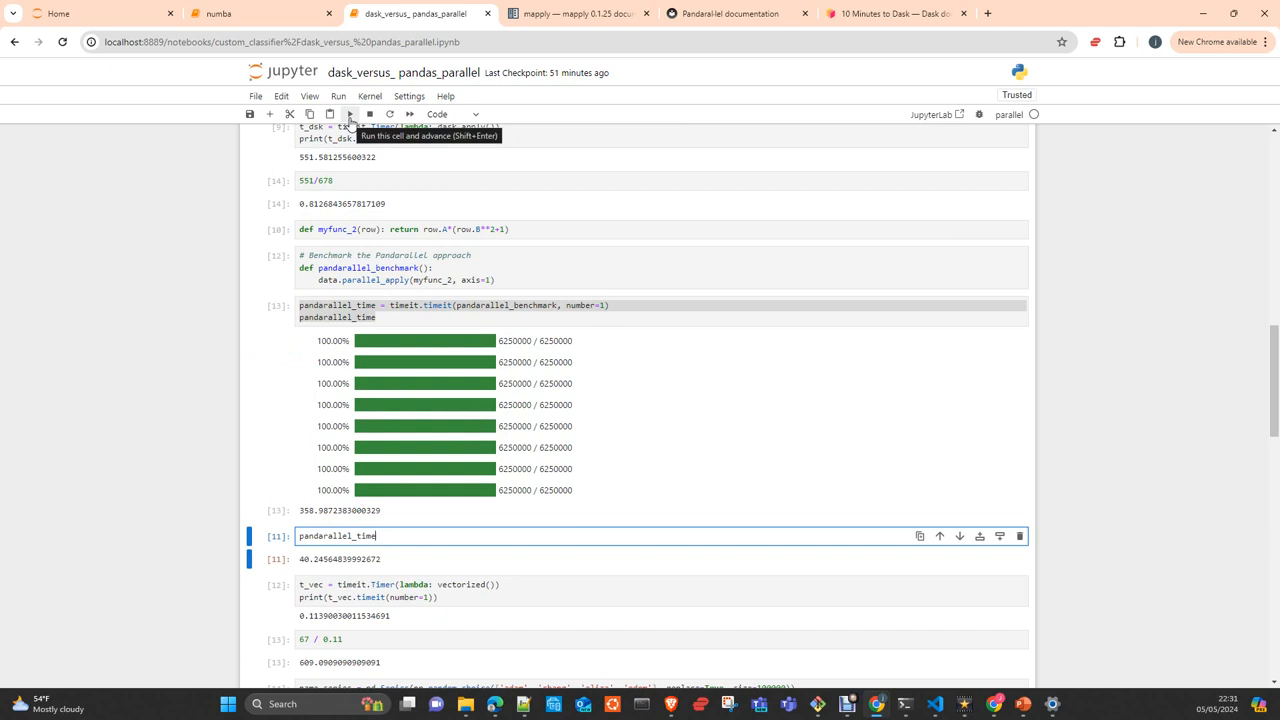
click(349, 113)
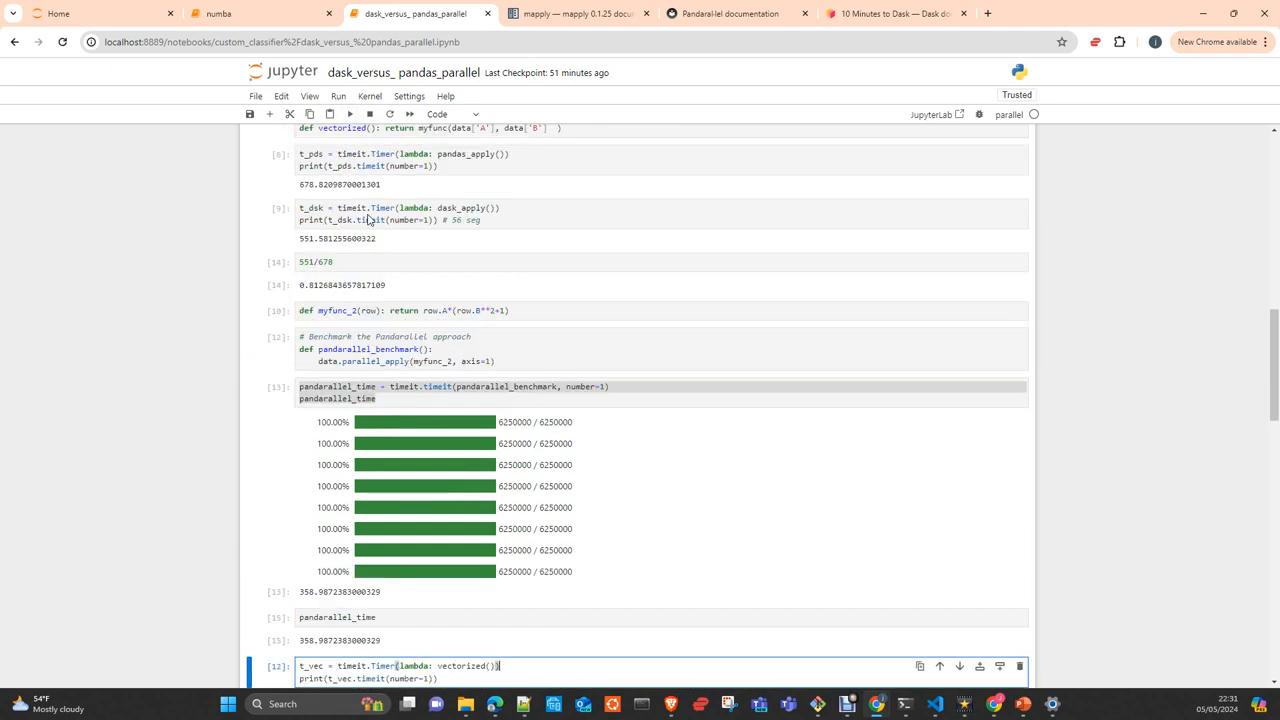
scroll(up, 3)
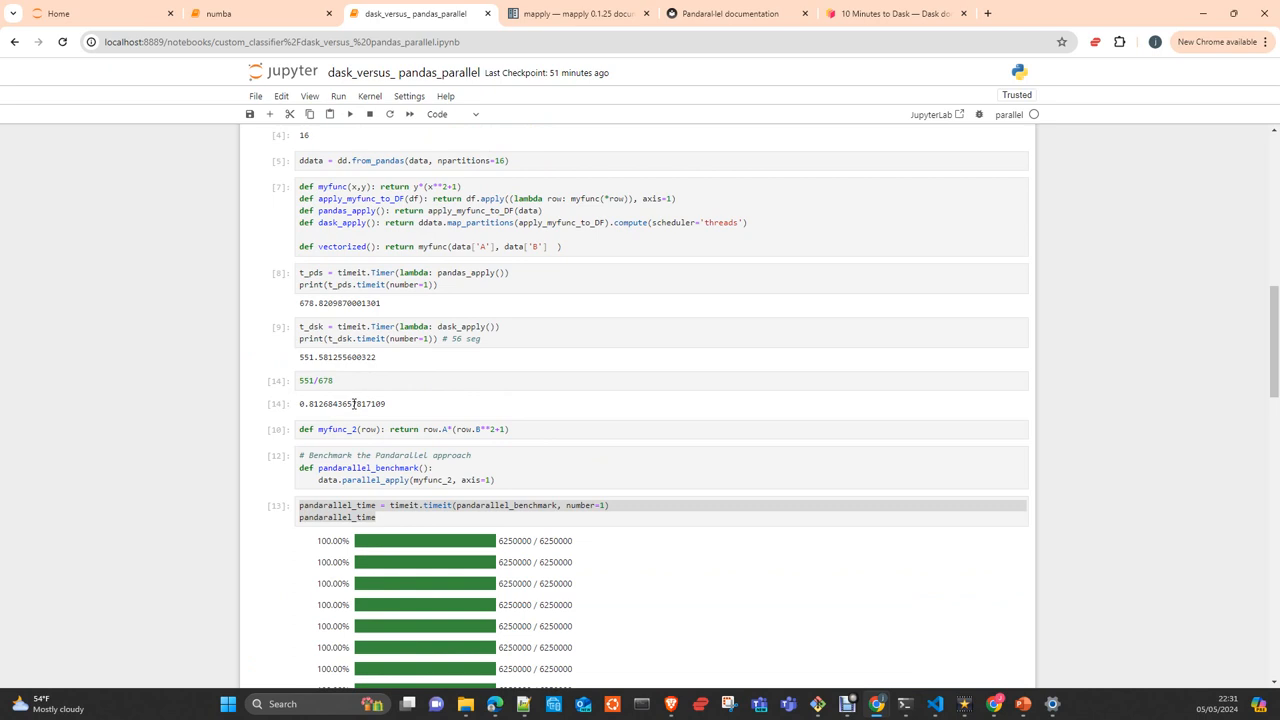
scroll(down, 3)
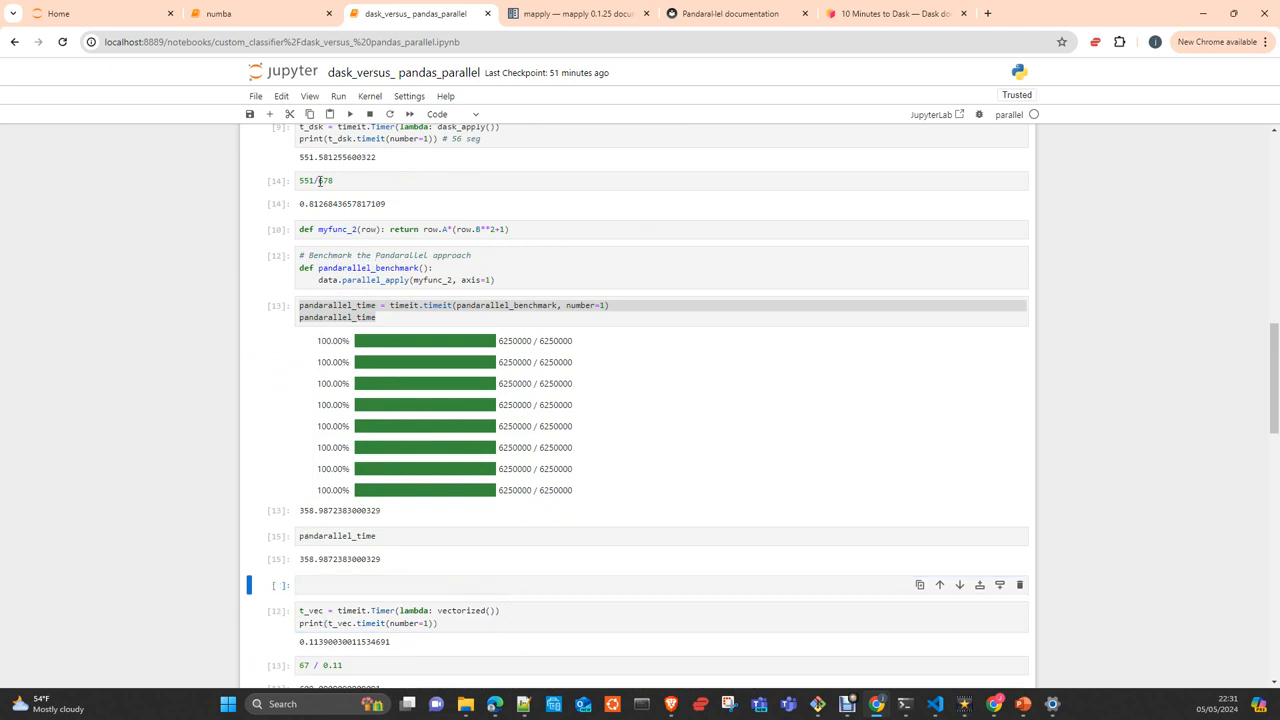
Edit that cell to pandarallel_time/ 678 and run it
click(317, 180)
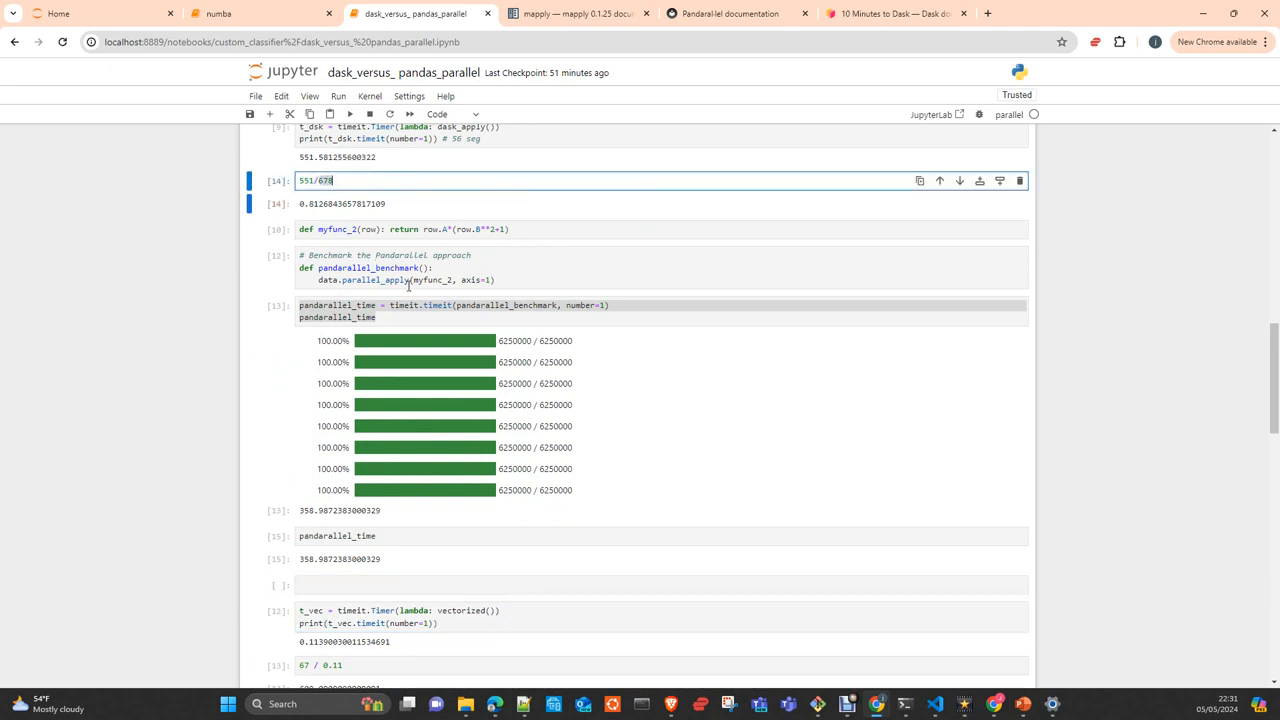
click(399, 535)
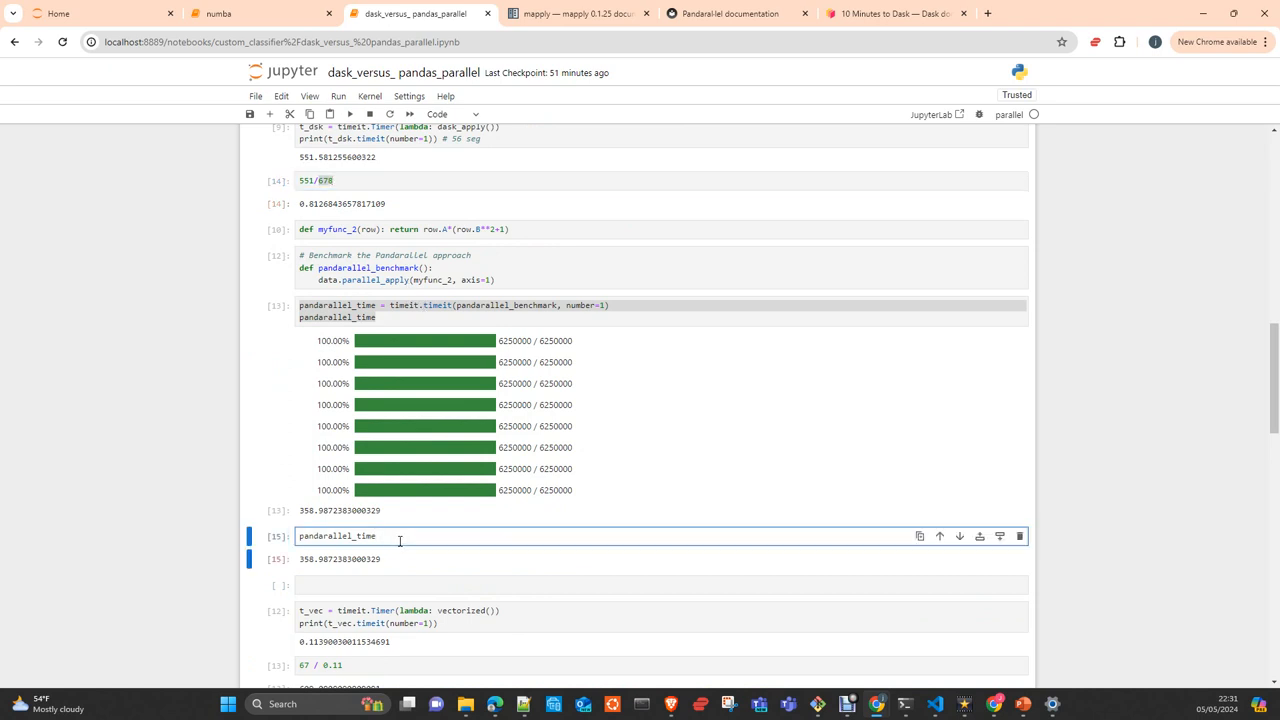
text(/ 678)
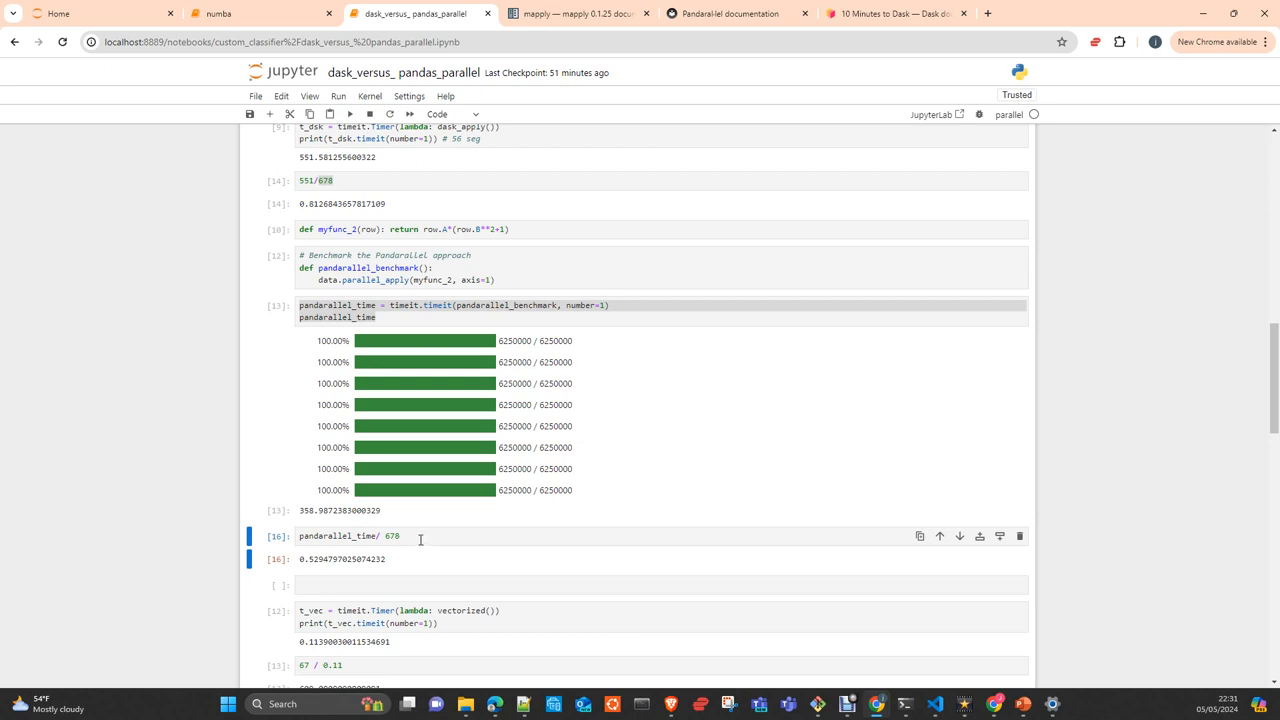
mouse_move(455, 481)
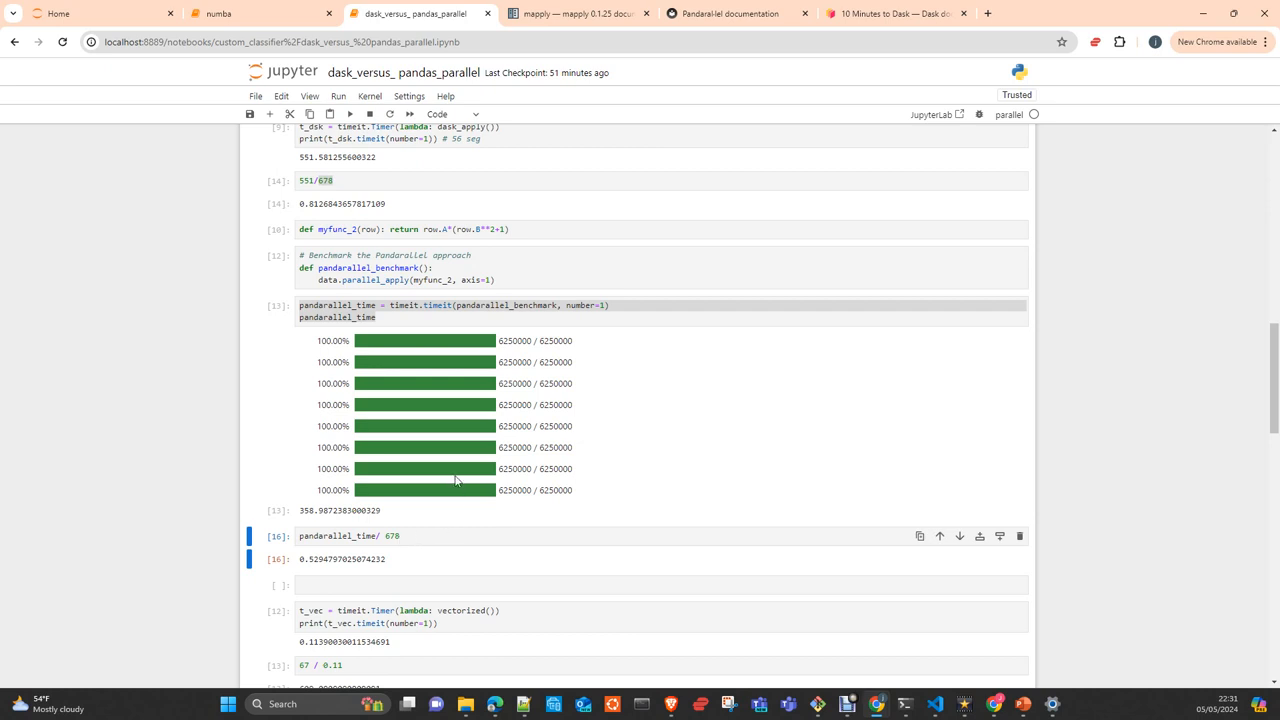
scroll(up, 3)
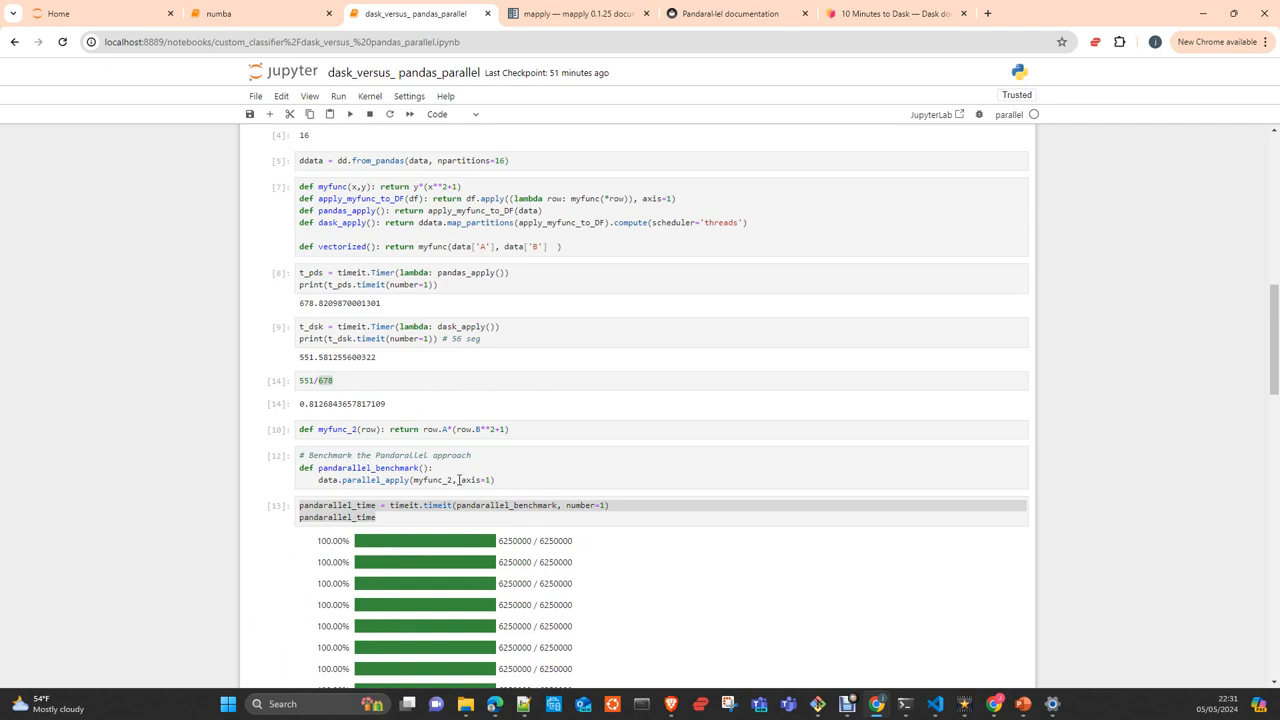
mouse_move(475, 465)
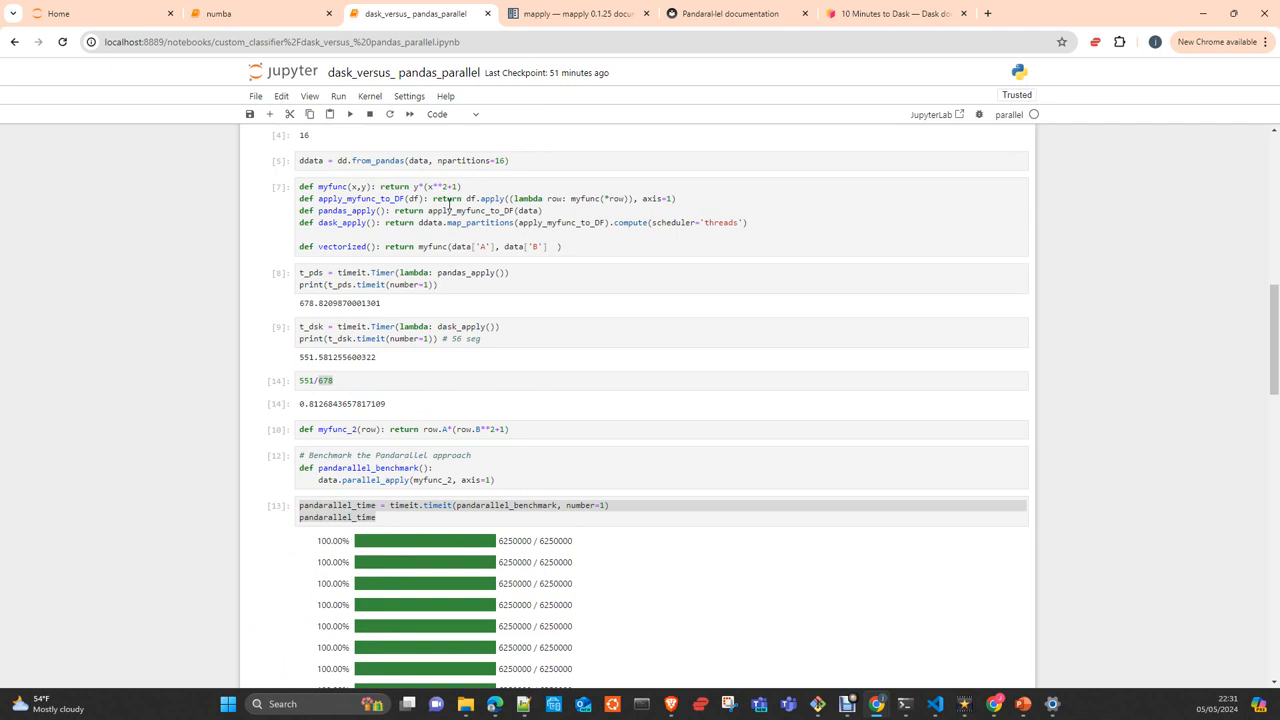
click(218, 13)
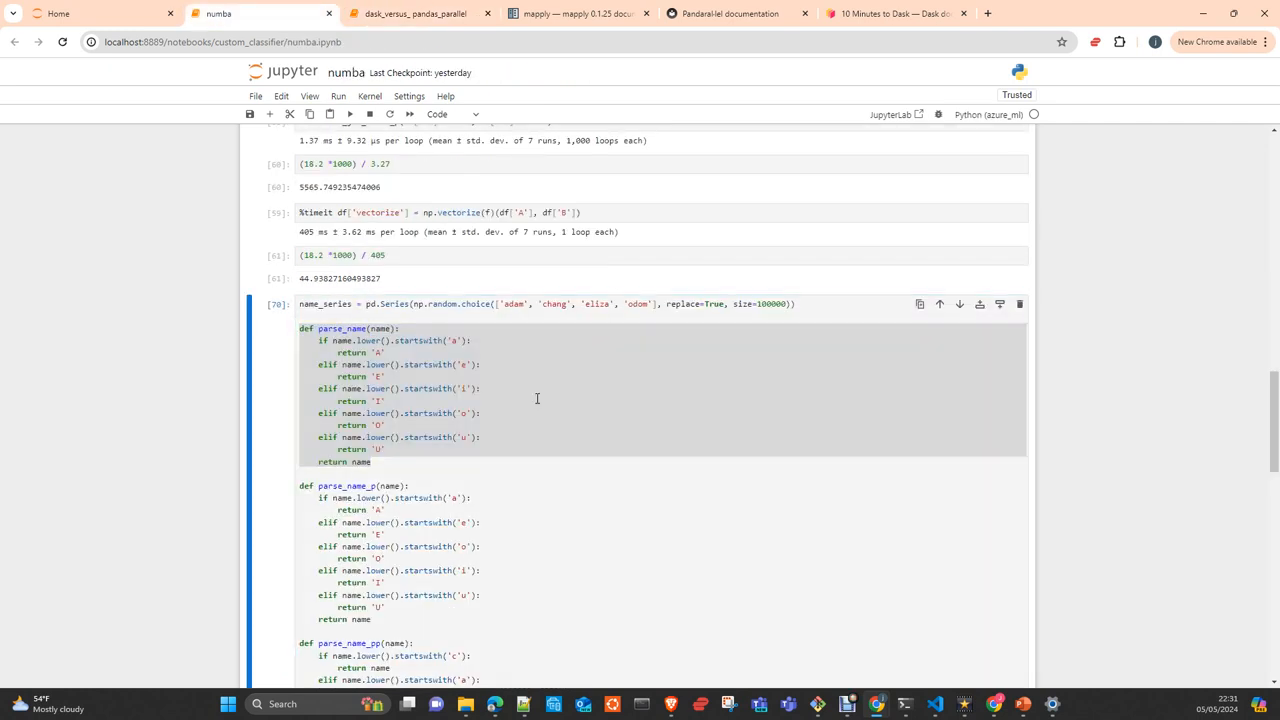
scroll(up, 3)
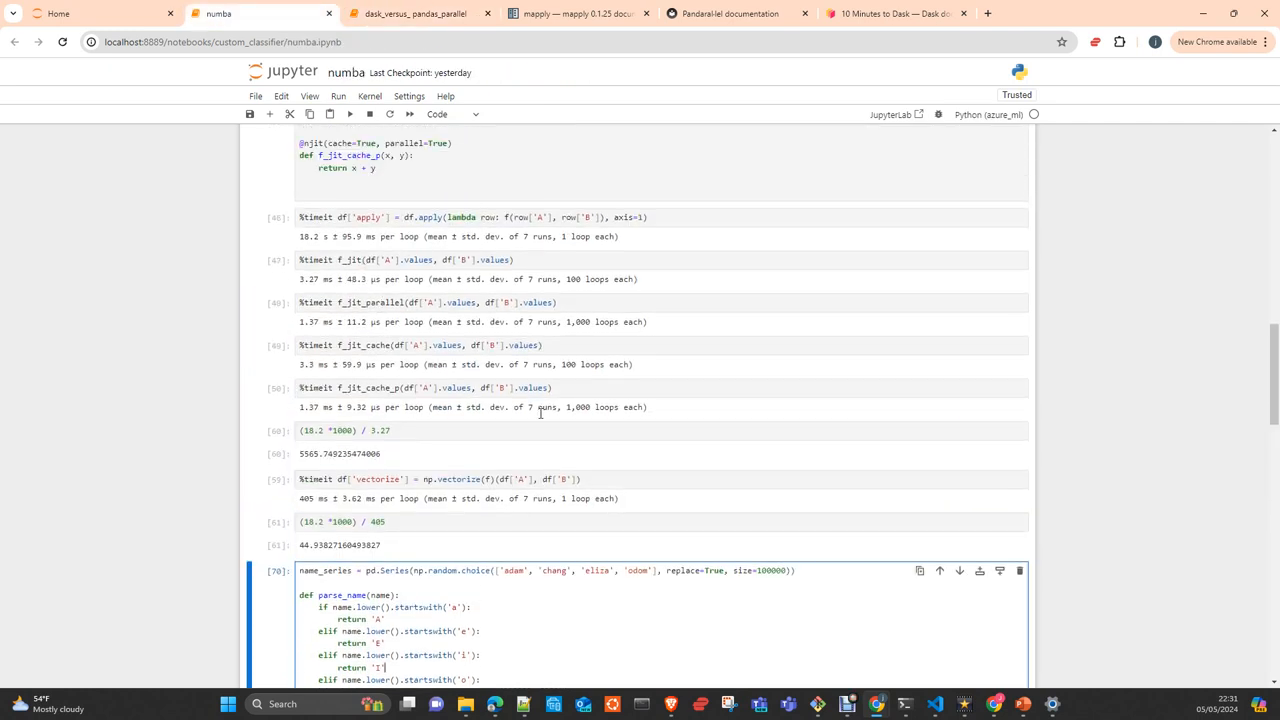
scroll(up, 3)
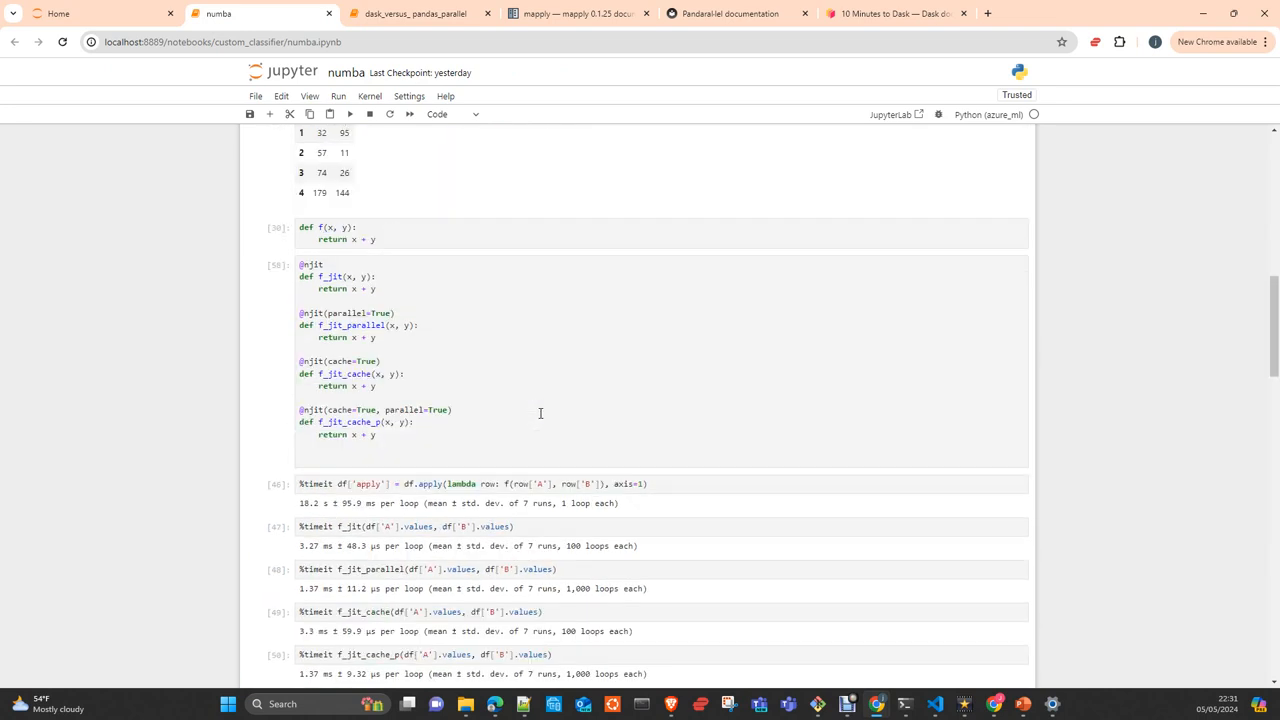
scroll(up, 3)
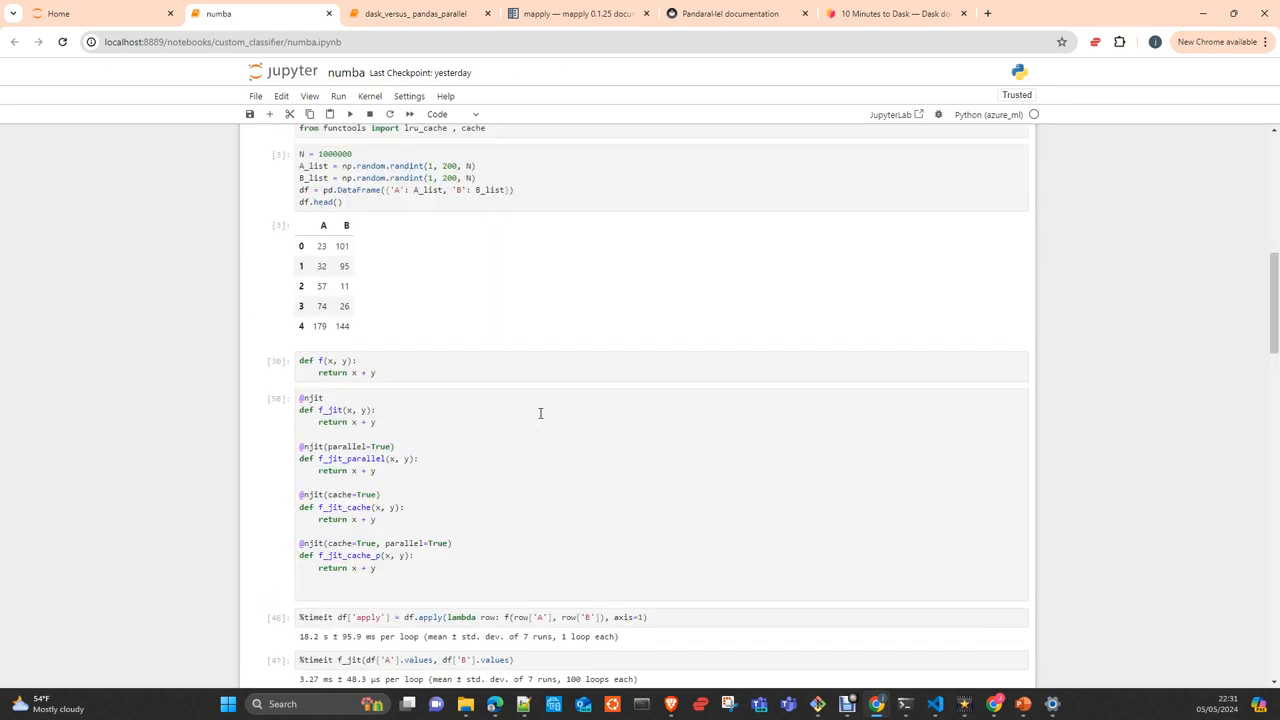
mouse_move(400, 418)
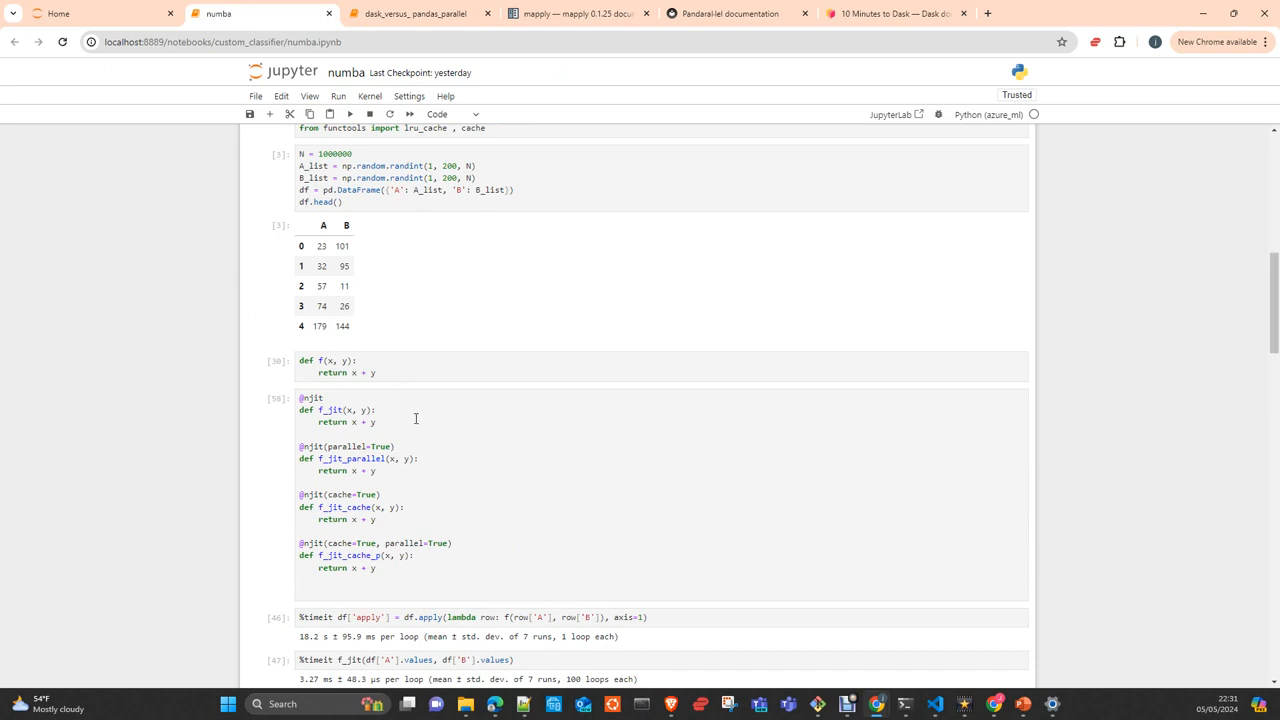
scroll(down, 3)
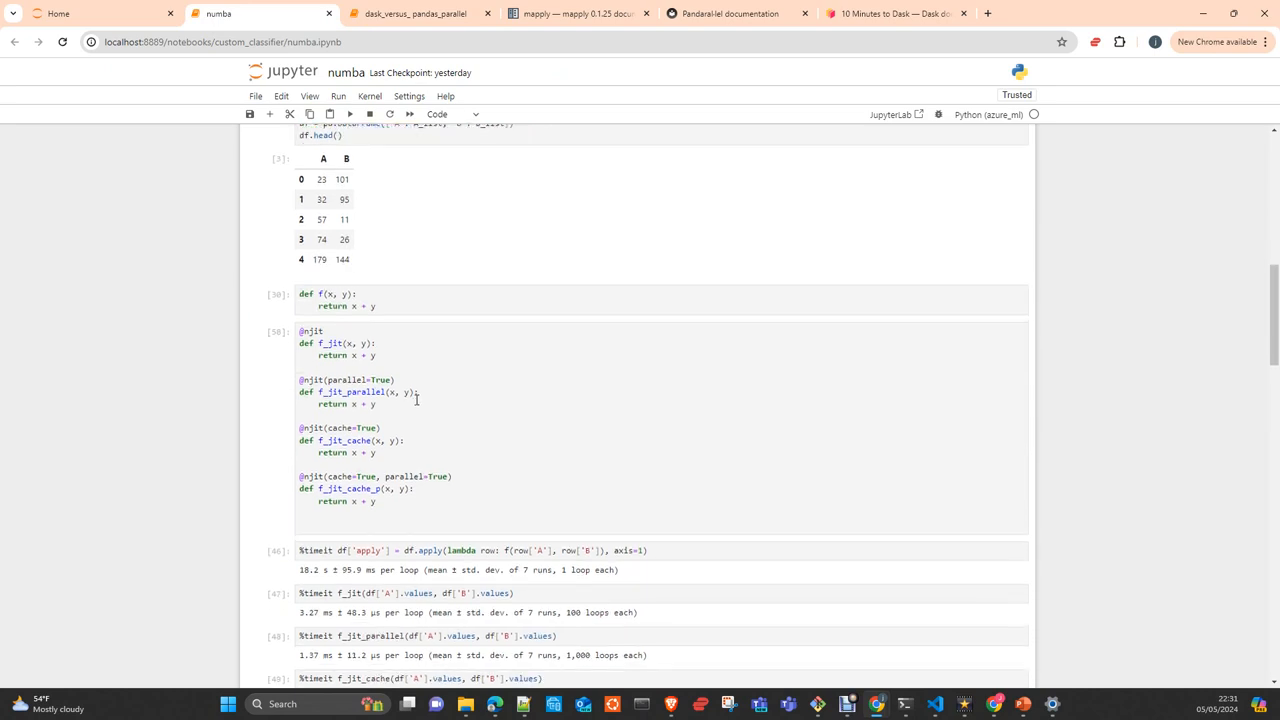
scroll(up, 3)
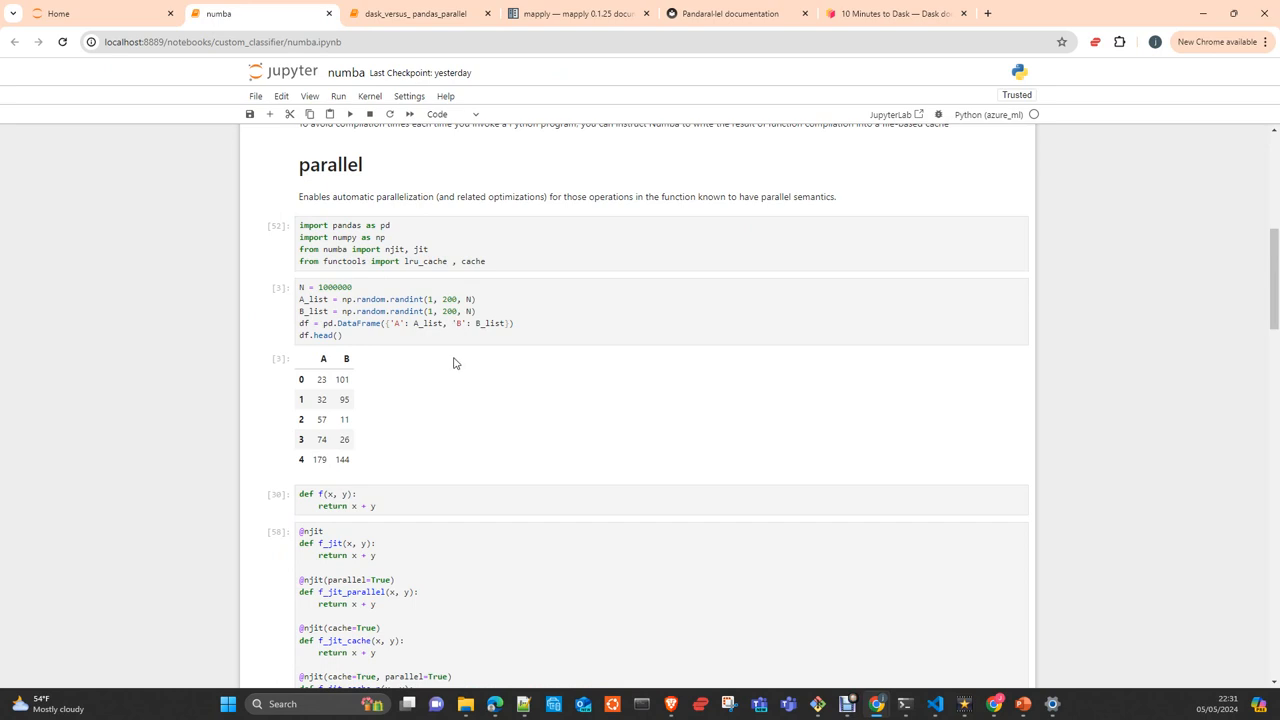
scroll(down, 3)
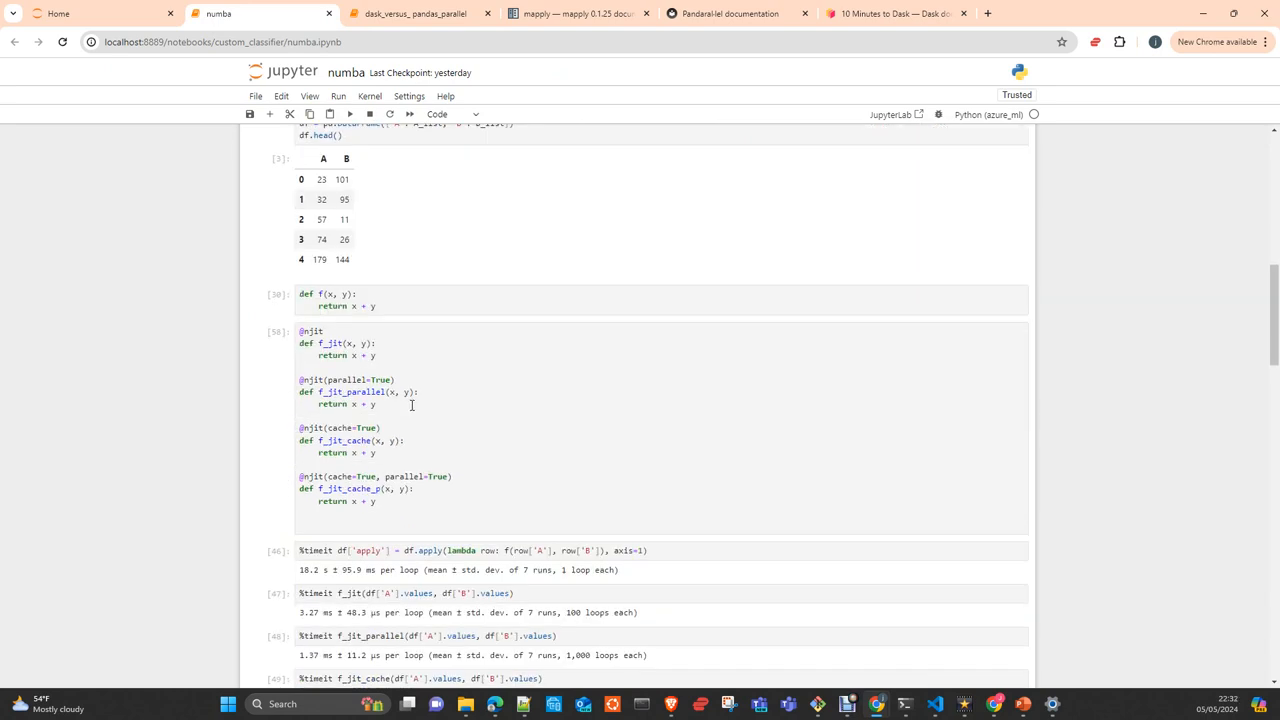
scroll(down, 3)
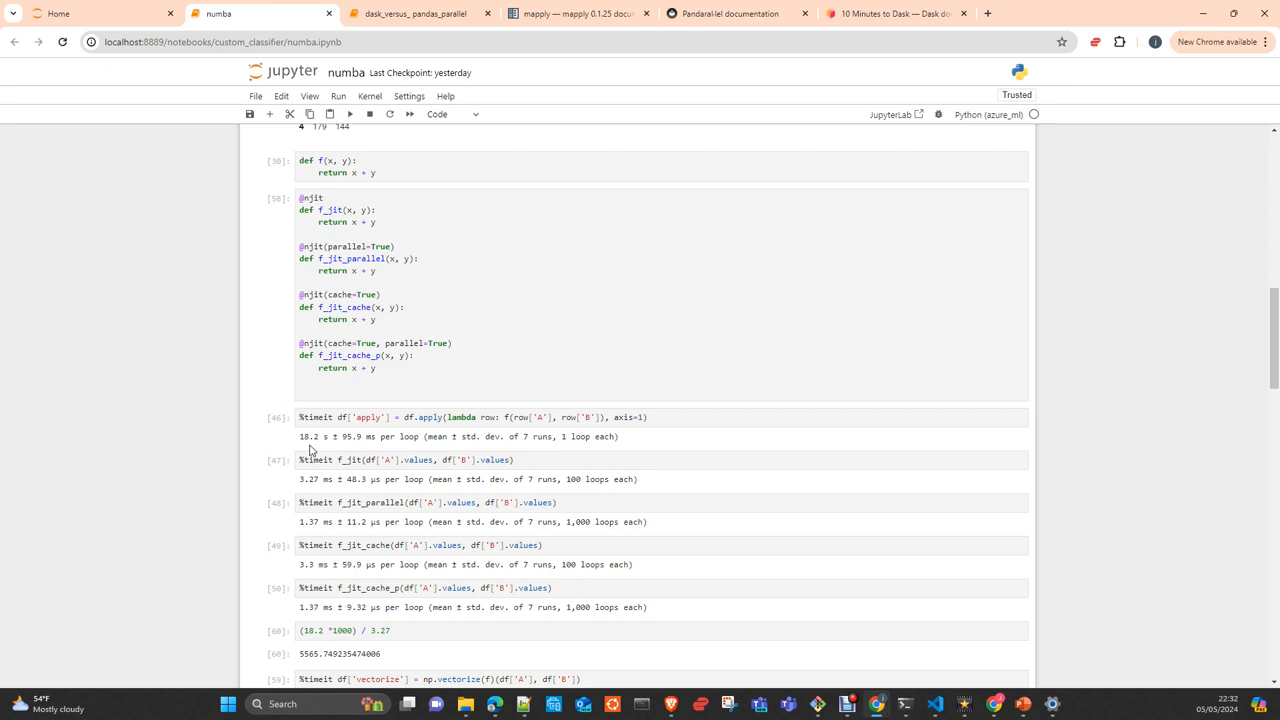
mouse_move(340, 479)
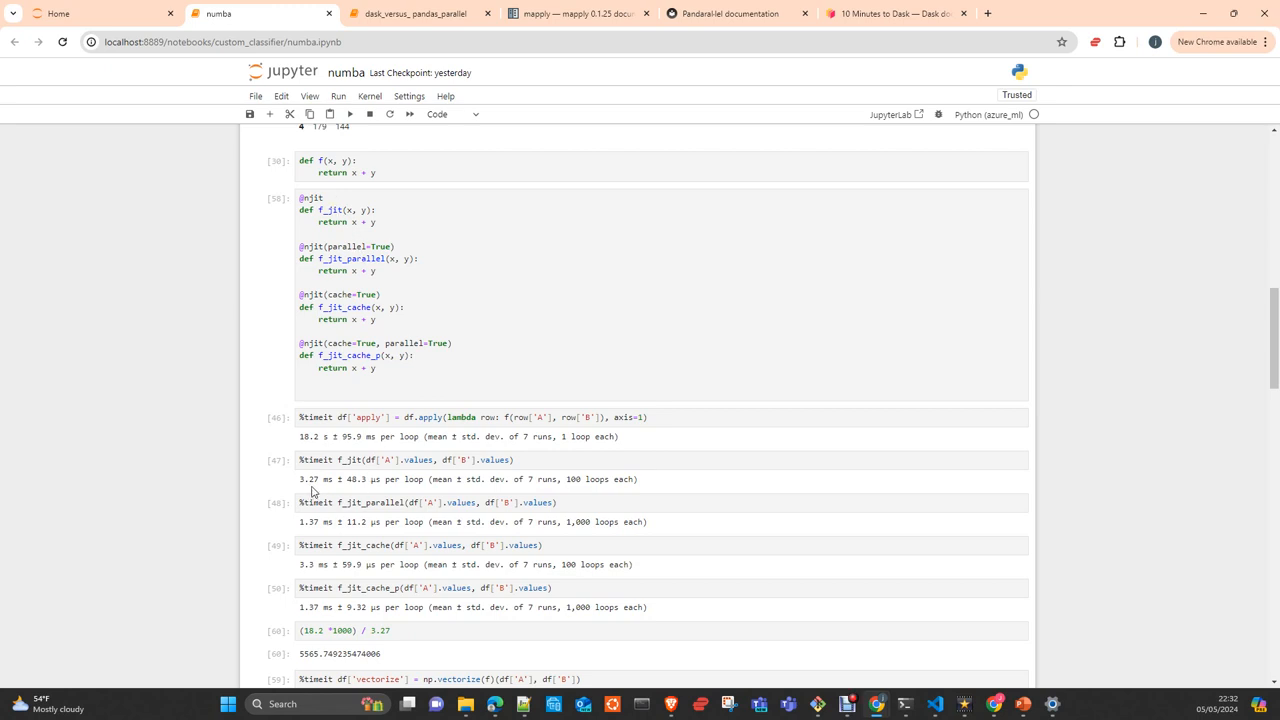
mouse_move(463, 432)
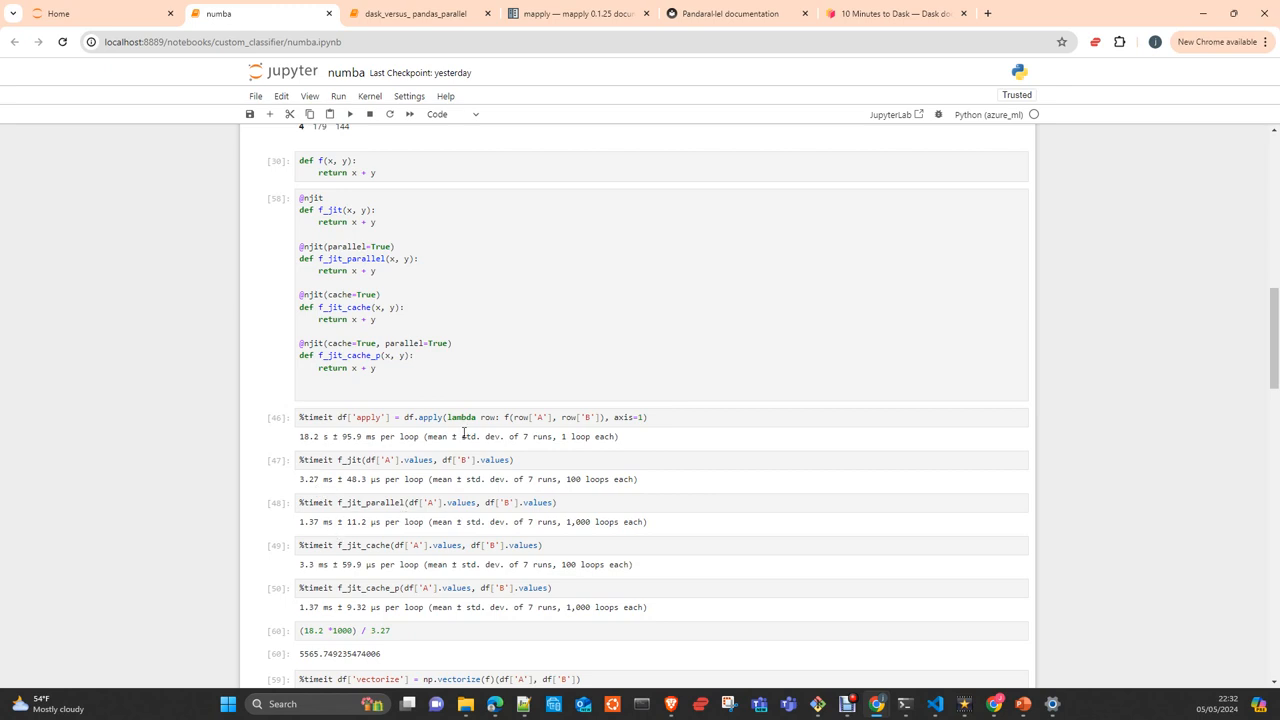
mouse_move(309, 535)
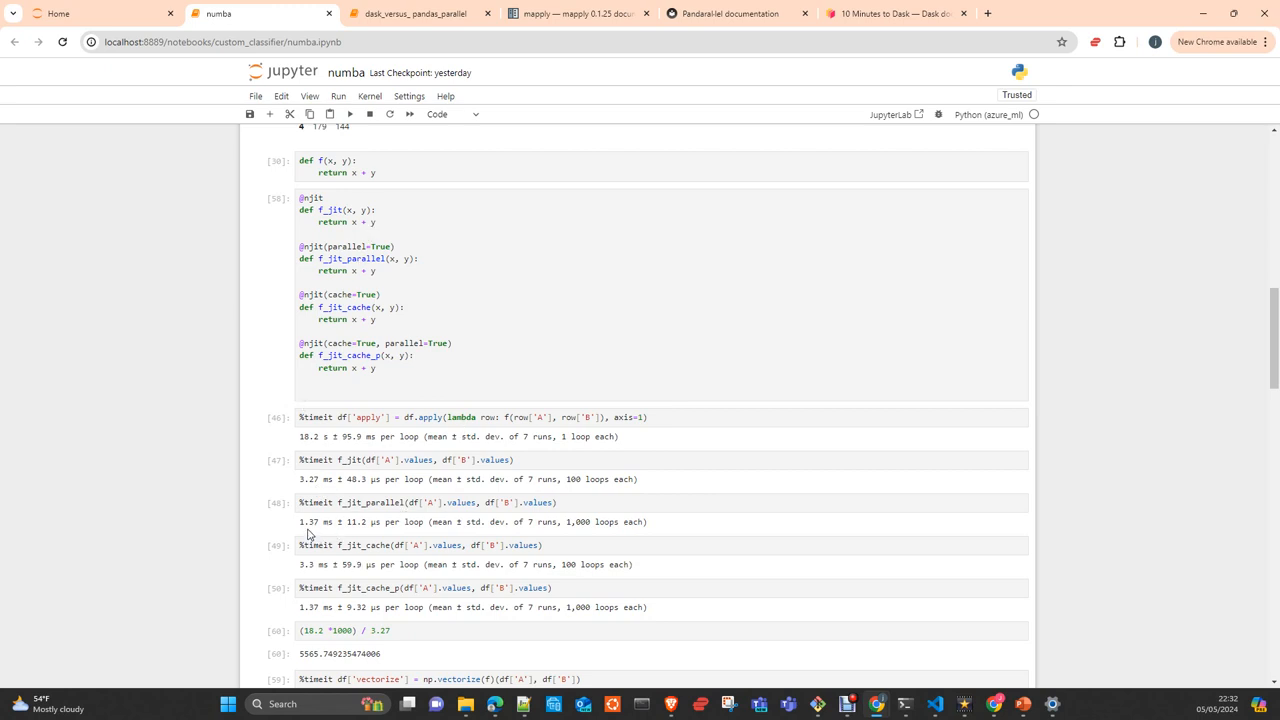
scroll(down, 3)
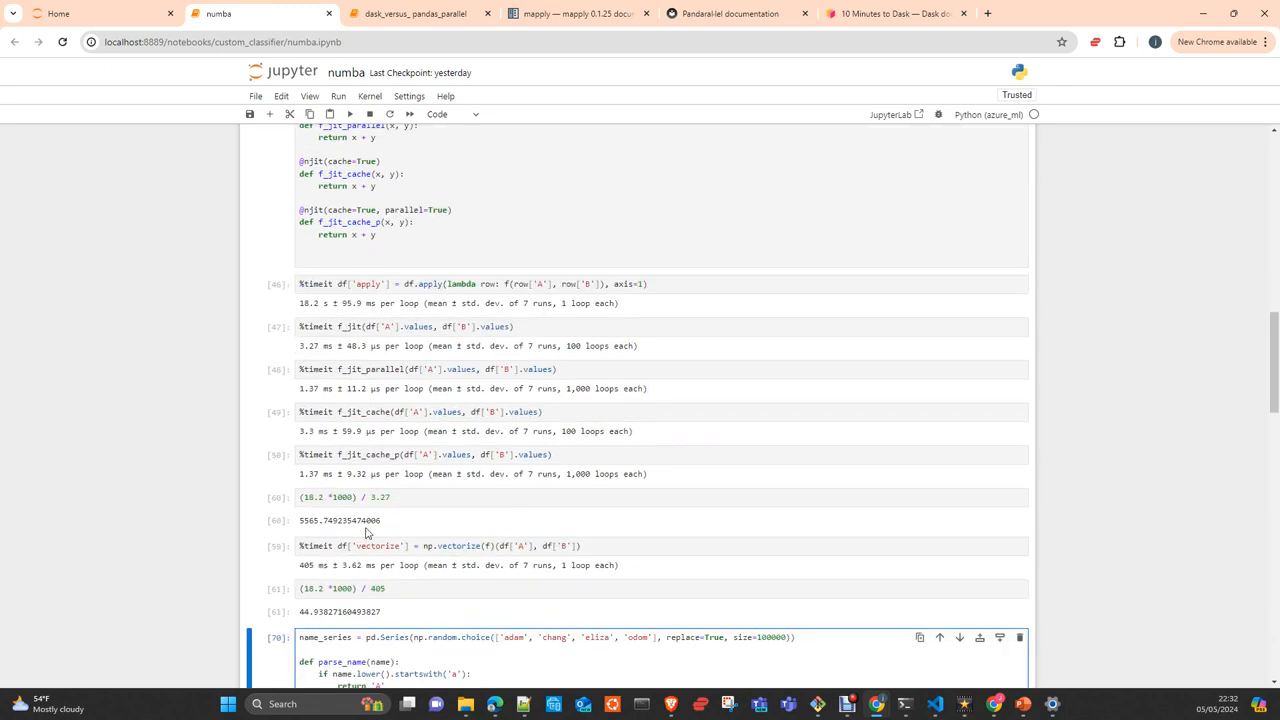
mouse_move(372, 520)
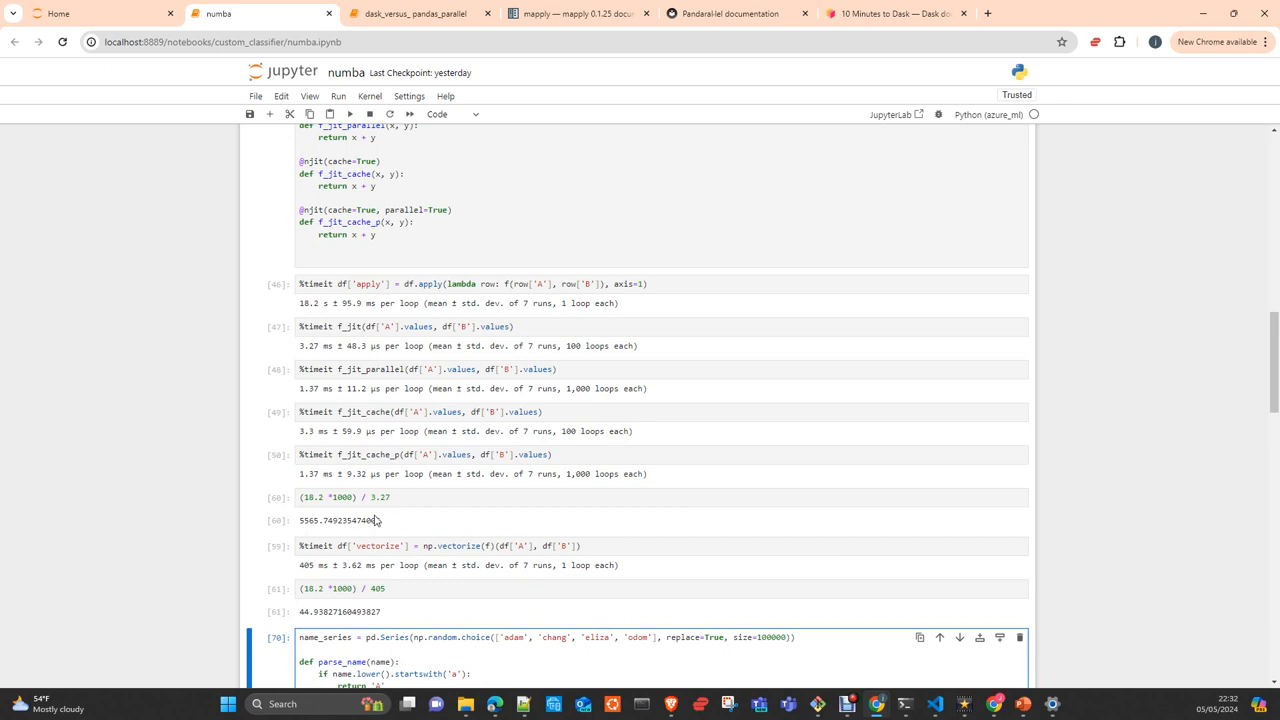
mouse_move(382, 525)
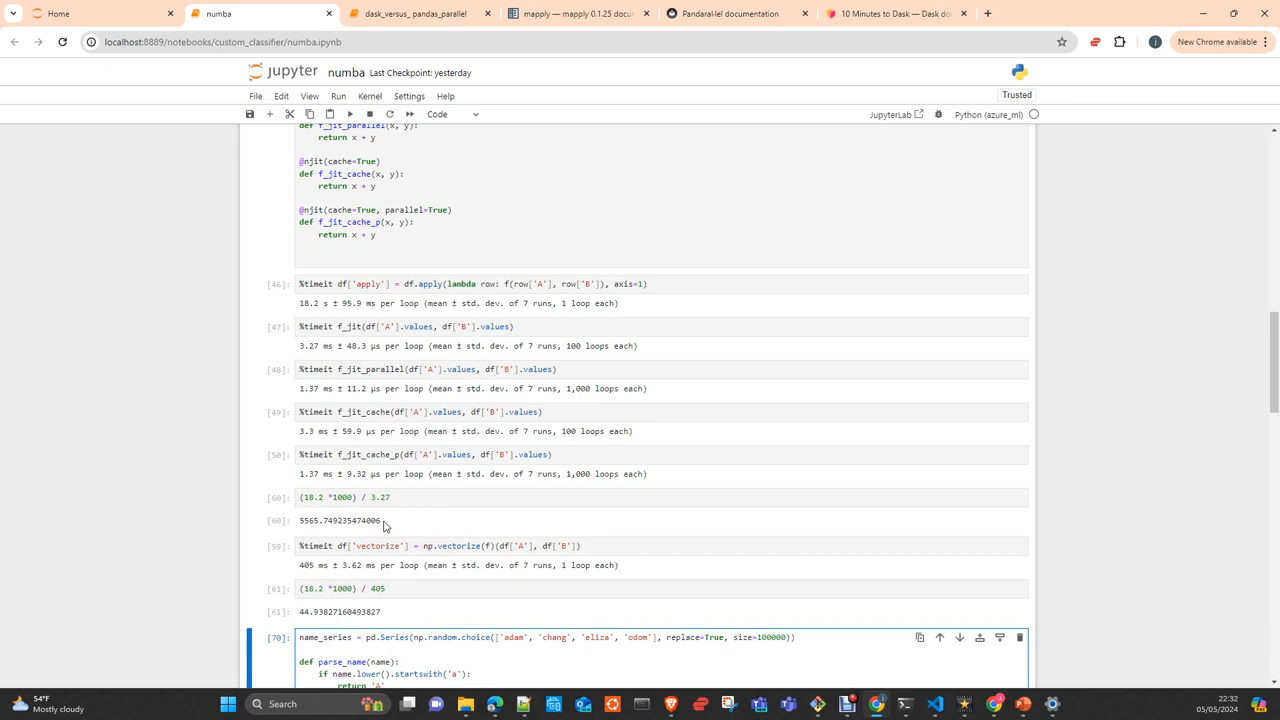
mouse_move(375, 368)
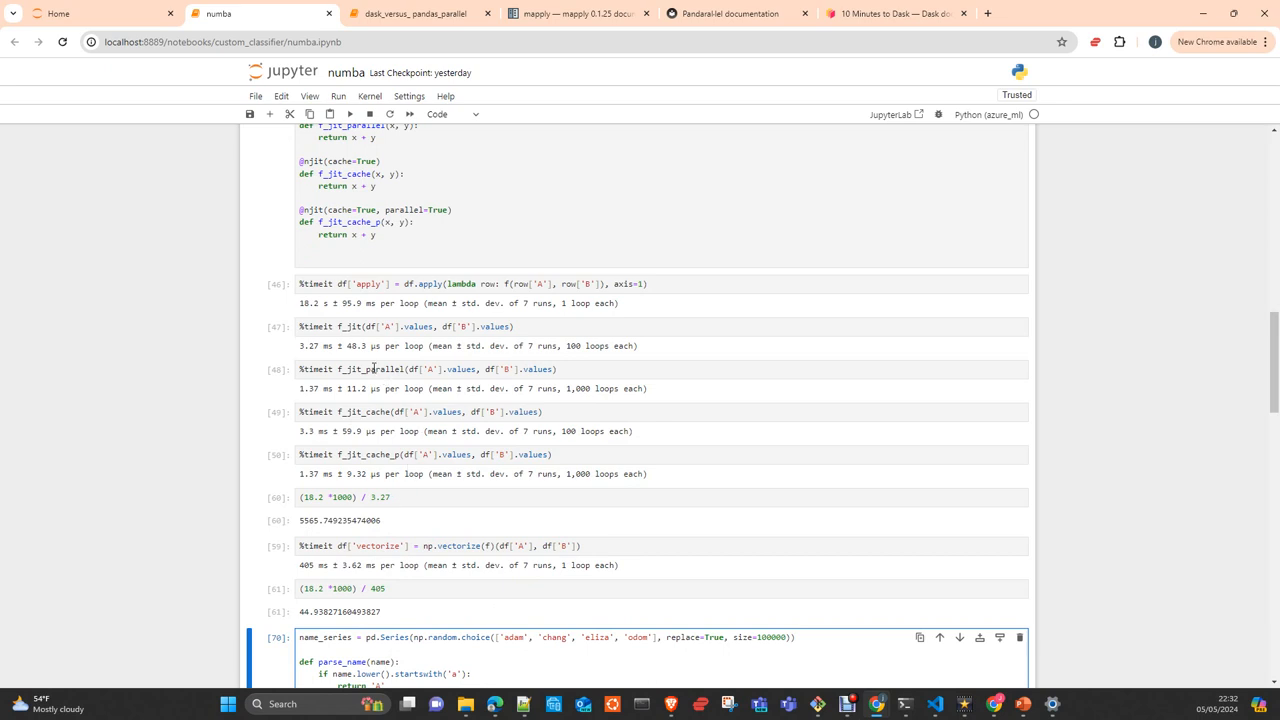
mouse_move(392, 389)
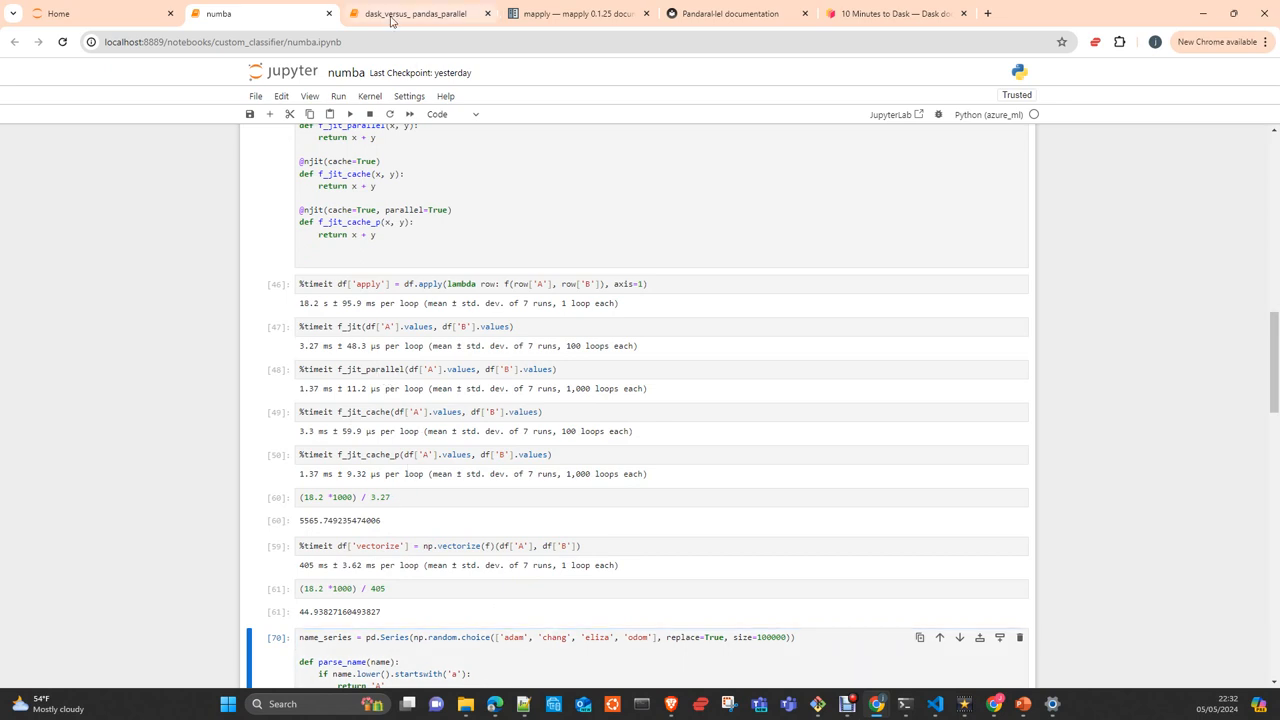
click(413, 13)
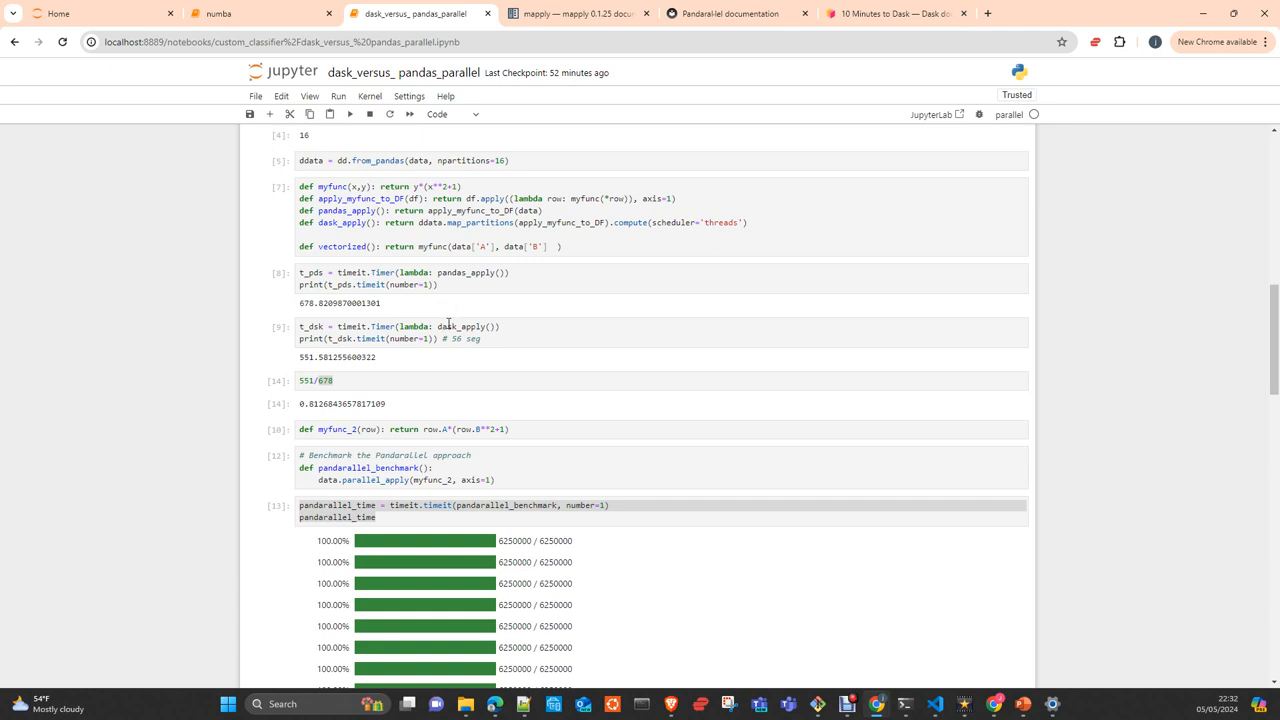
mouse_move(388, 366)
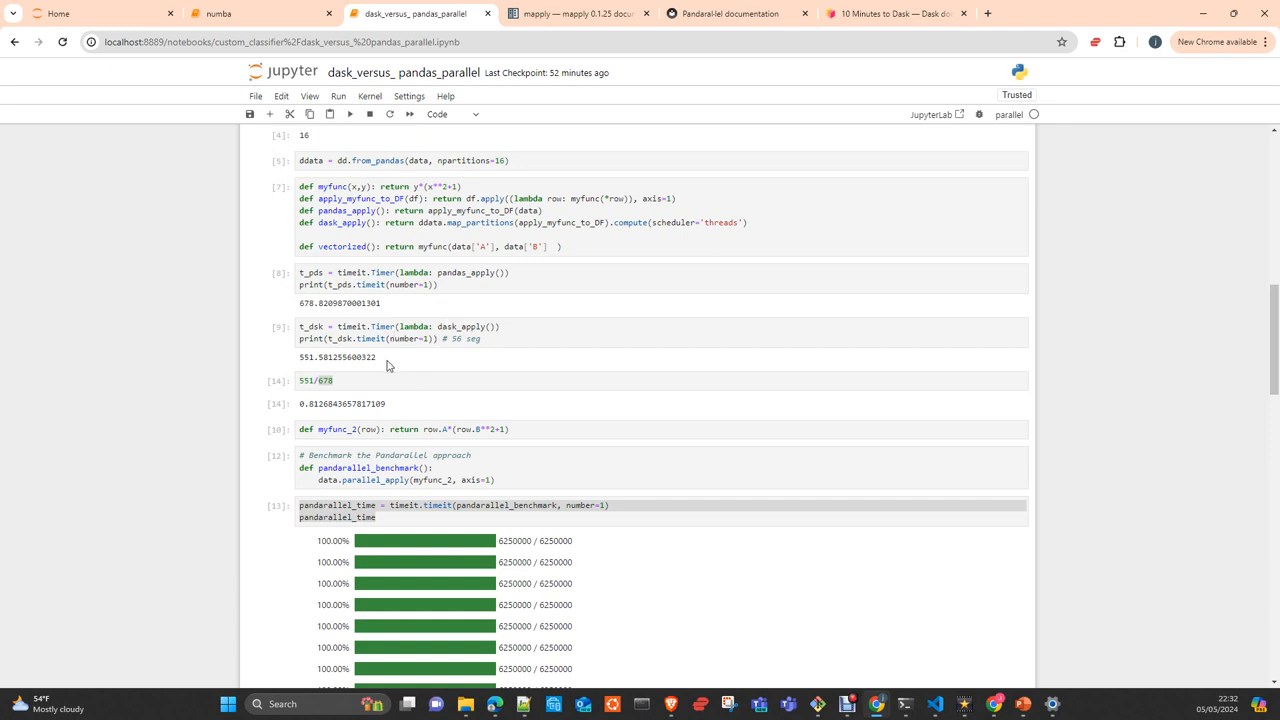
mouse_move(384, 374)
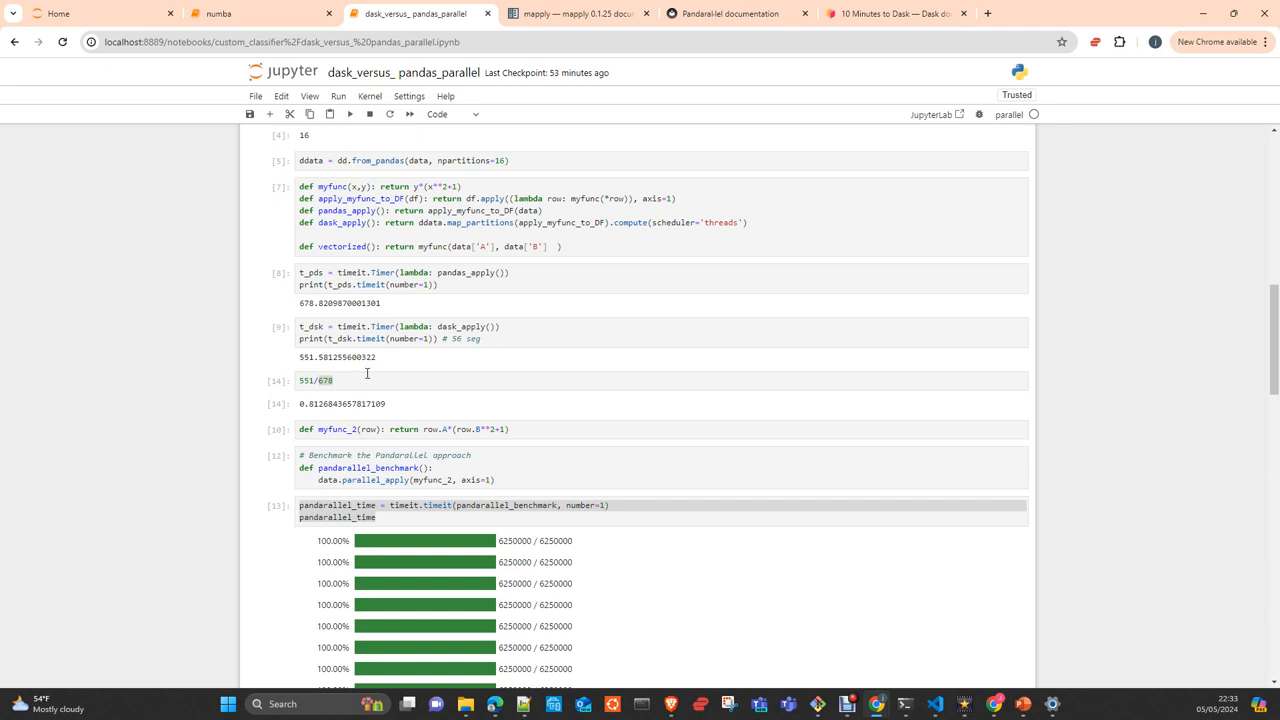
mouse_move(369, 371)
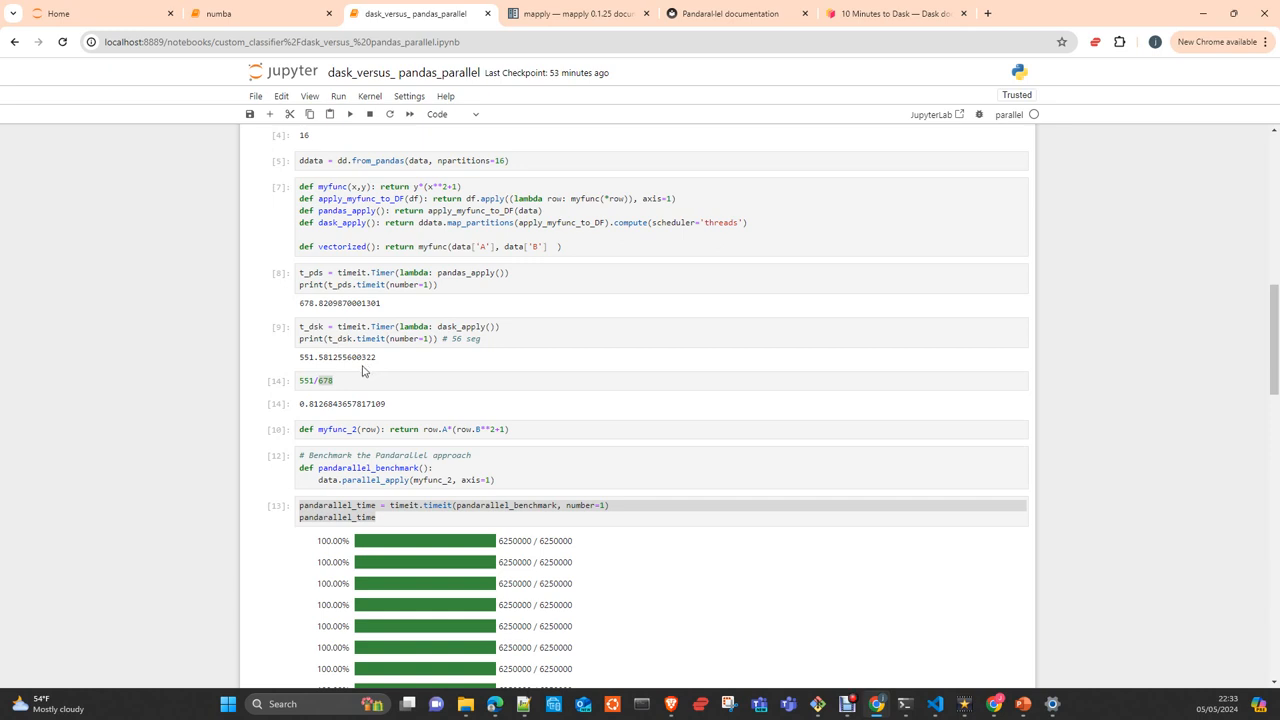
mouse_move(357, 375)
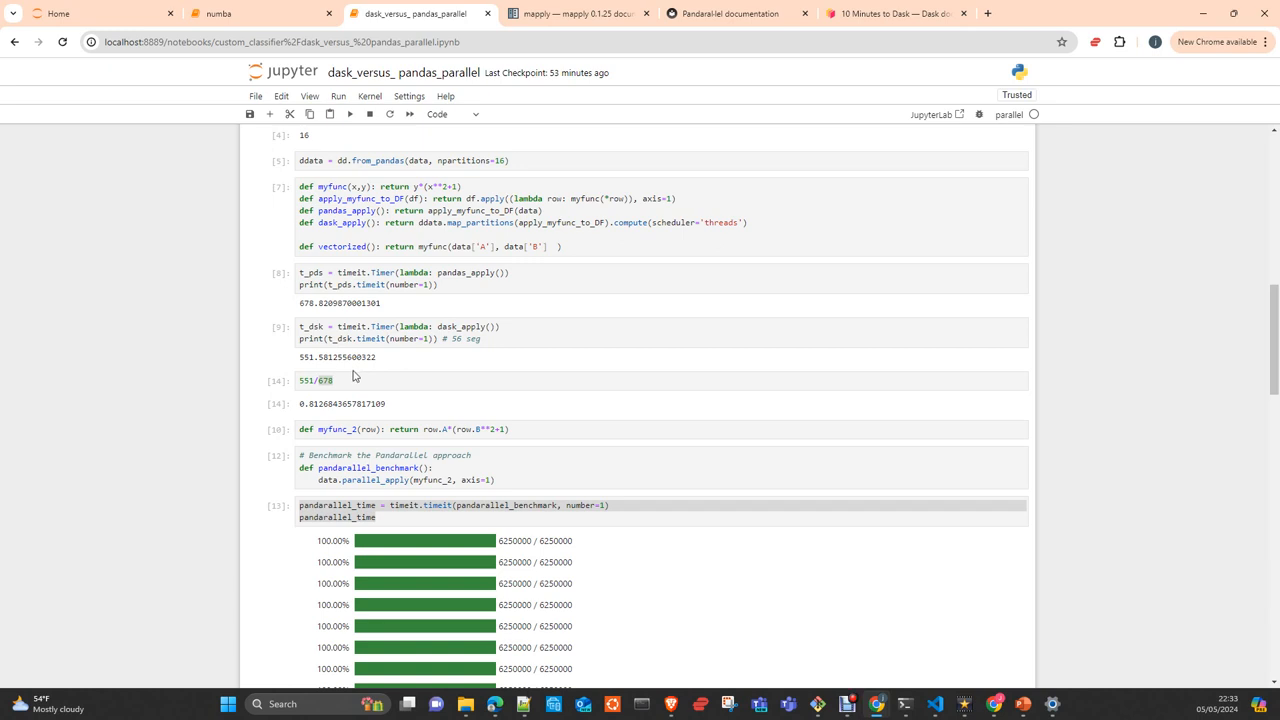
mouse_move(380, 428)
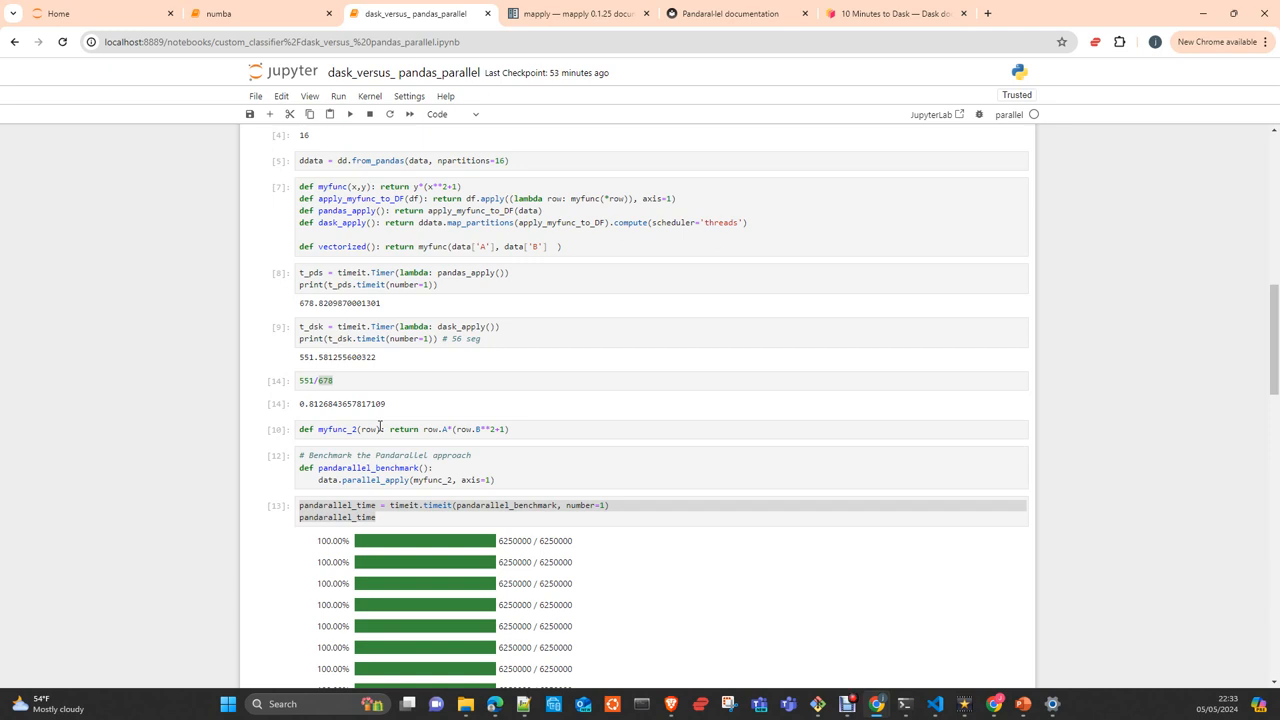
scroll(up, 3)
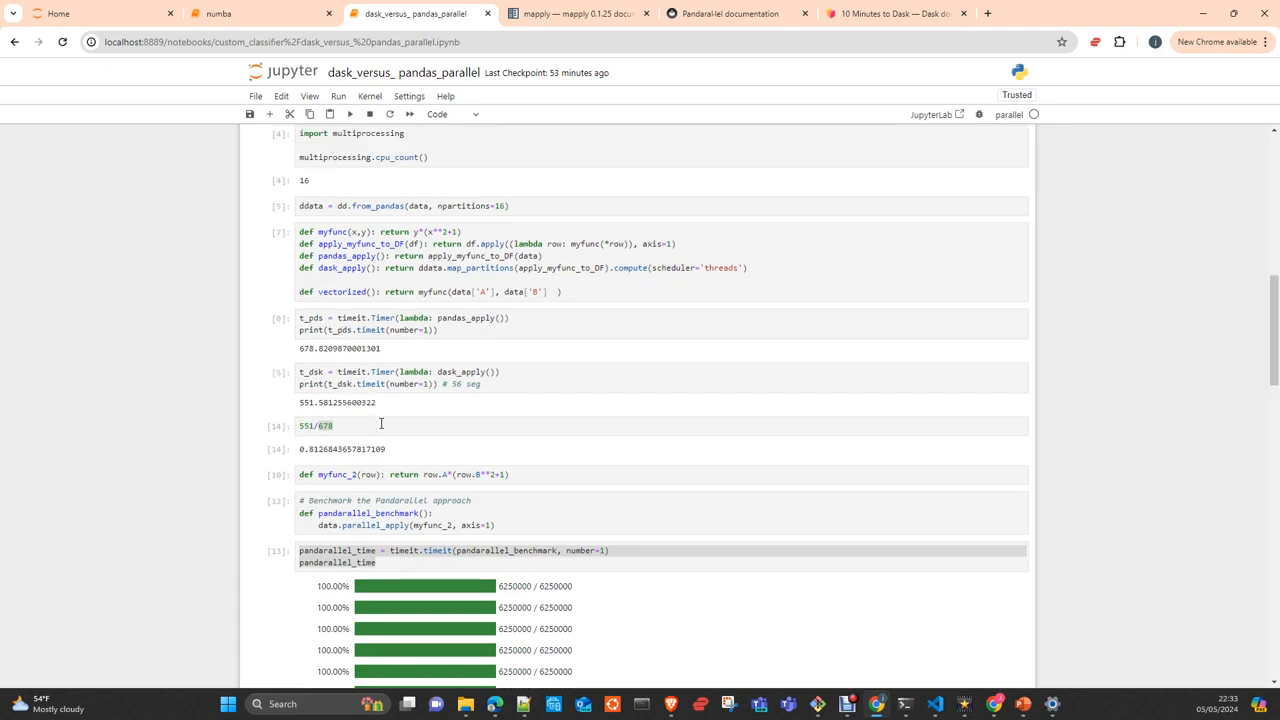
scroll(up, 3)
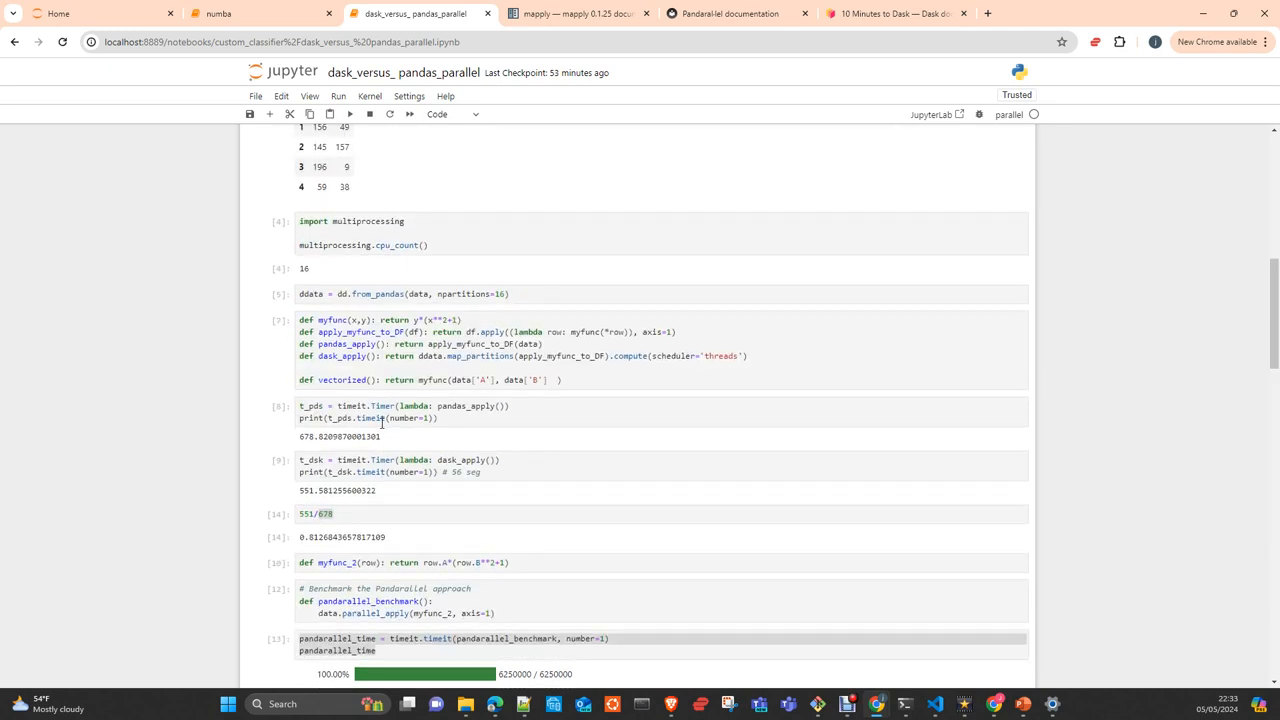
scroll(up, 3)
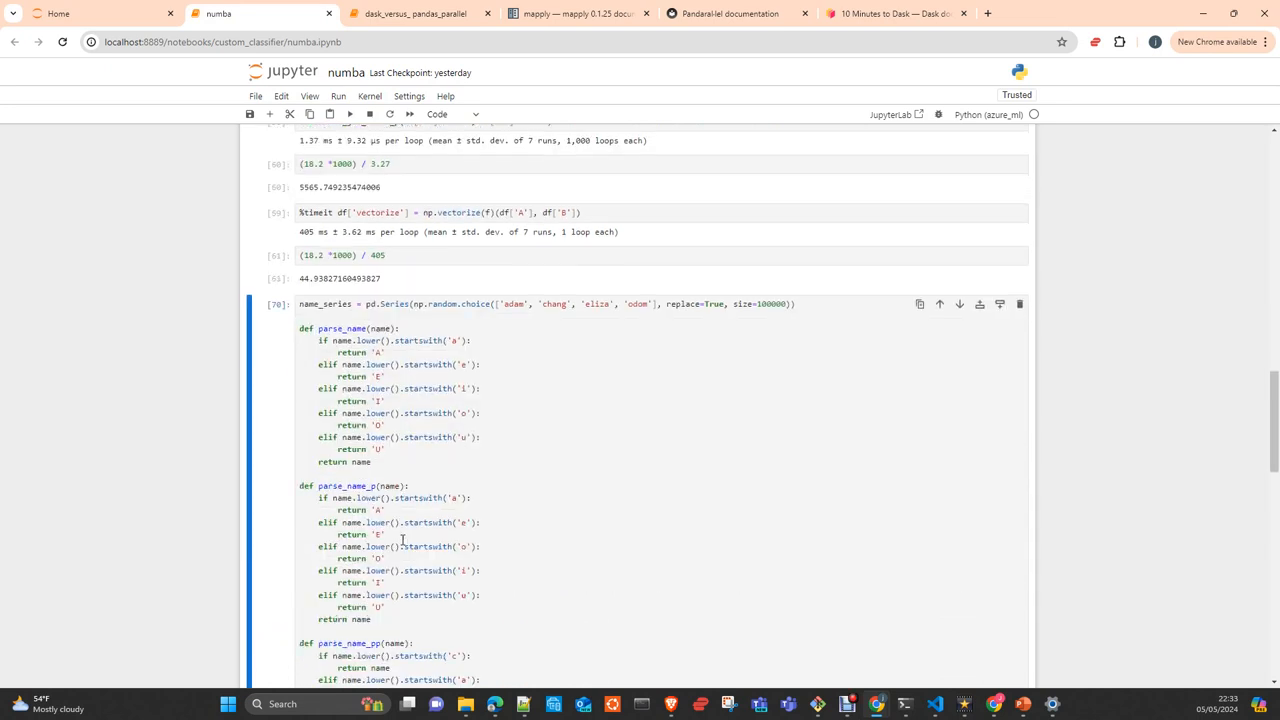
Review the numba parse_name timings (~141–159 ms plain, ~740 ms jit), then return to dask_versus_pandas_parallel
scroll(down, 3)
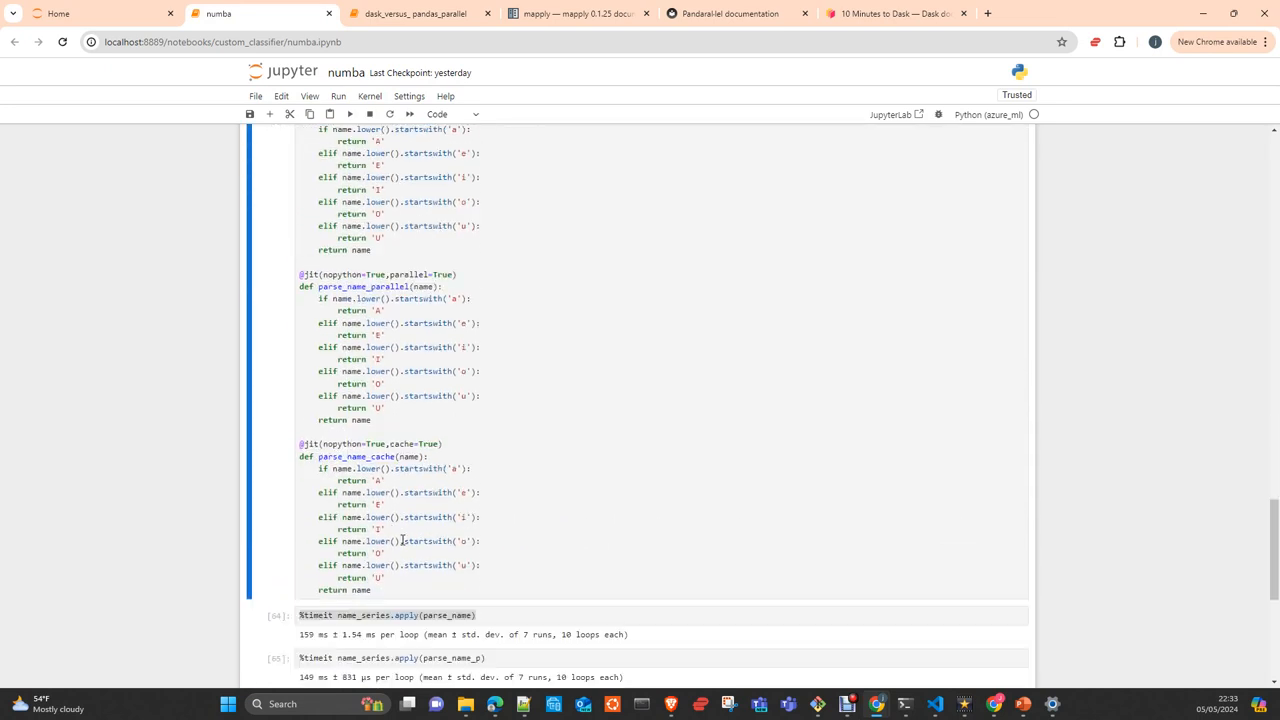
scroll(down, 3)
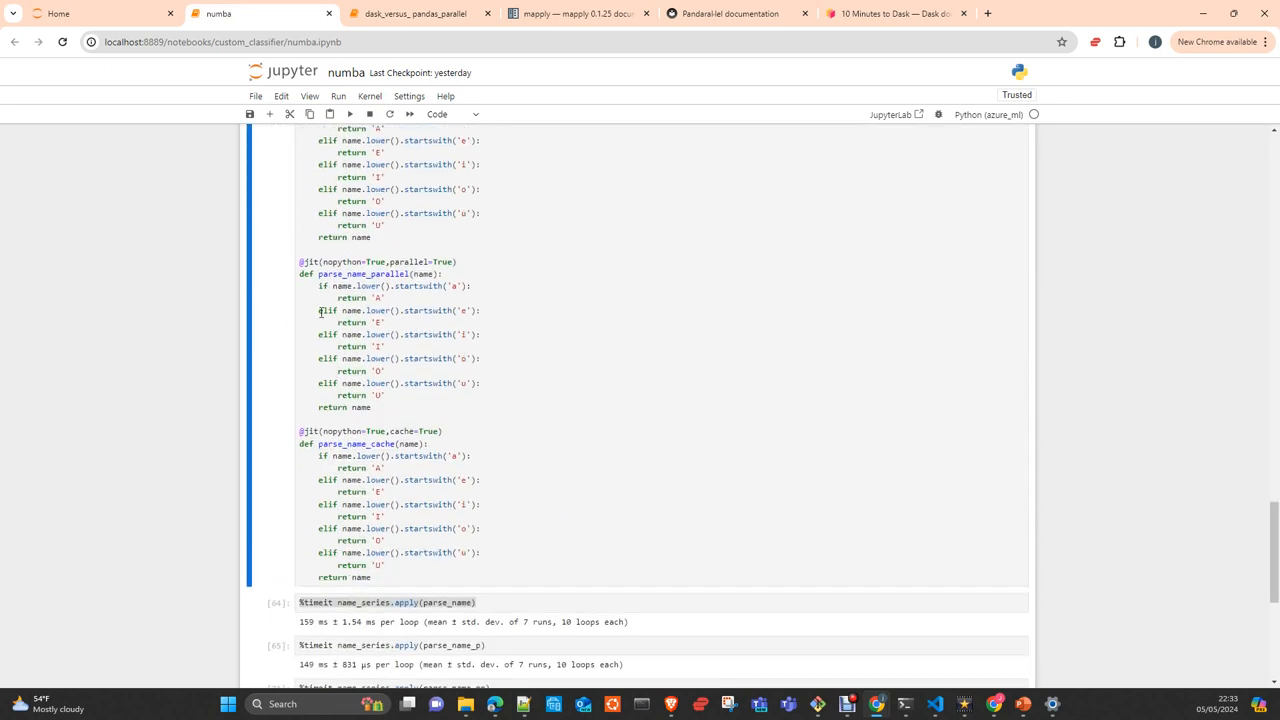
scroll(down, 3)
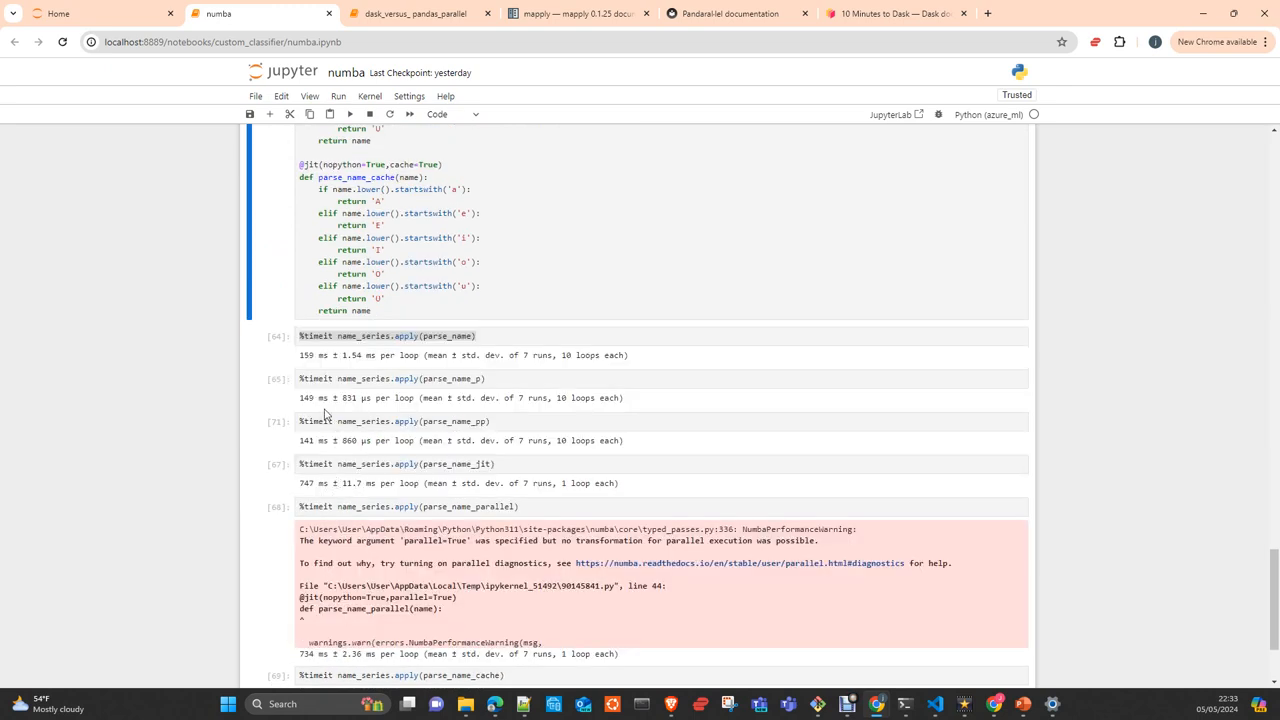
mouse_move(315, 487)
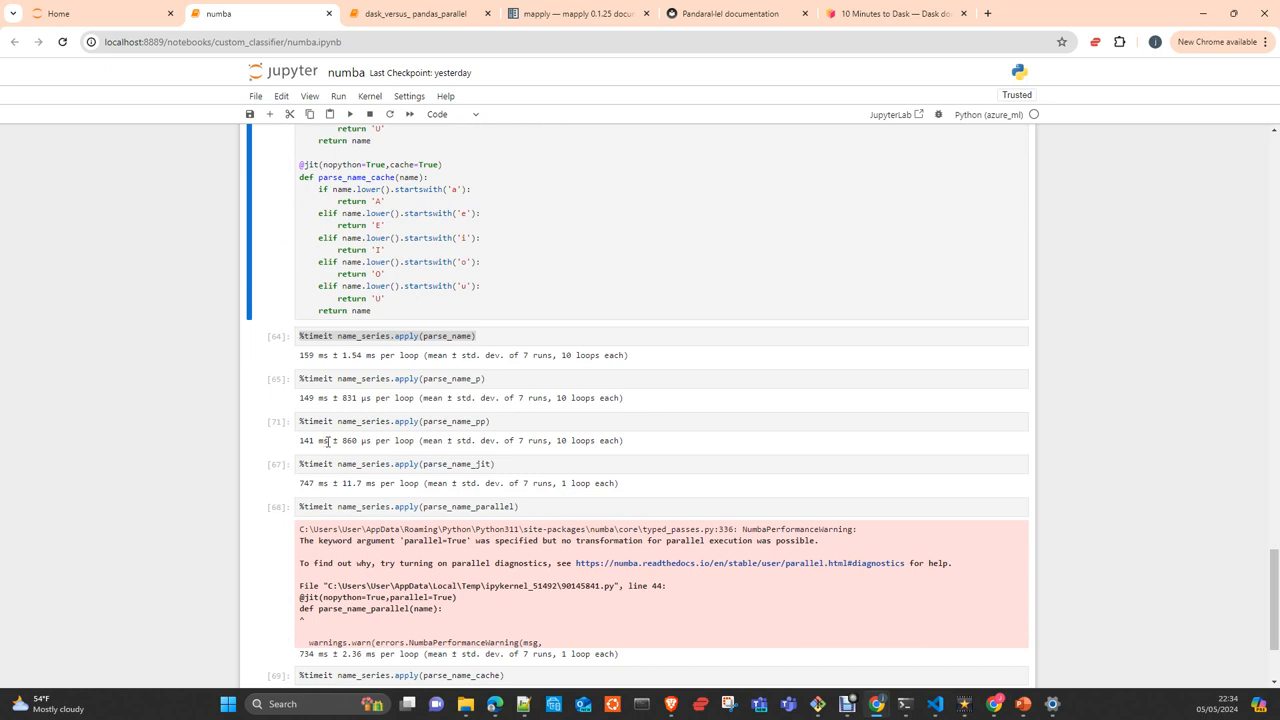
mouse_move(330, 452)
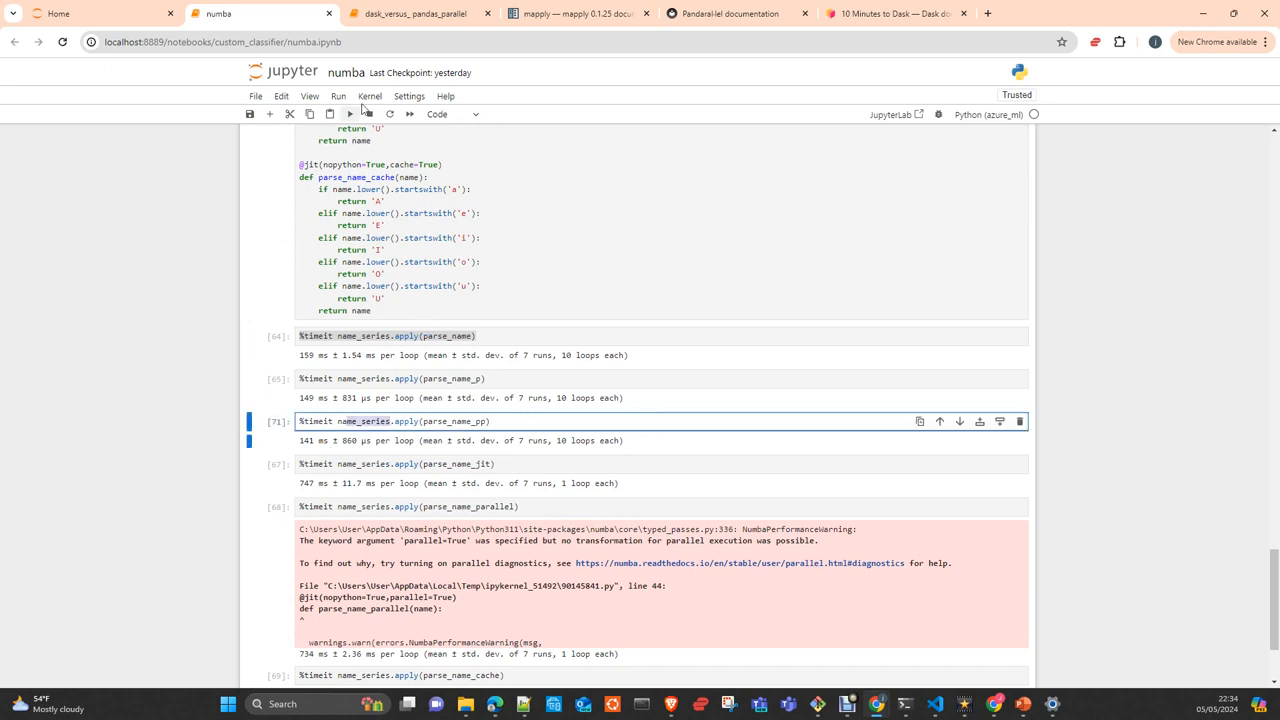
click(410, 13)
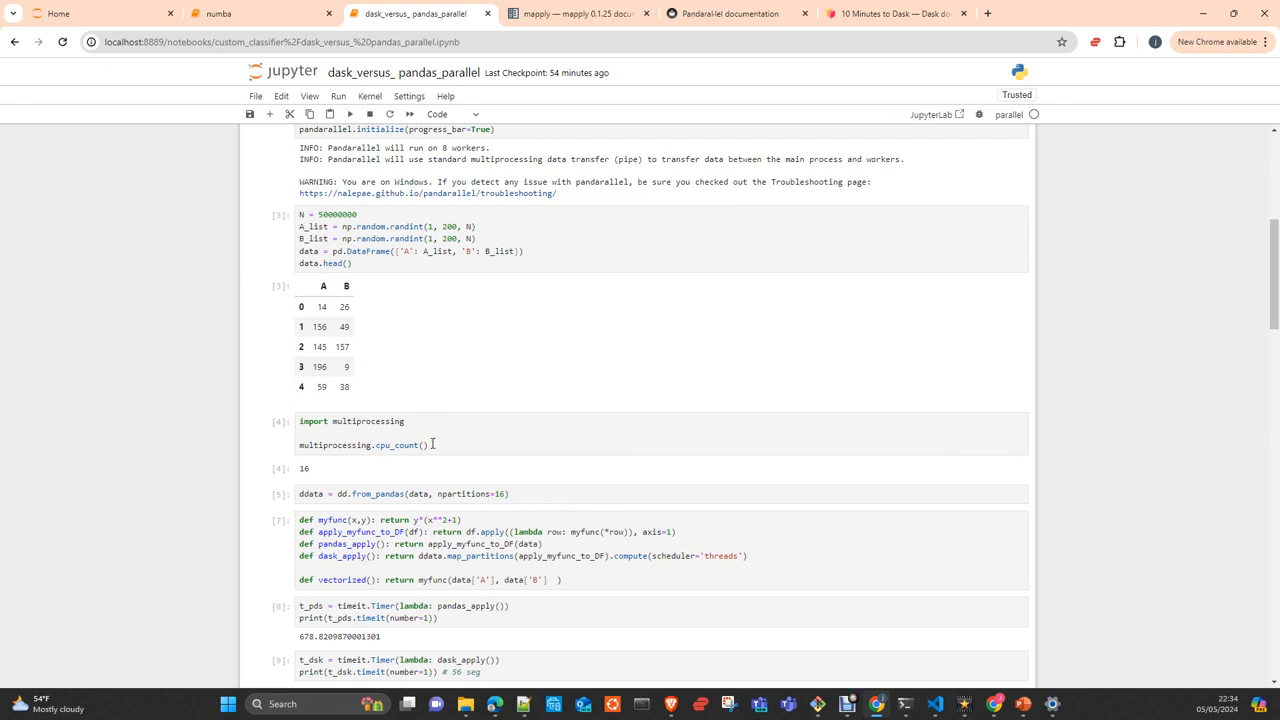
Re-time the vectorized function (about 1.03 s) and change the speedup cell to 678 / 1.0316337998956442
scroll(down, 3)
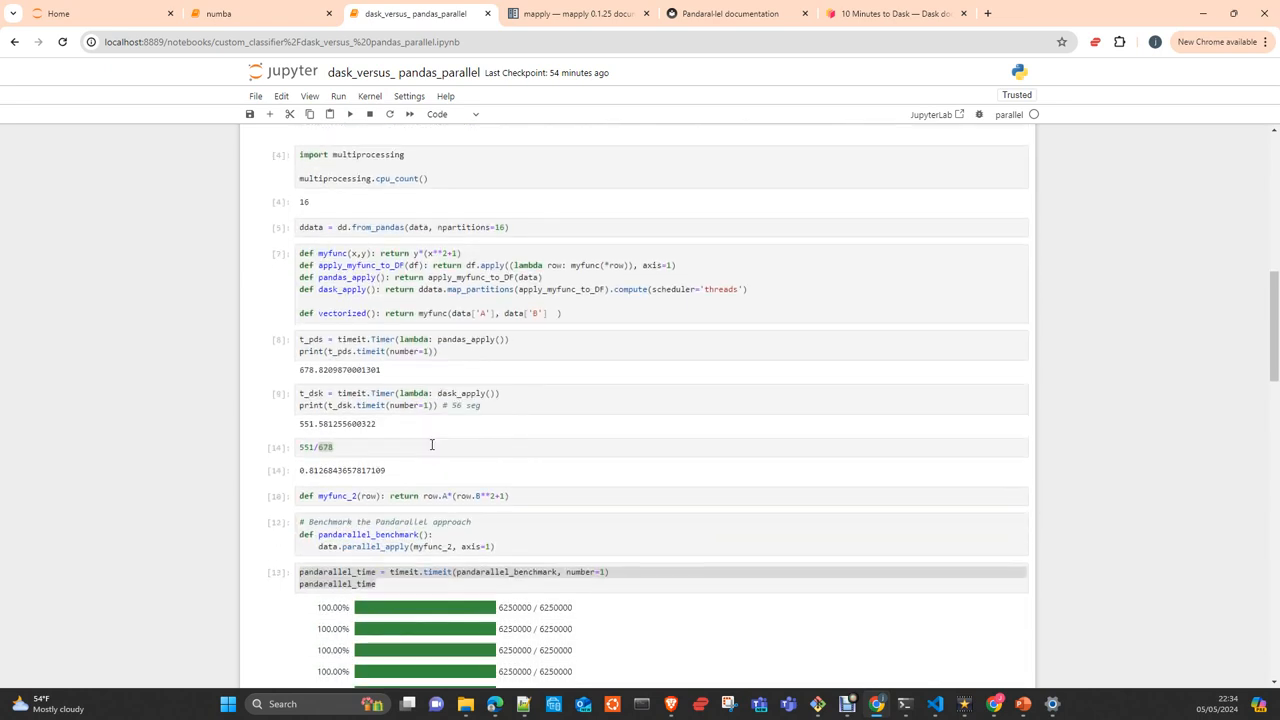
scroll(down, 3)
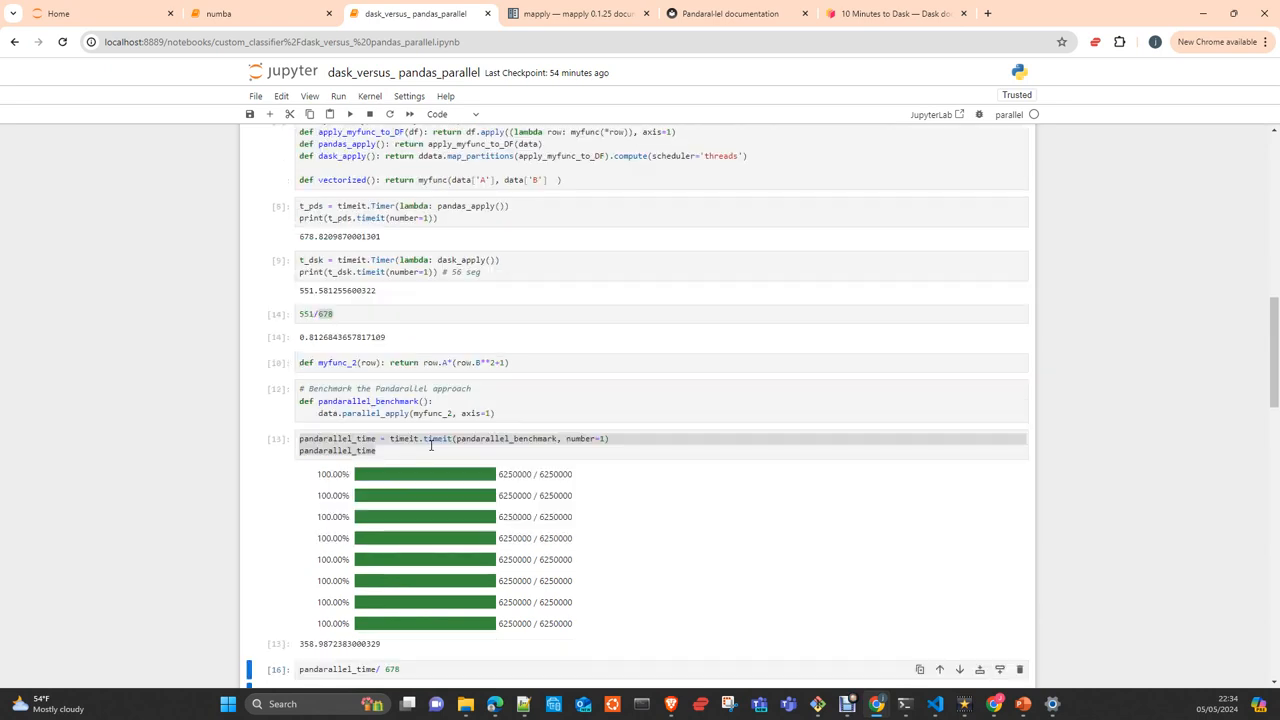
scroll(down, 3)
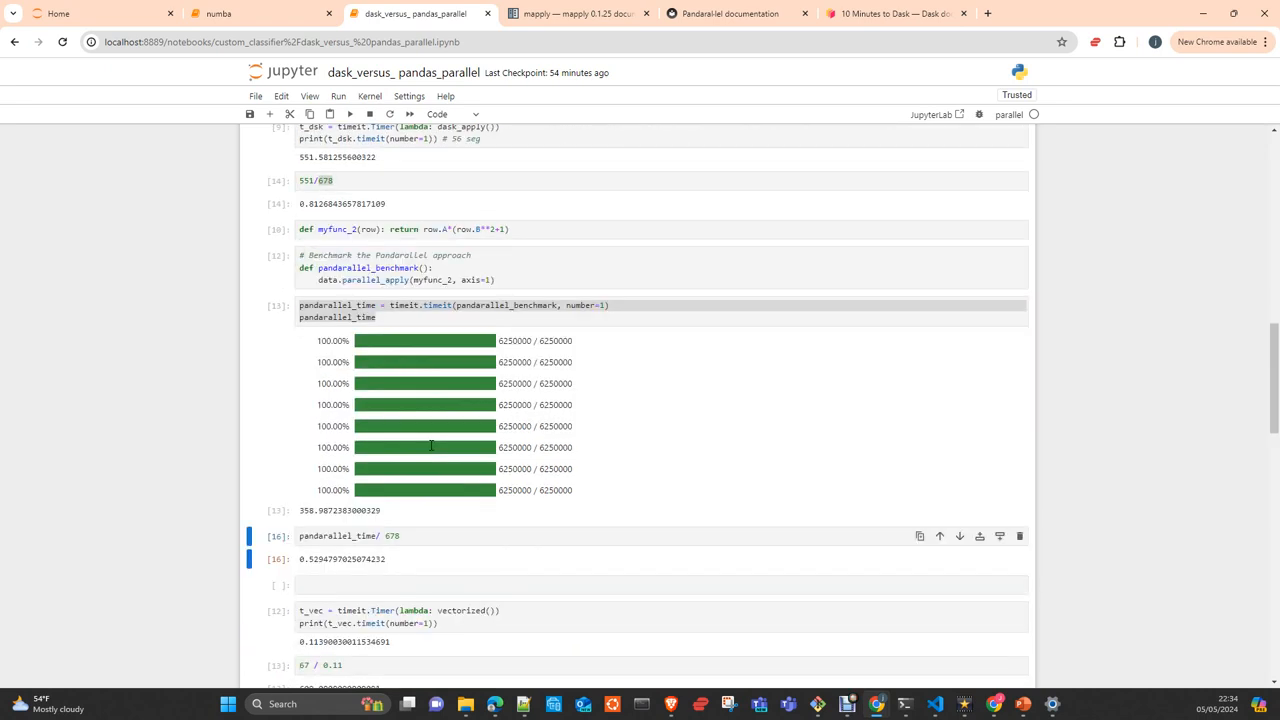
scroll(down, 3)
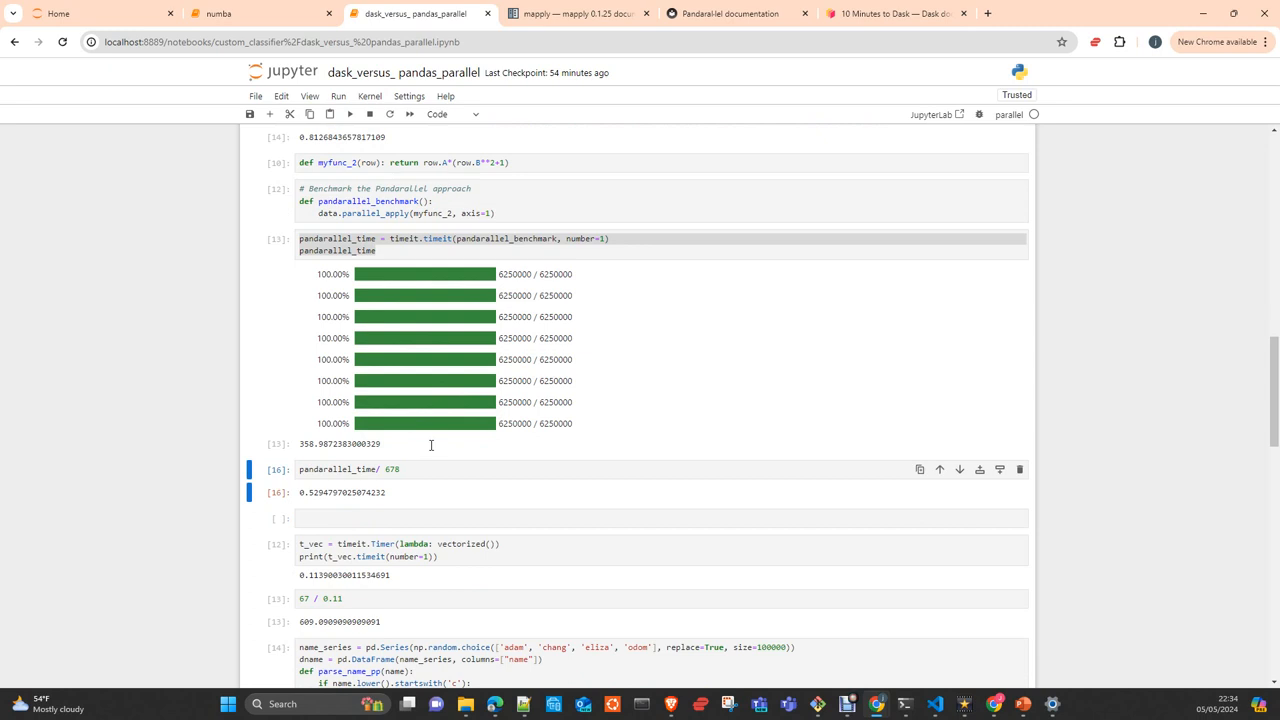
scroll(down, 3)
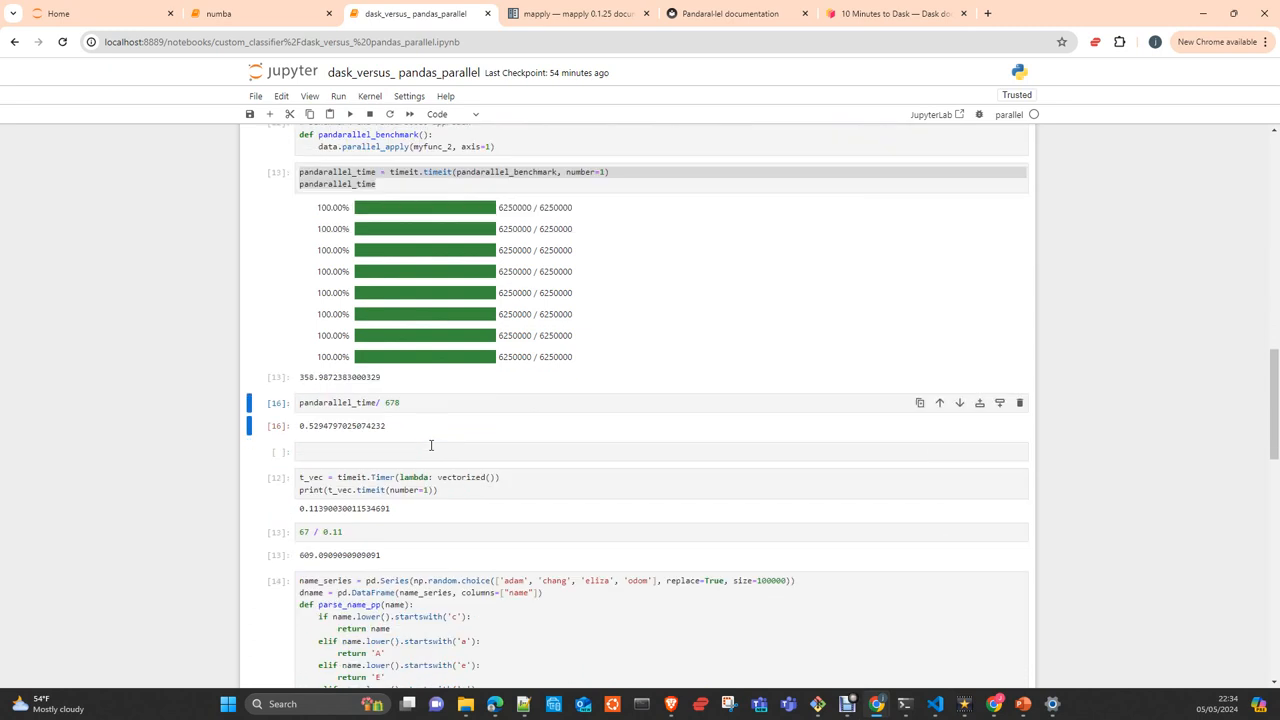
click(546, 452)
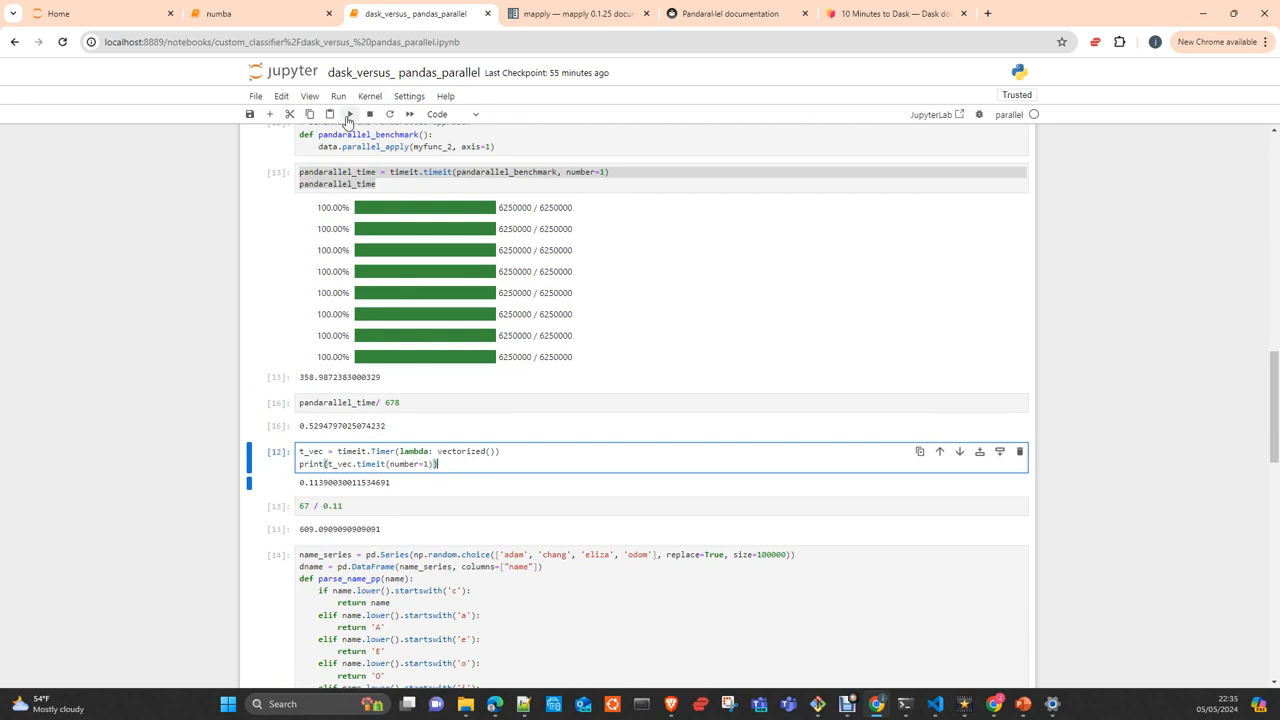
click(348, 114)
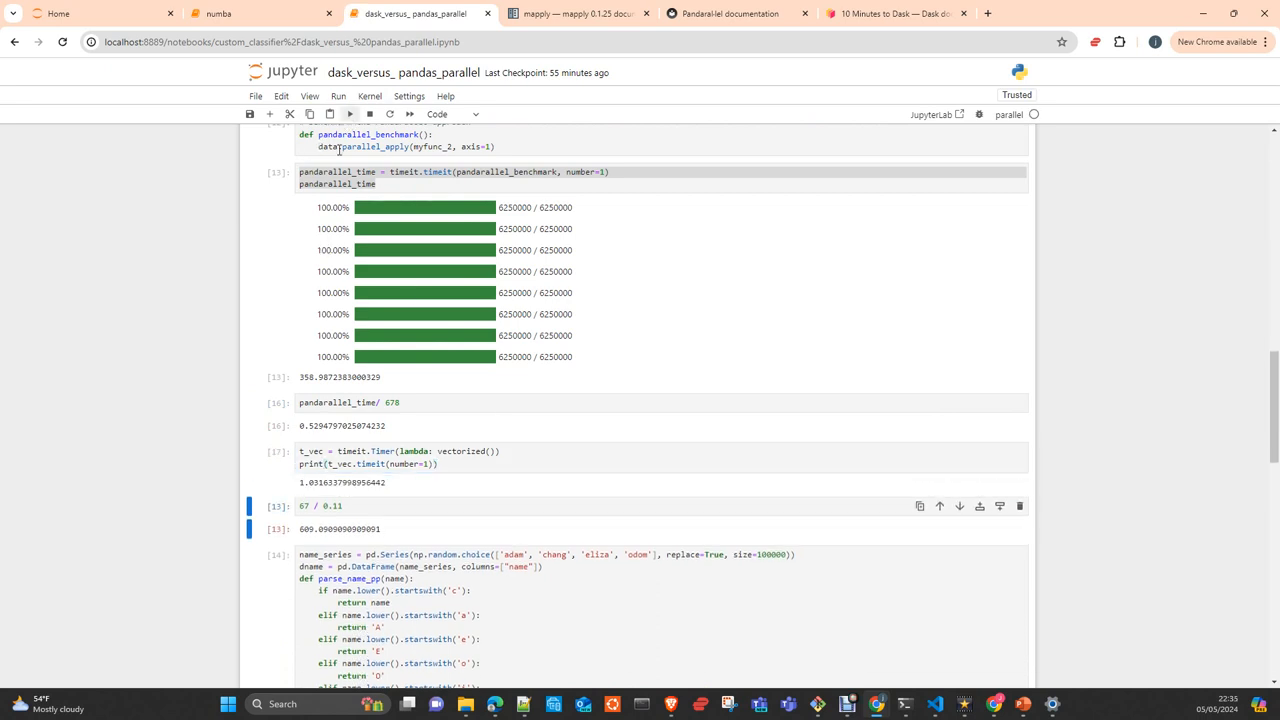
mouse_move(320, 498)
text(8)
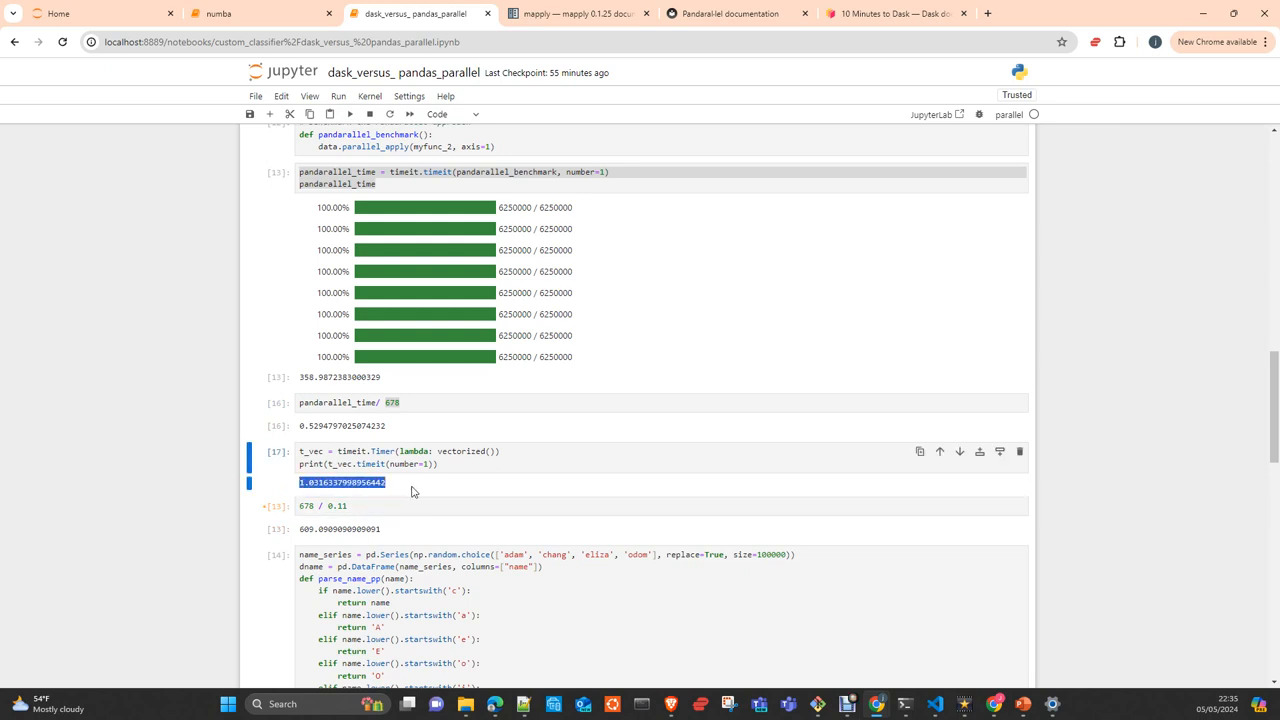
click(345, 505)
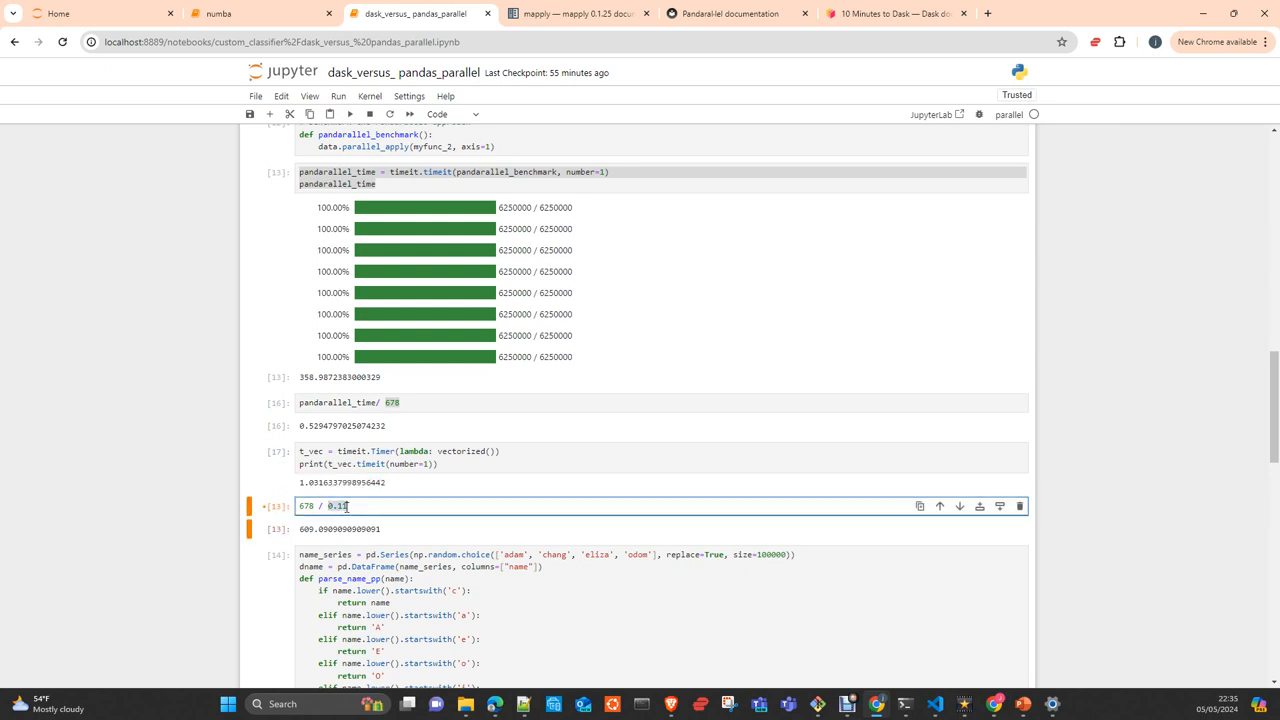
text(1.0316337998956442)
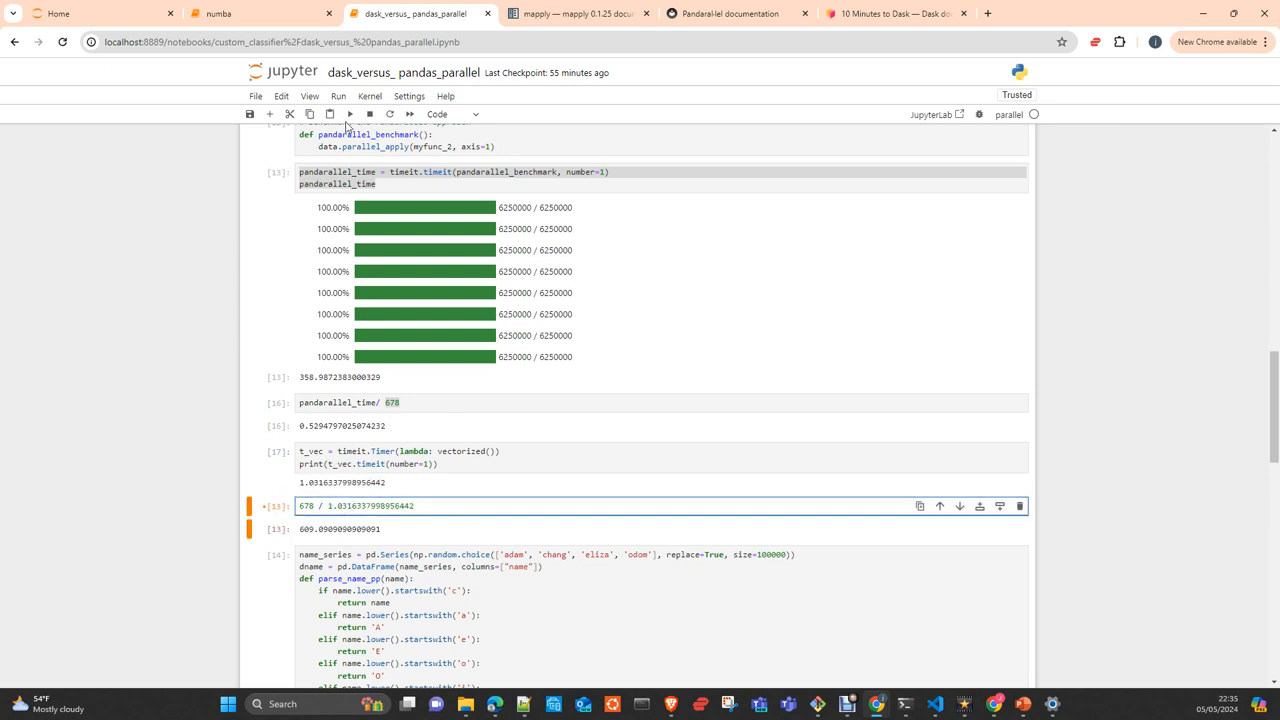
Rewrite the pandarallel ratio cell as 678 / pandarallel_time, giving a speedup of about 1.89
scroll(down, 3)
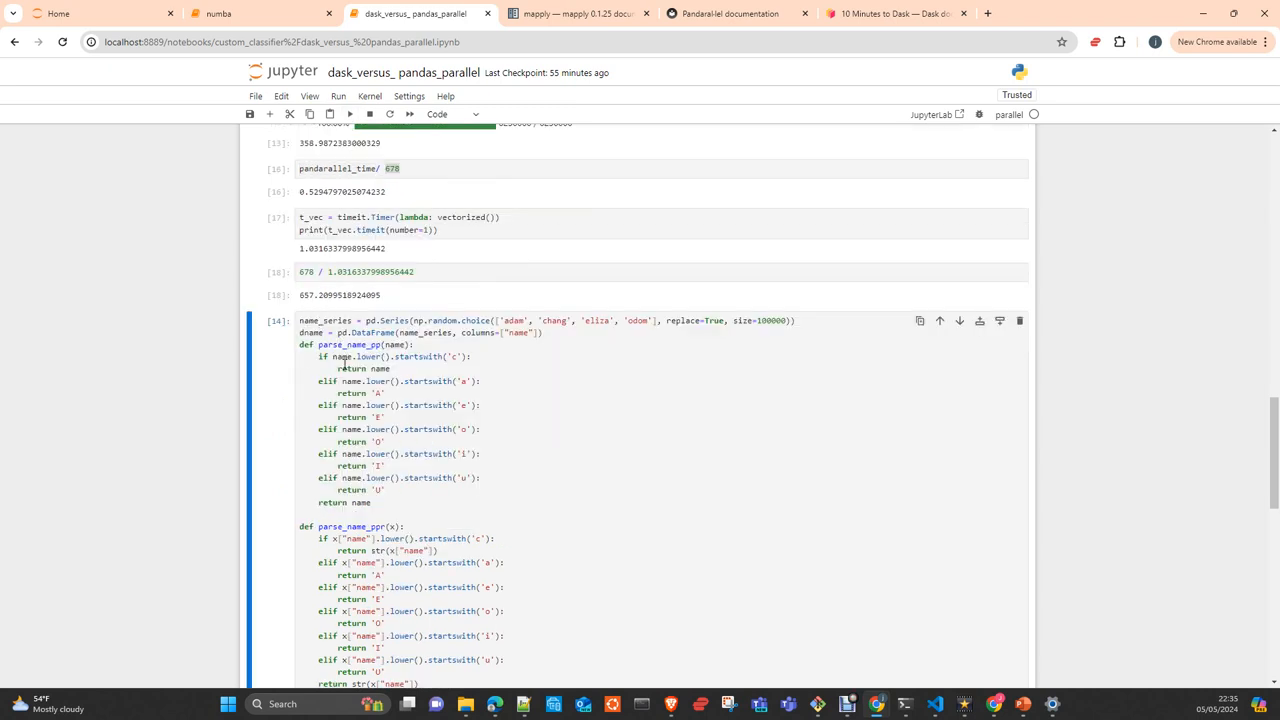
scroll(up, 3)
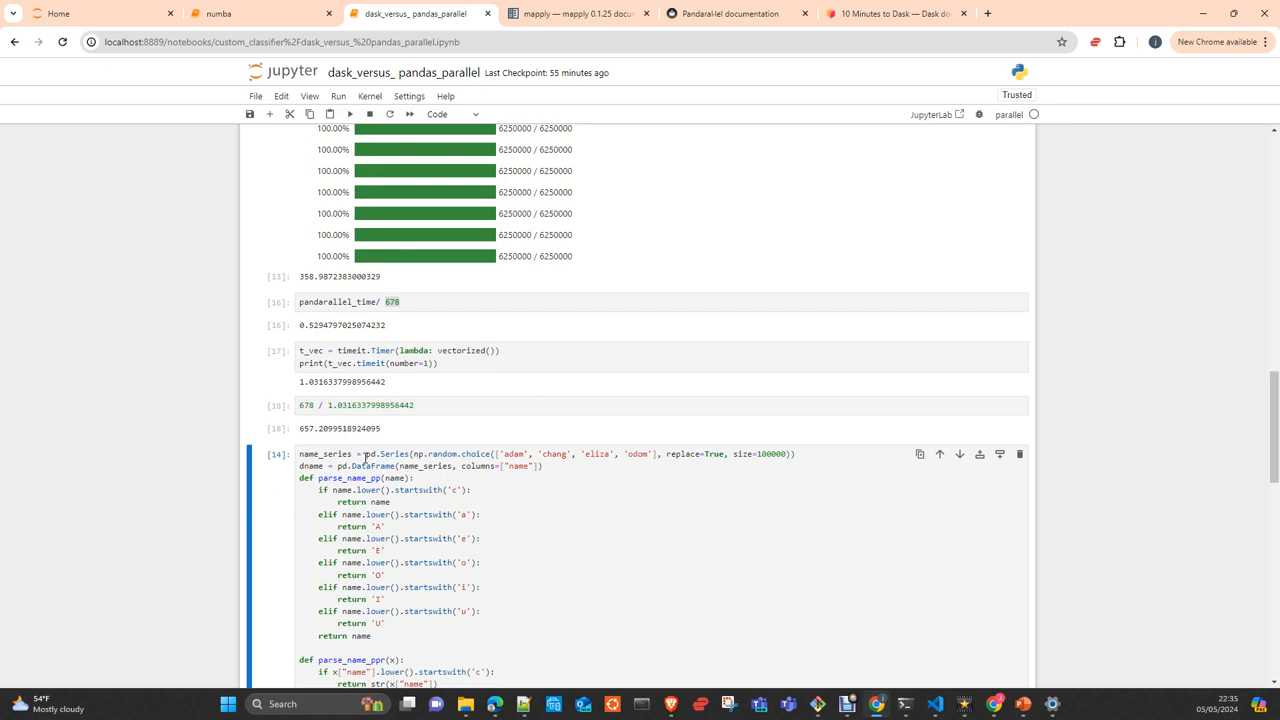
mouse_move(290, 302)
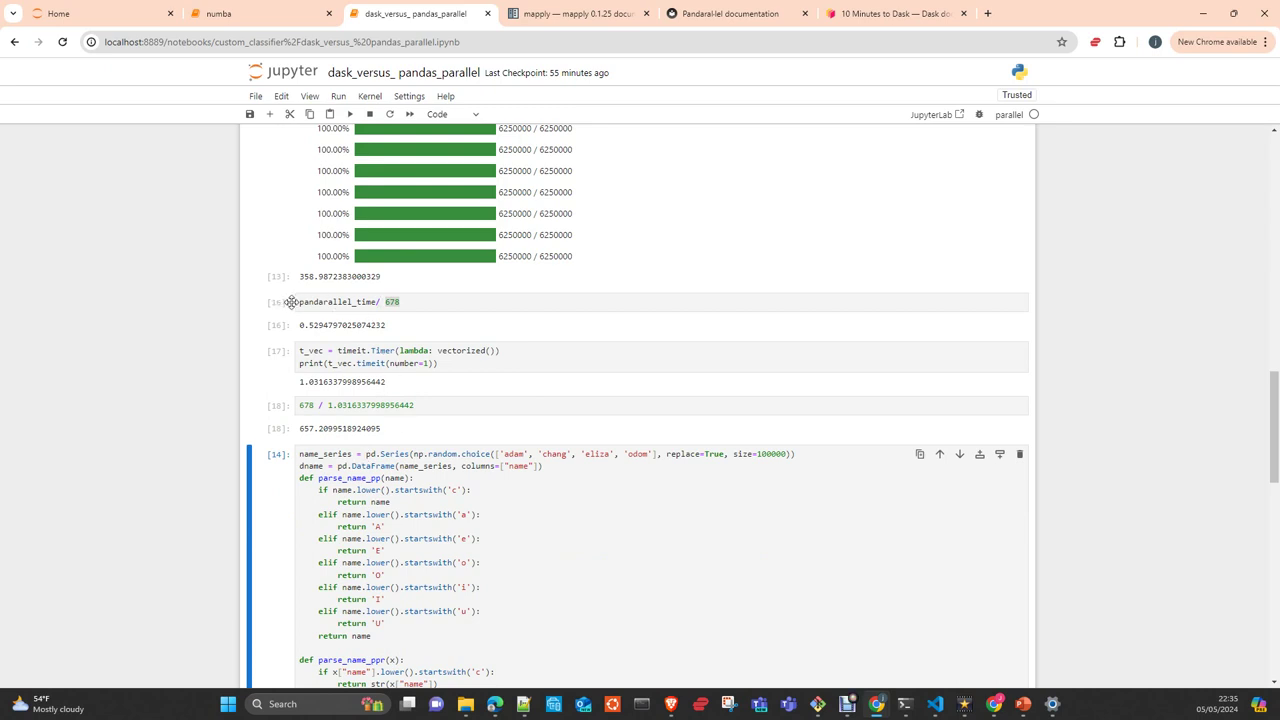
click(340, 301)
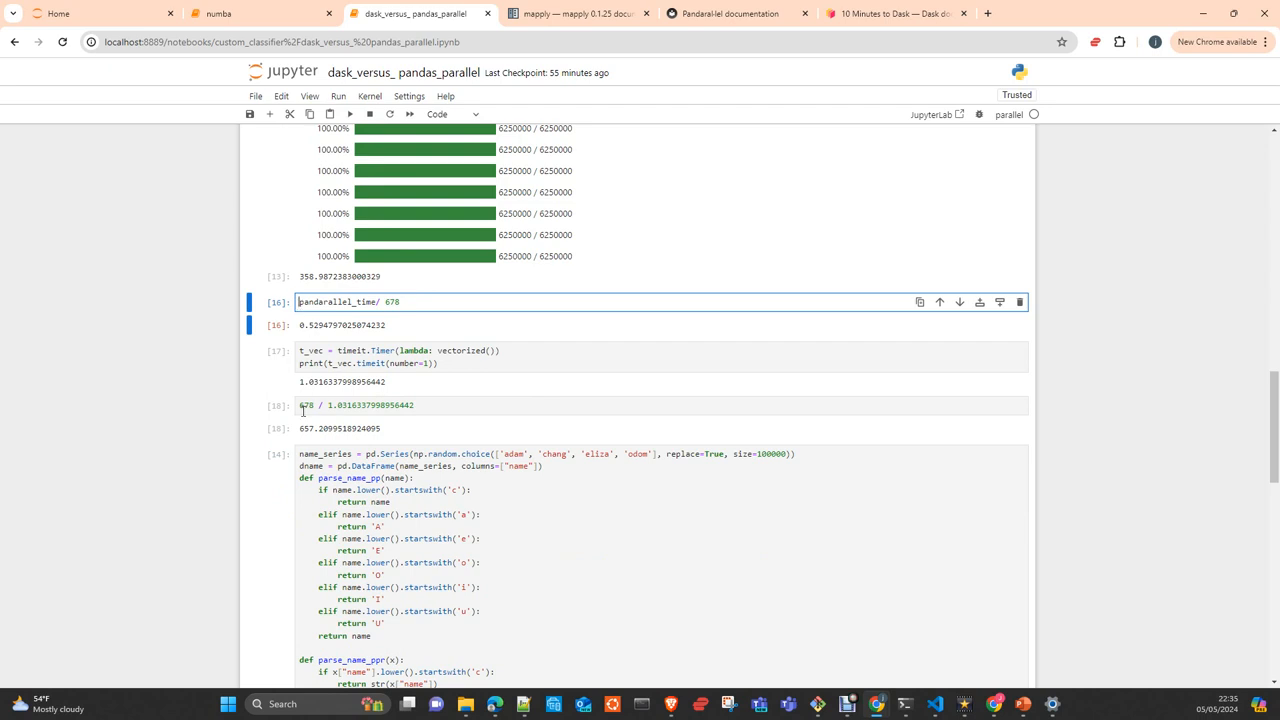
text(678)
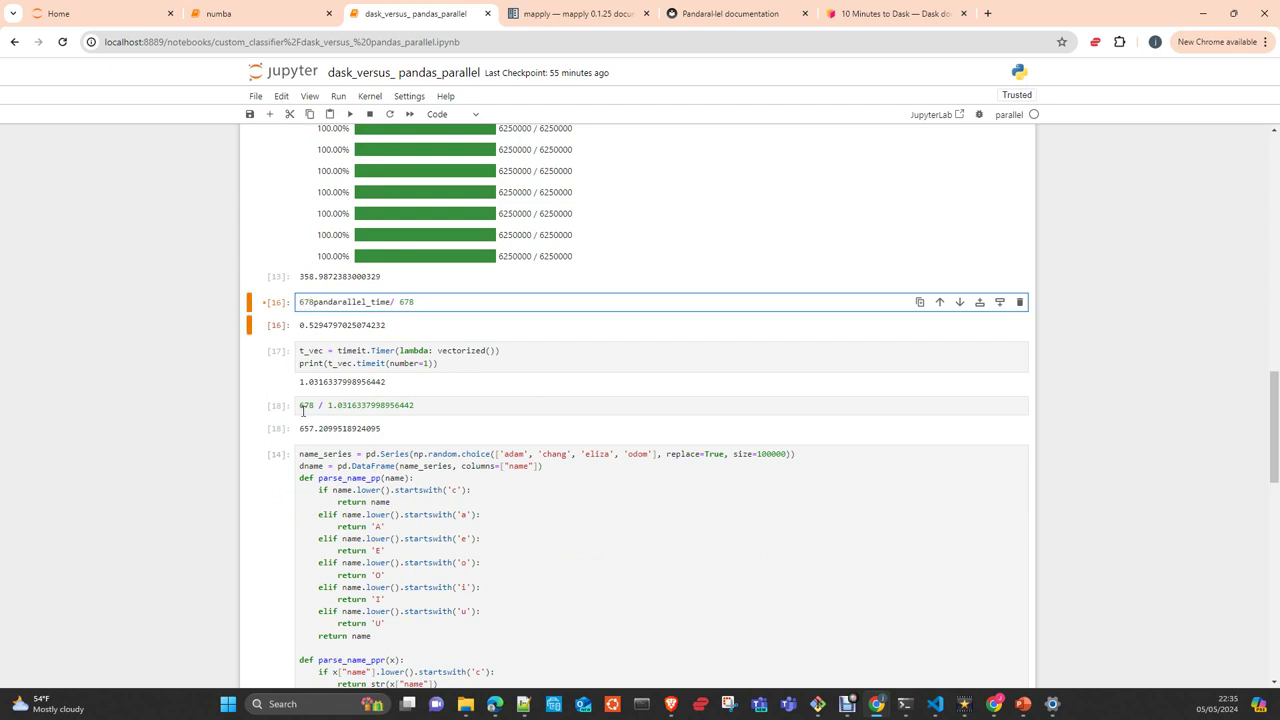
text(/)
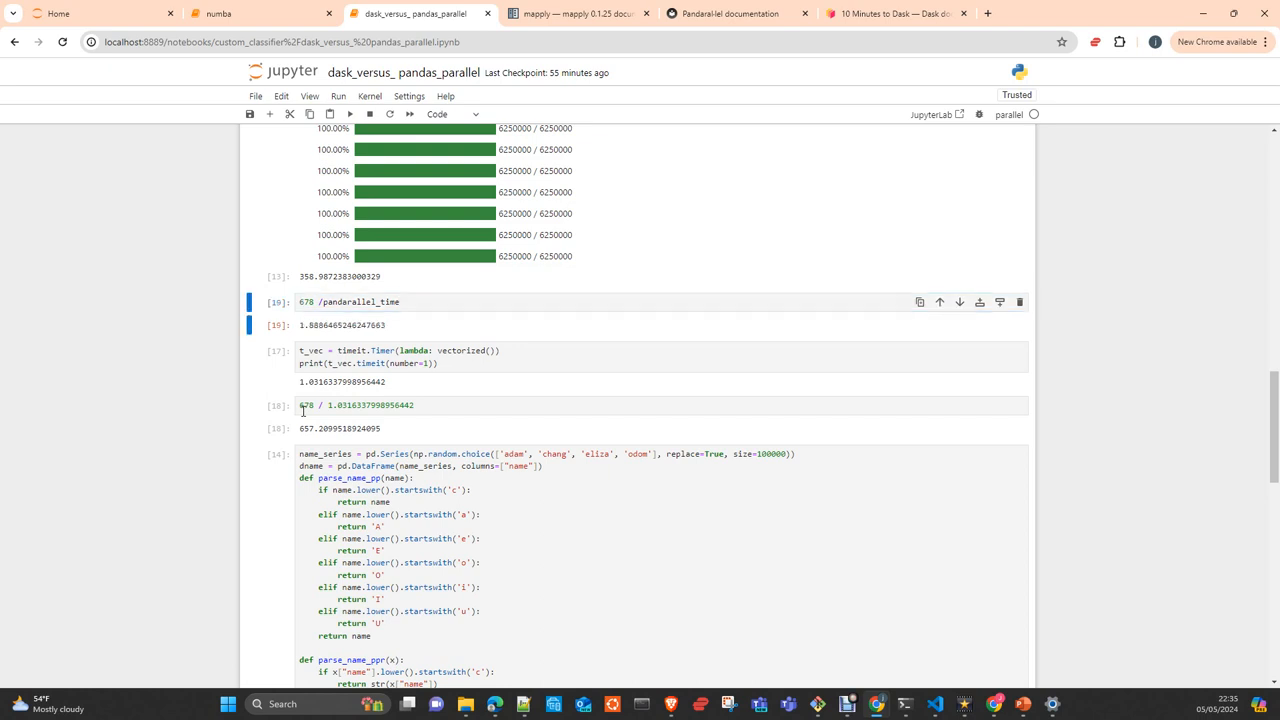
scroll(up, 3)
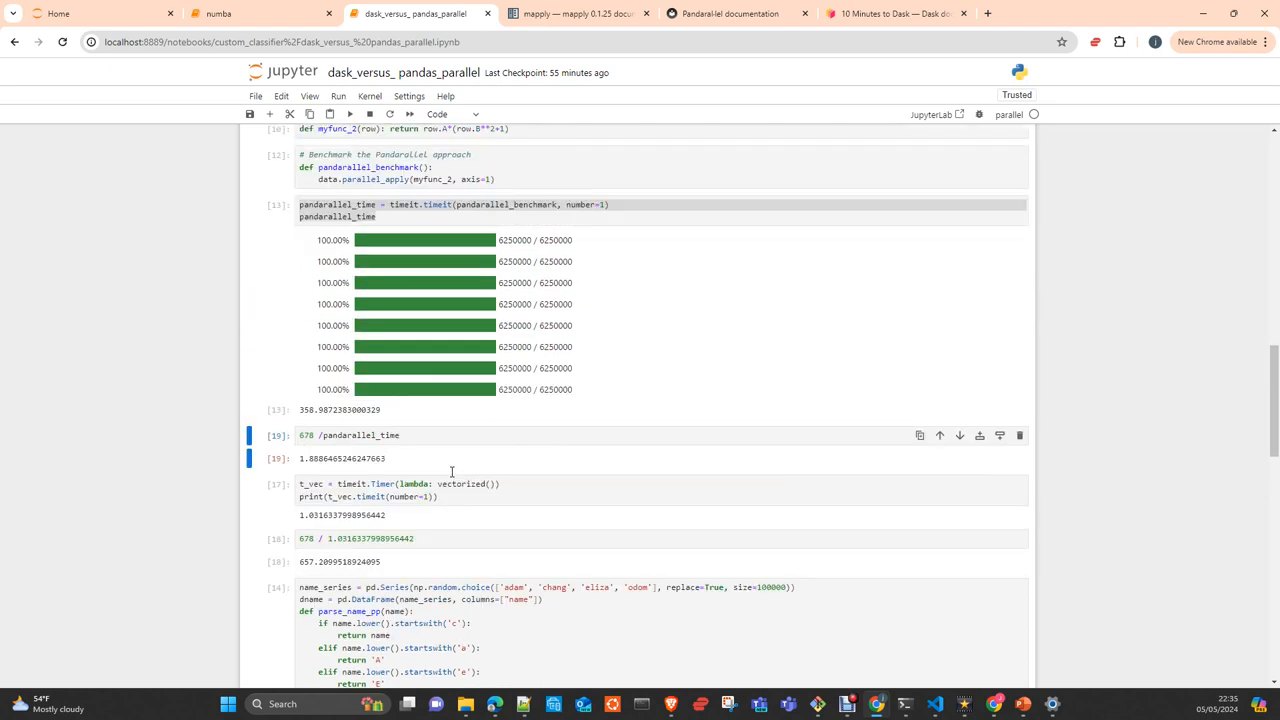
scroll(up, 3)
text(678/ 551)
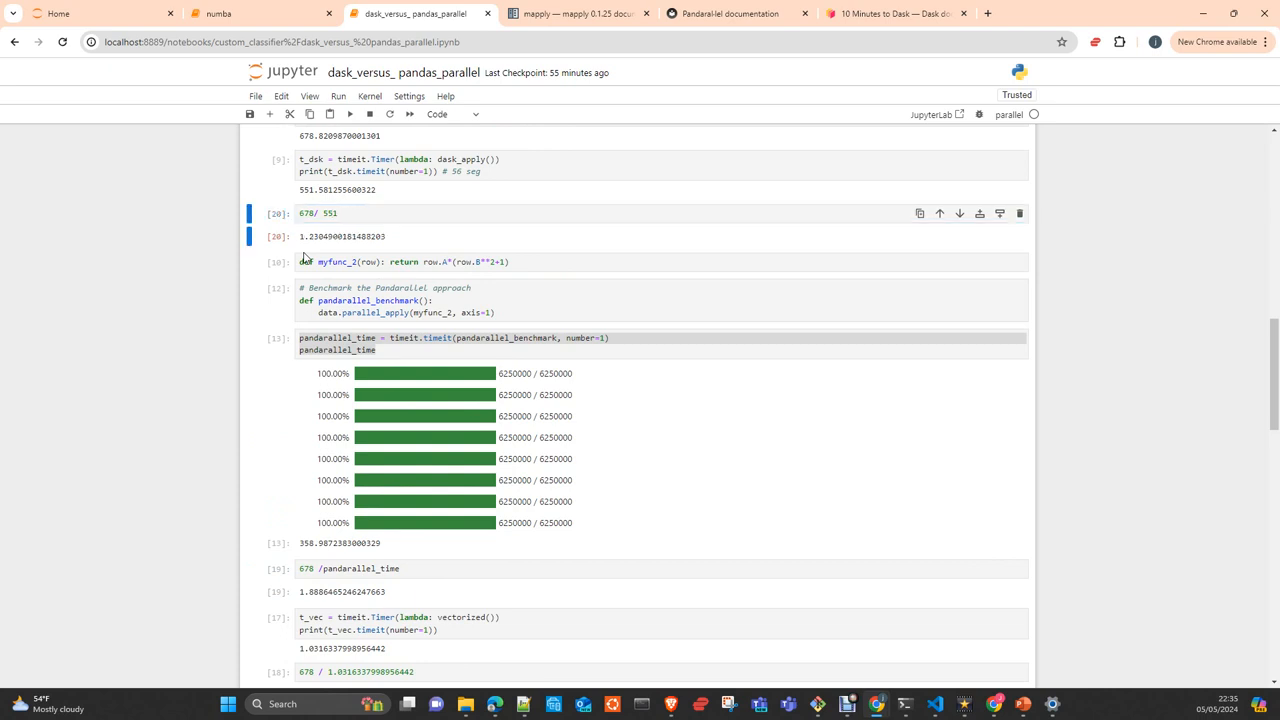
scroll(down, 3)
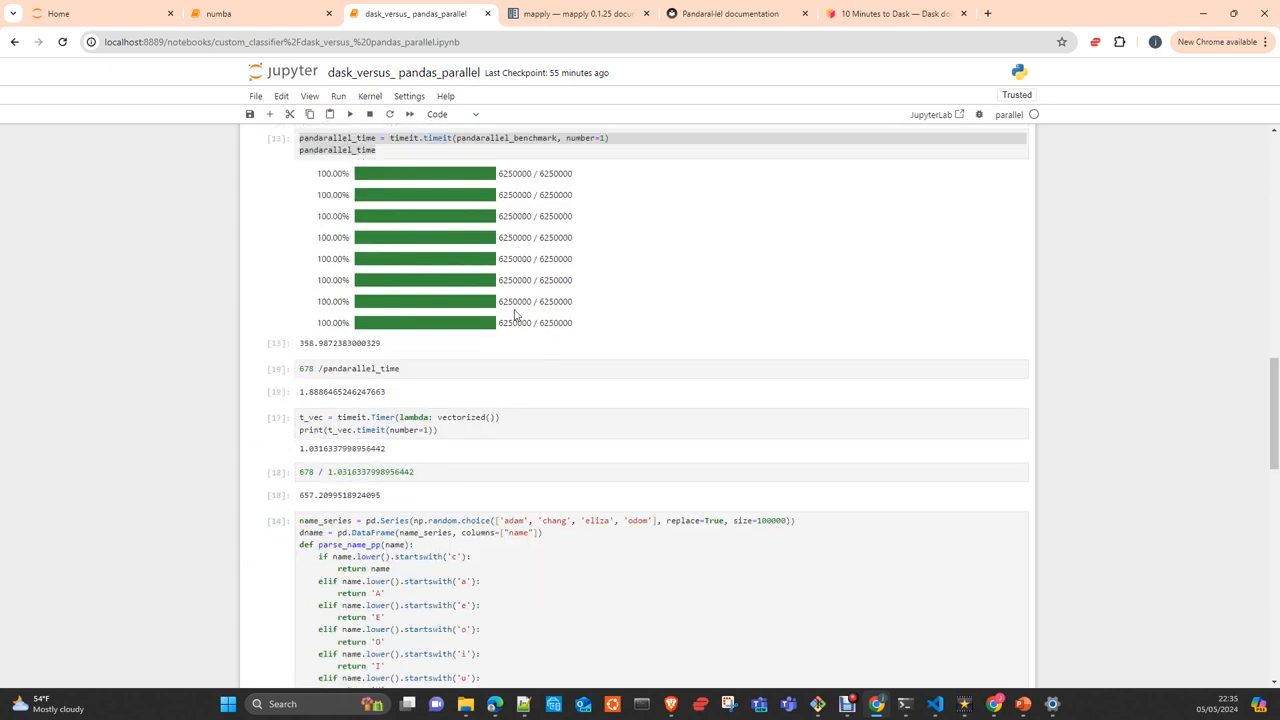
scroll(down, 3)
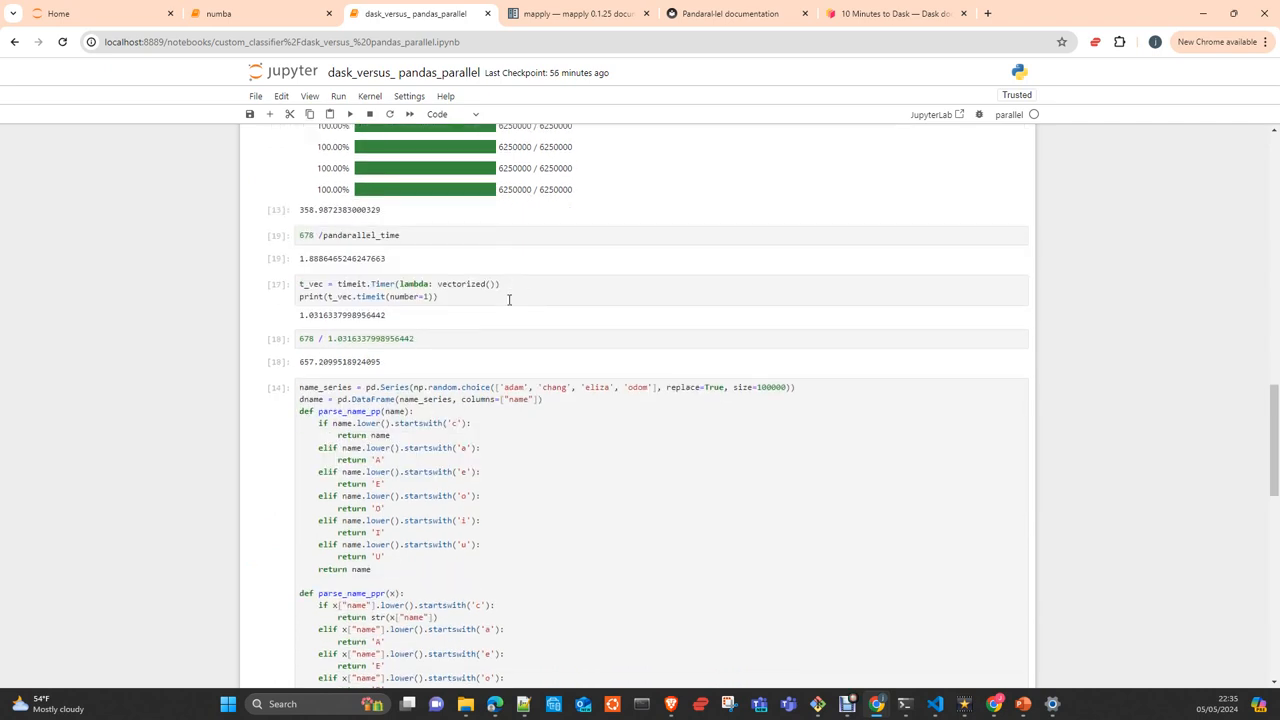
scroll(up, 3)
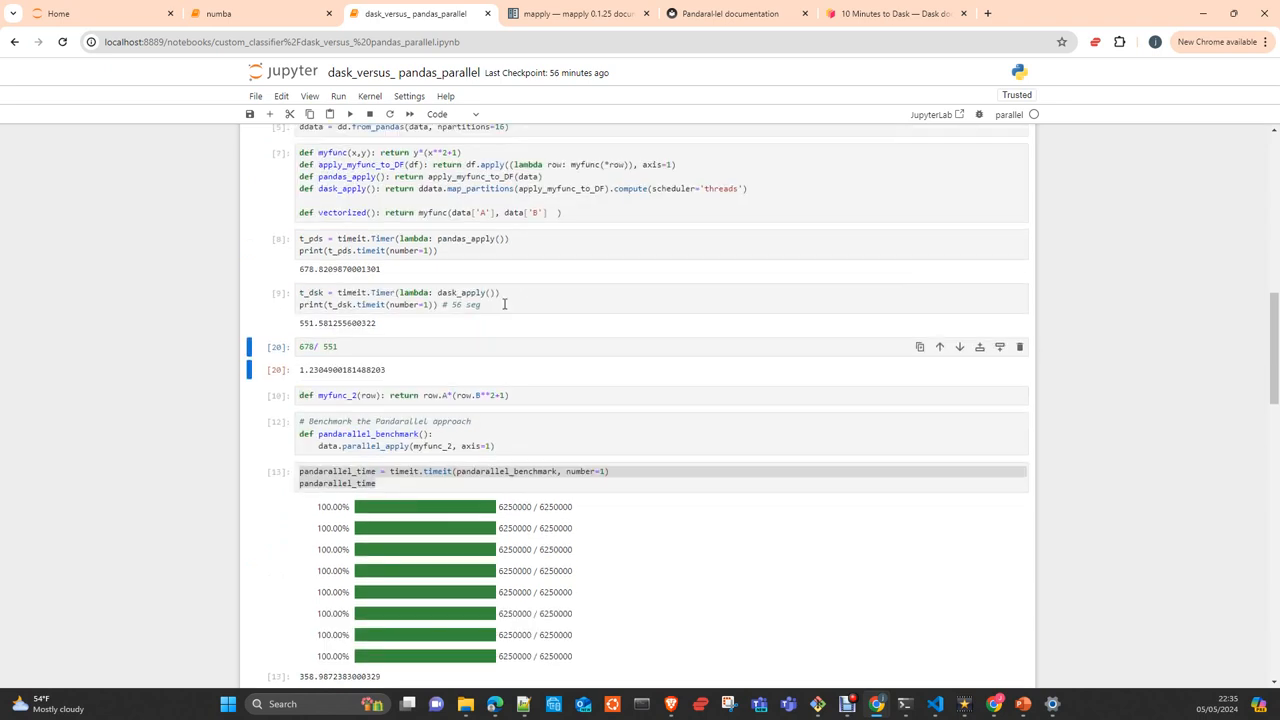
scroll(up, 3)
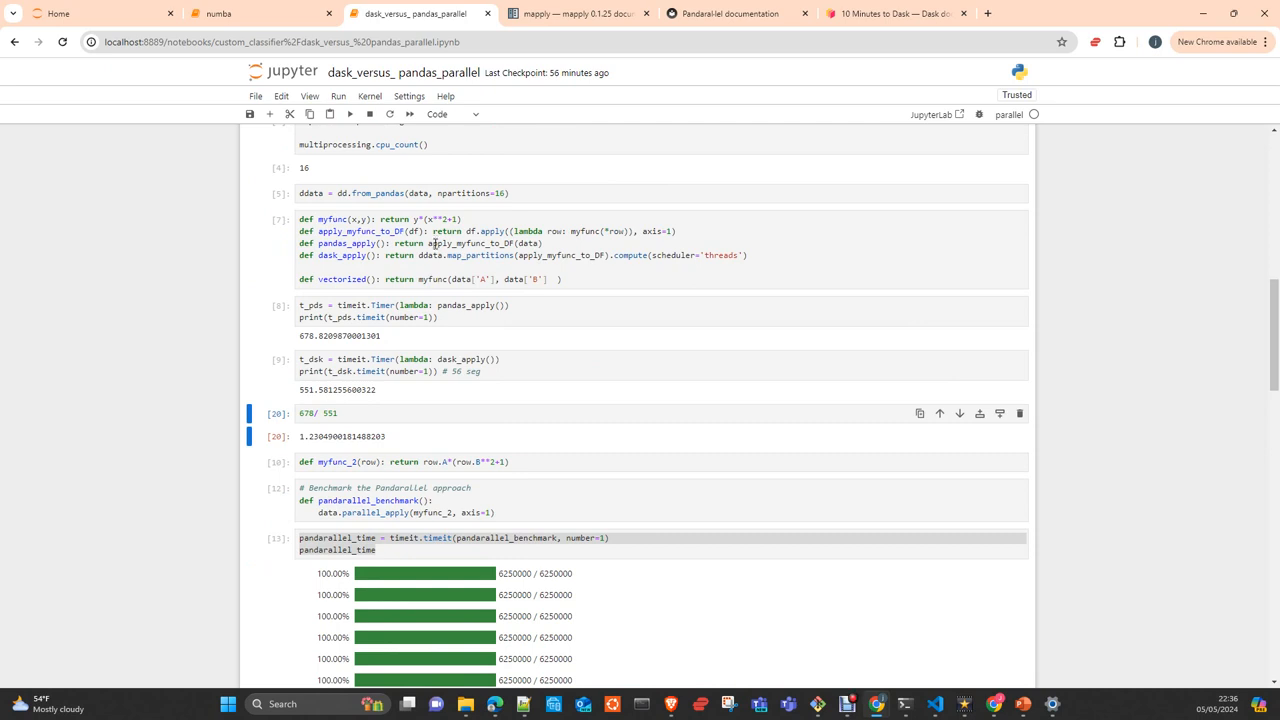
scroll(down, 3)
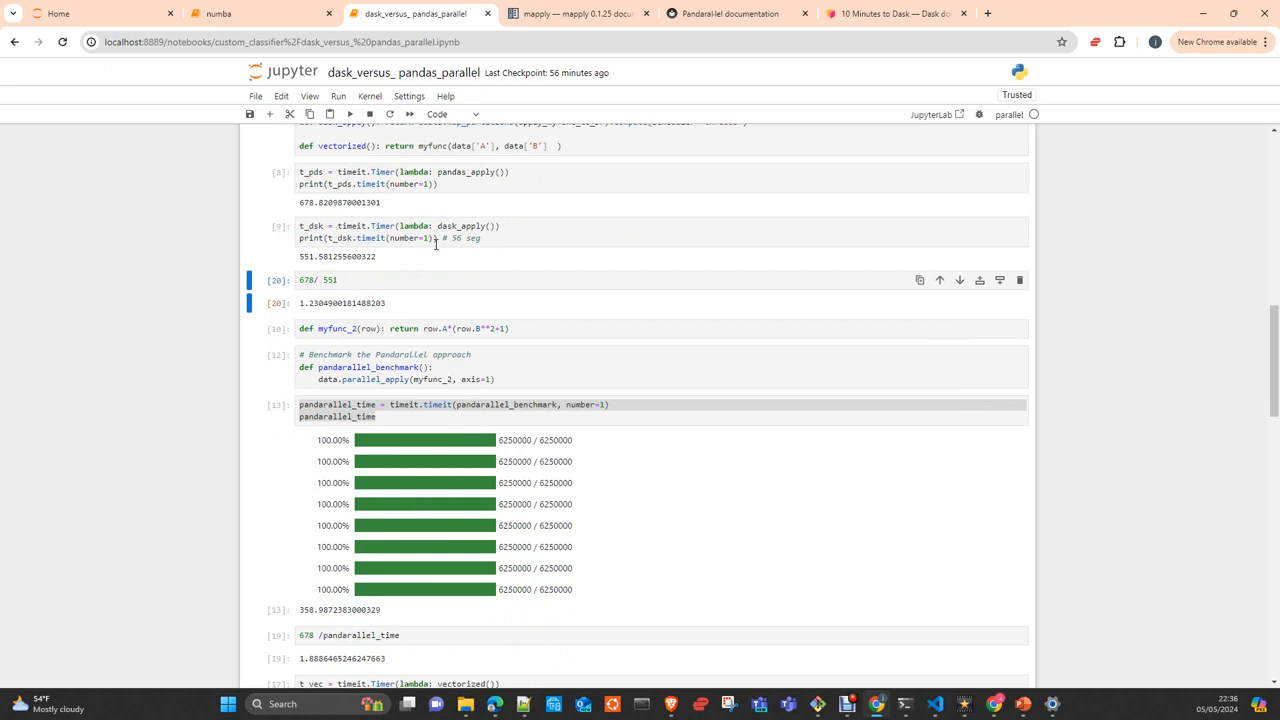
scroll(down, 3)
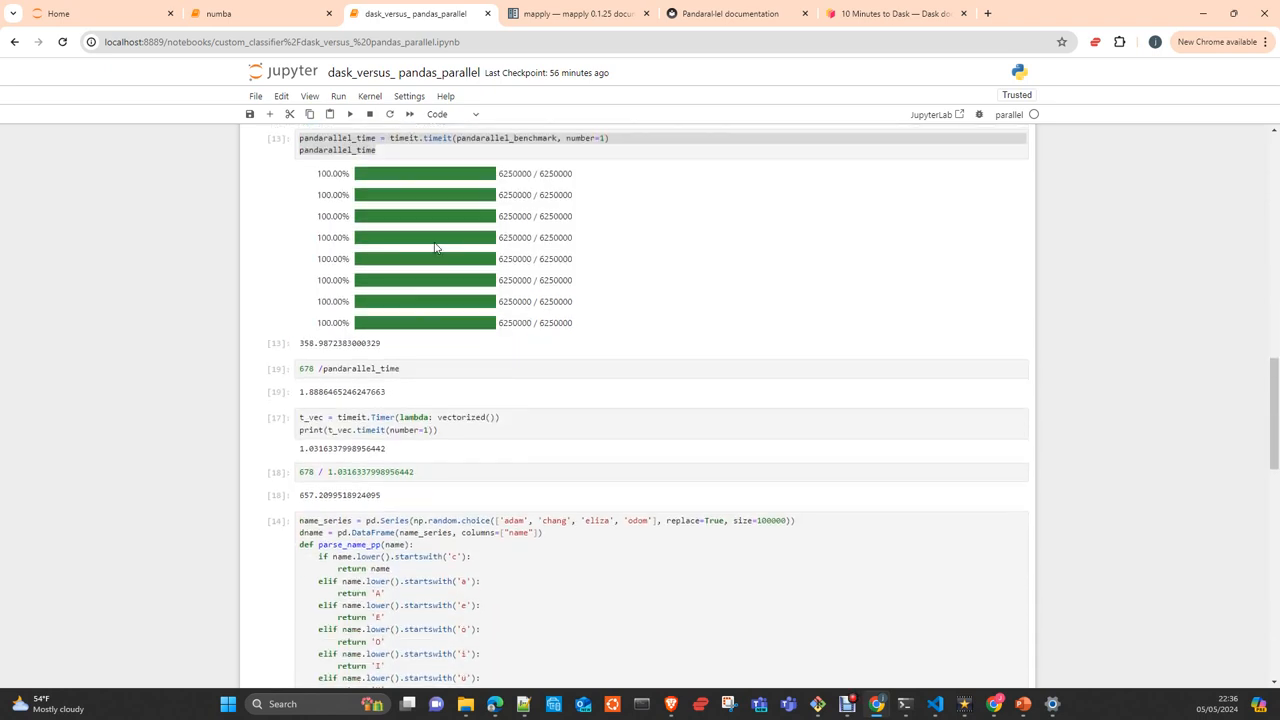
scroll(up, 3)
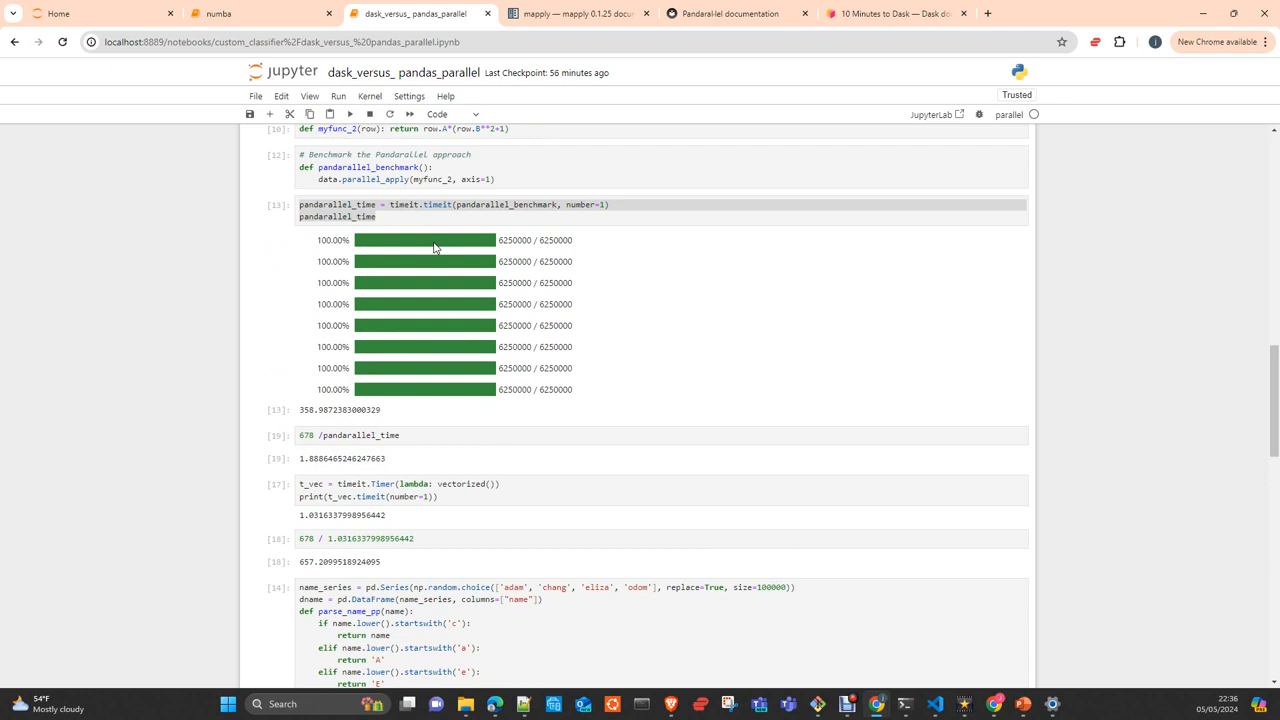
scroll(down, 3)
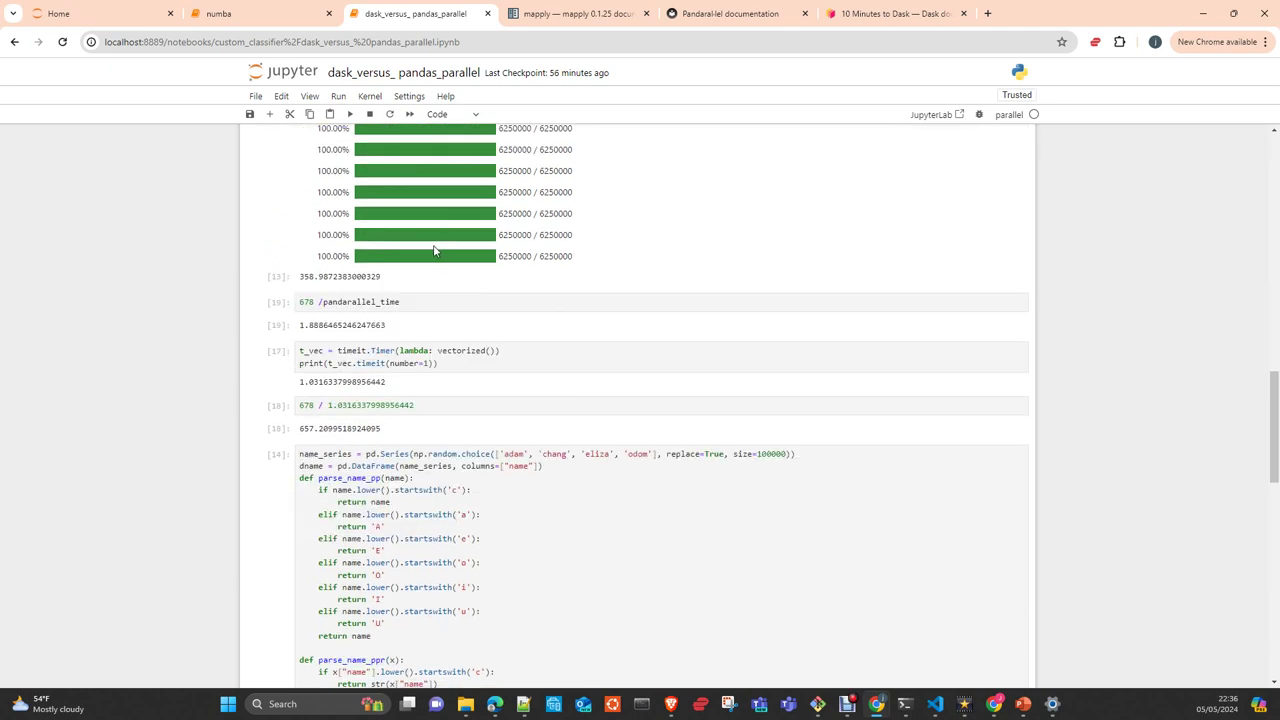
scroll(down, 3)
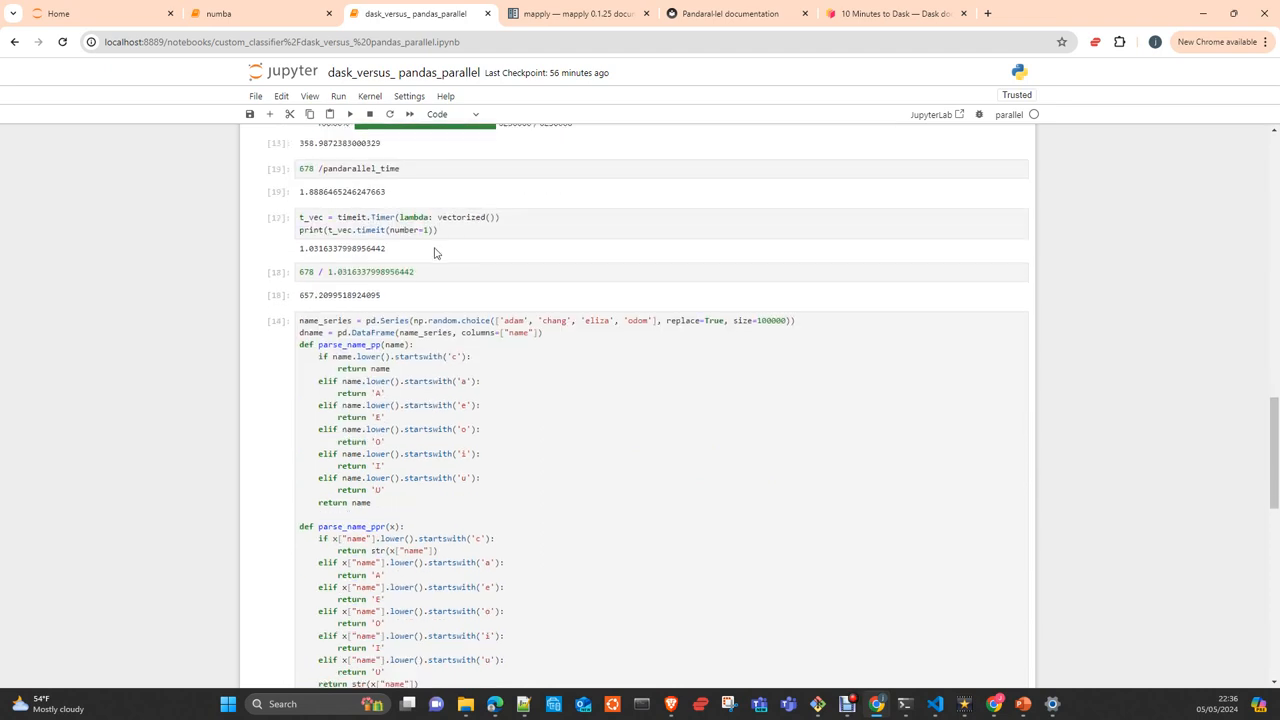
scroll(down, 3)
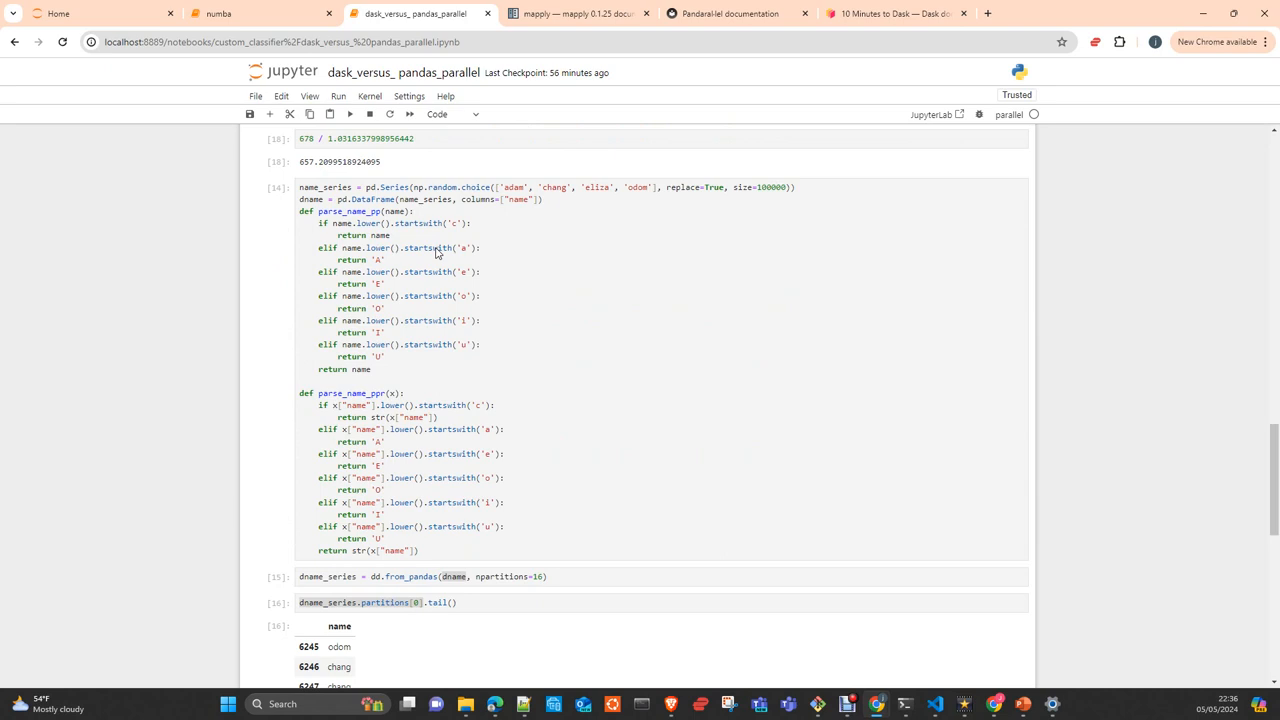
mouse_move(394, 247)
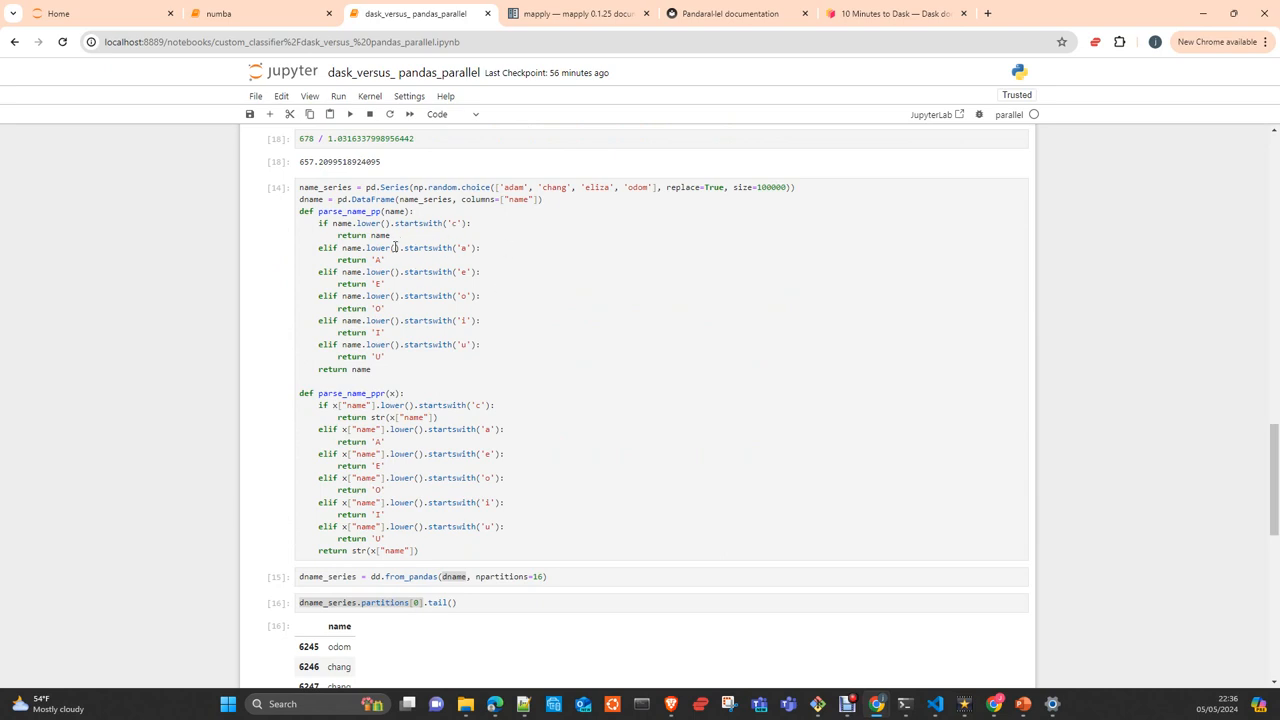
mouse_move(452, 262)
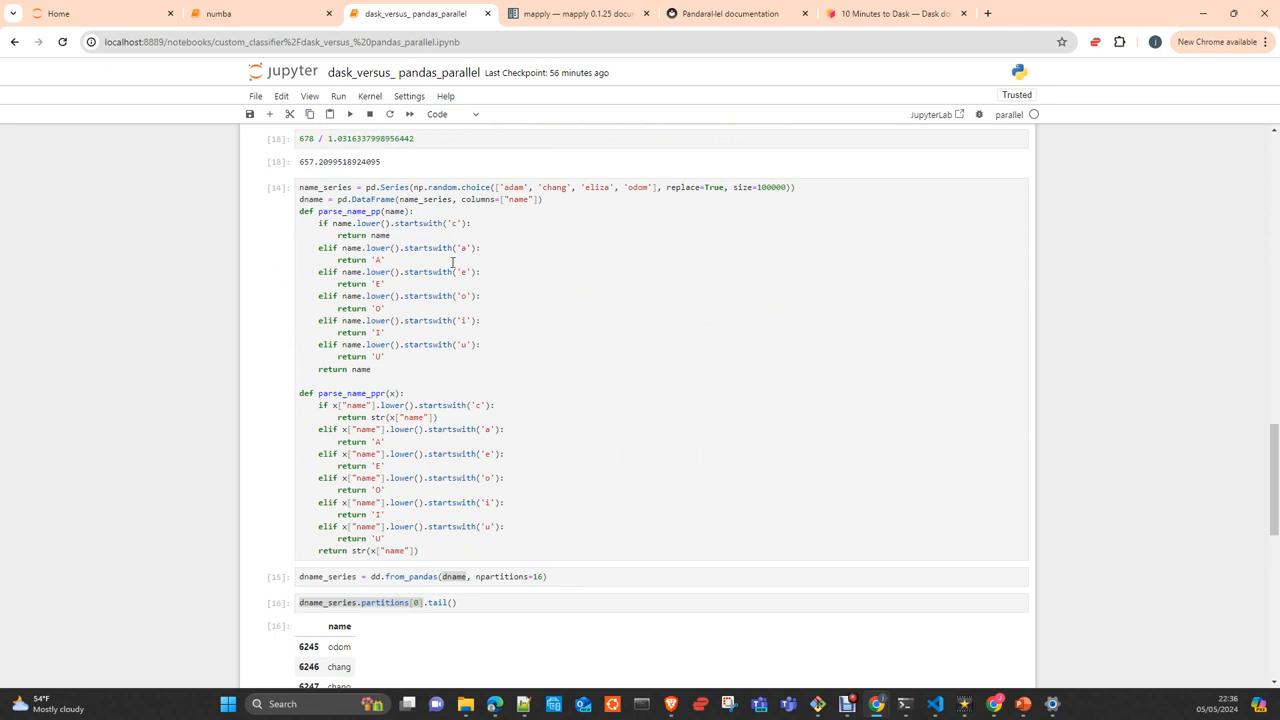
mouse_move(247, 18)
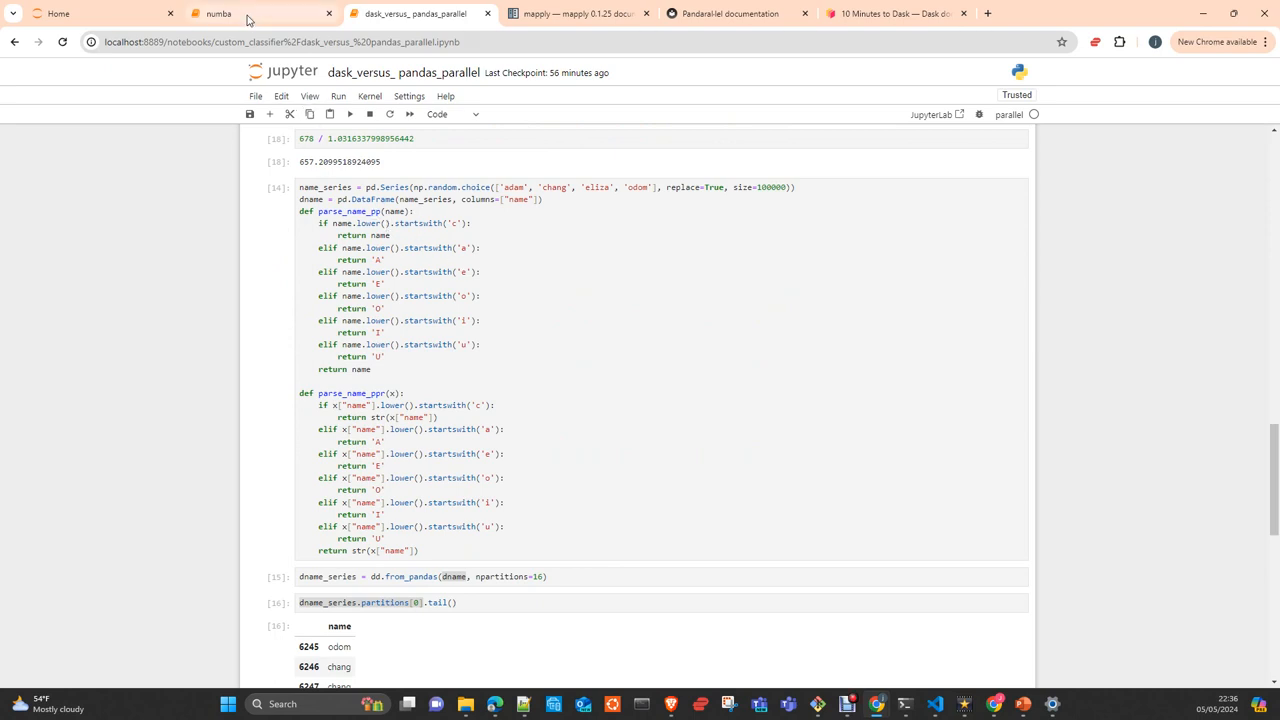
Switch to the numba notebook and scroll to its name_series.apply timing results
click(217, 13)
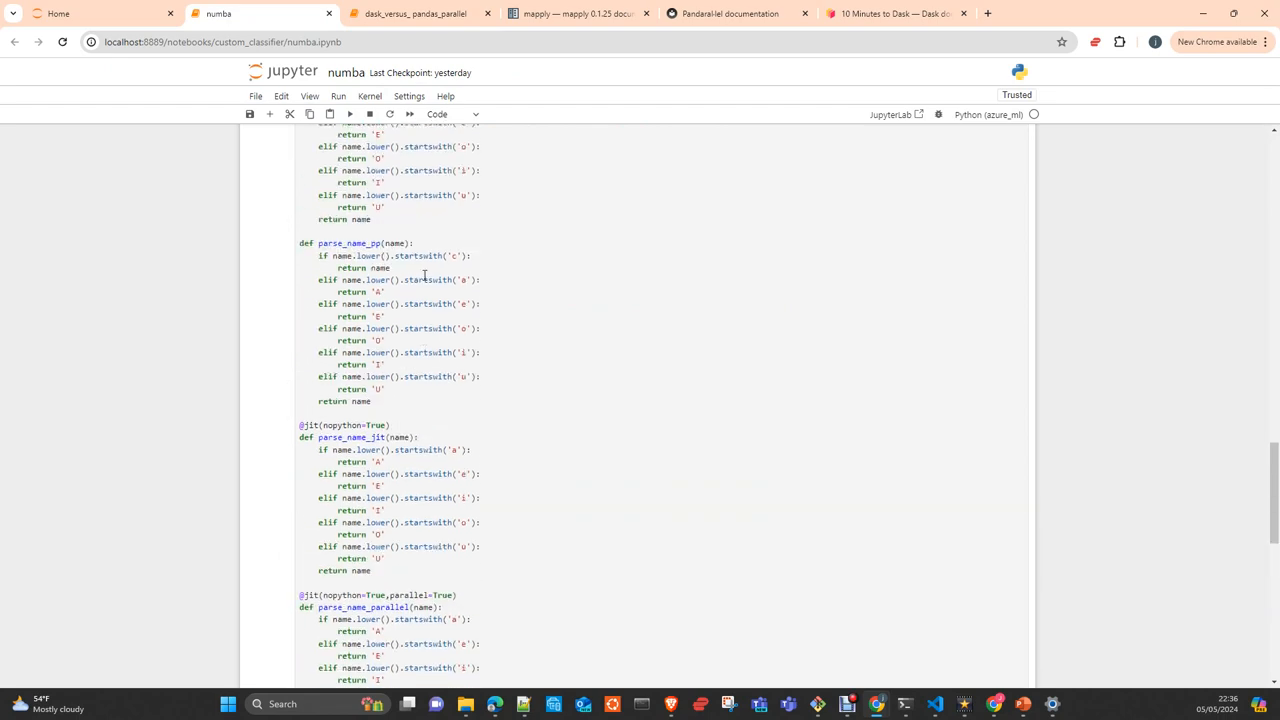
scroll(down, 3)
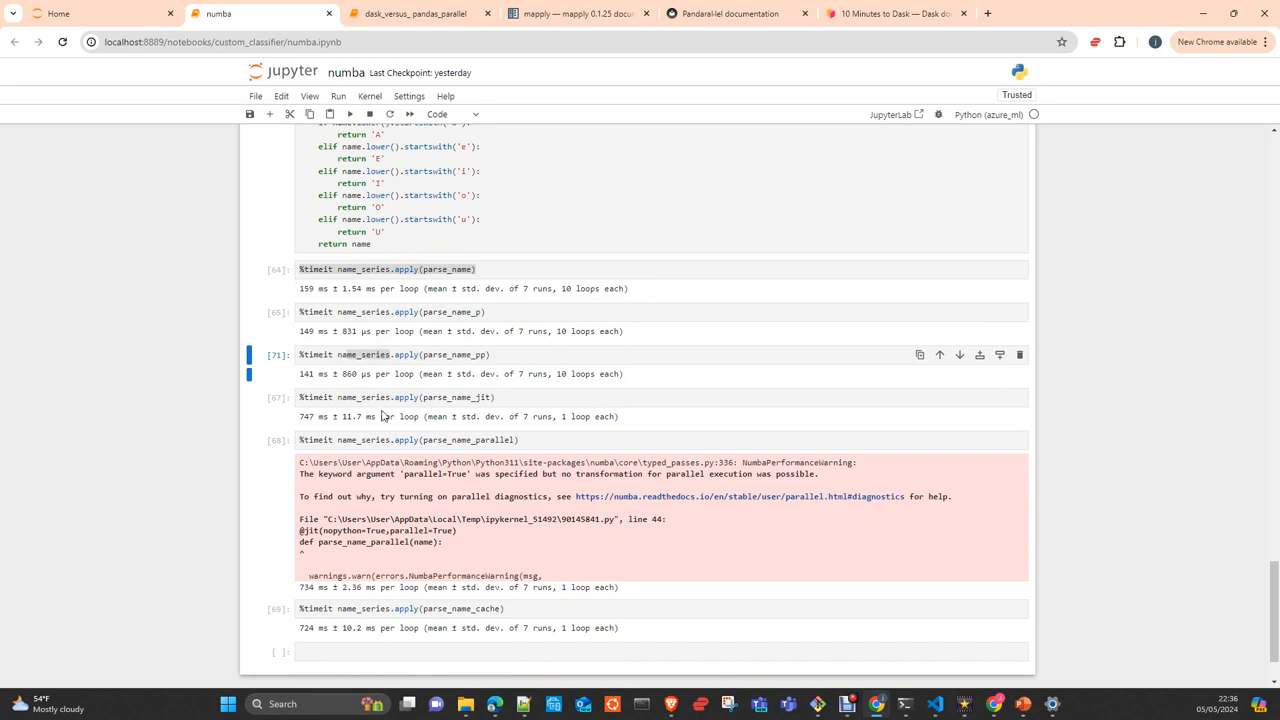
mouse_move(351, 434)
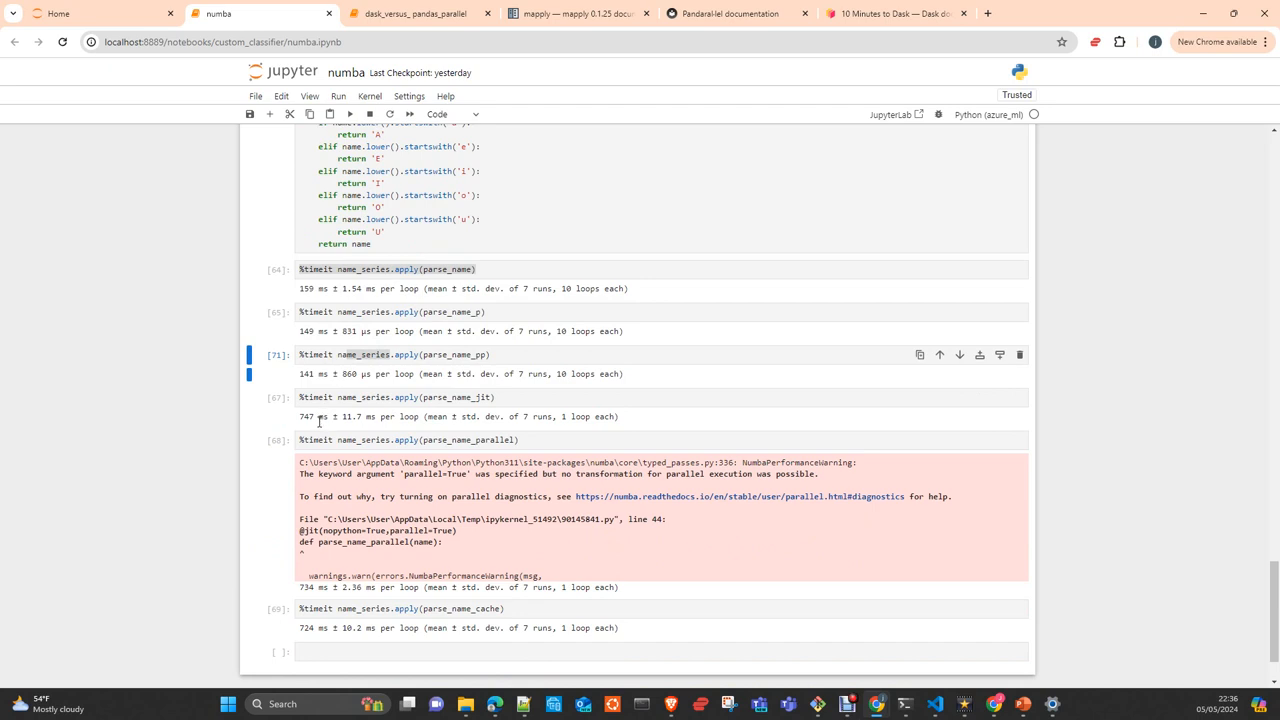
mouse_move(390, 378)
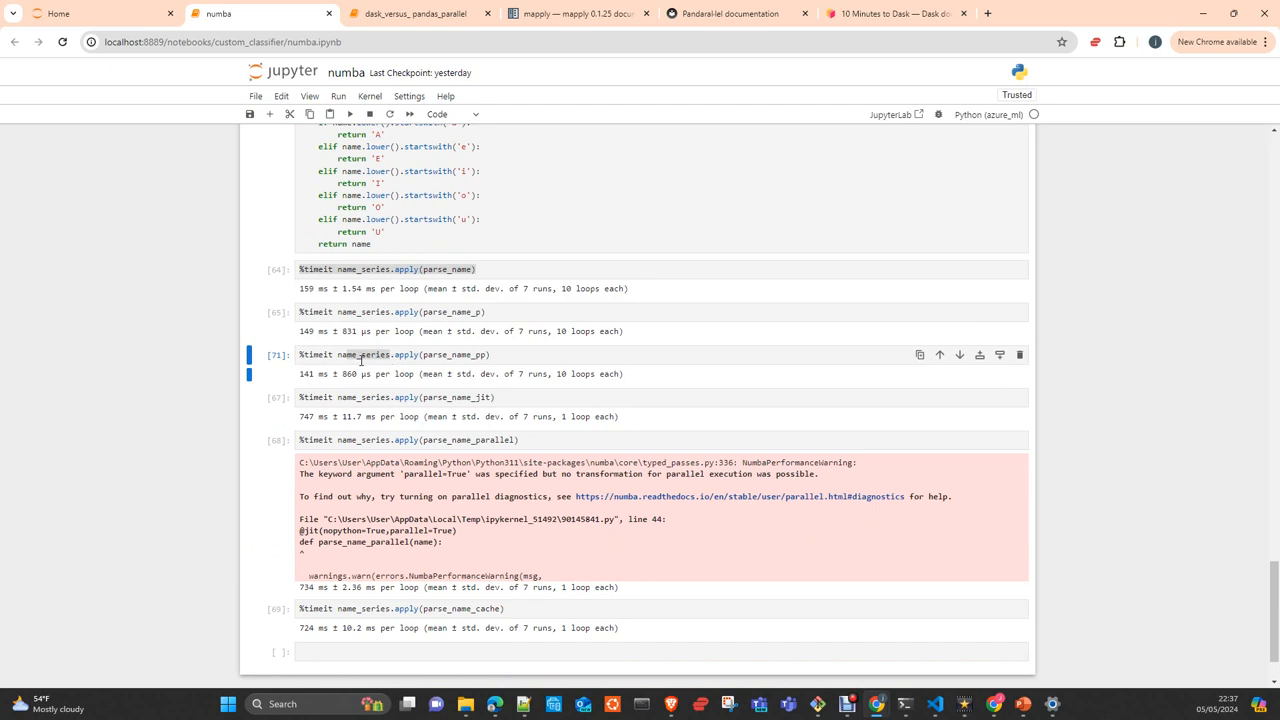
mouse_move(460, 400)
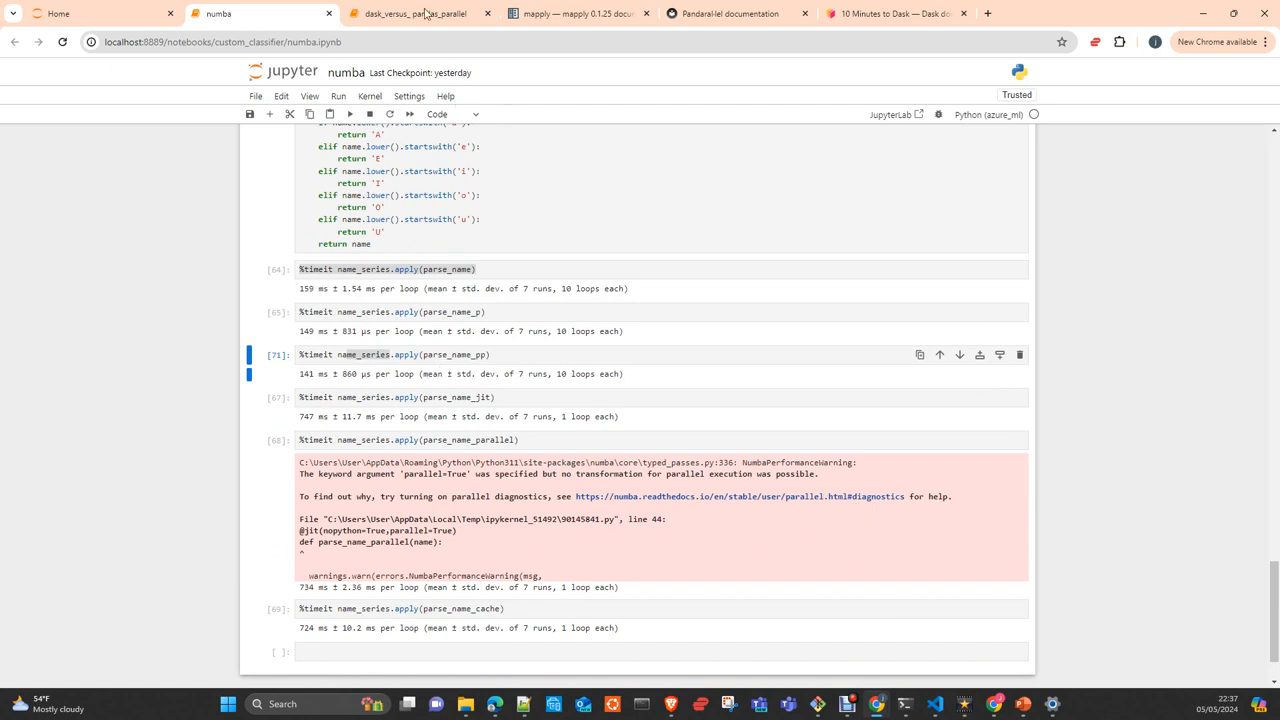
Return to the dask_versus_pandas_parallel notebook and review the name-parsing and partition cells
click(410, 13)
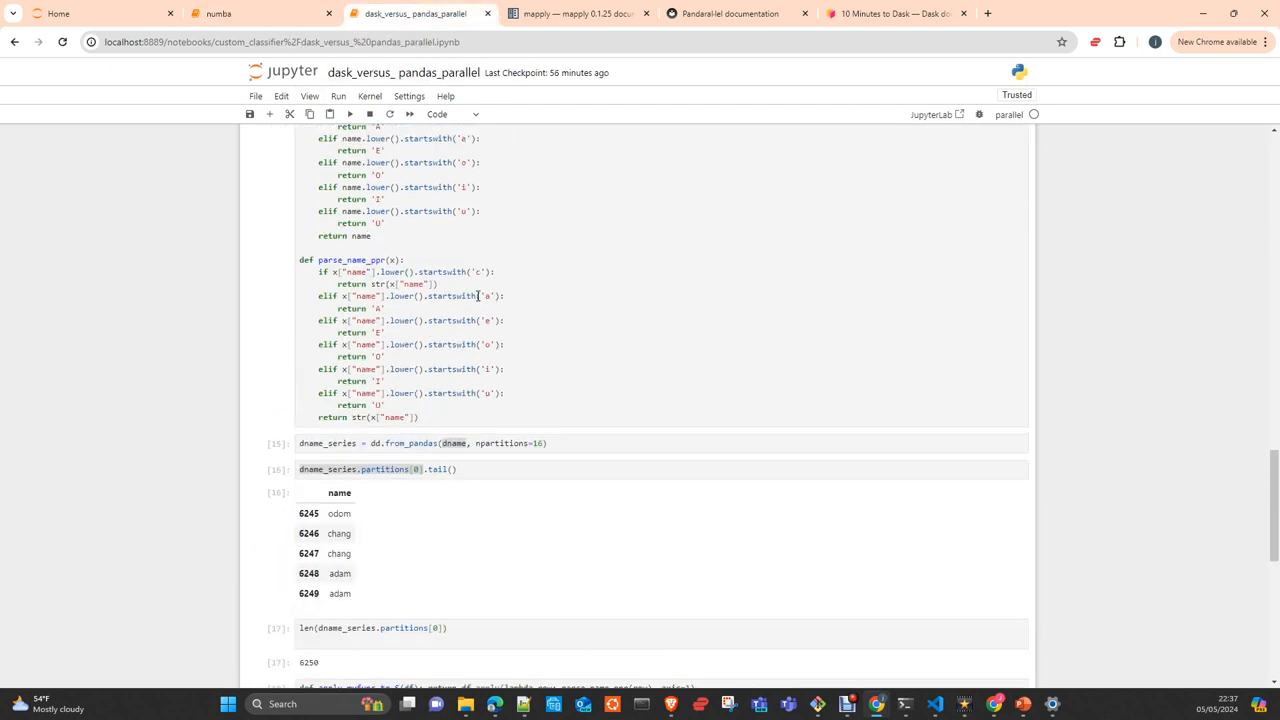
scroll(up, 3)
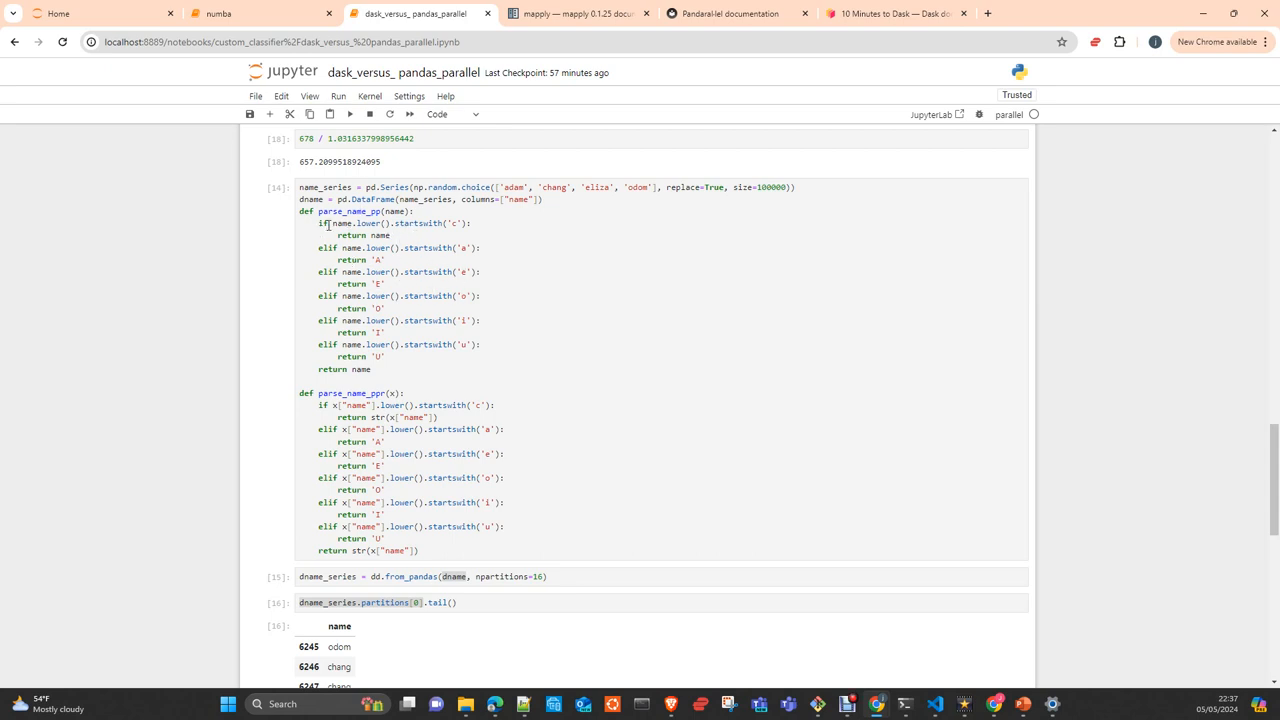
mouse_move(424, 324)
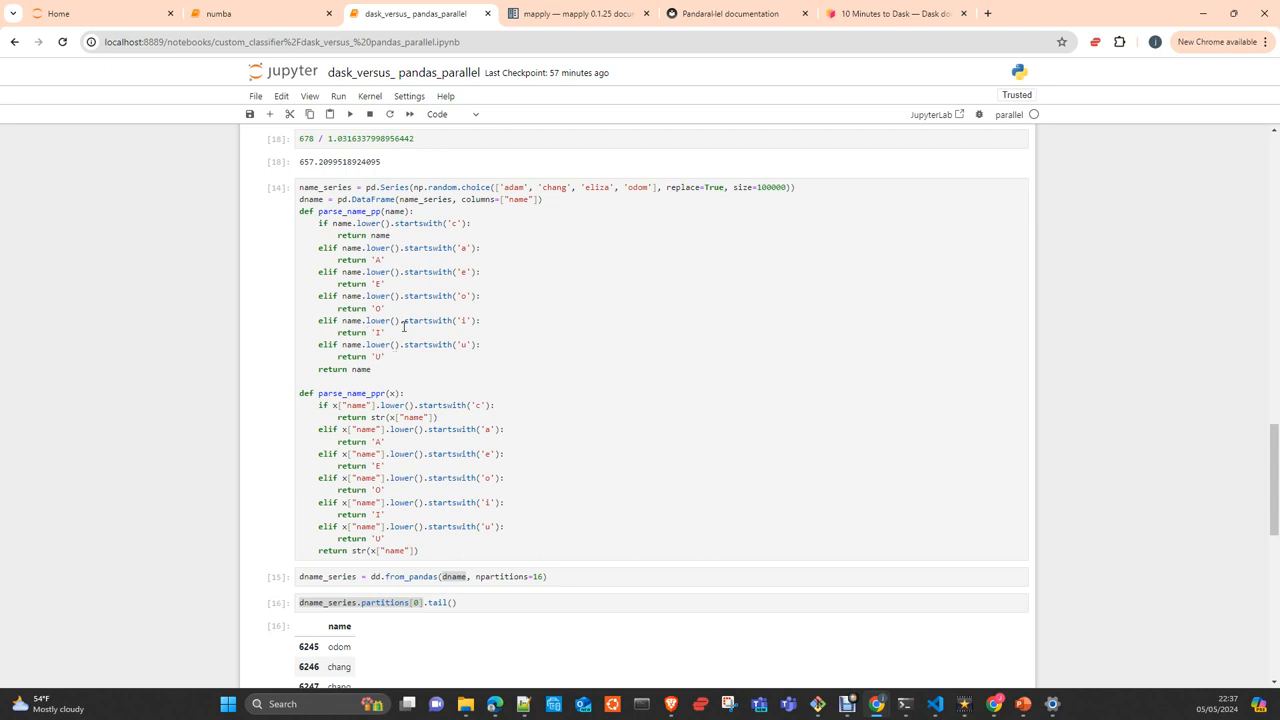
mouse_move(353, 298)
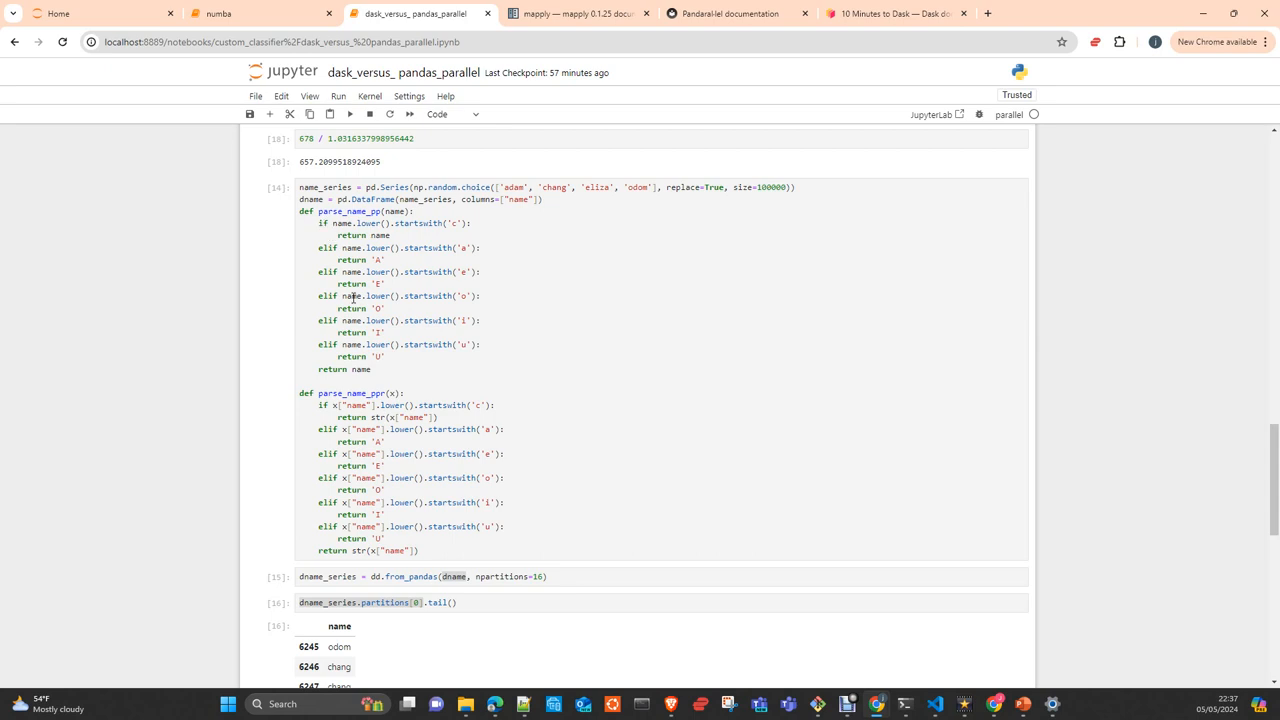
mouse_move(427, 283)
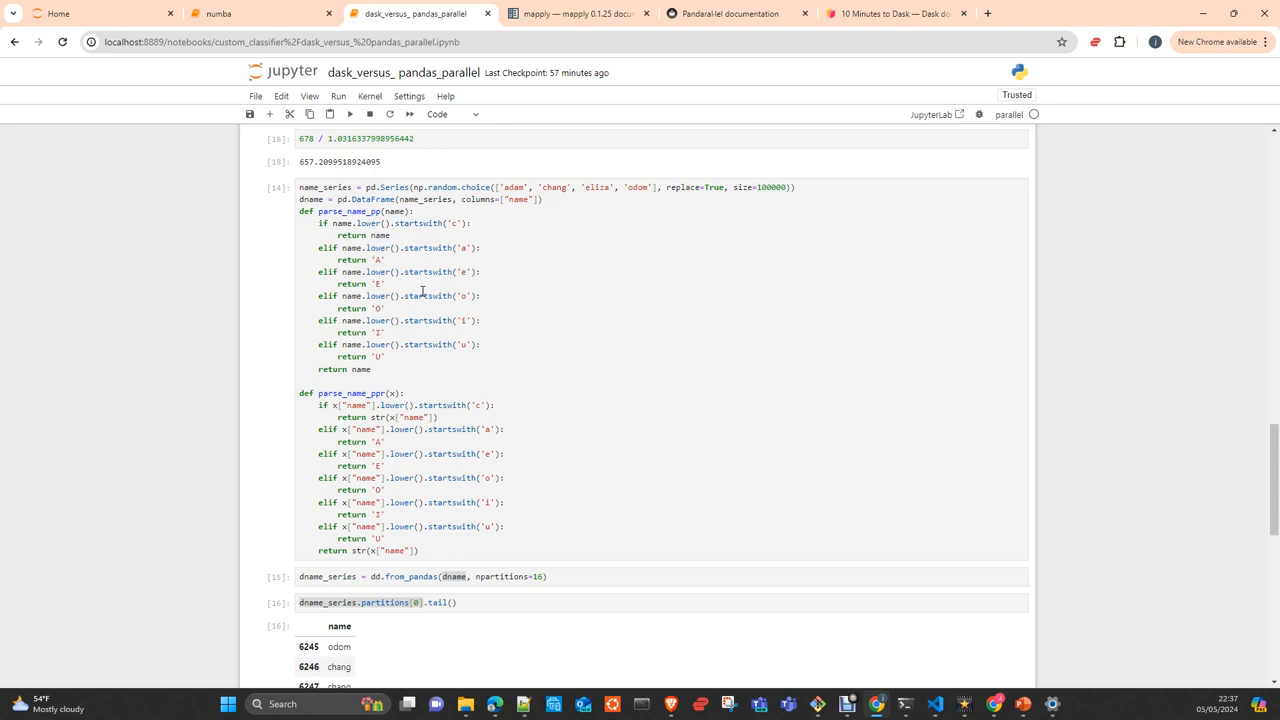
scroll(down, 3)
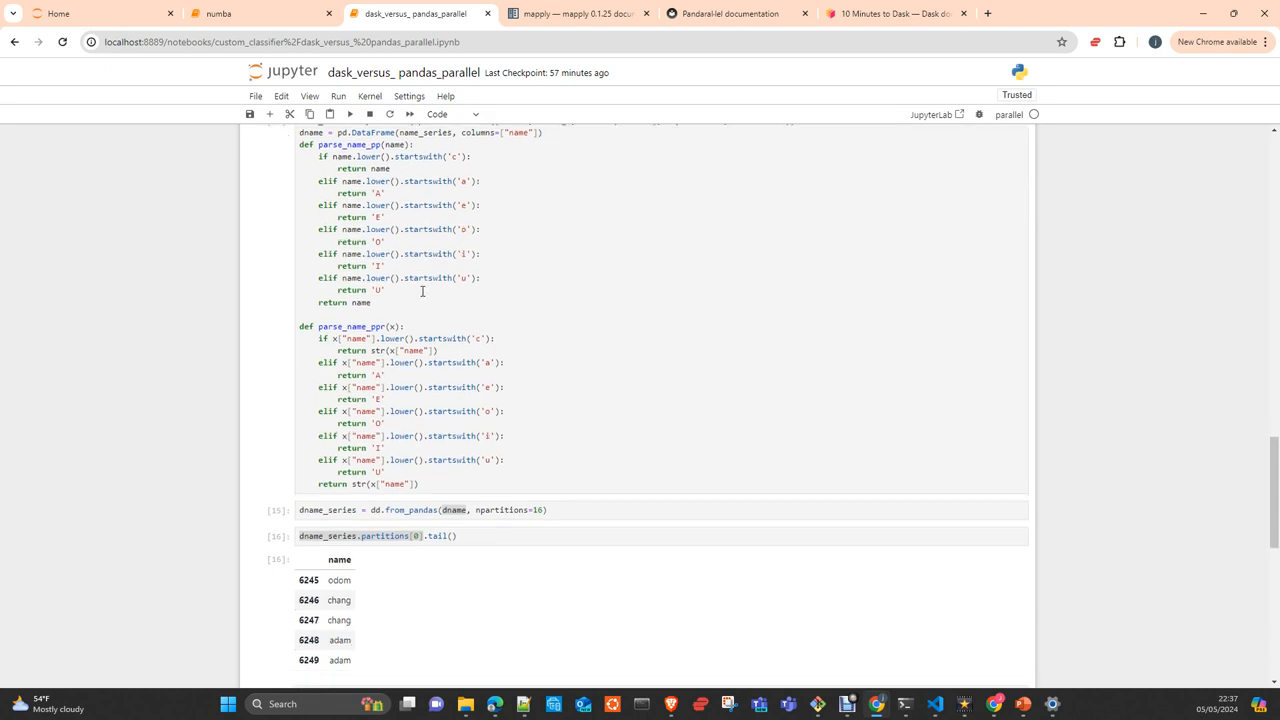
mouse_move(380, 337)
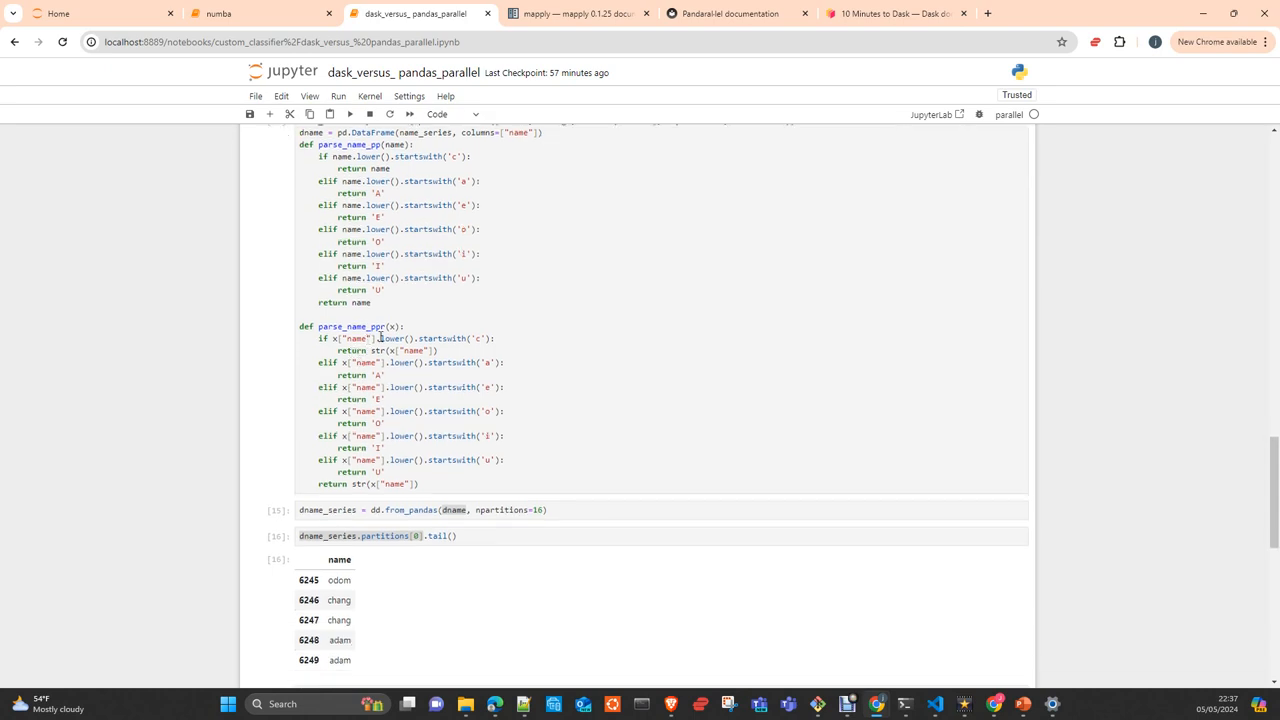
mouse_move(467, 460)
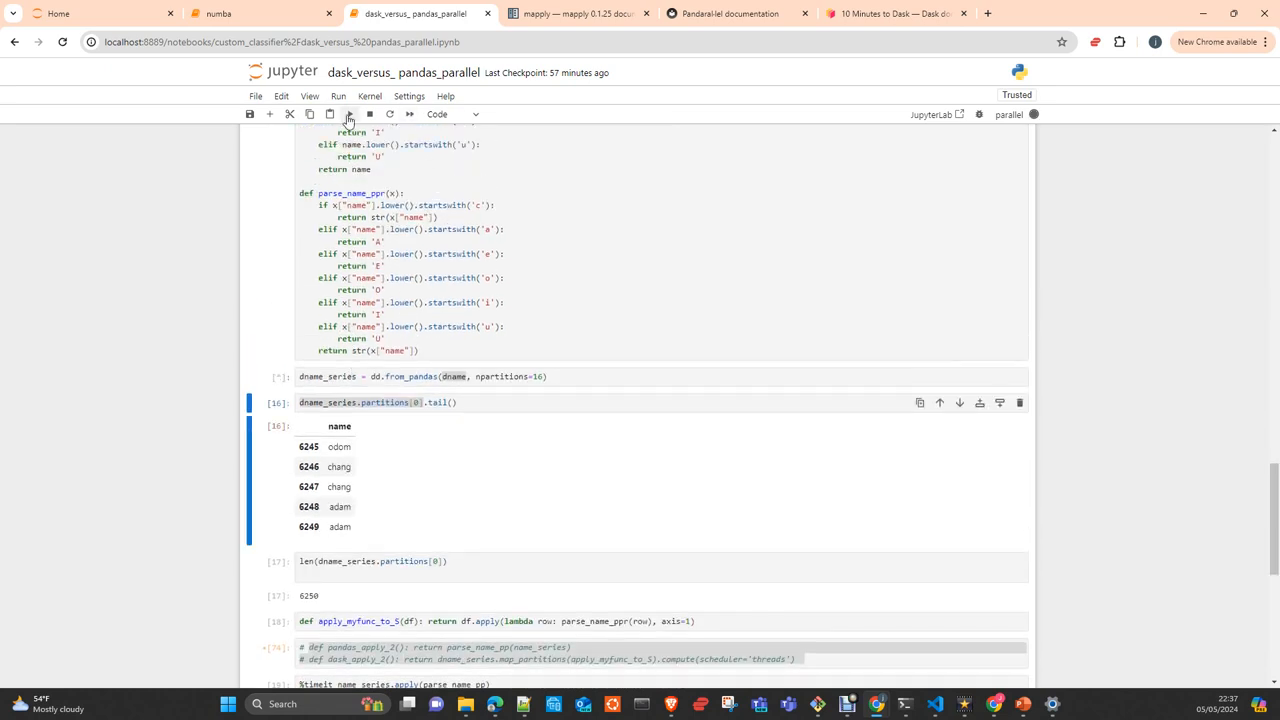
Re-run the partitions[0].tail() cell so it lists eliza and odom rows
click(349, 114)
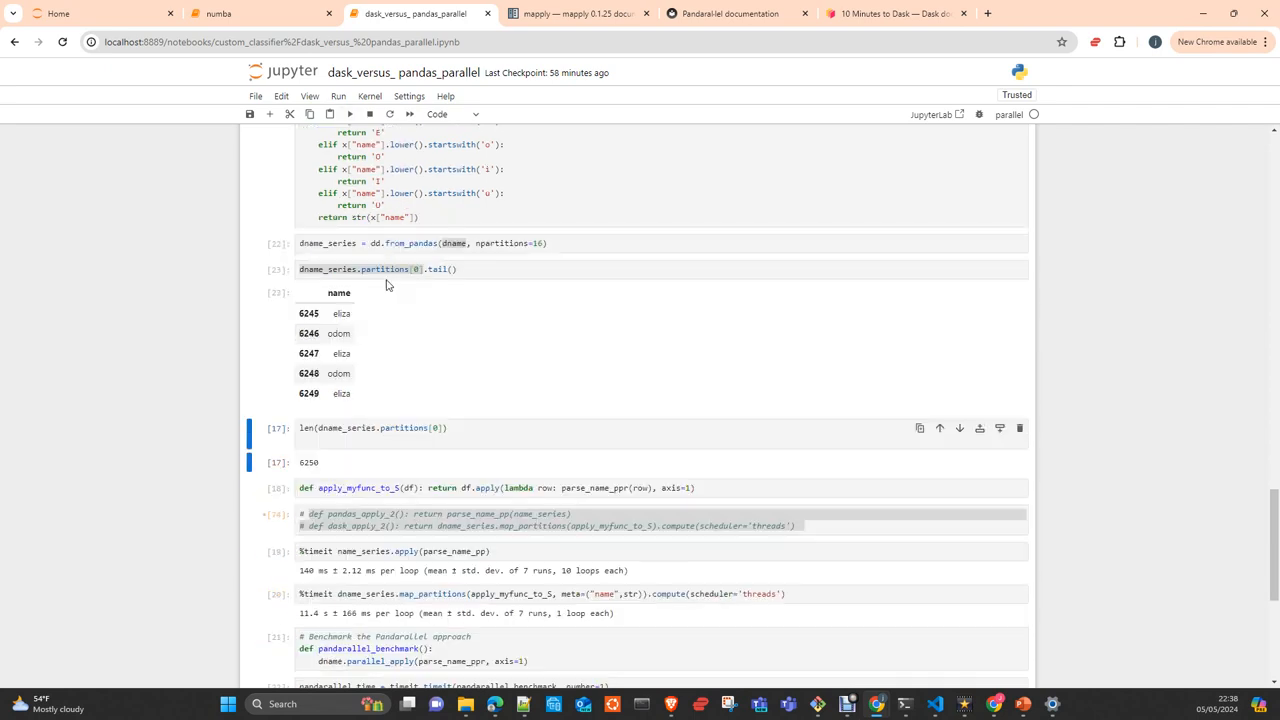
mouse_move(411, 280)
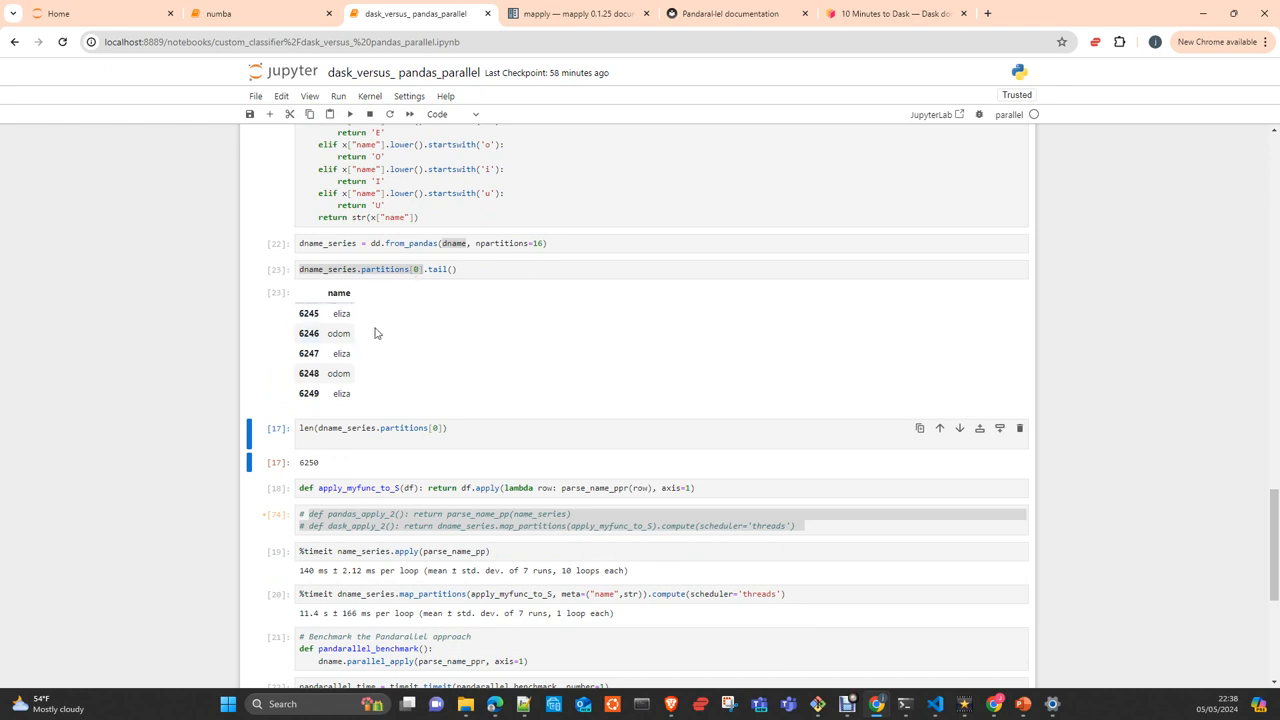
mouse_move(371, 331)
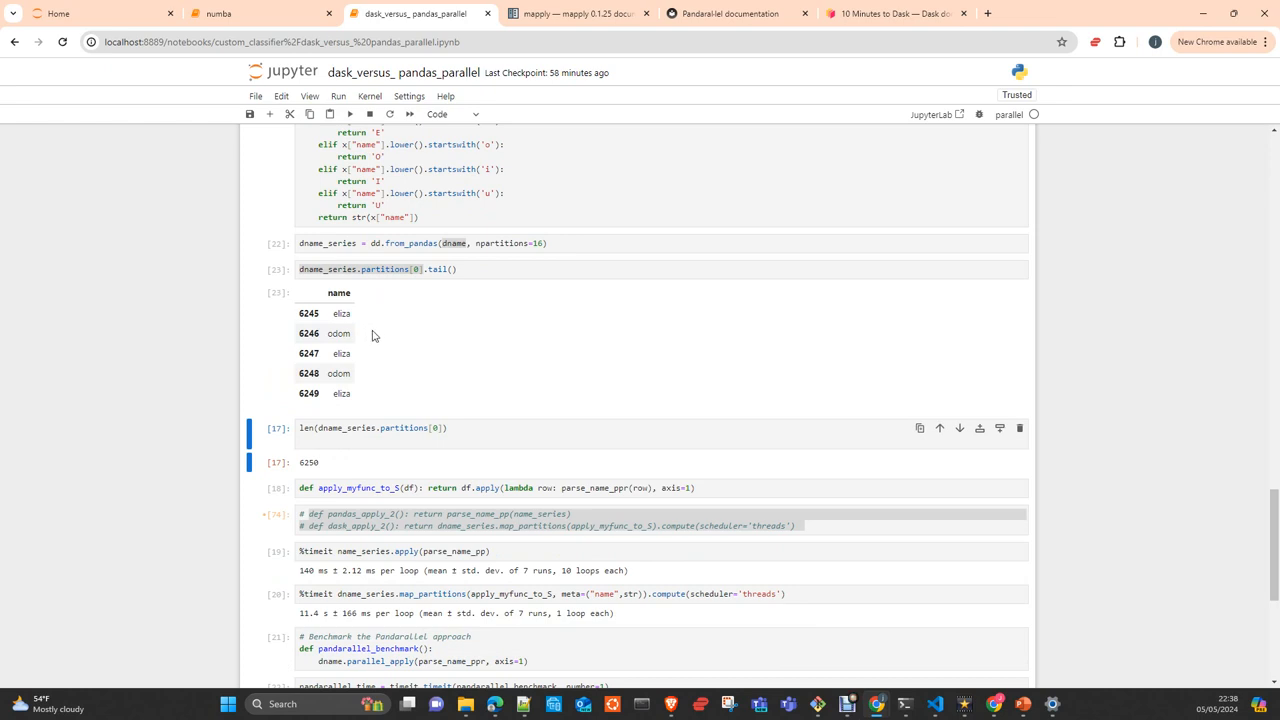
mouse_move(480, 436)
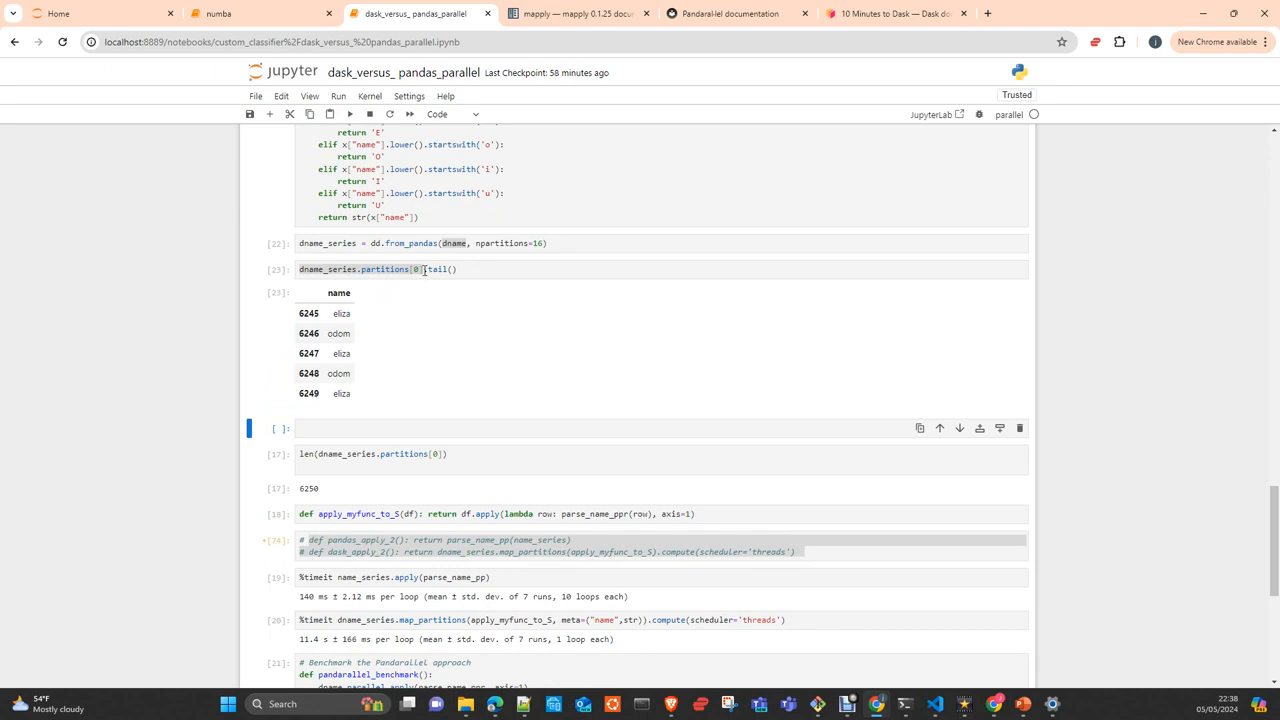
Run type(dname_series.partitions[0]) and type(dname): a Dask DataFrame and a pandas DataFrame
text(ty)
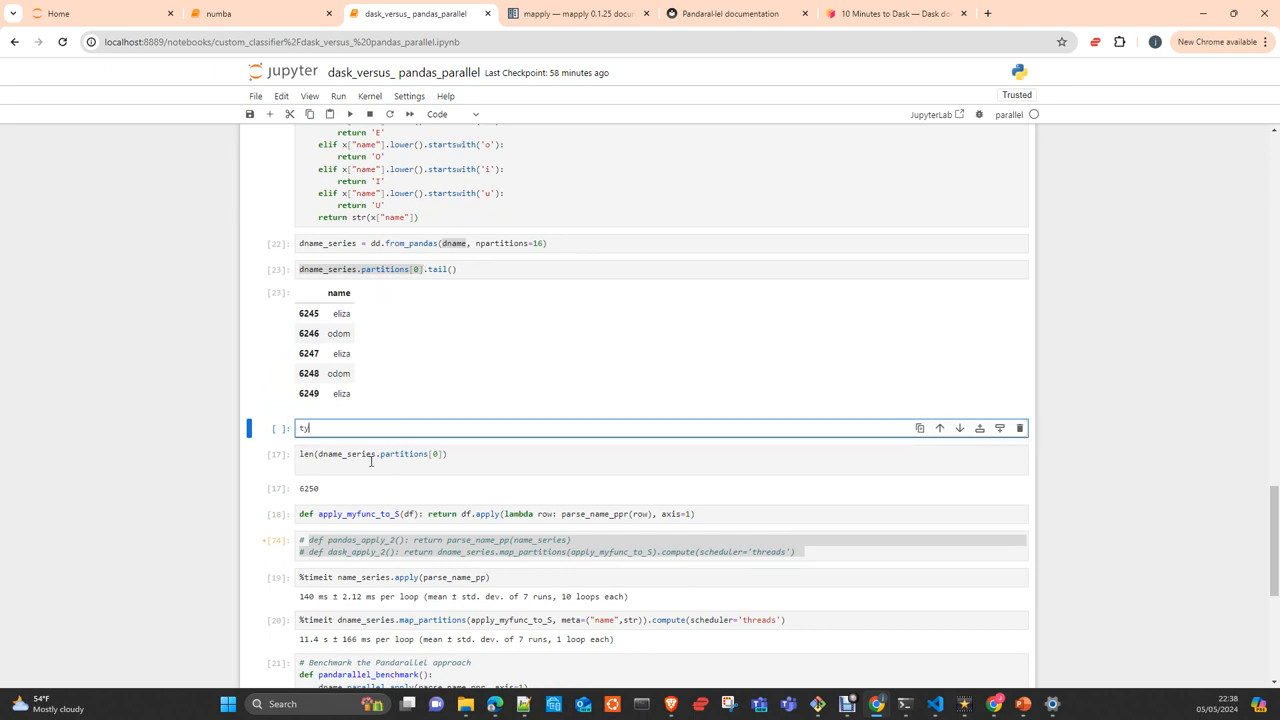
text(pe(dname_series.partitions[0)
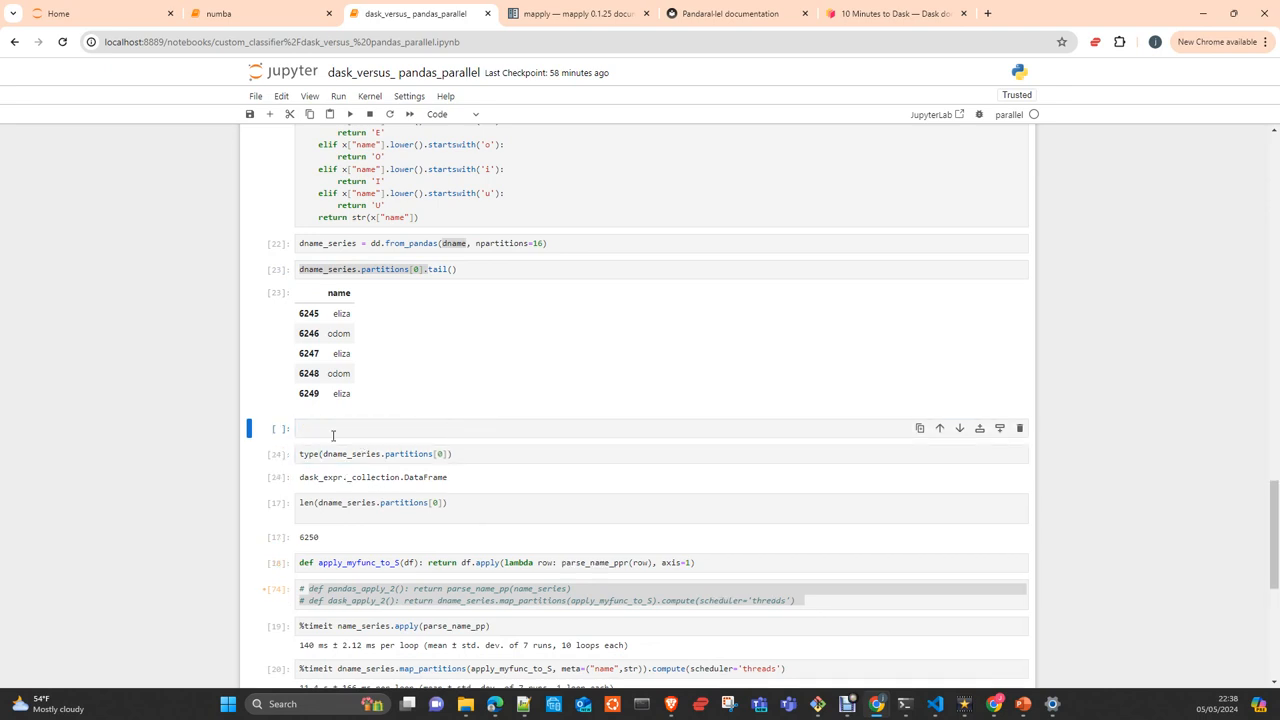
click(400, 454)
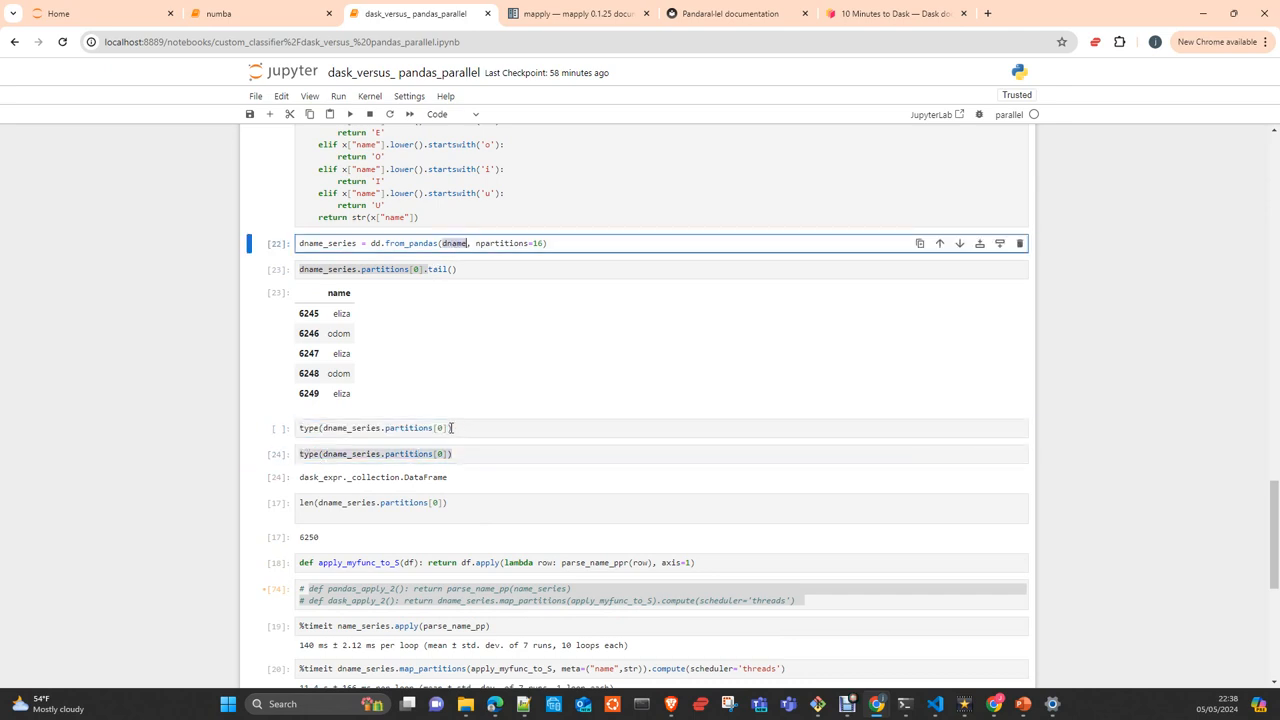
click(380, 428)
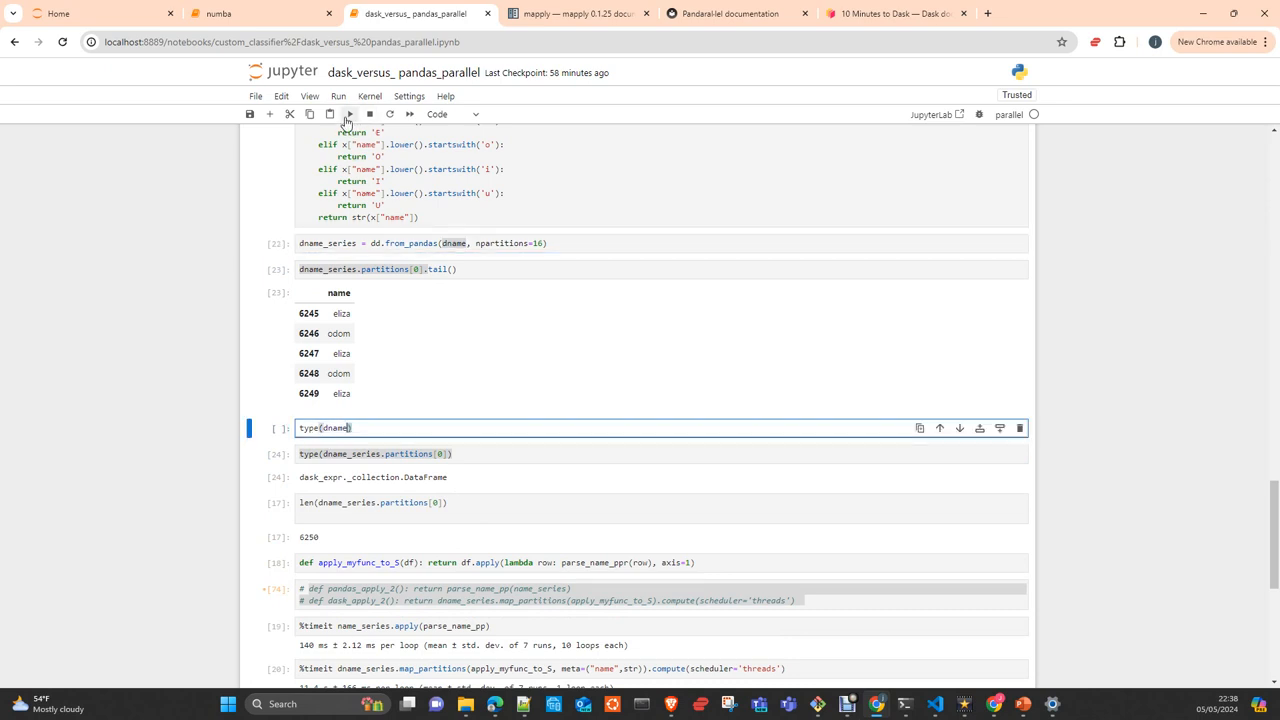
click(348, 113)
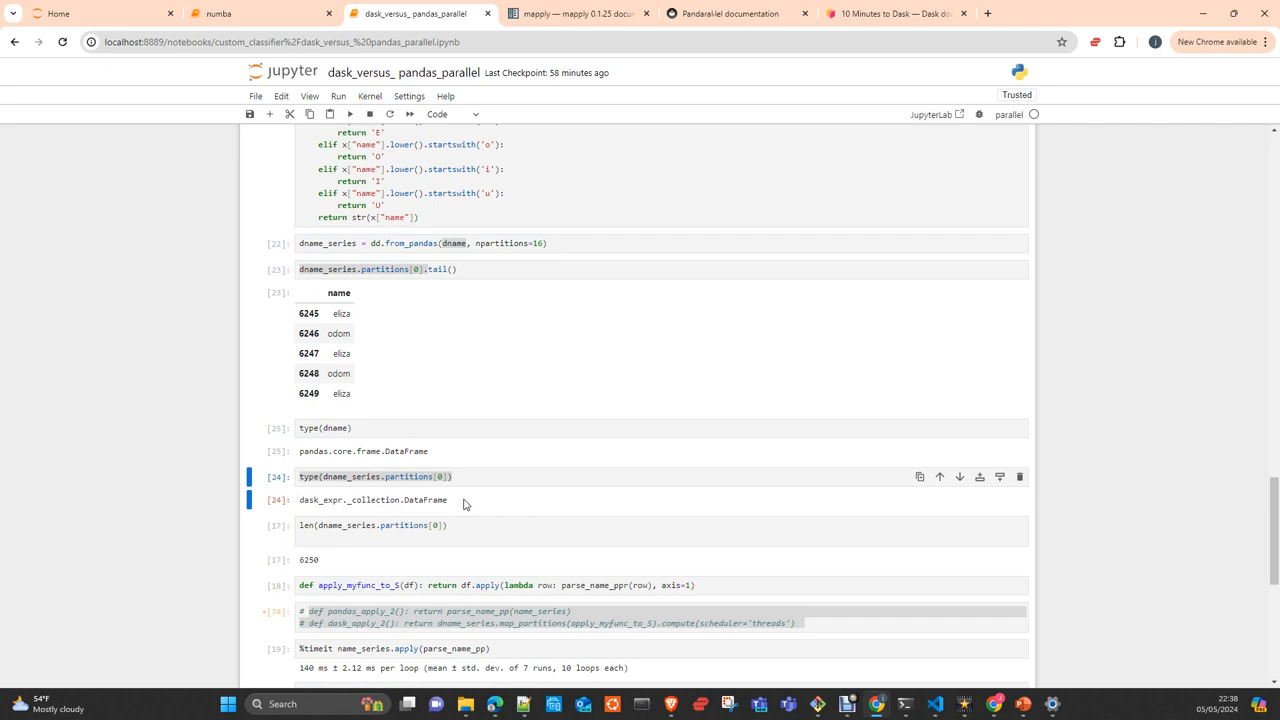
scroll(down, 3)
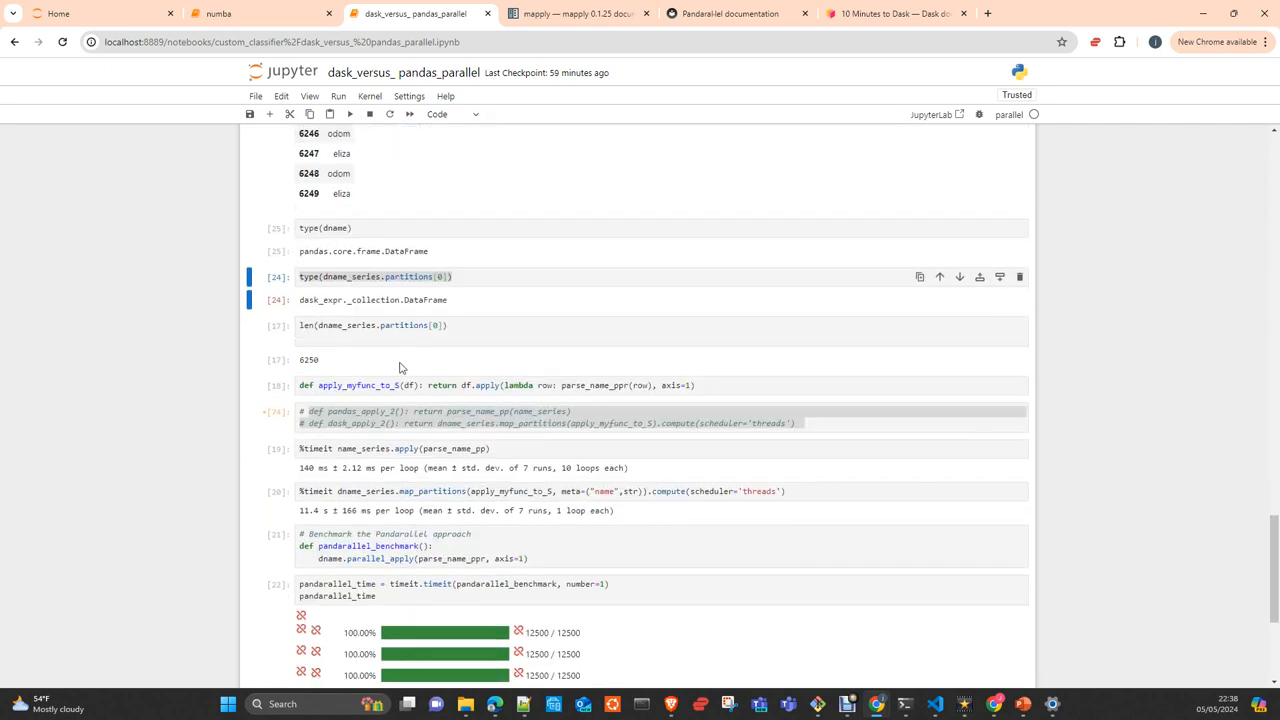
mouse_move(438, 358)
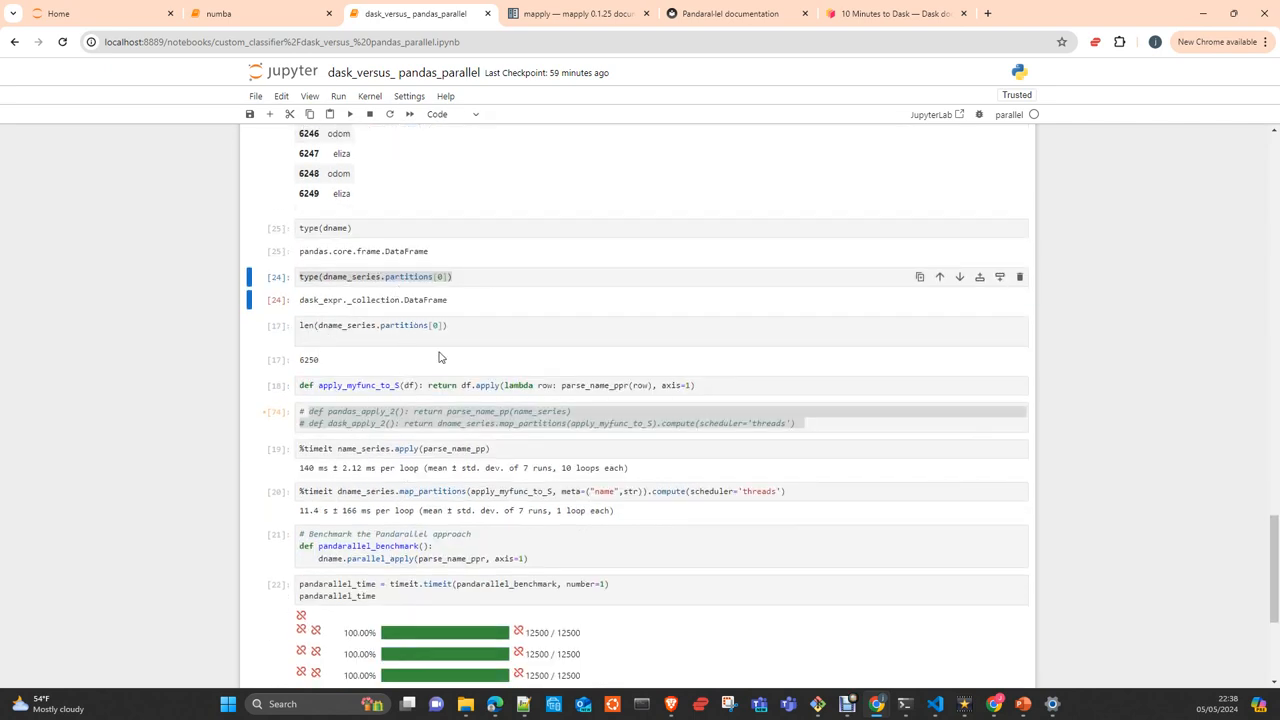
mouse_move(331, 344)
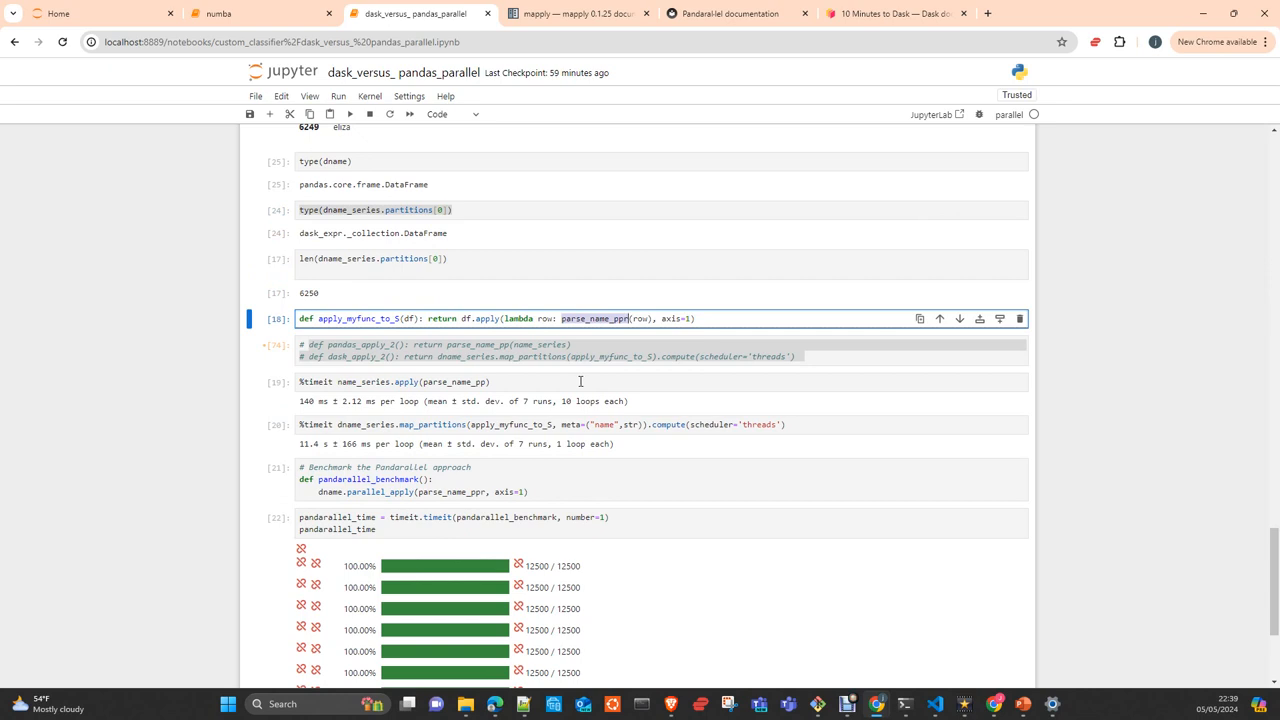
scroll(up, 3)
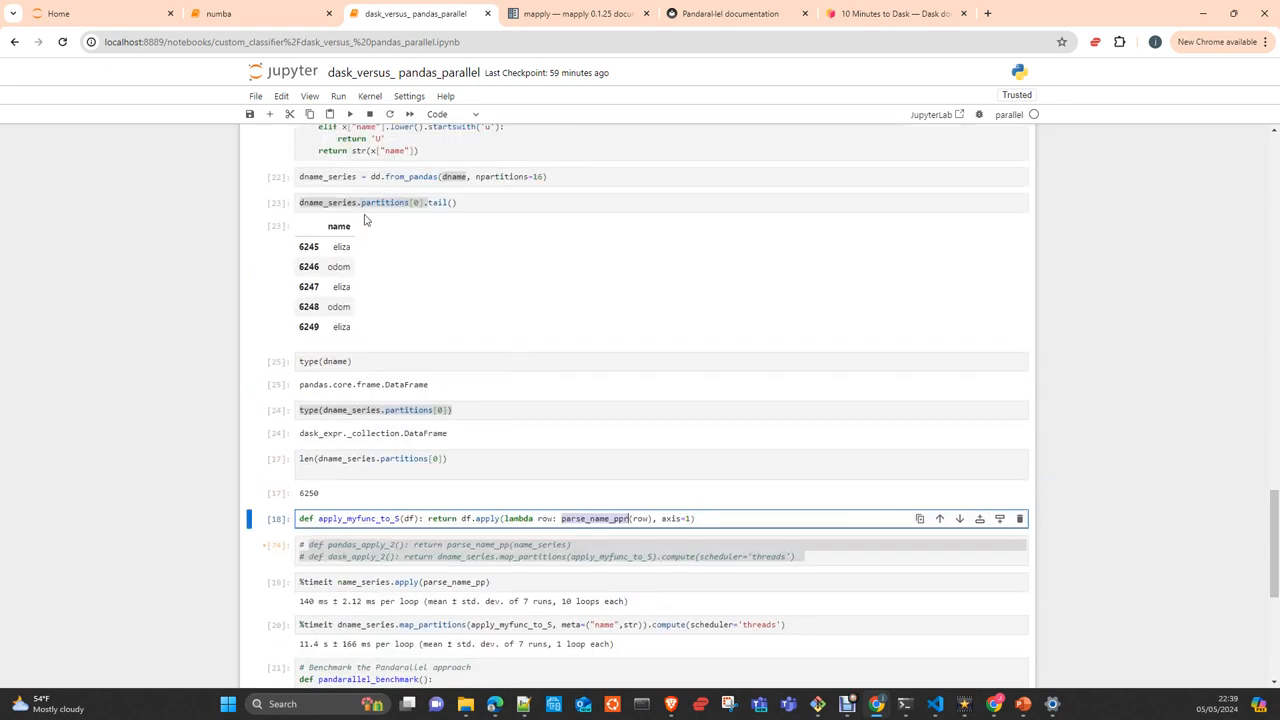
scroll(up, 3)
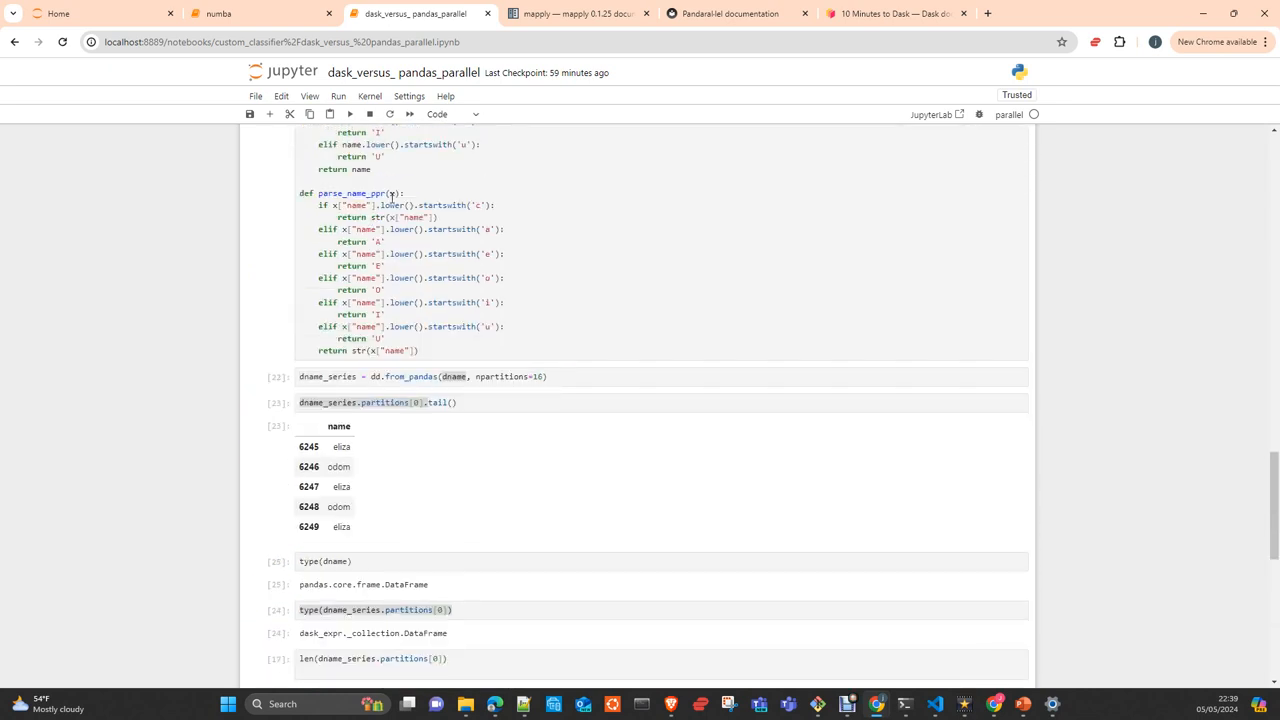
scroll(up, 3)
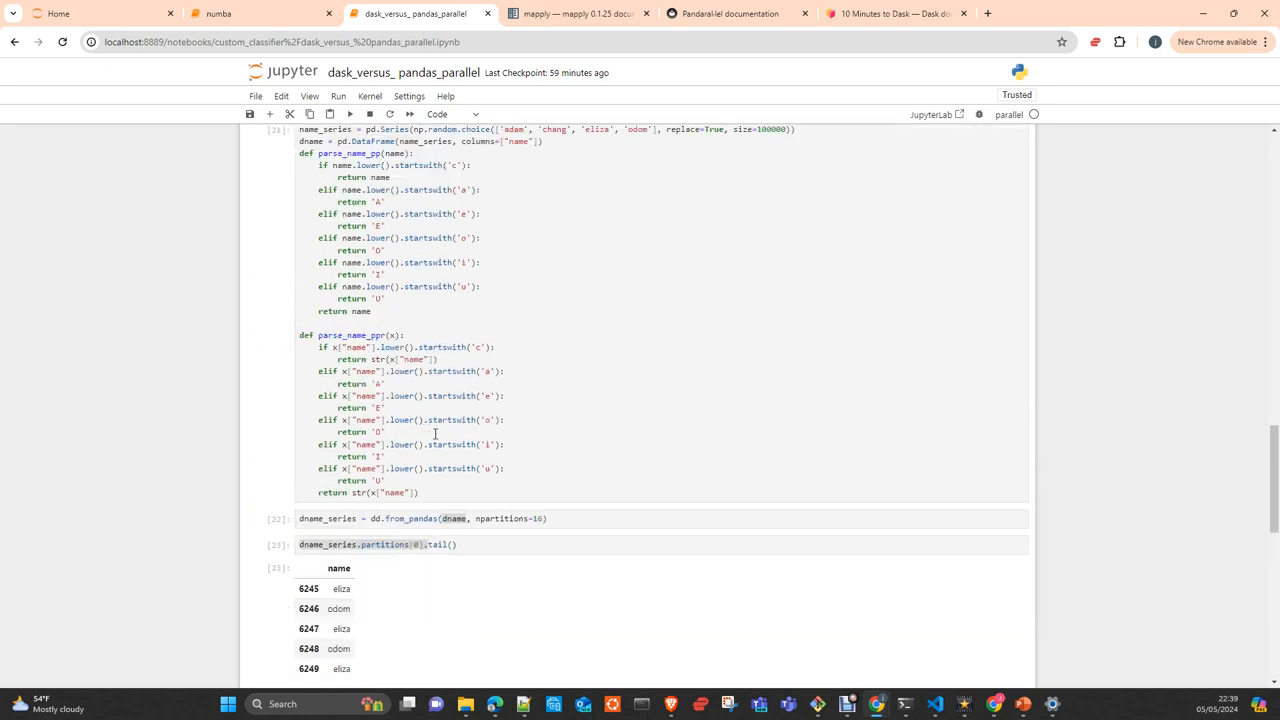
scroll(down, 3)
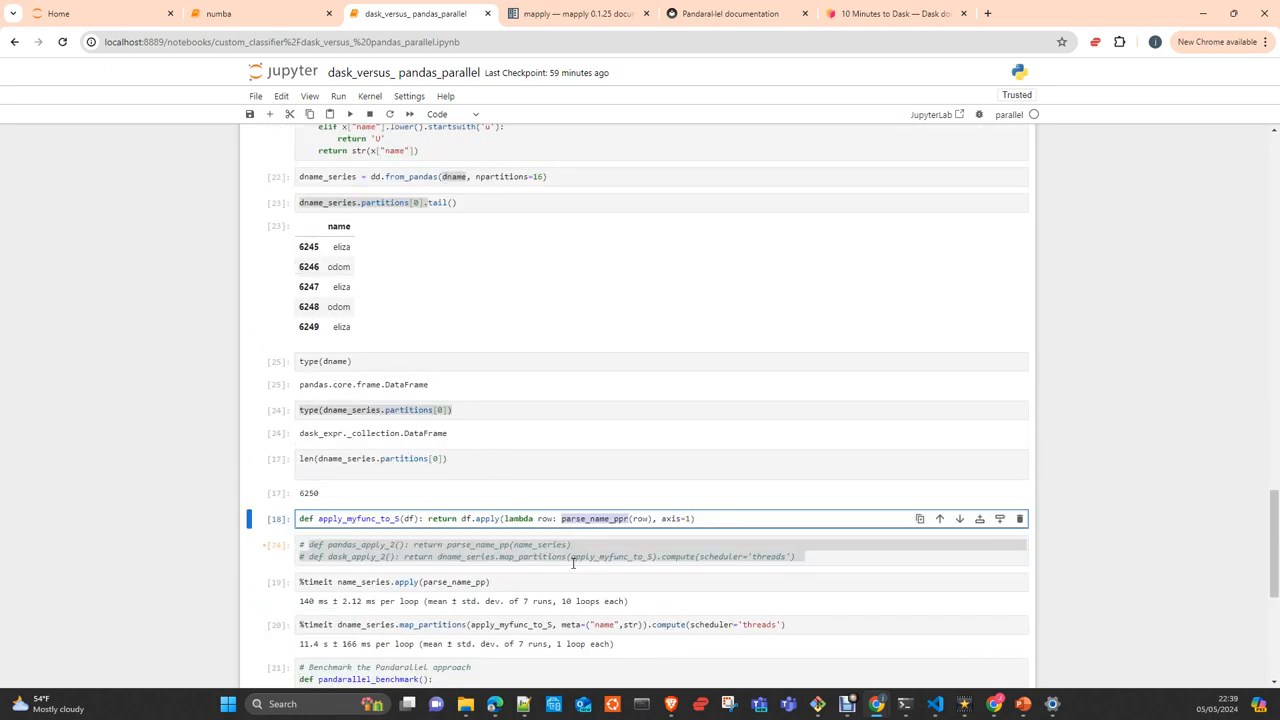
mouse_move(646, 535)
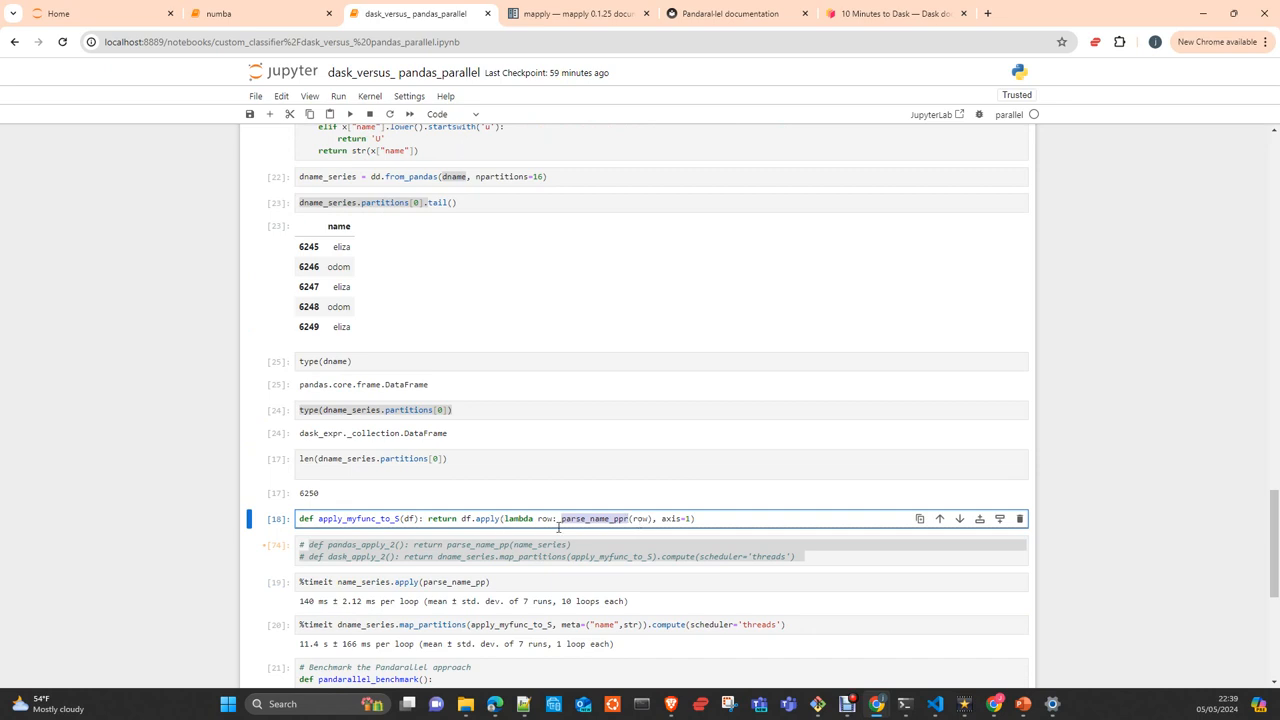
scroll(down, 3)
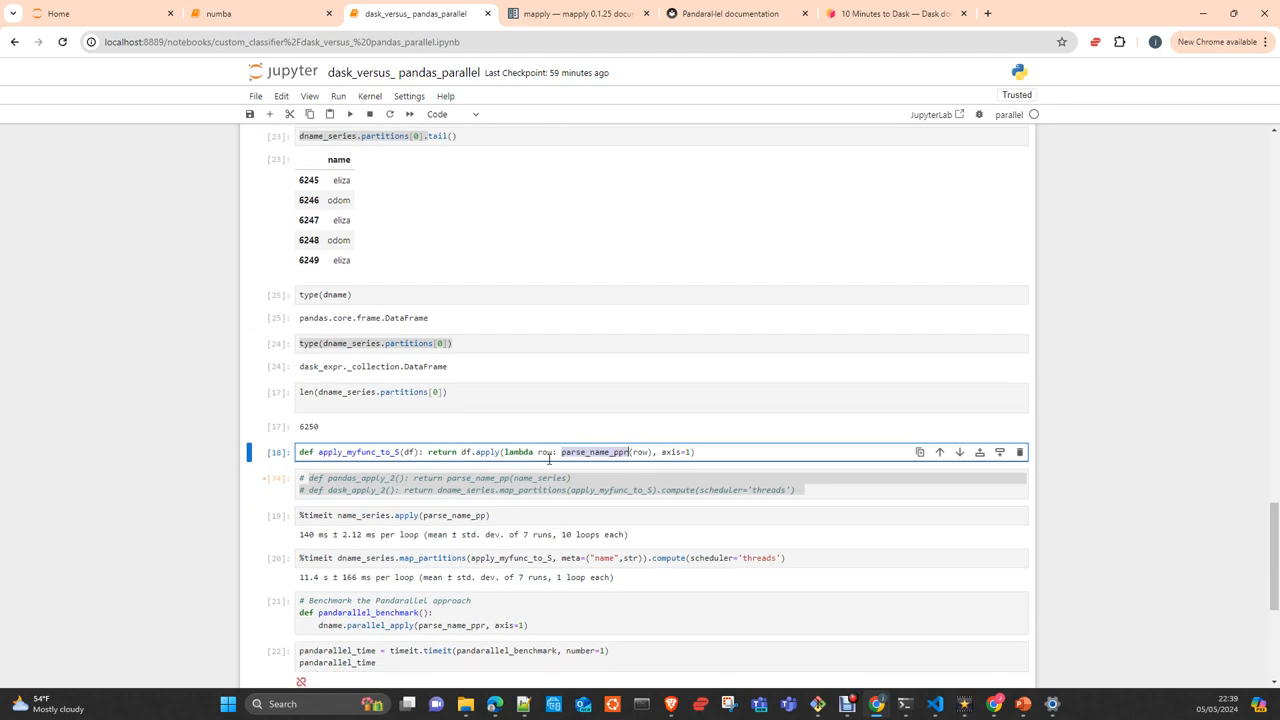
mouse_move(534, 470)
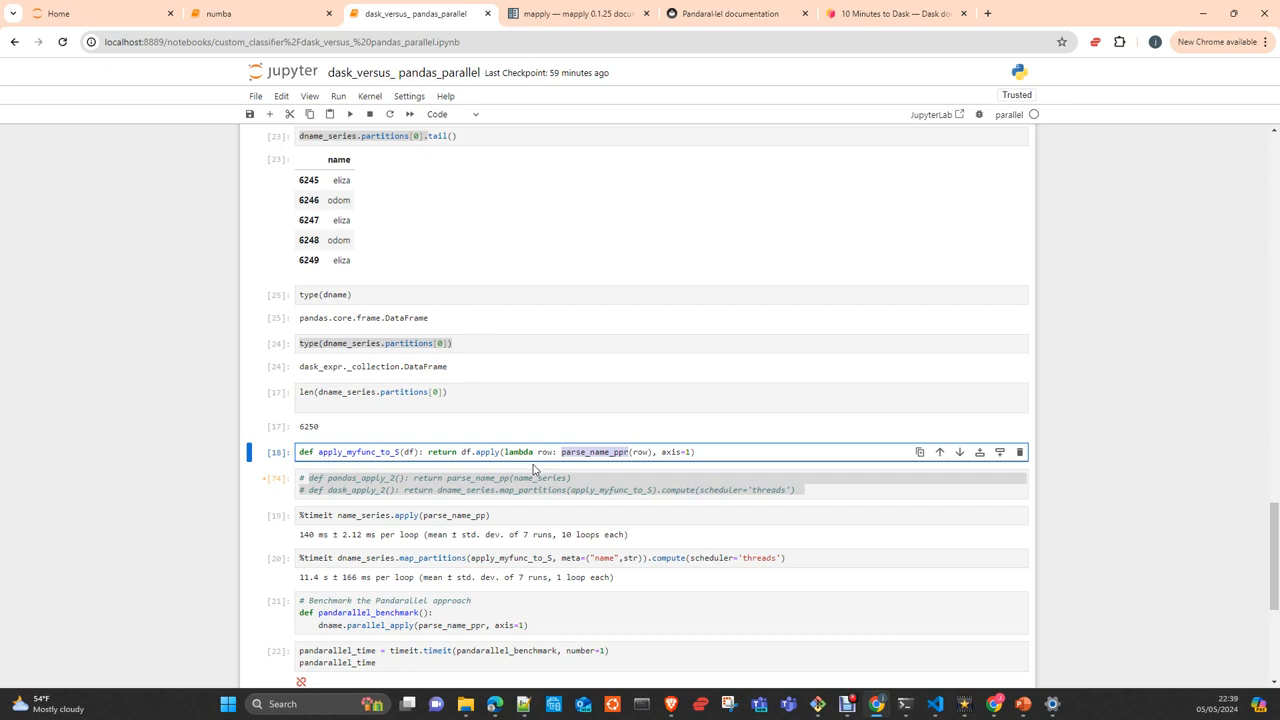
scroll(up, 3)
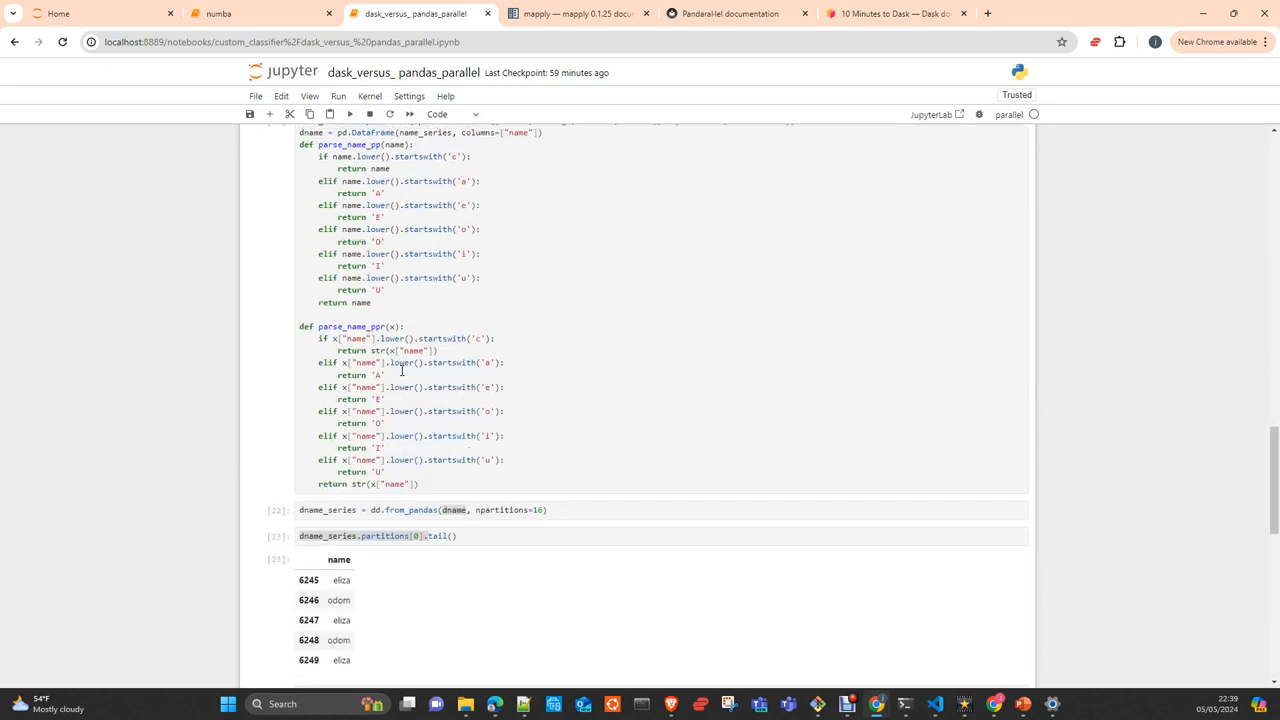
scroll(down, 3)
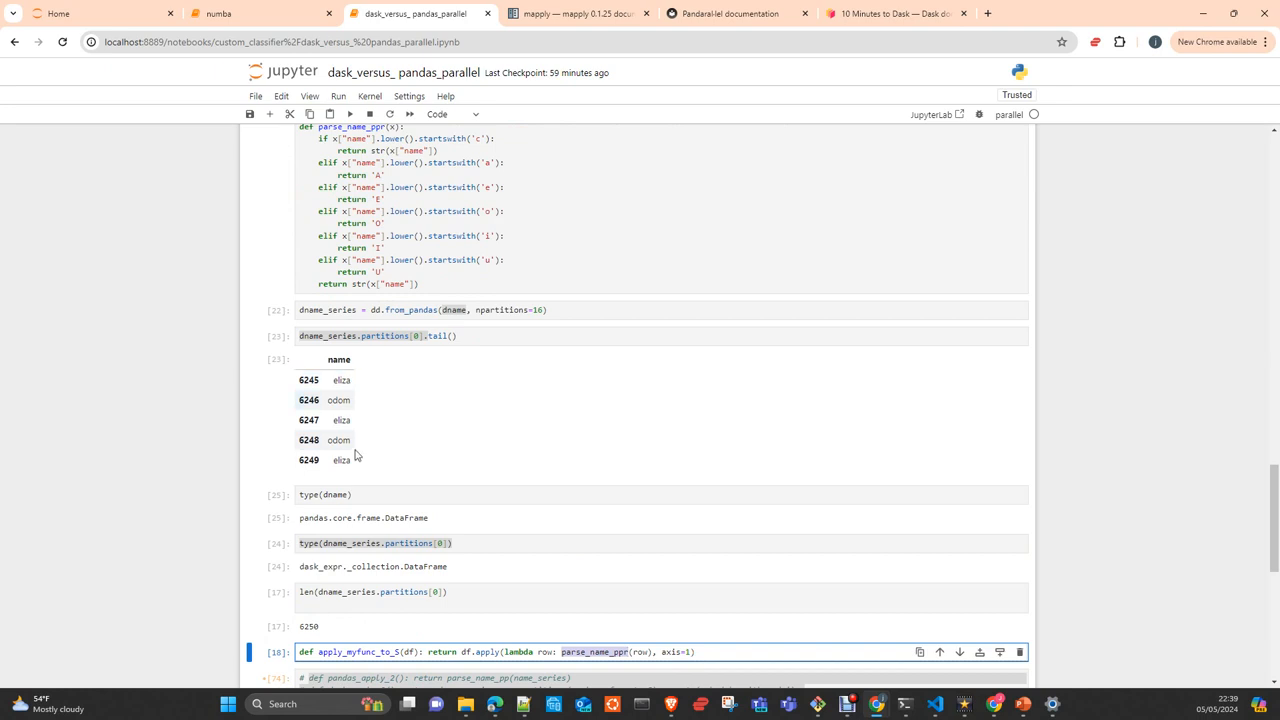
mouse_move(510, 504)
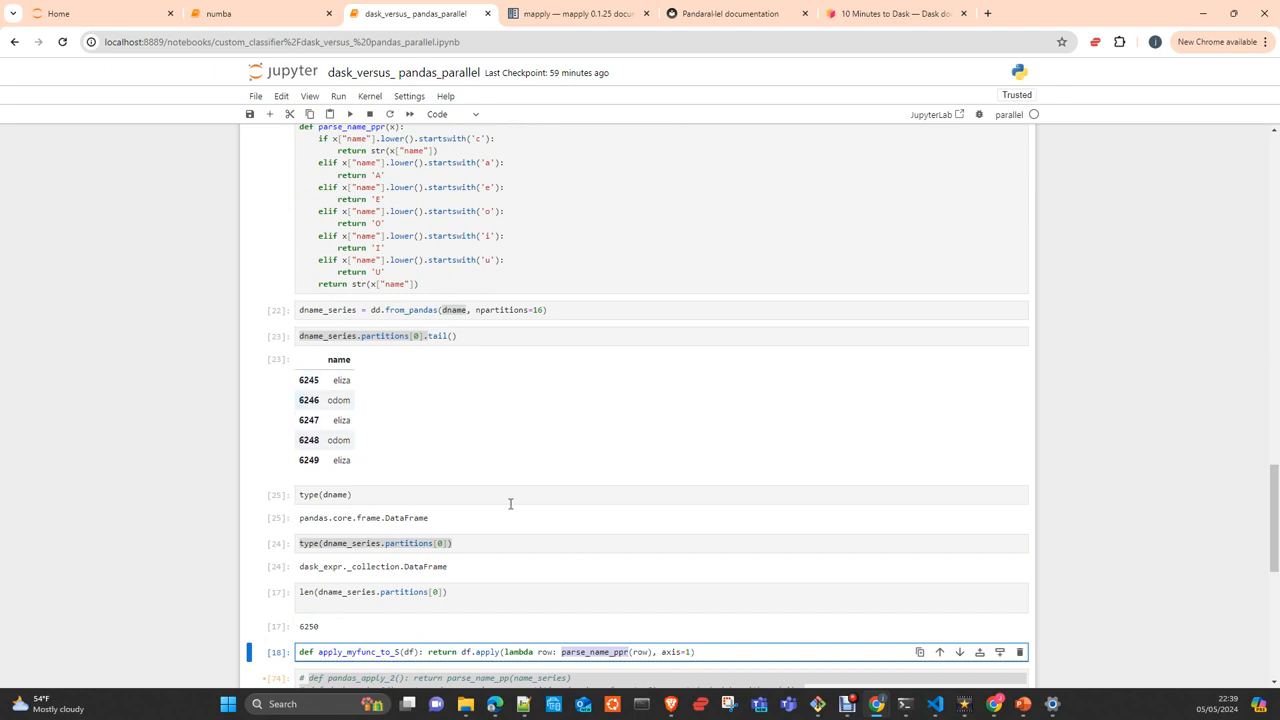
scroll(down, 3)
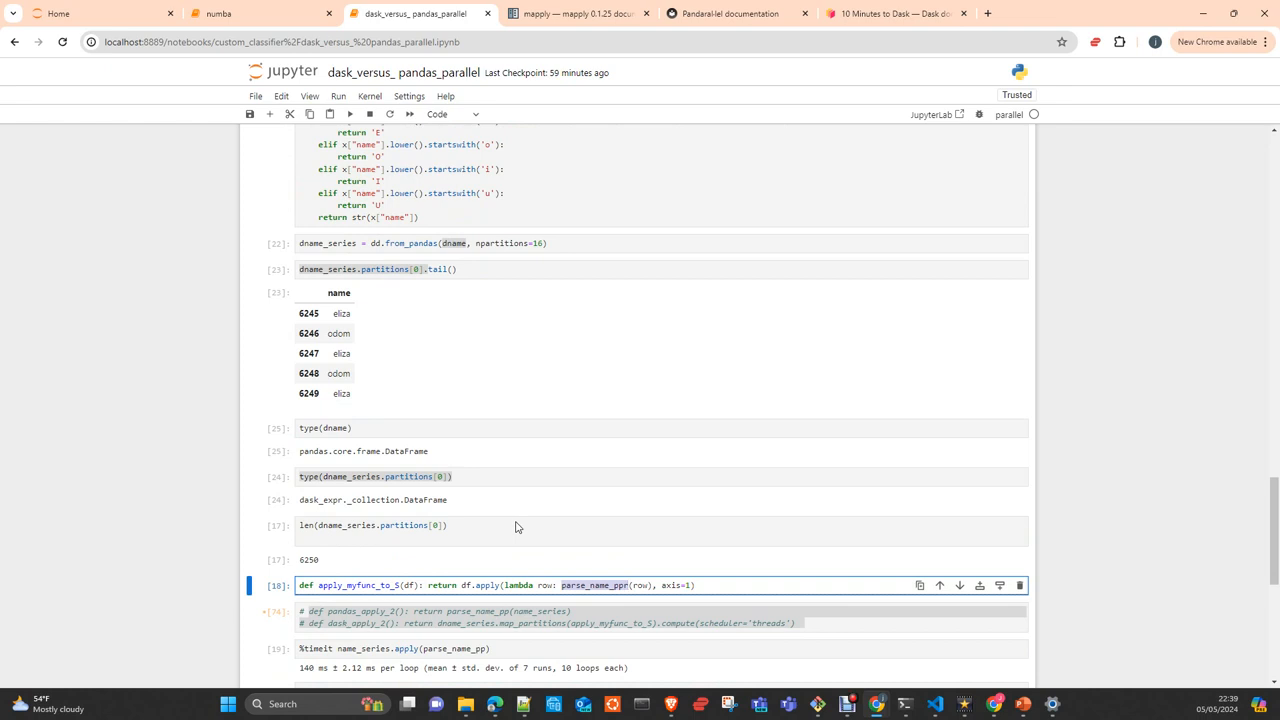
mouse_move(516, 521)
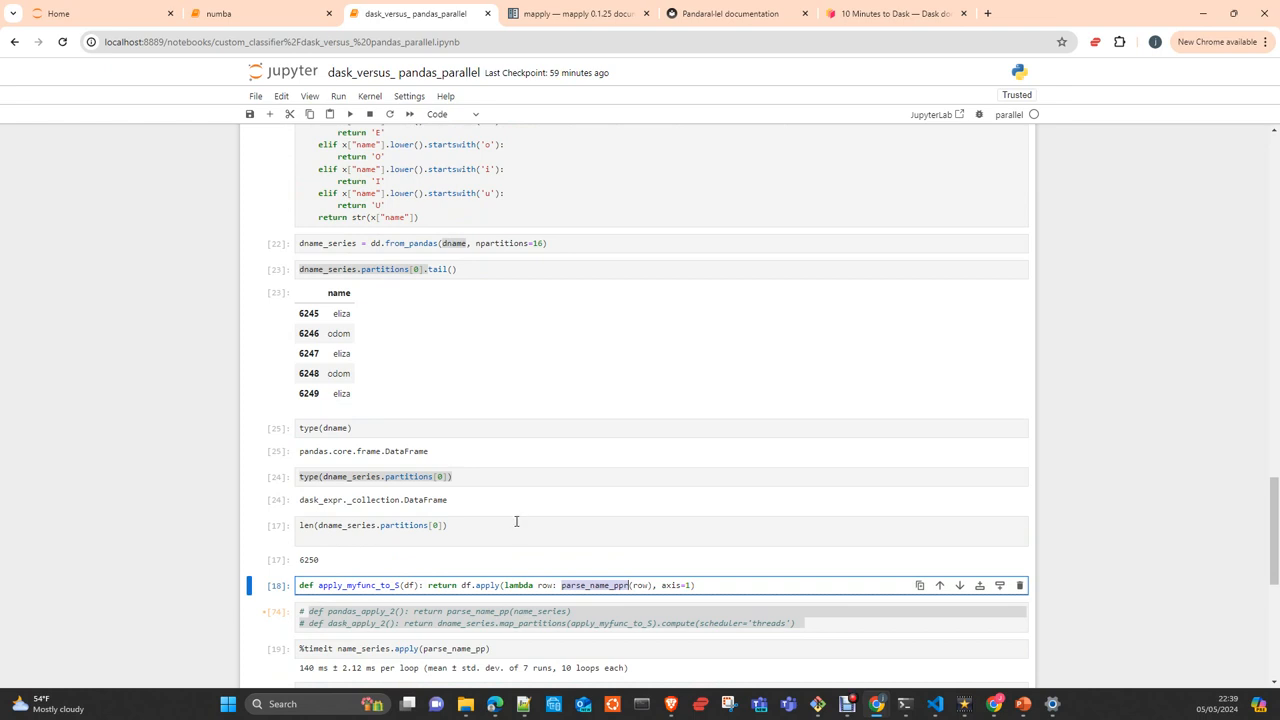
scroll(down, 3)
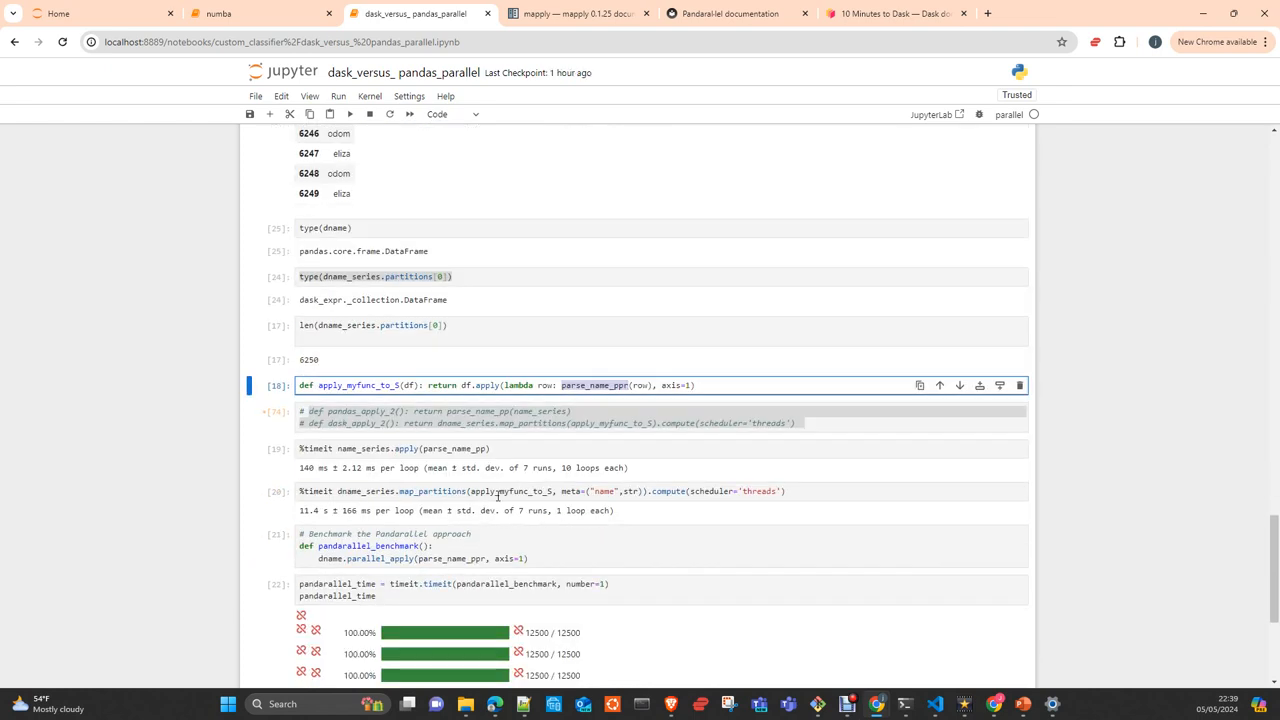
Re-run apply_myfunc_to_5 and the pandas apply timing (141 ms), and start the Dask %timeit
click(537, 448)
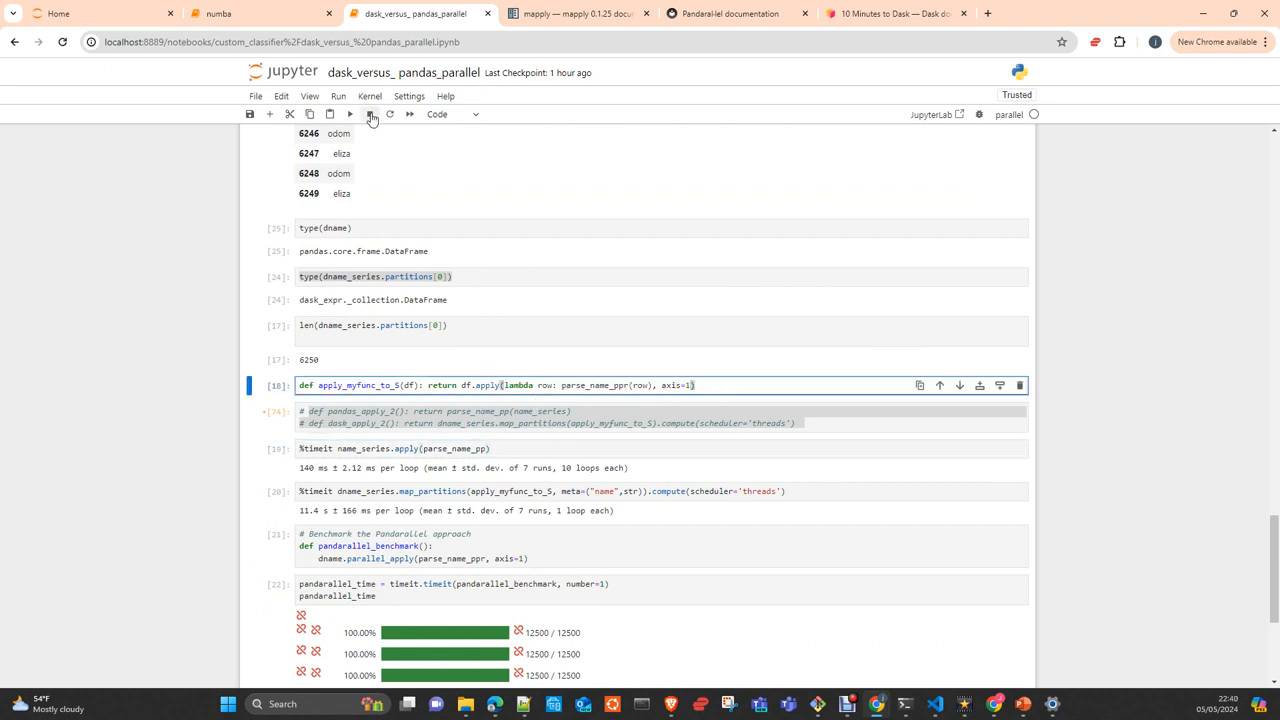
click(349, 114)
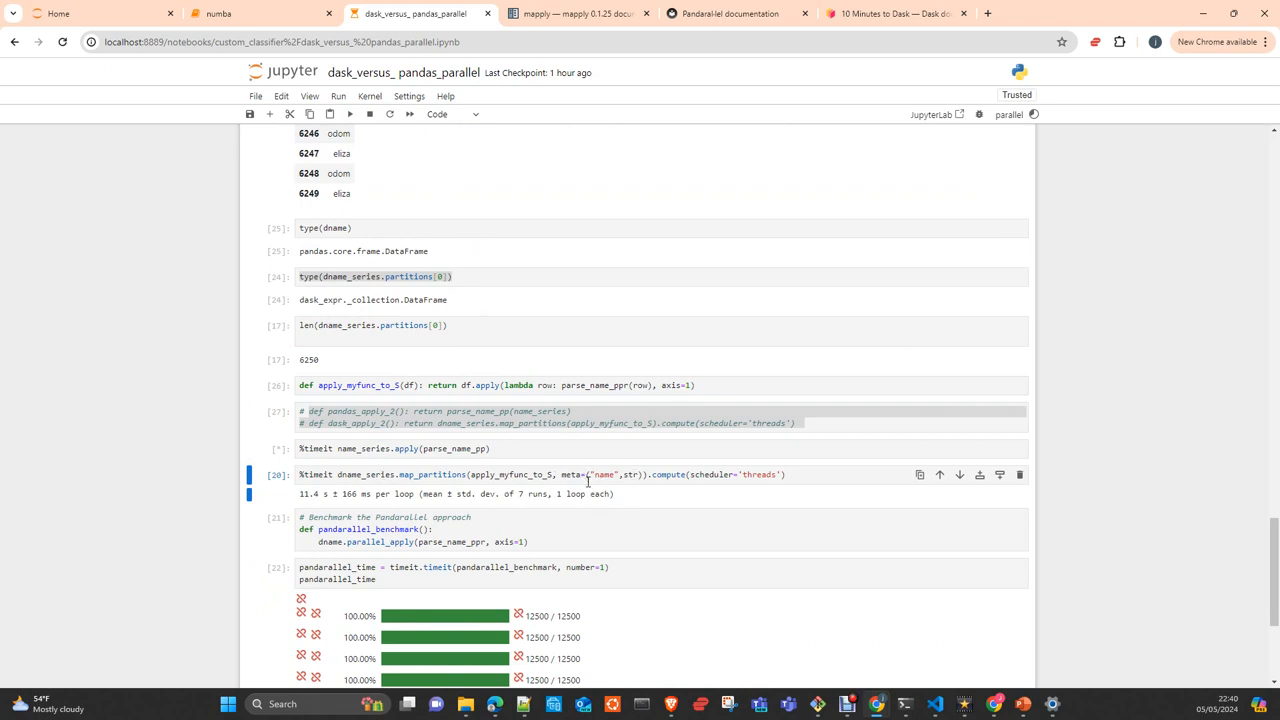
click(349, 114)
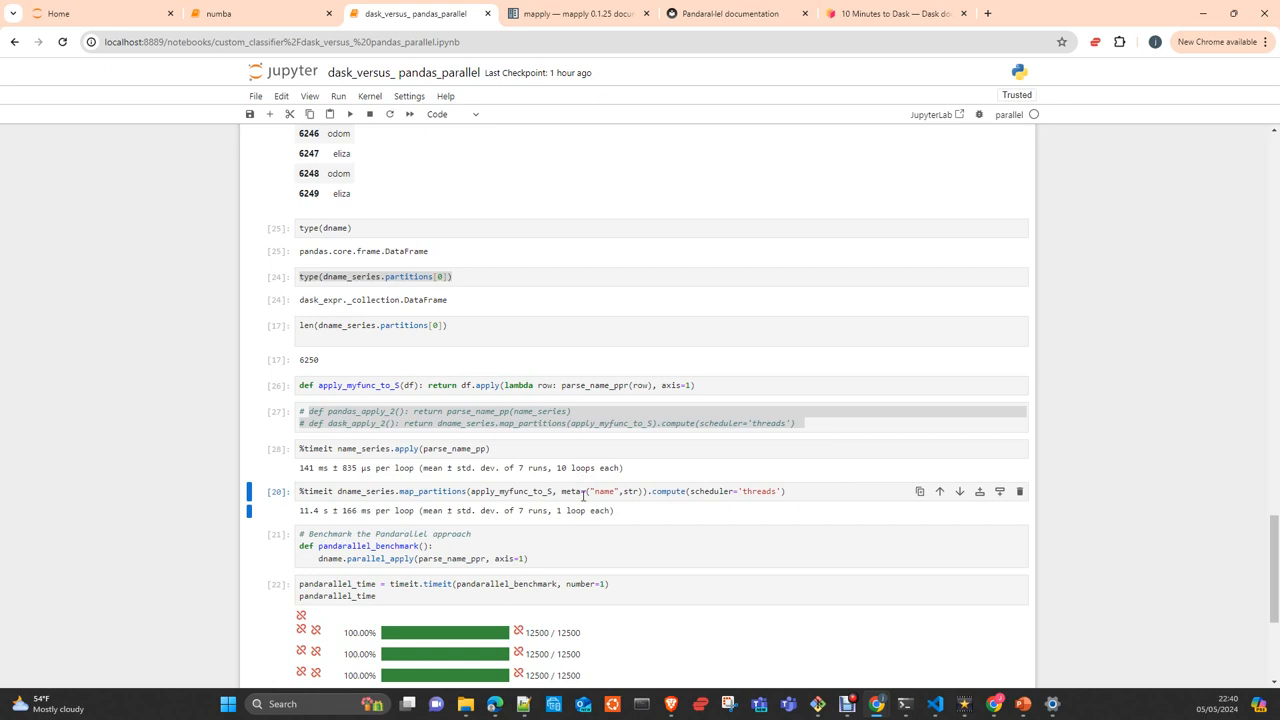
mouse_move(631, 491)
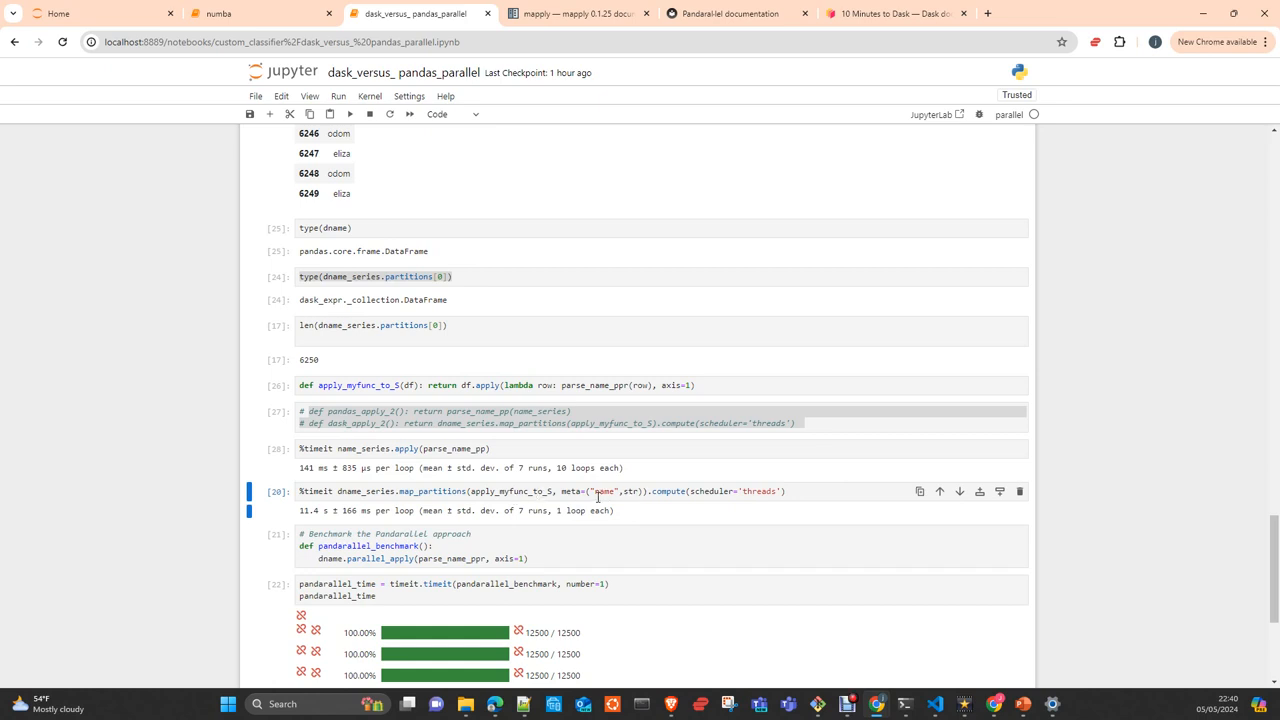
mouse_move(601, 491)
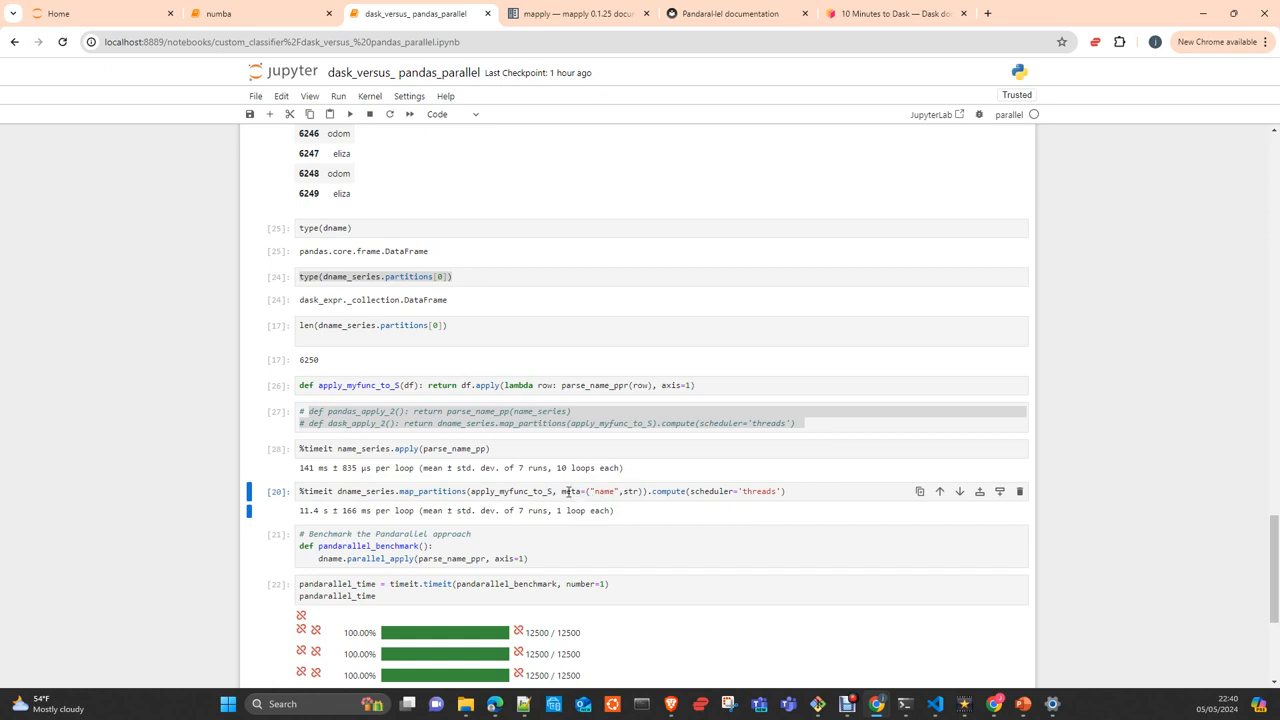
double_click(571, 491)
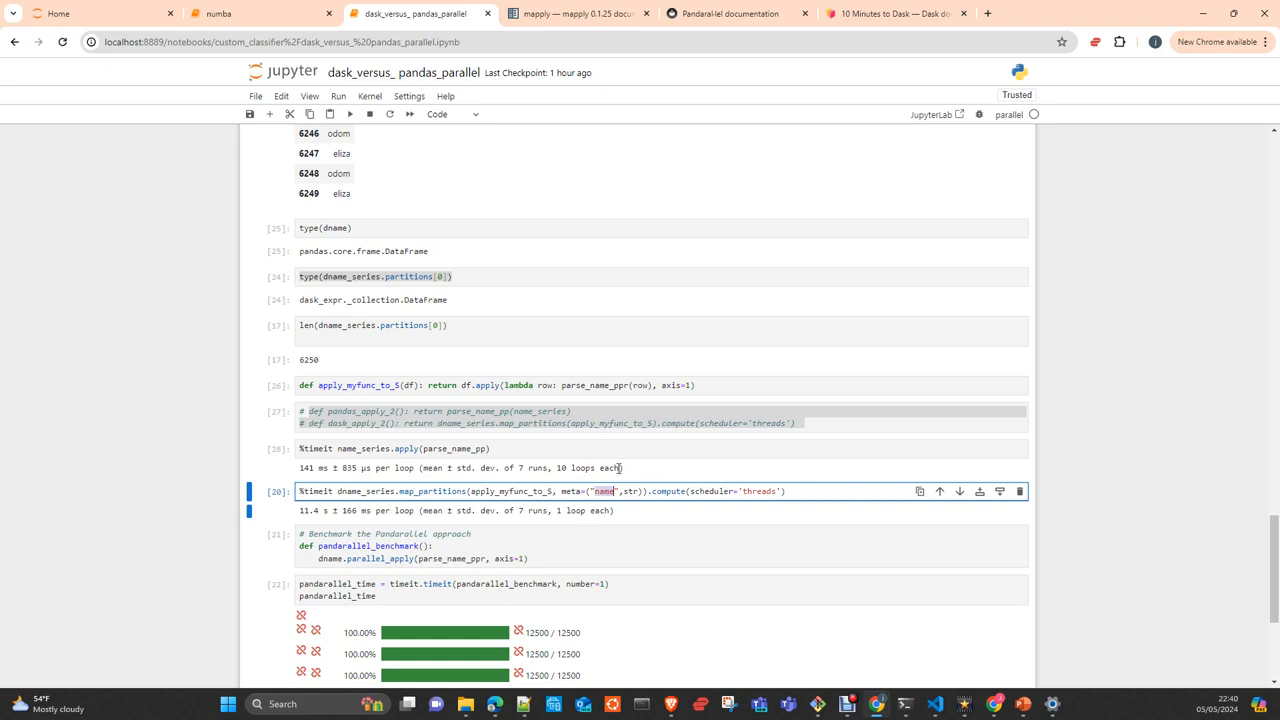
mouse_move(723, 491)
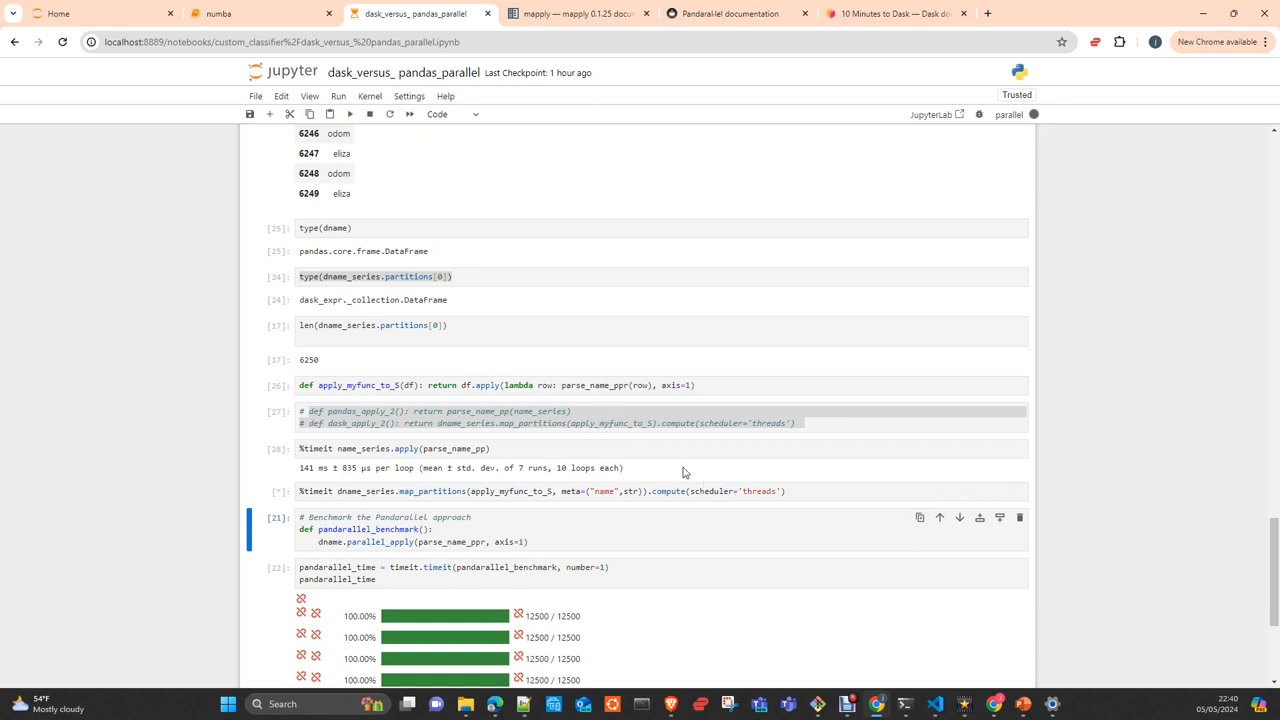
mouse_move(487, 381)
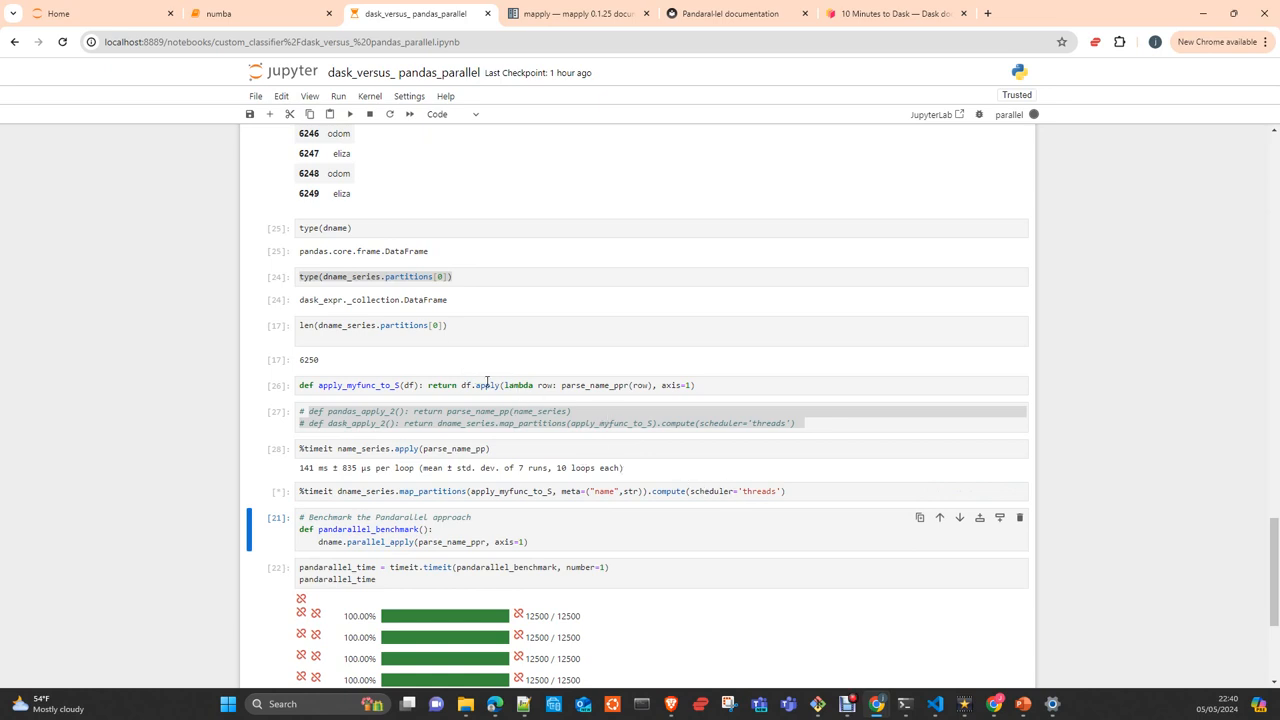
Review the finished timings: Dask map_partitions about 11.4 s, pandarallel about 4.07 s
scroll(up, 3)
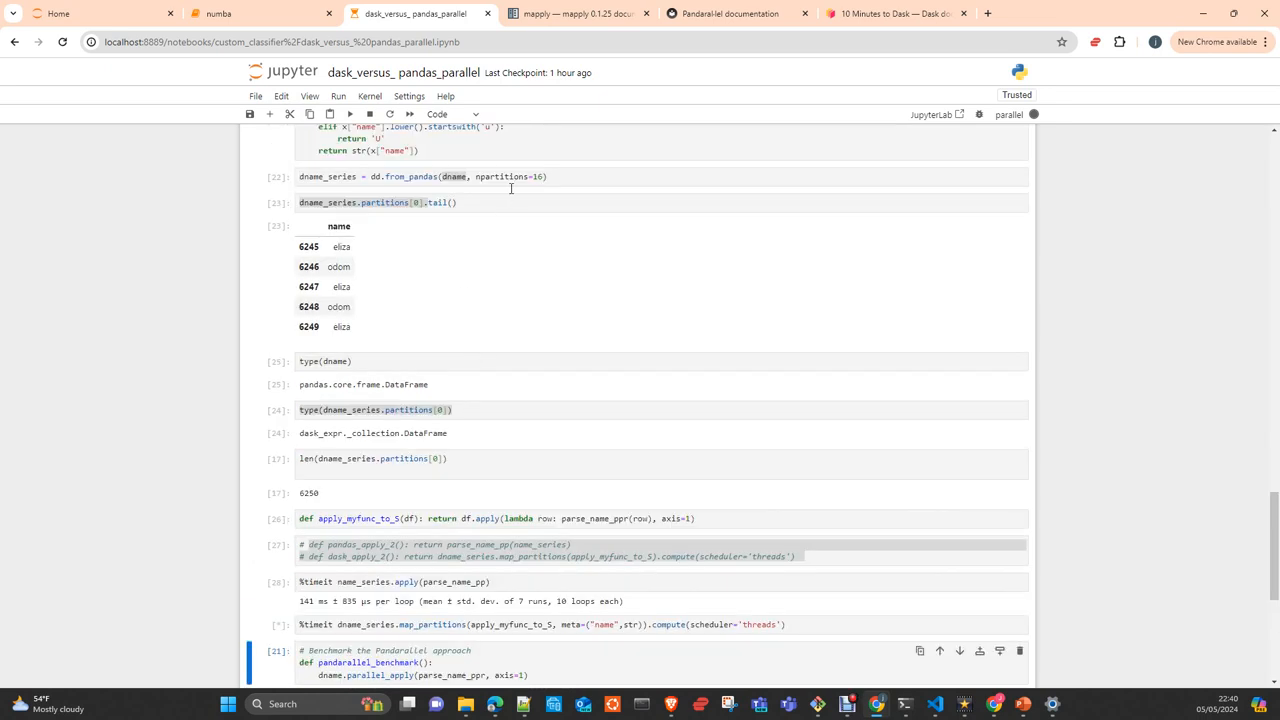
scroll(down, 3)
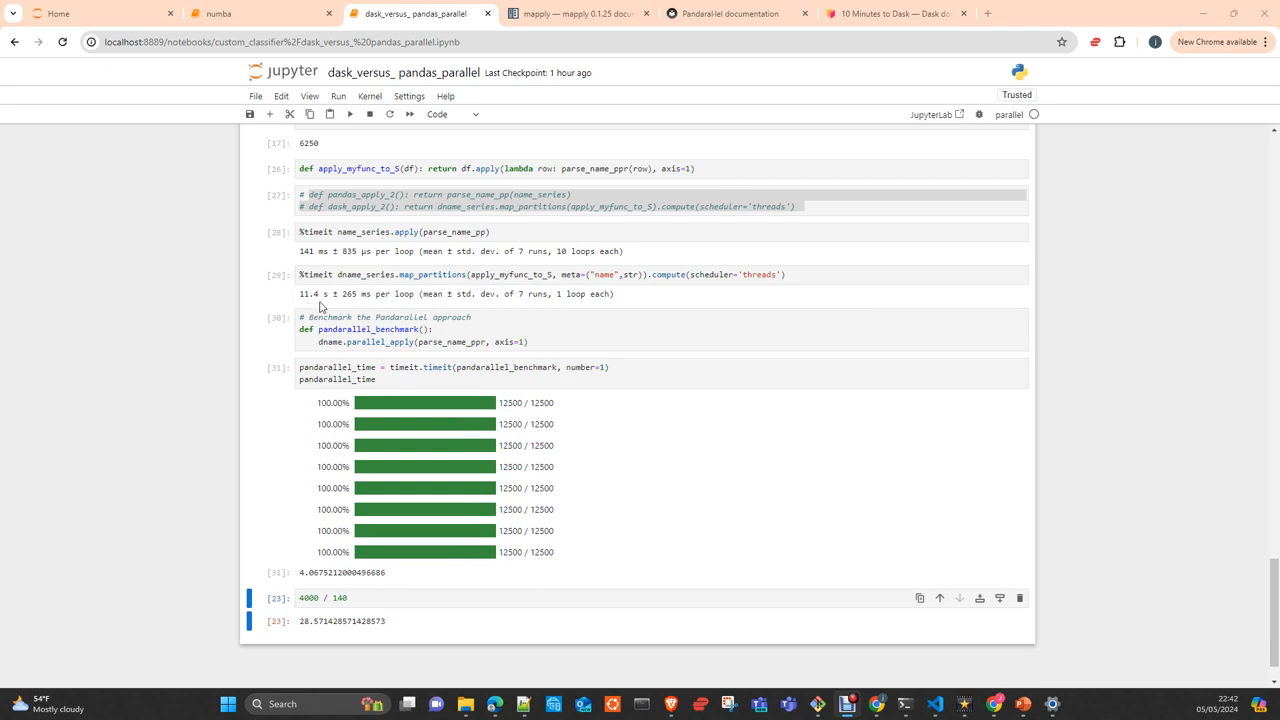
mouse_move(392, 462)
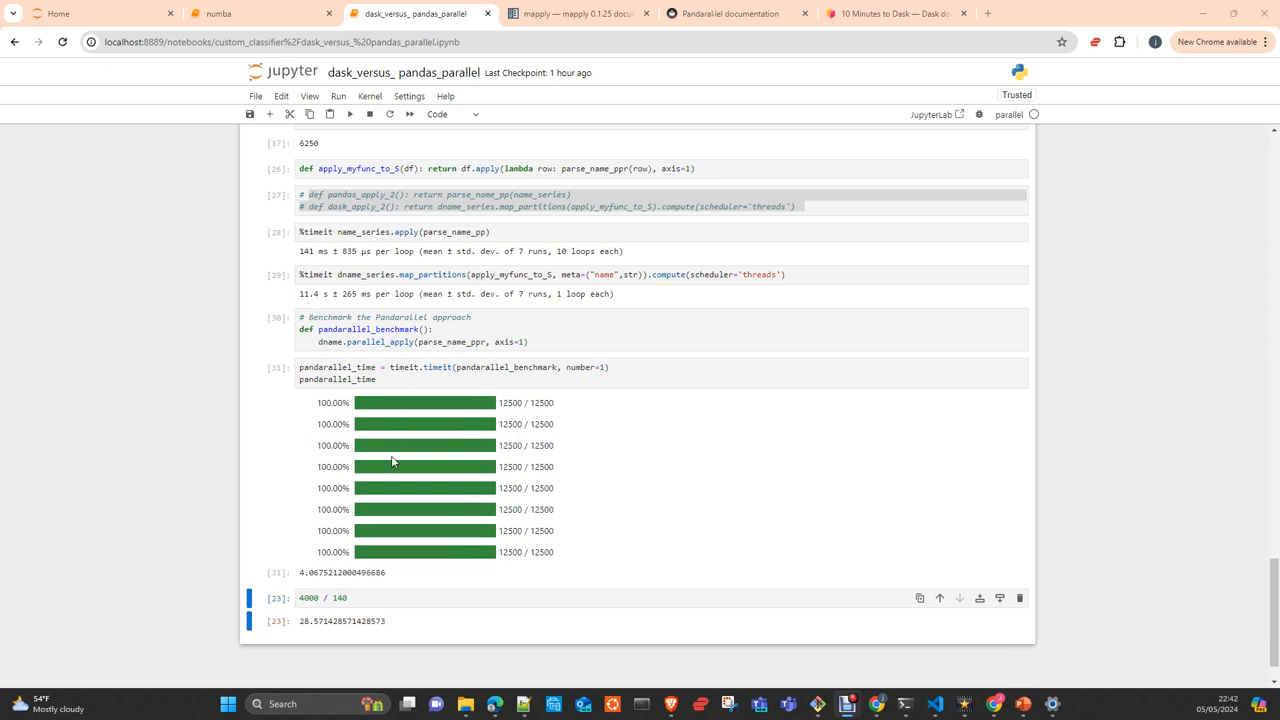
mouse_move(416, 424)
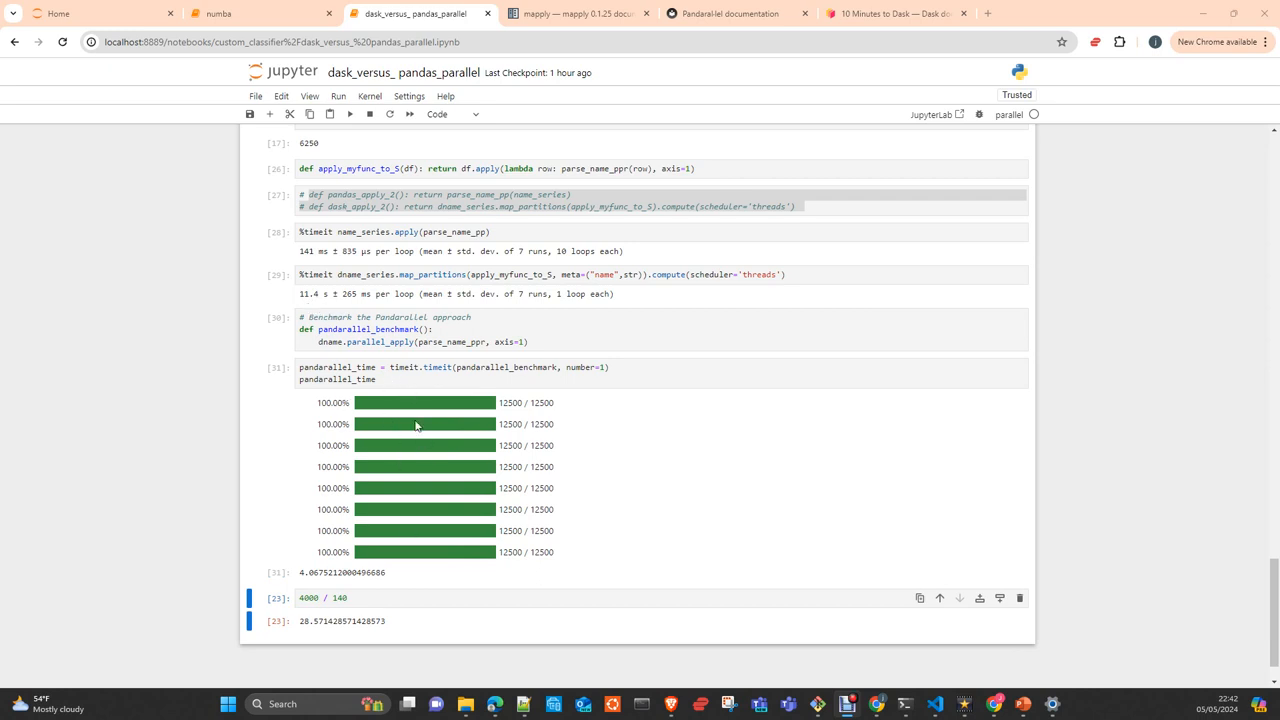
mouse_move(400, 369)
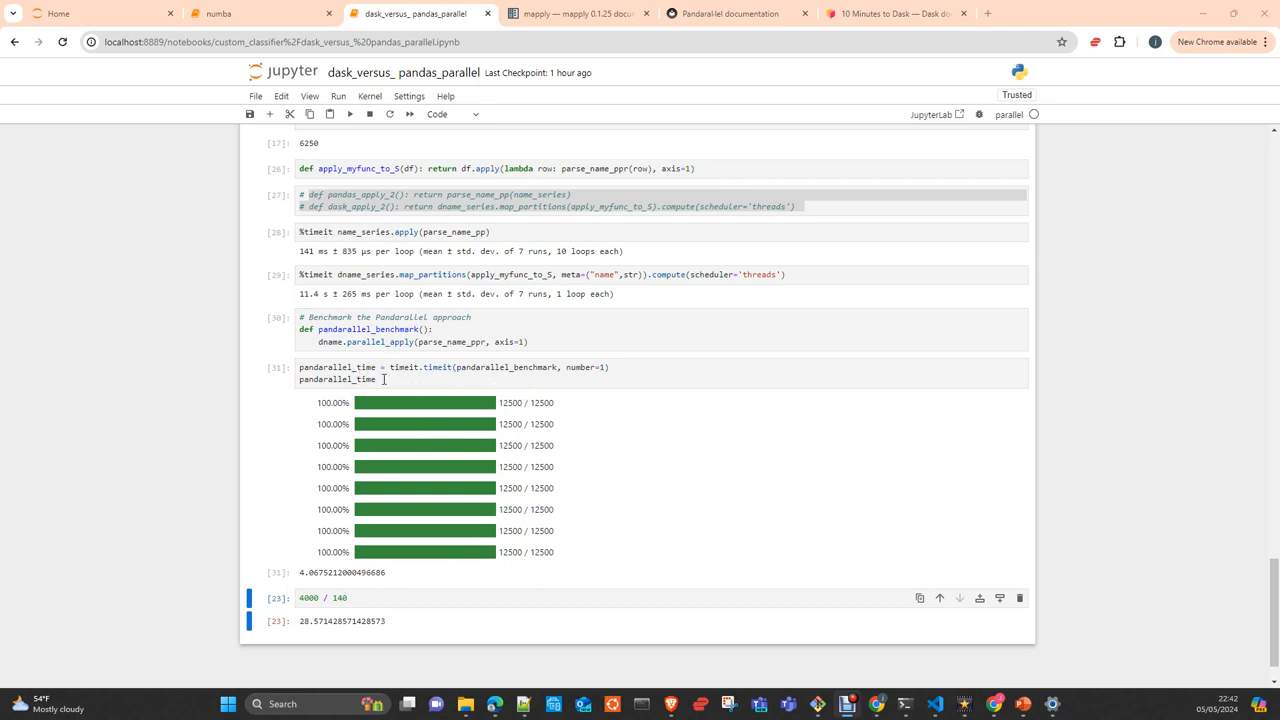
mouse_move(505, 420)
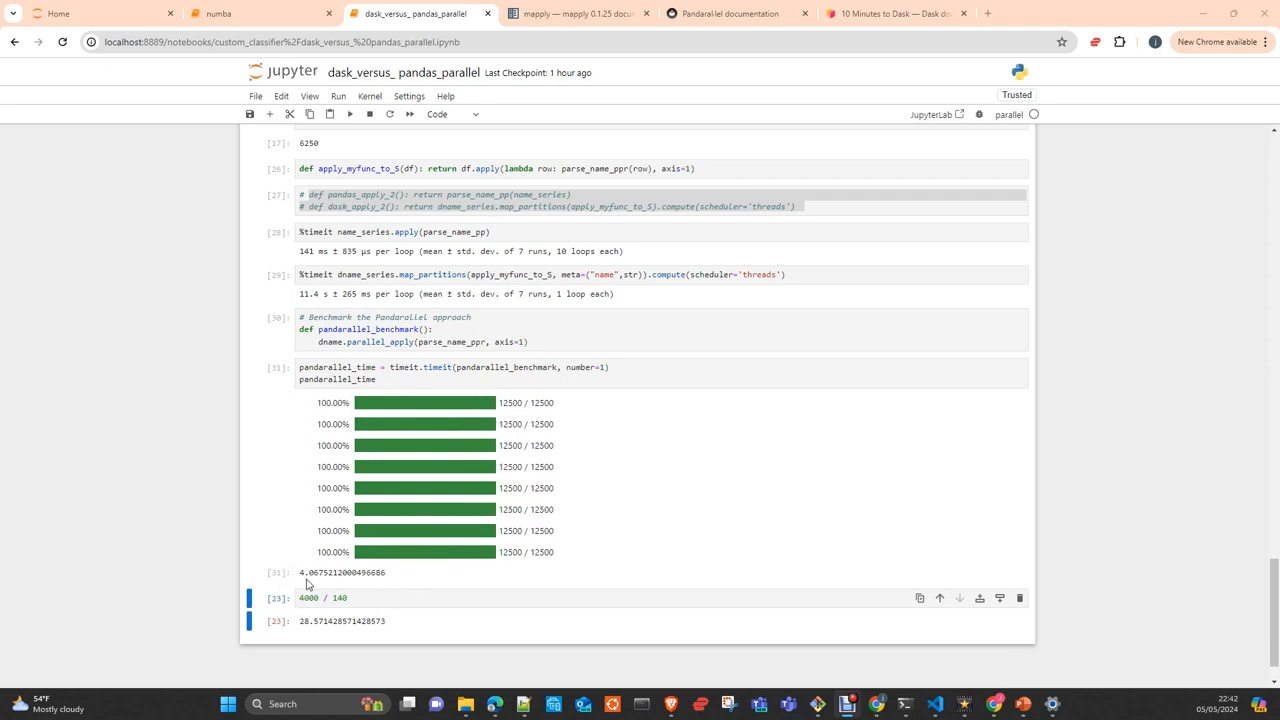
mouse_move(354, 590)
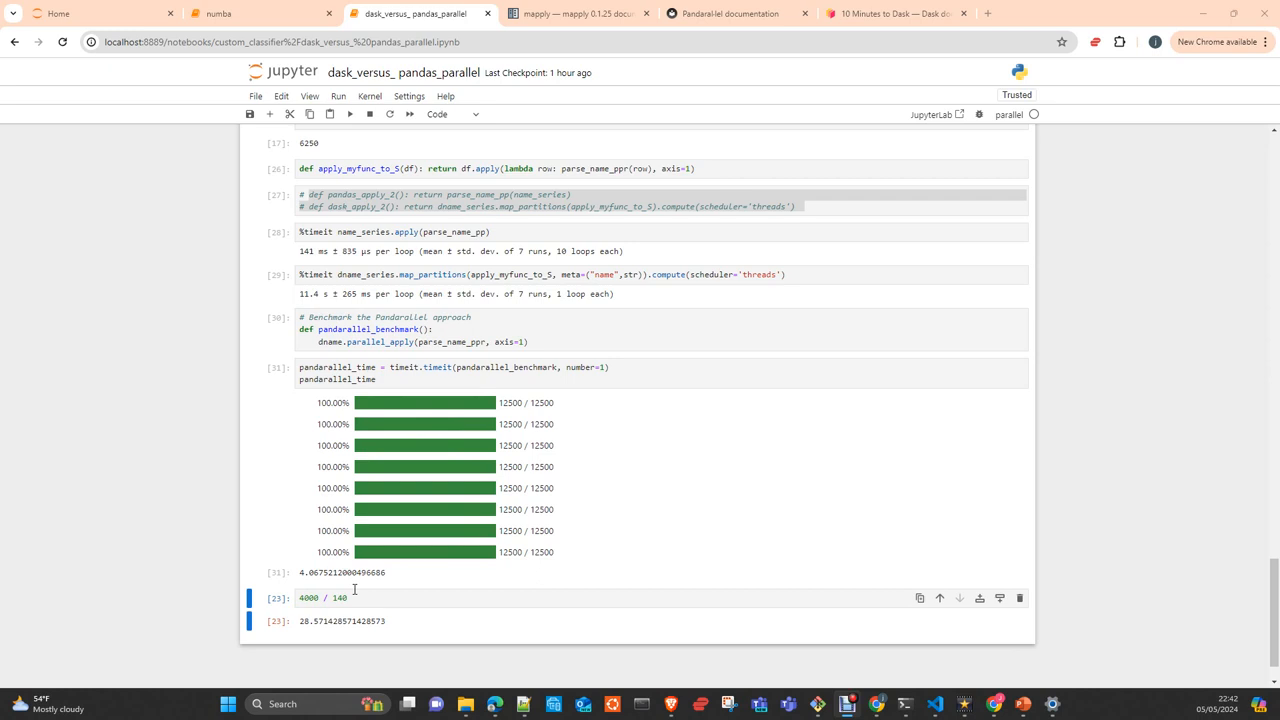
mouse_move(345, 379)
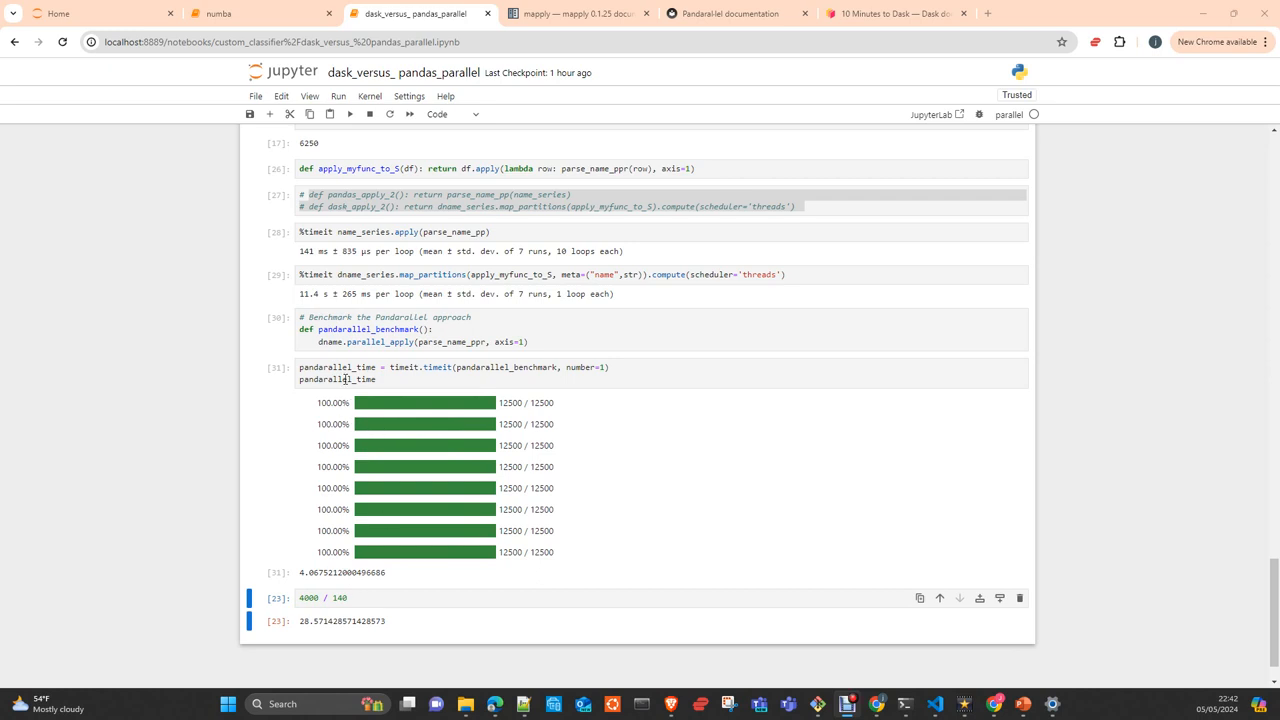
mouse_move(311, 274)
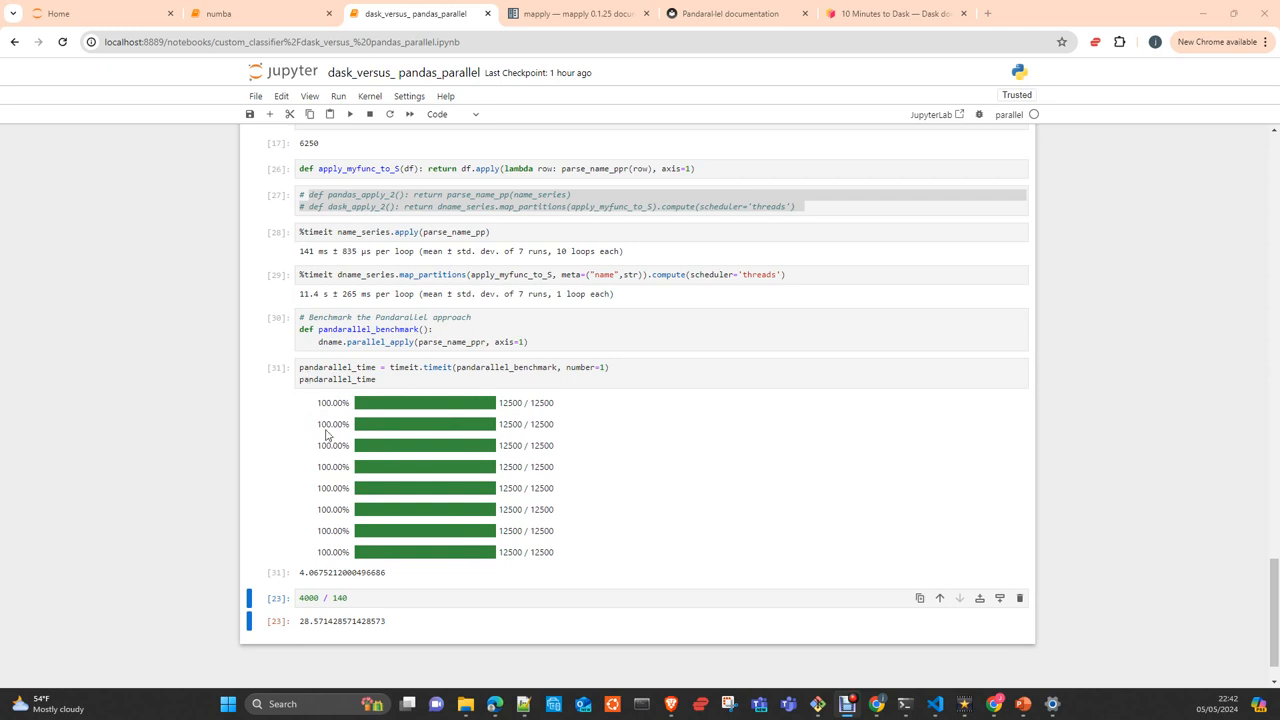
mouse_move(348, 575)
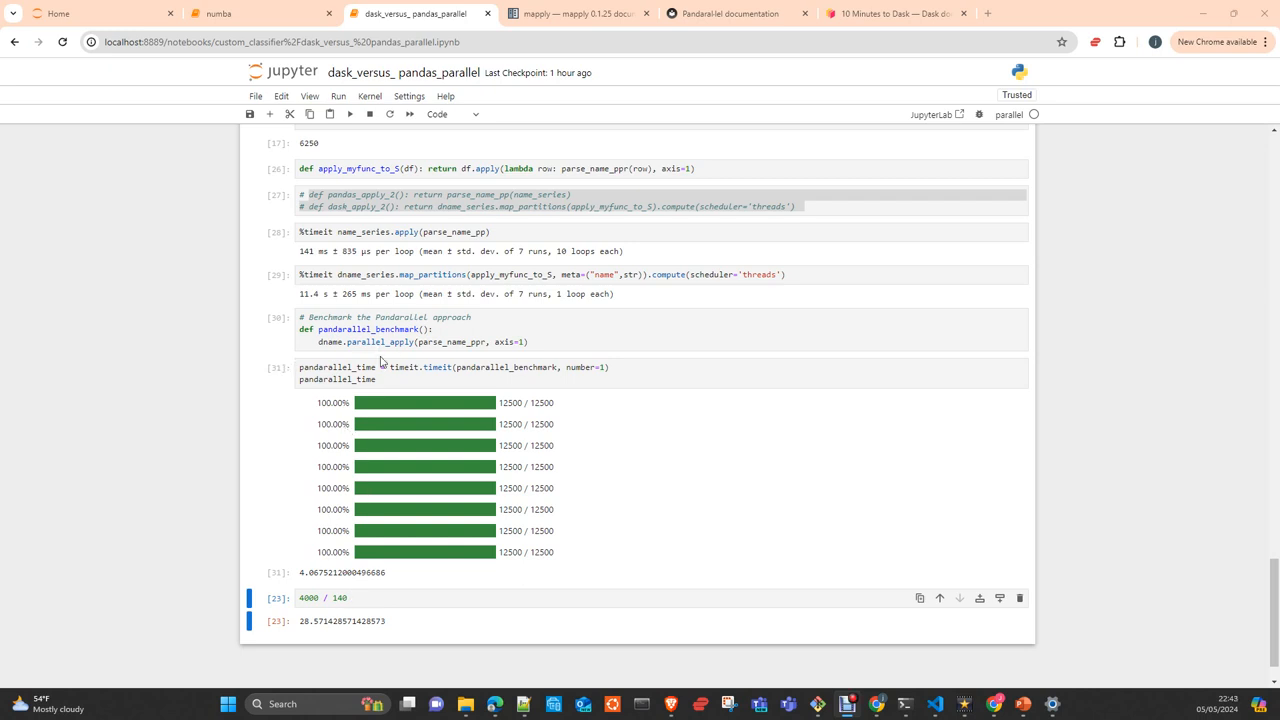
scroll(up, 3)
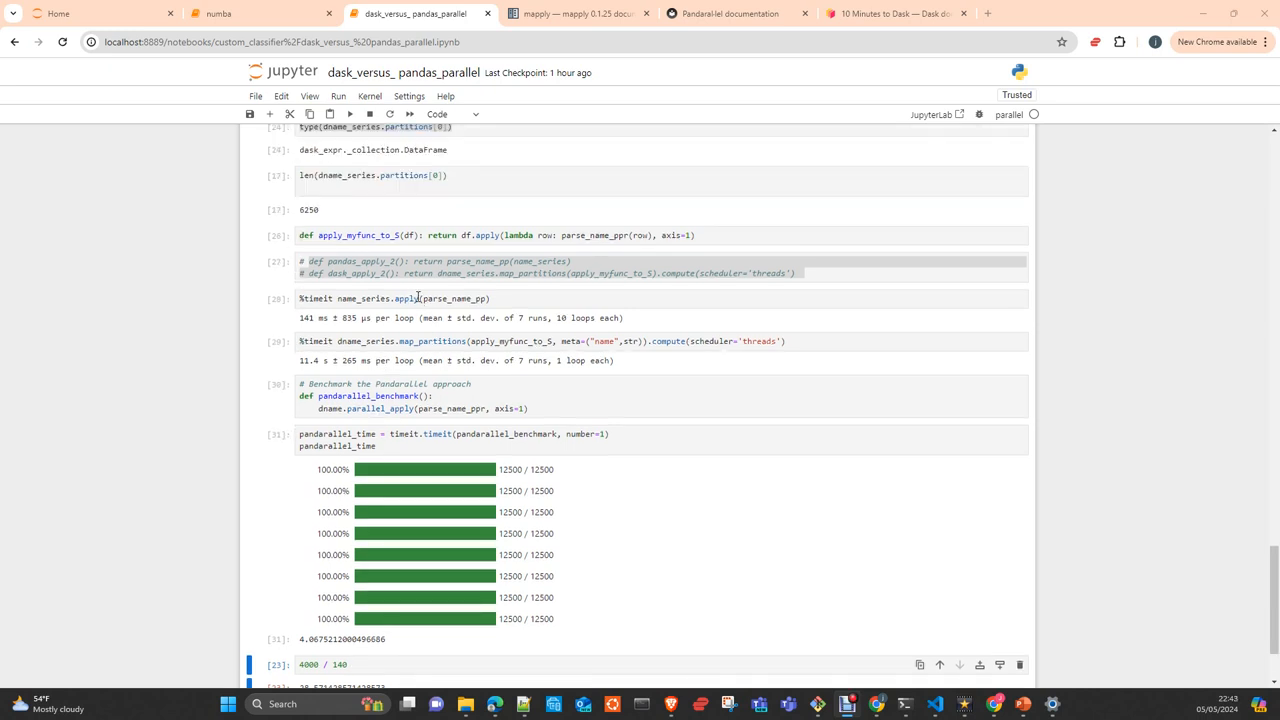
mouse_move(423, 315)
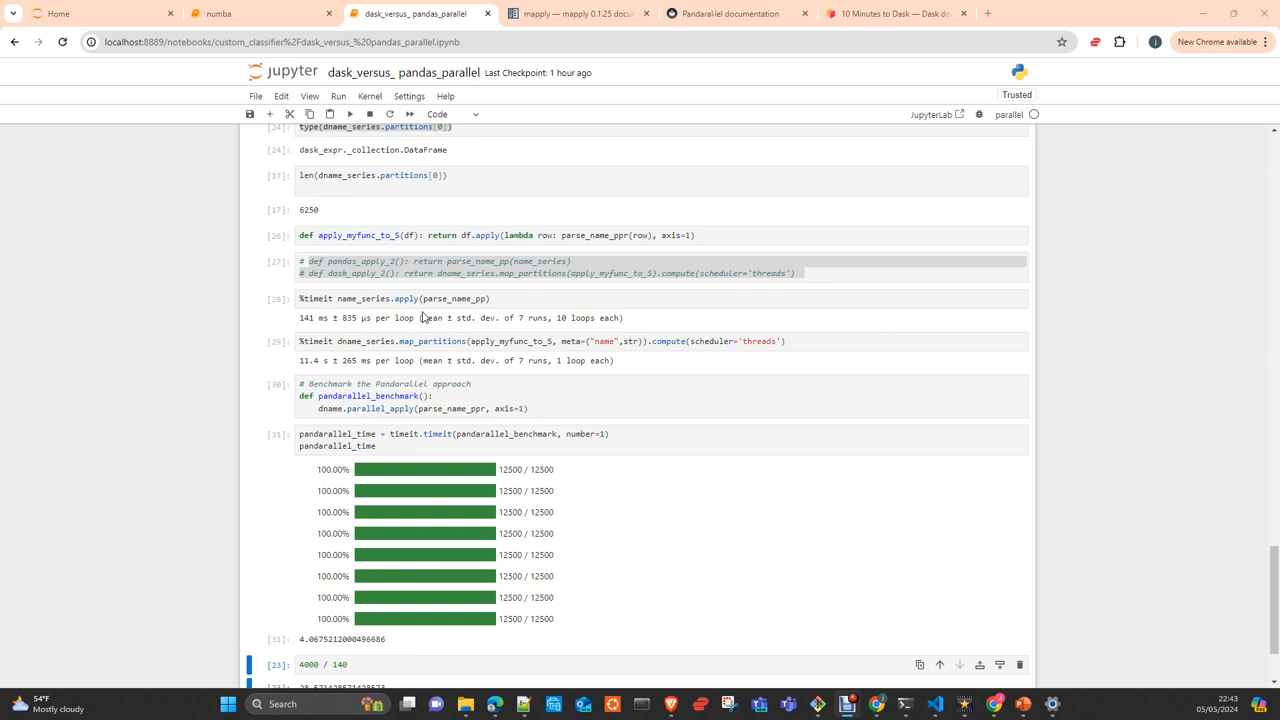
mouse_move(449, 334)
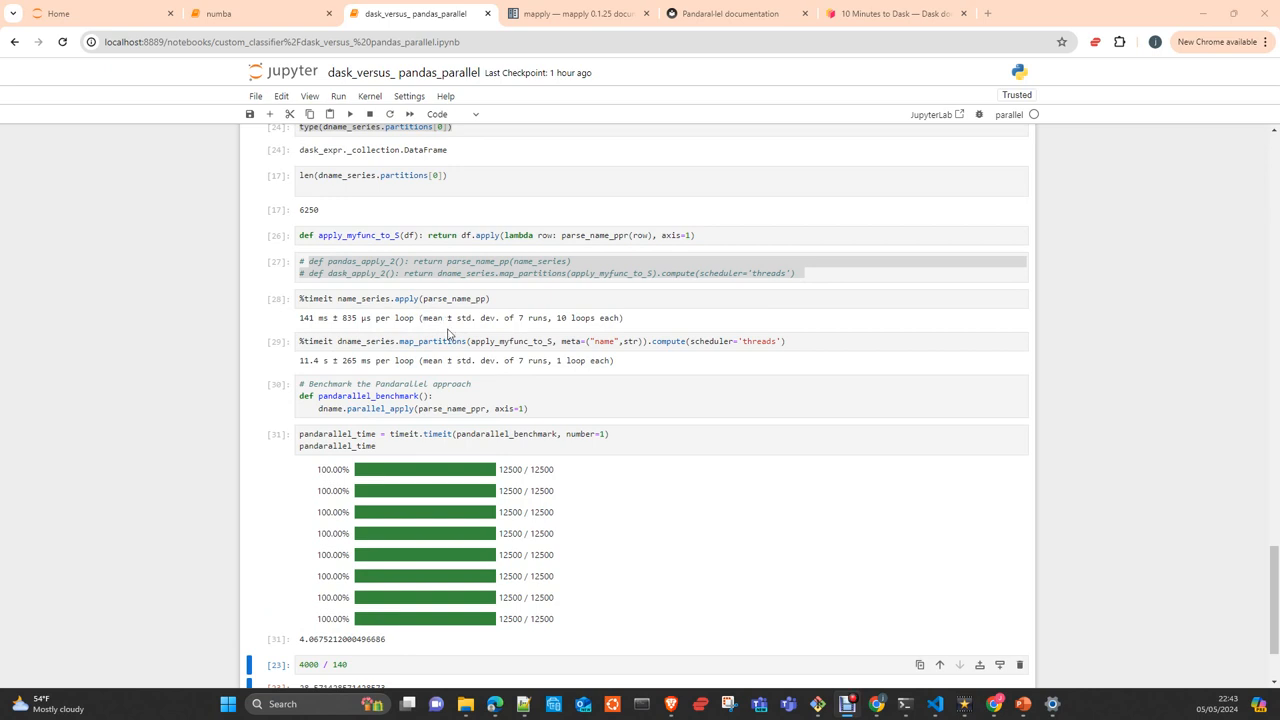
mouse_move(427, 315)
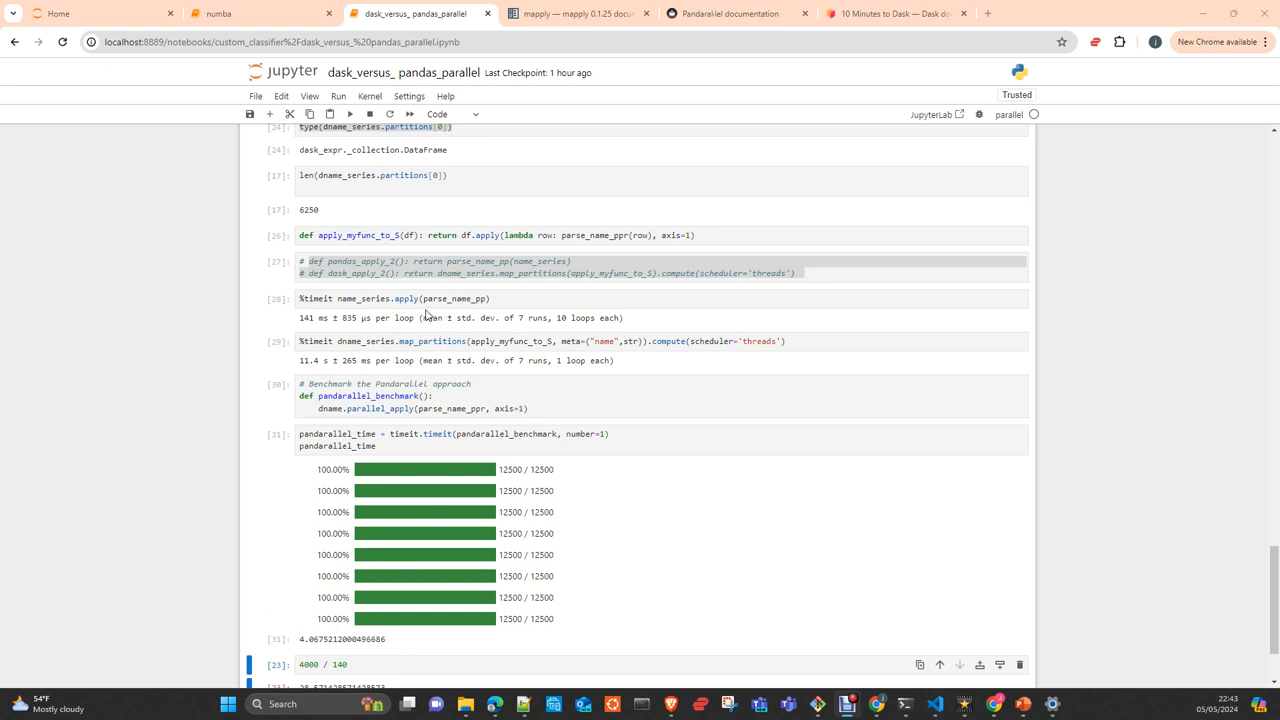
mouse_move(342, 352)
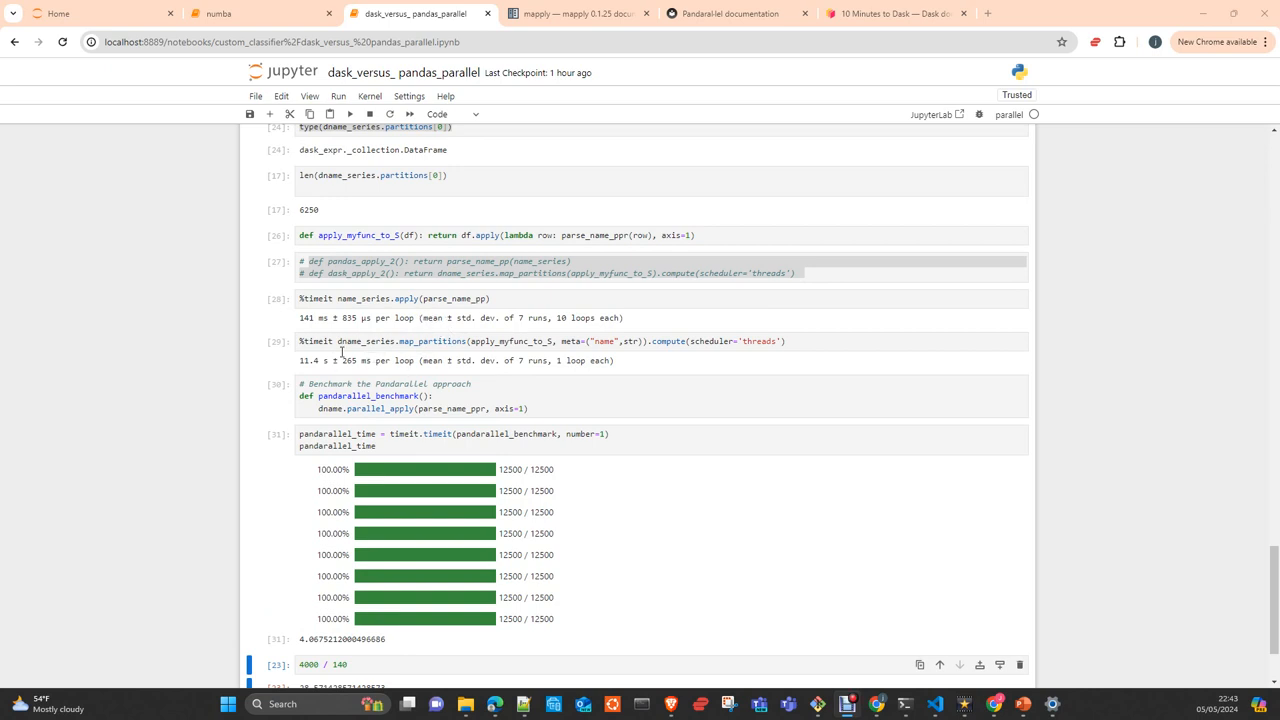
scroll(up, 3)
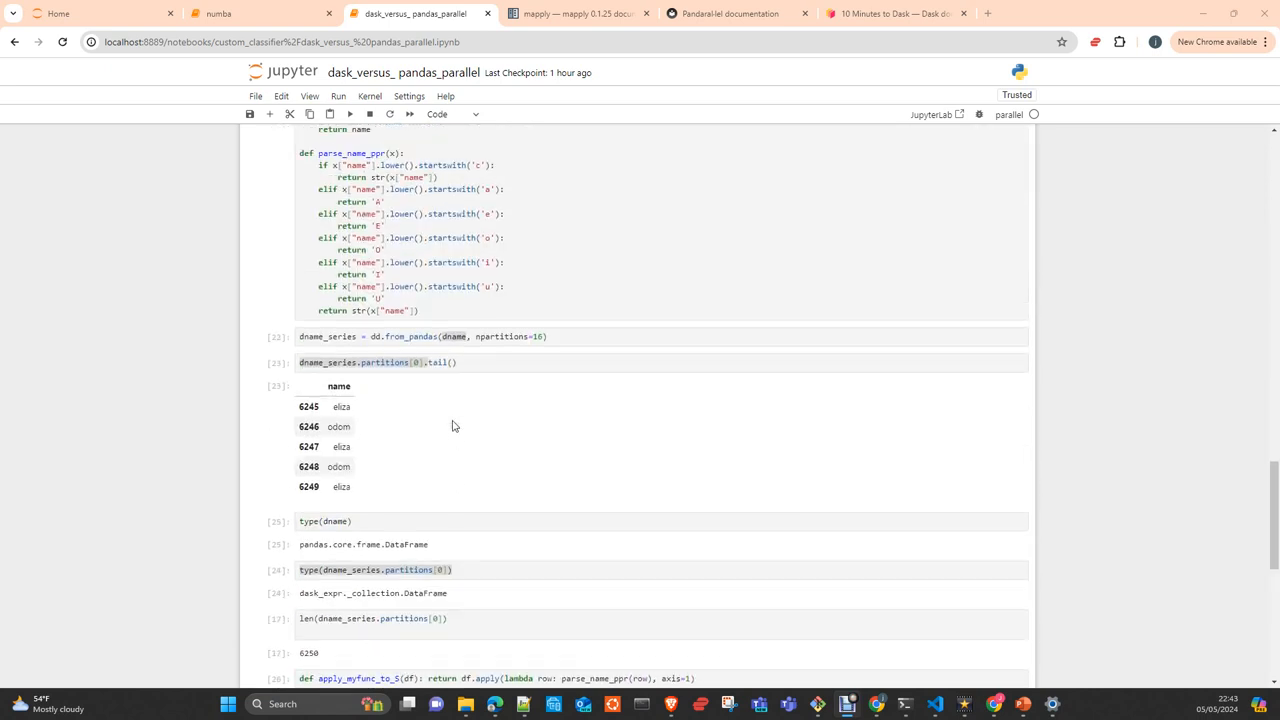
scroll(up, 3)
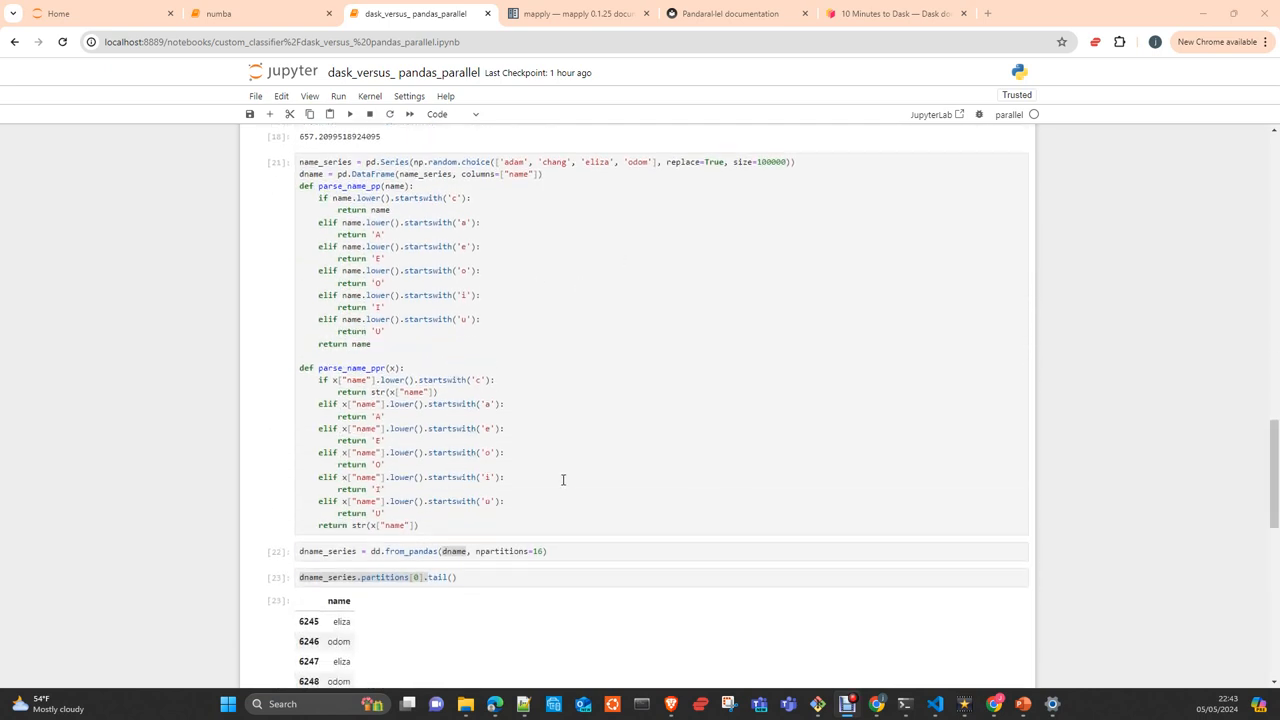
scroll(down, 3)
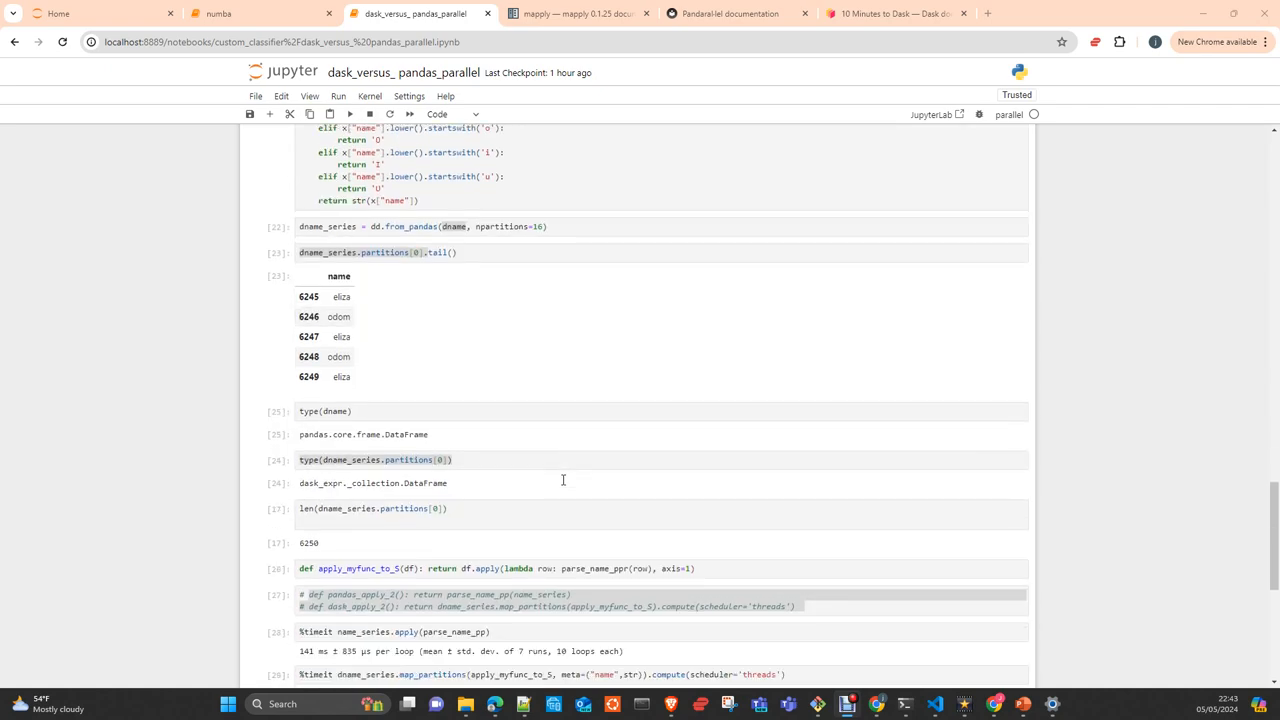
scroll(down, 3)
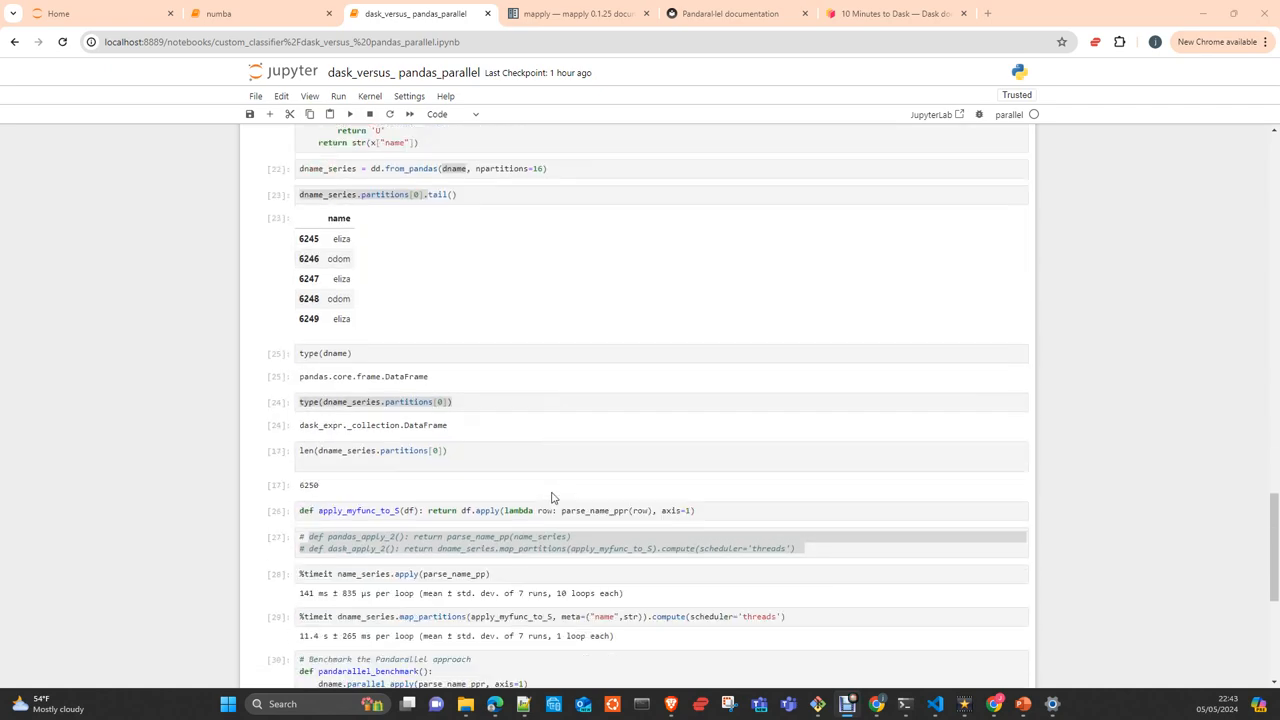
scroll(down, 3)
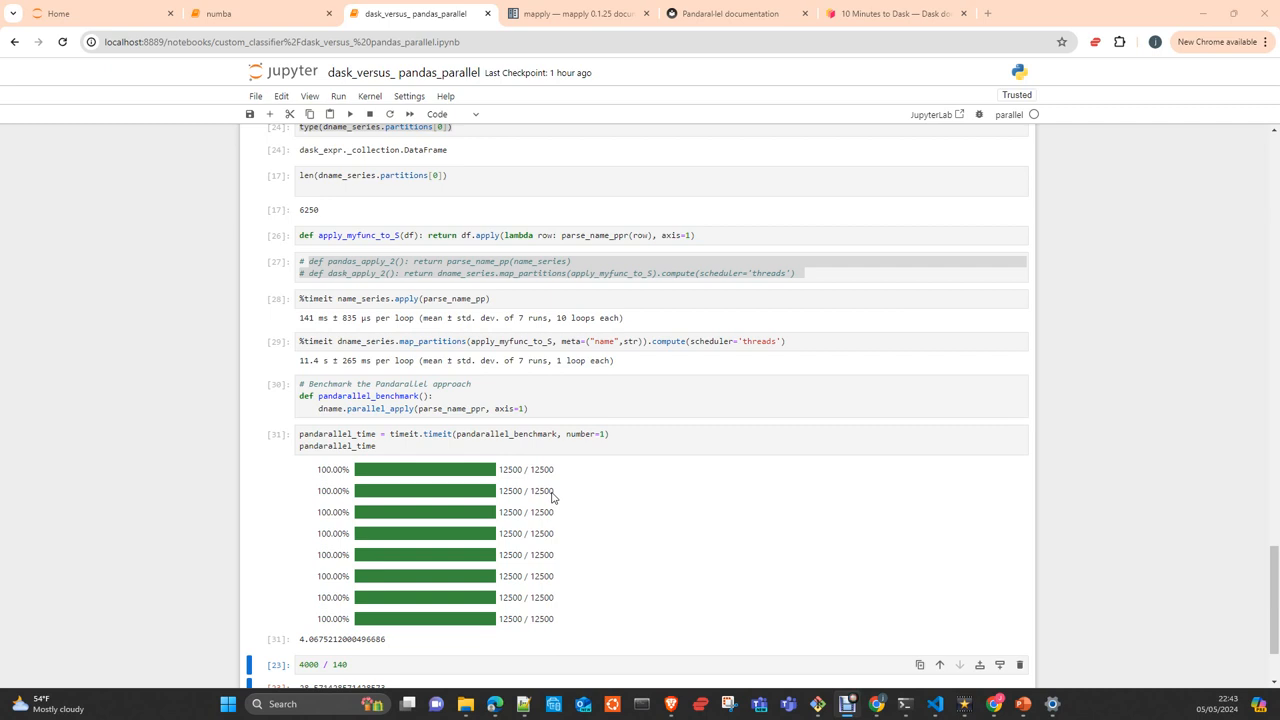
mouse_move(539, 454)
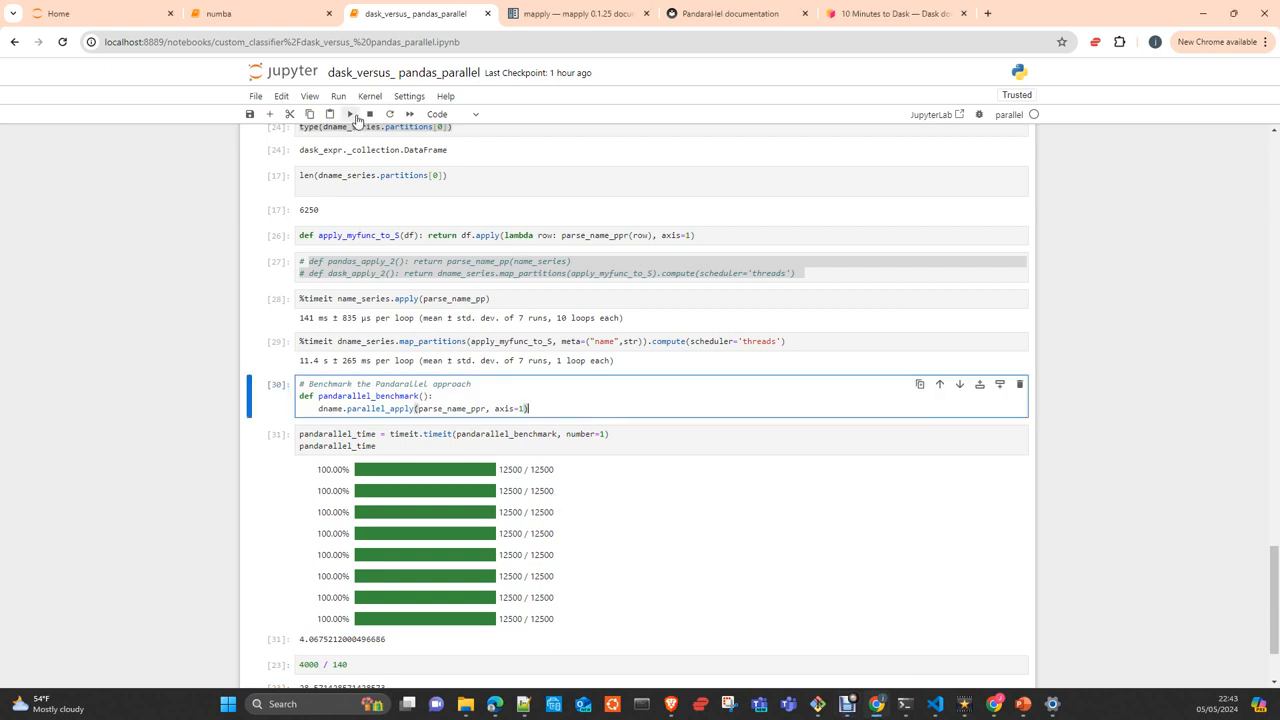
Run the pandarallel_time cell until all eight progress bars finish, at about 4.06 seconds
click(350, 114)
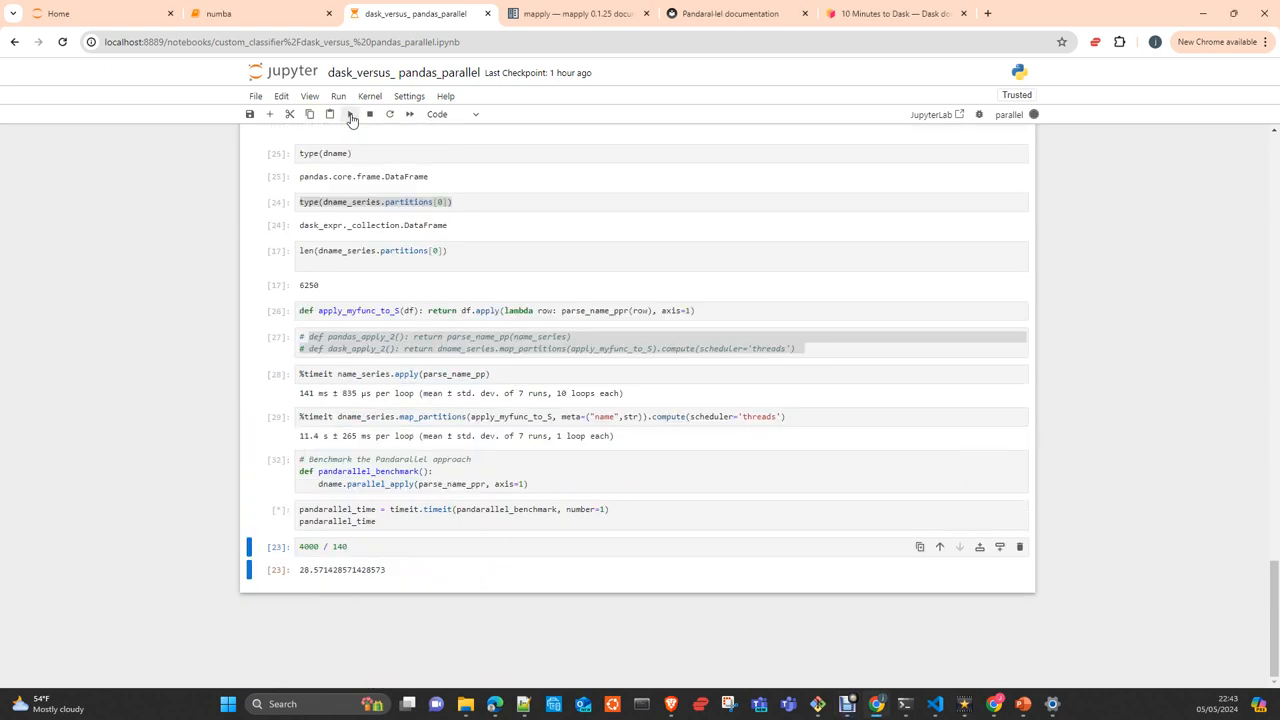
click(349, 113)
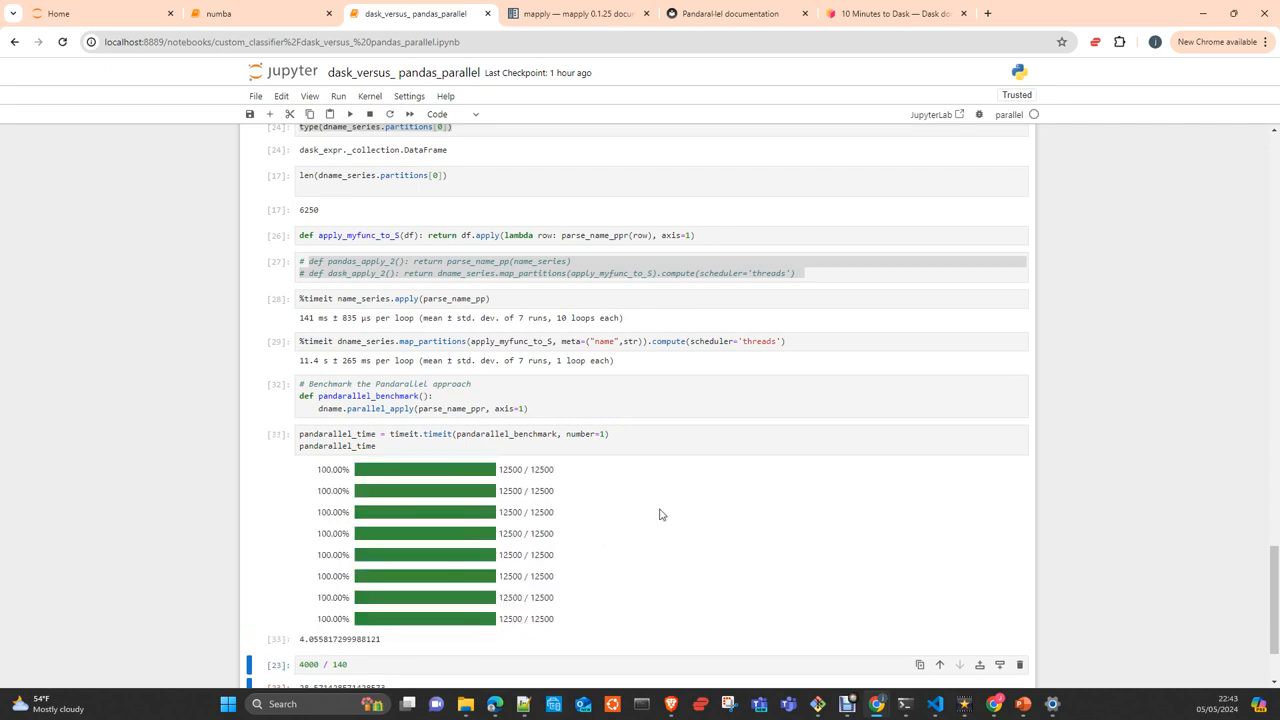
mouse_move(355, 470)
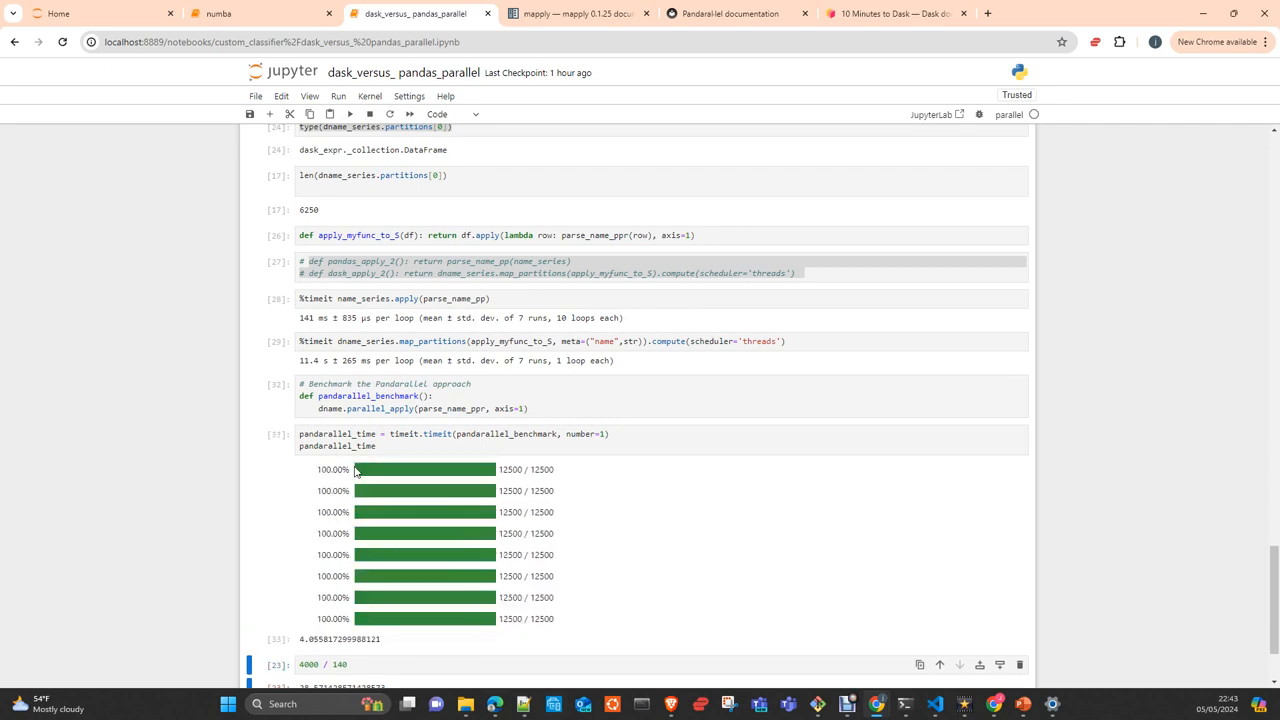
mouse_move(415, 472)
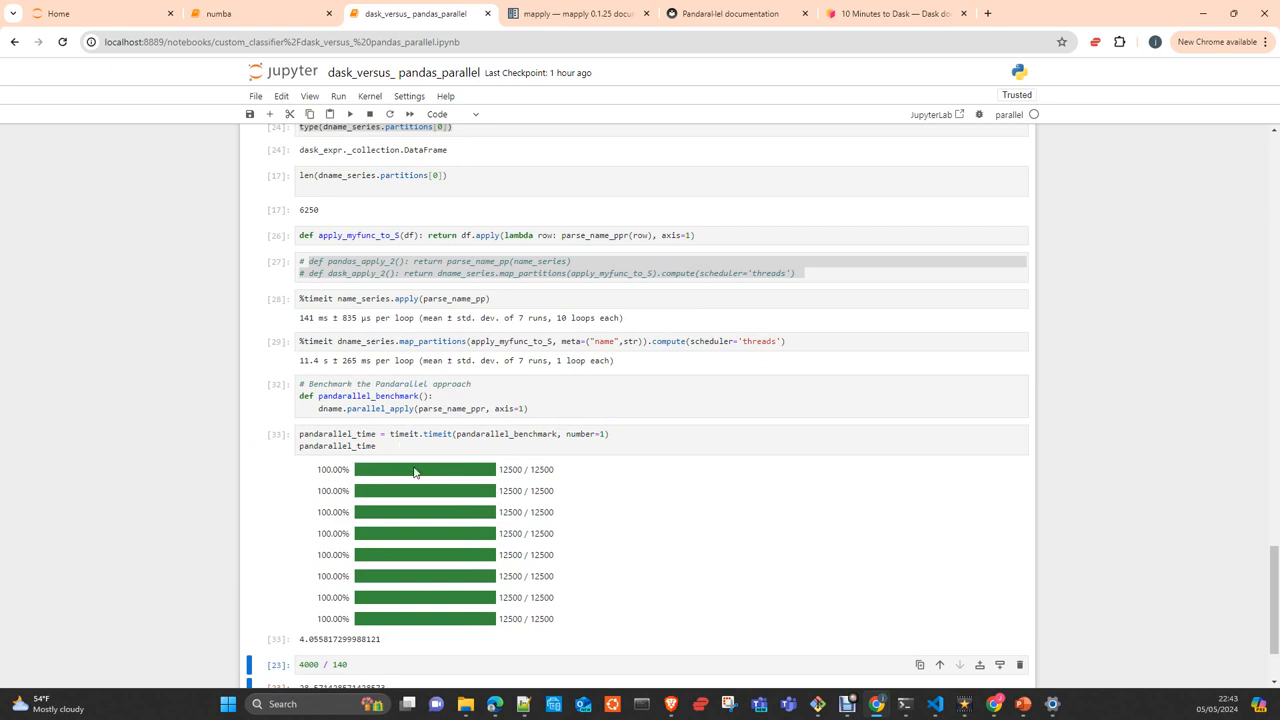
mouse_move(380, 511)
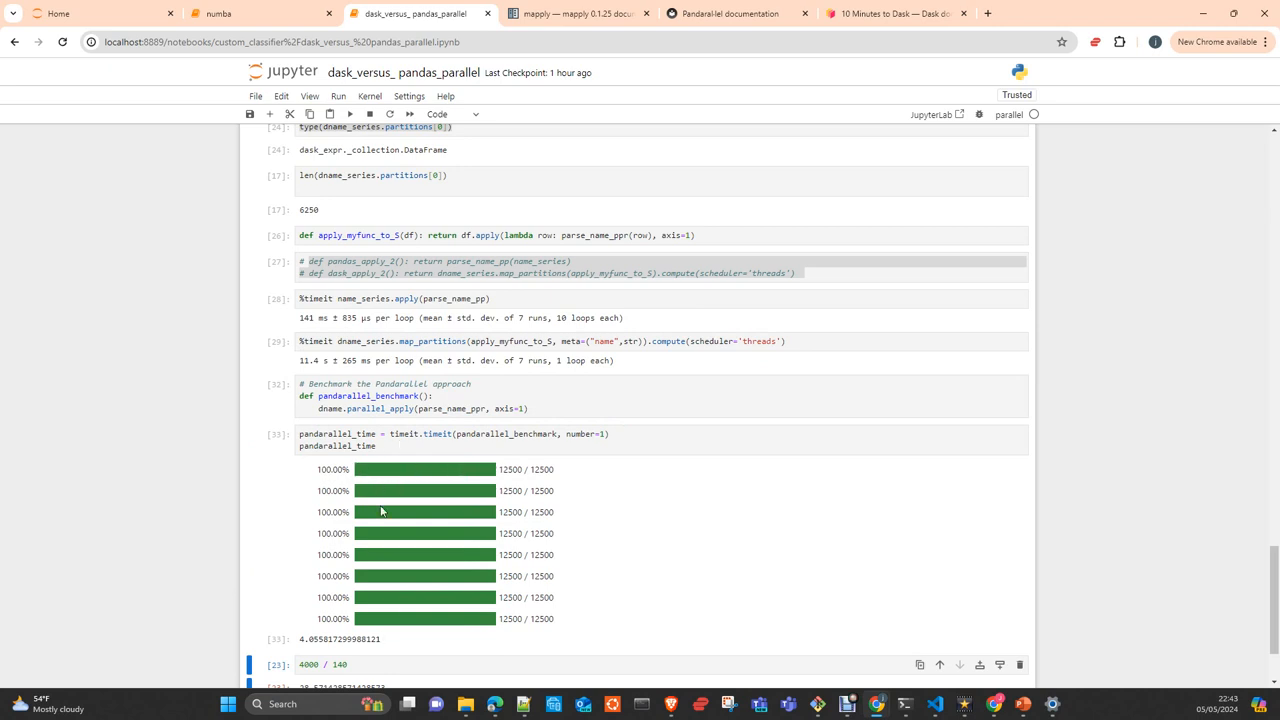
mouse_move(392, 438)
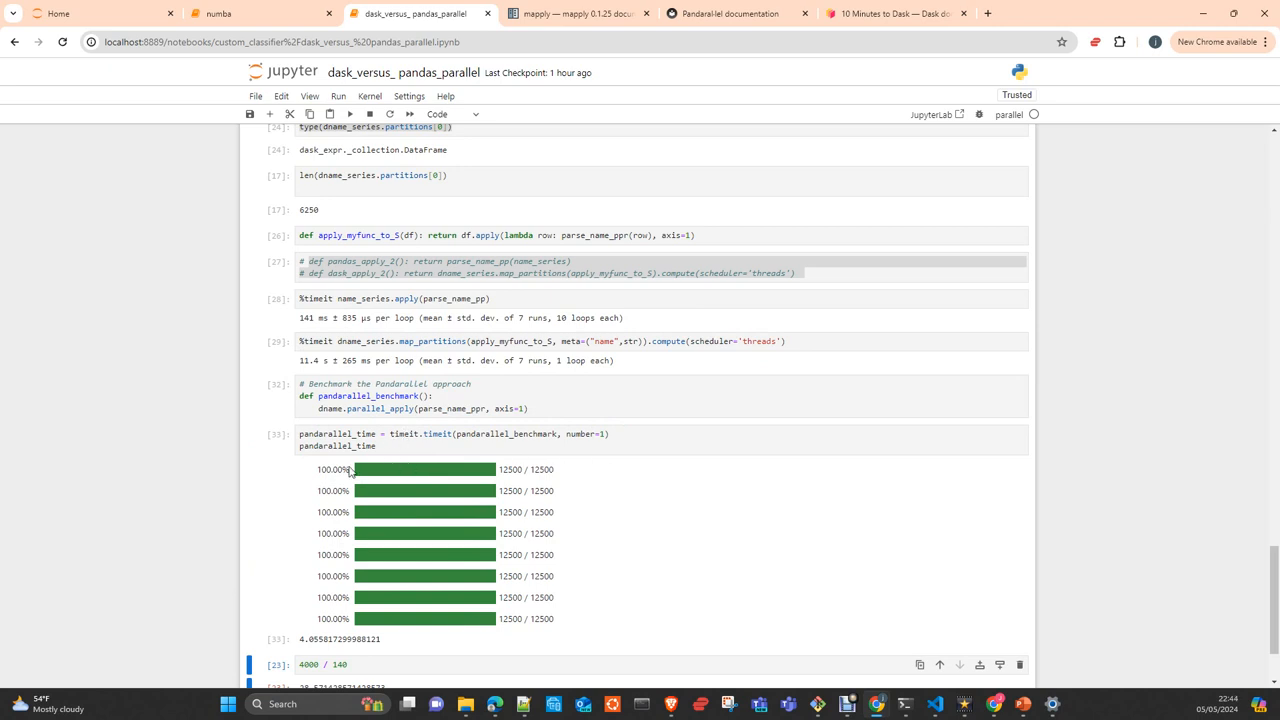
mouse_move(547, 530)
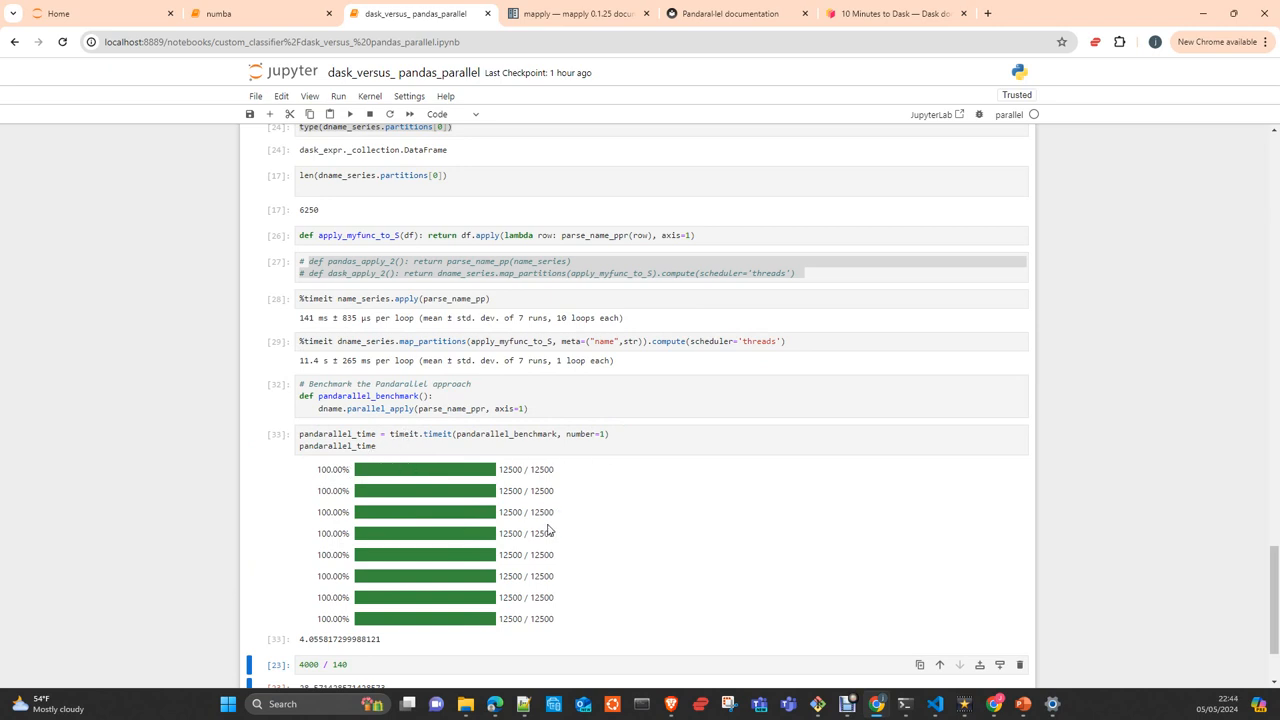
mouse_move(700, 563)
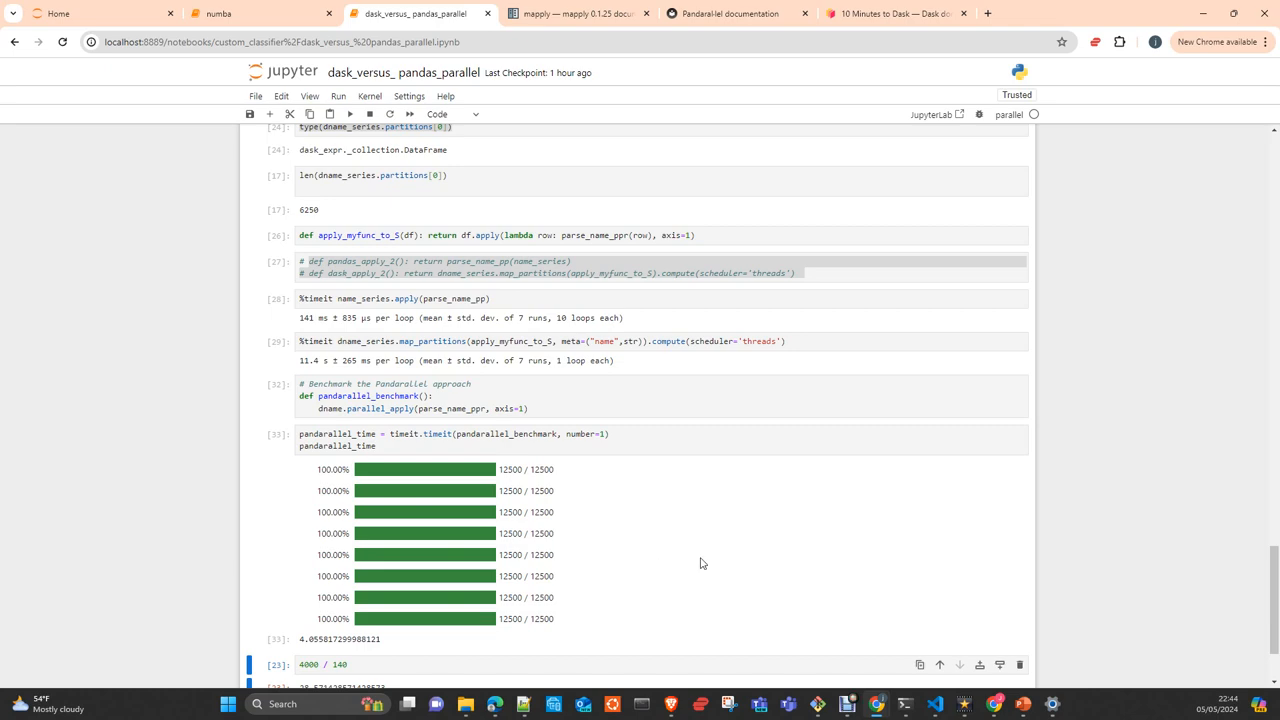
Scroll back to name-data cell [21], past the 359-second pandarallel run and 1.89/657 speedups
scroll(up, 3)
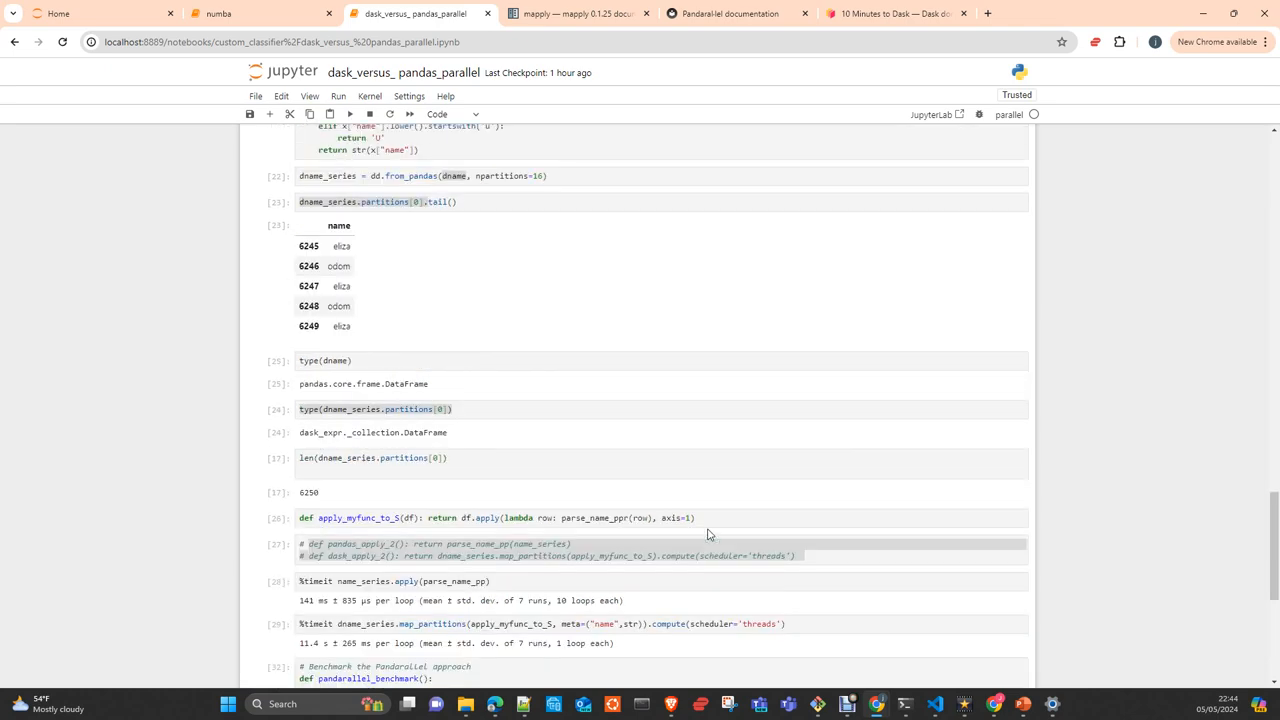
scroll(up, 3)
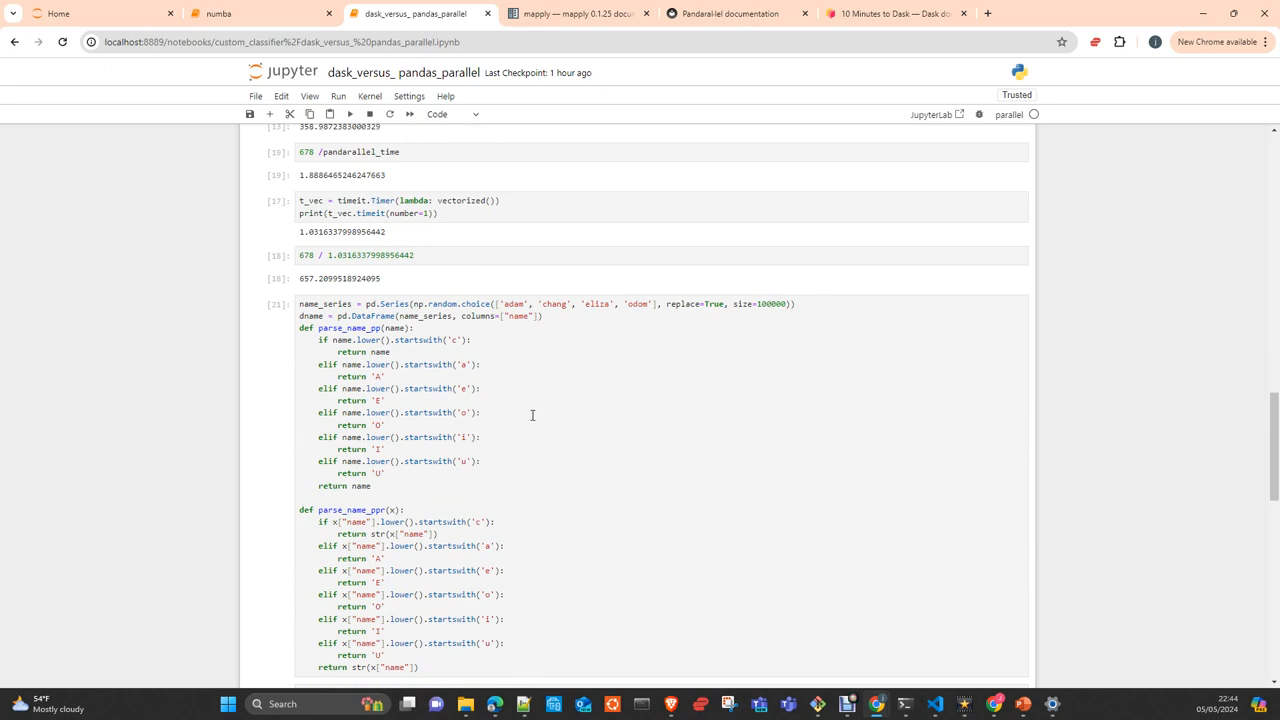
scroll(down, 3)
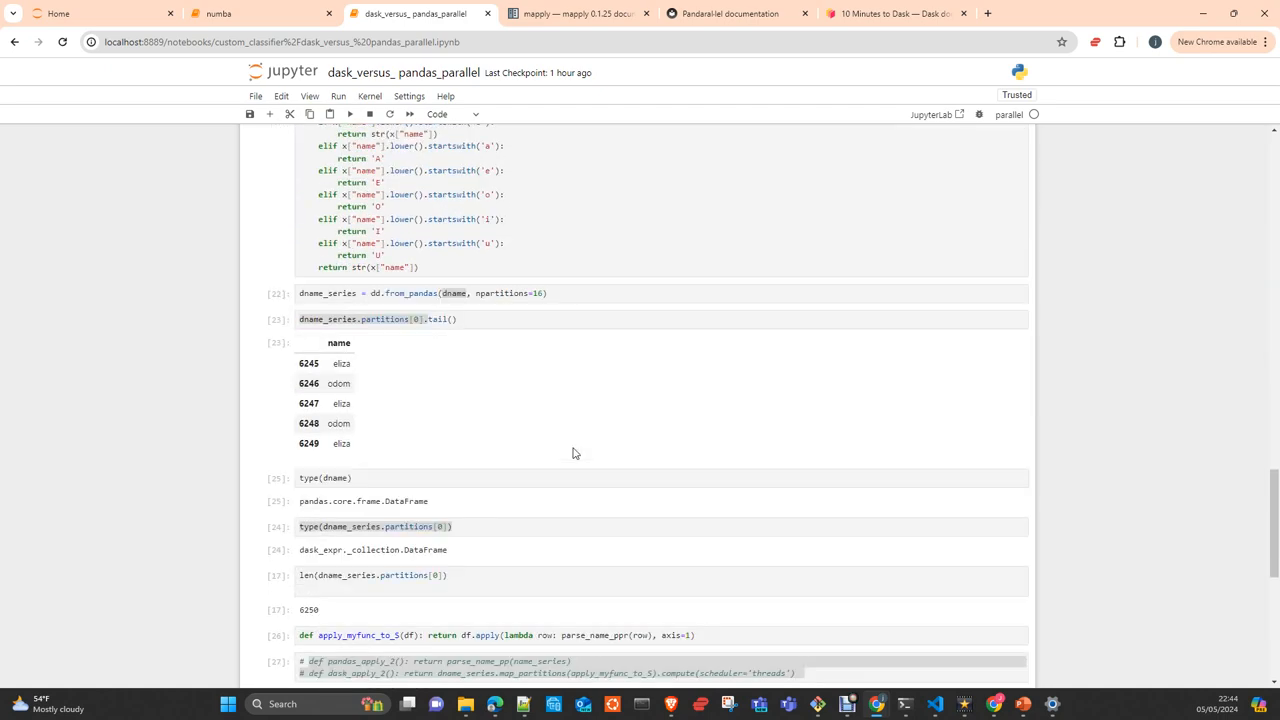
scroll(down, 3)
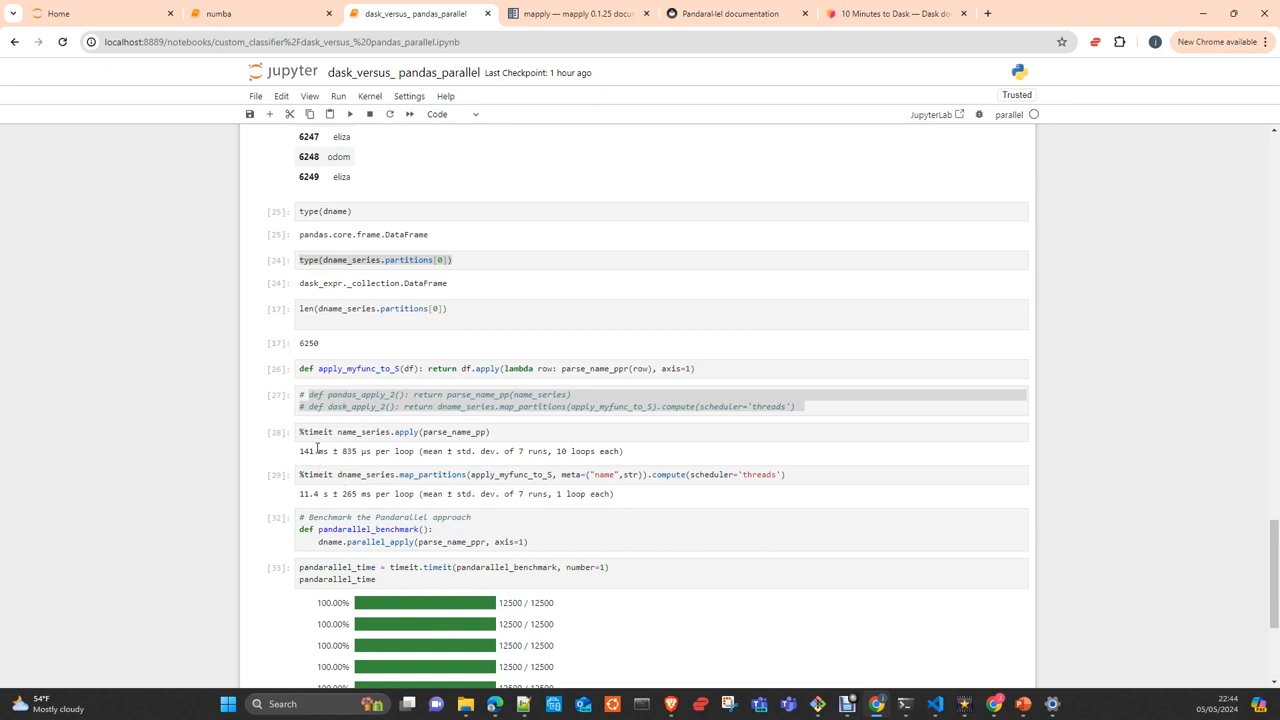
mouse_move(323, 505)
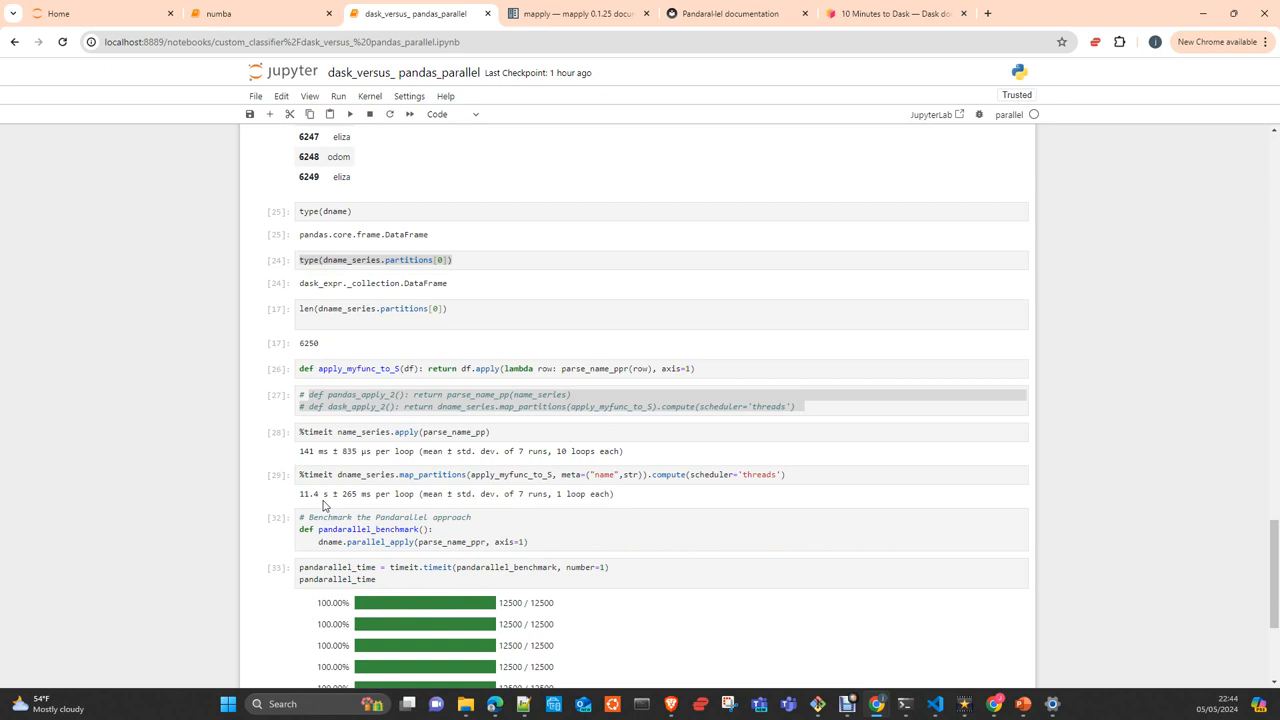
mouse_move(361, 505)
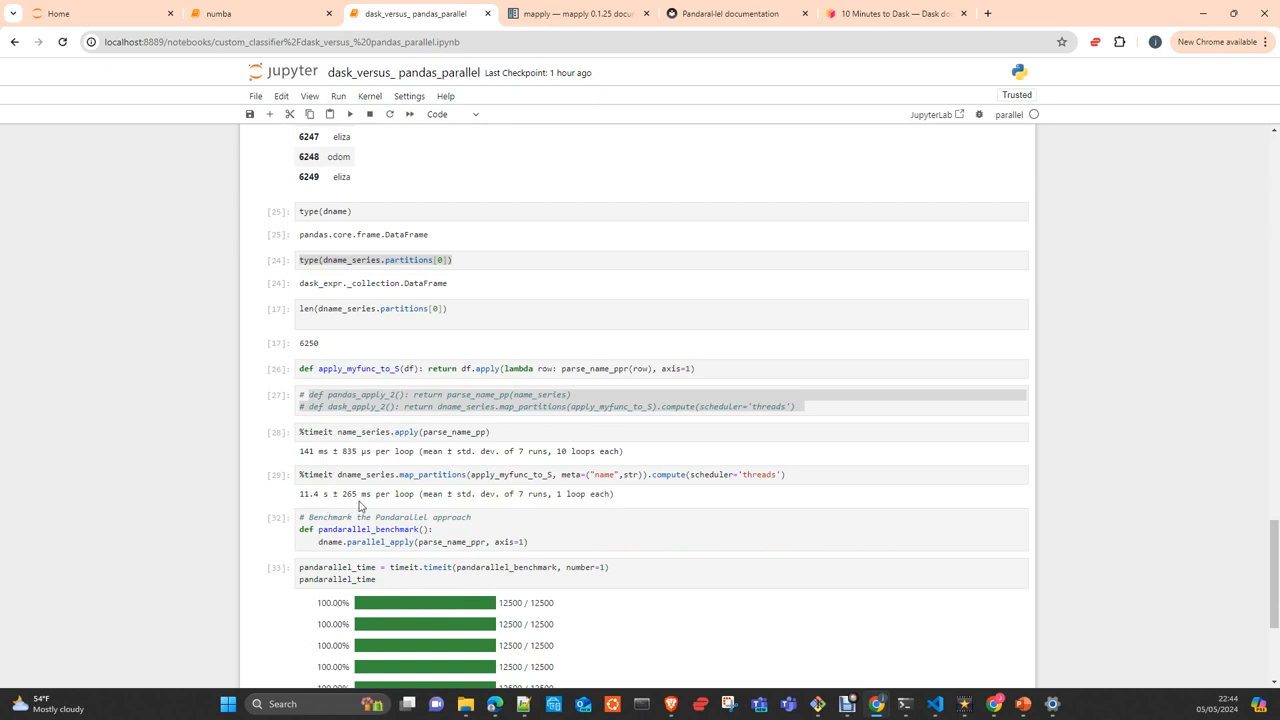
scroll(up, 3)
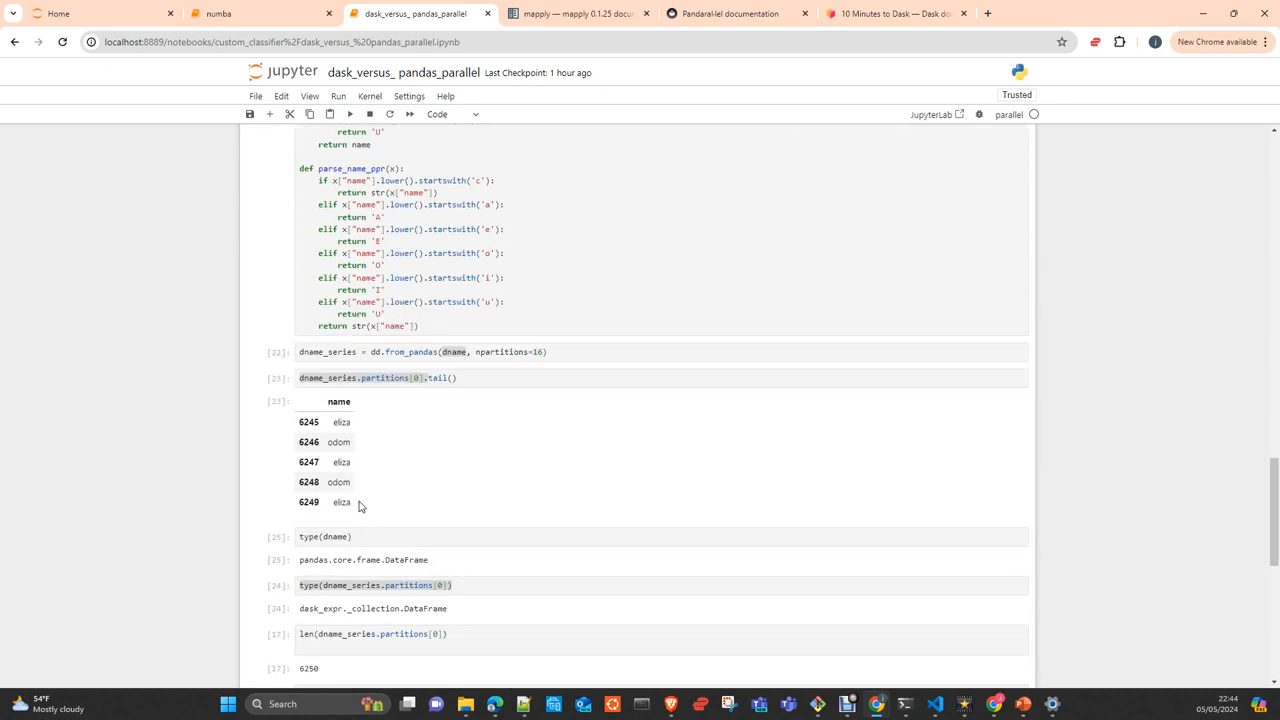
scroll(down, 3)
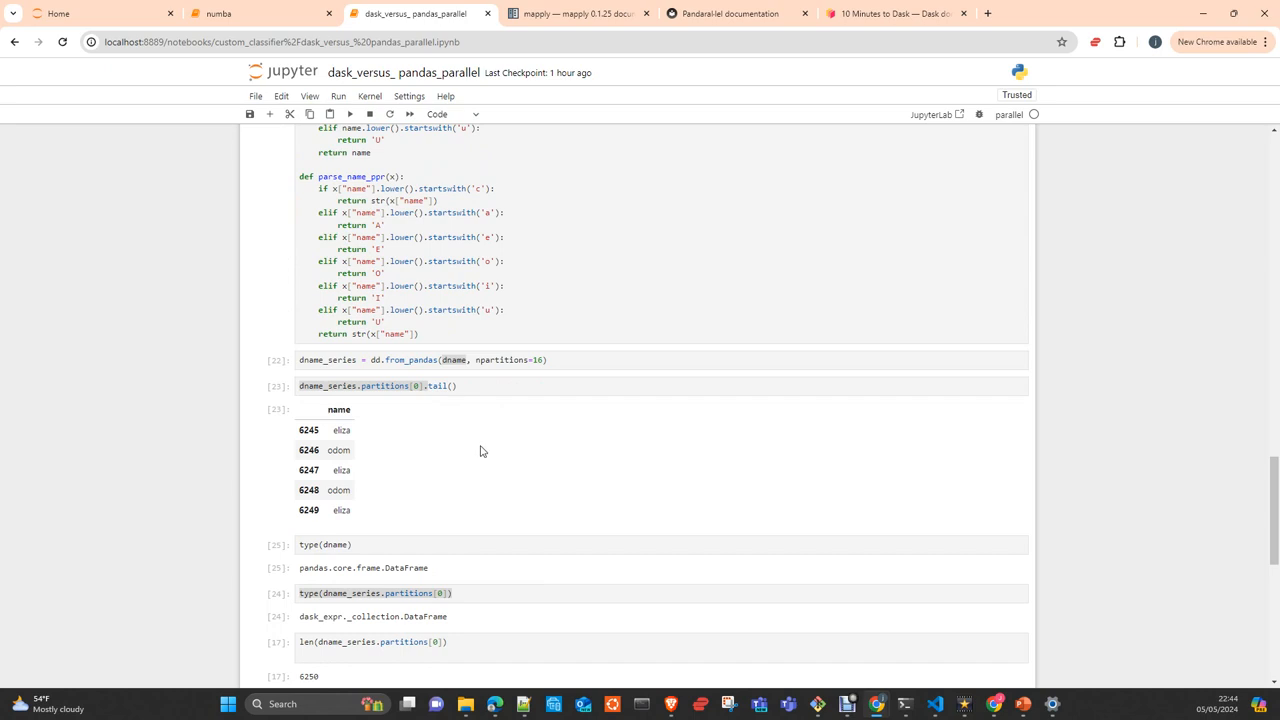
scroll(down, 3)
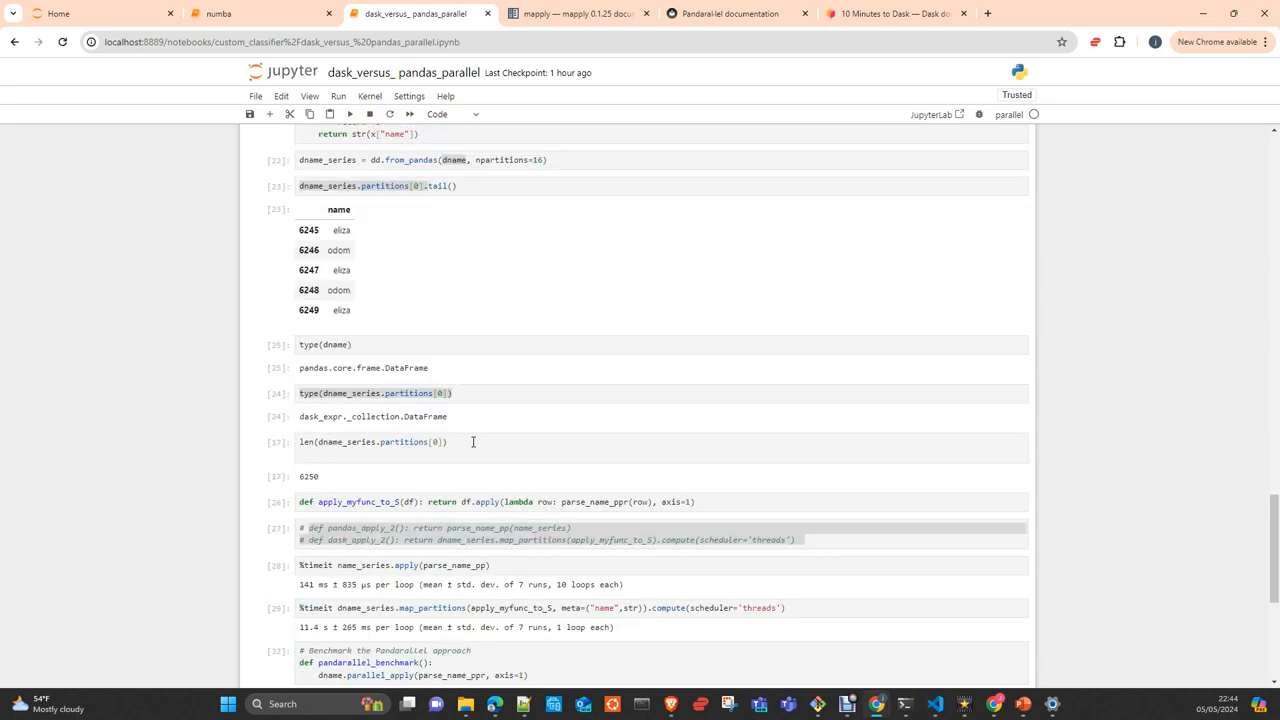
scroll(down, 3)
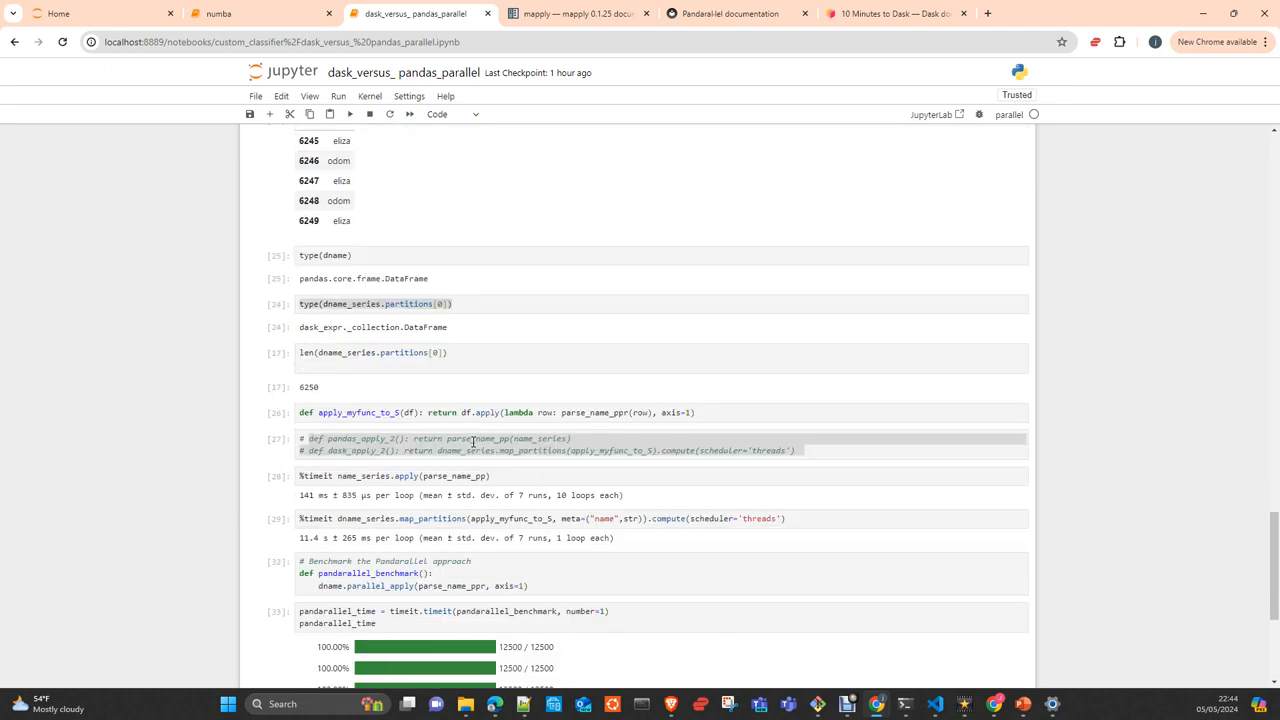
scroll(down, 3)
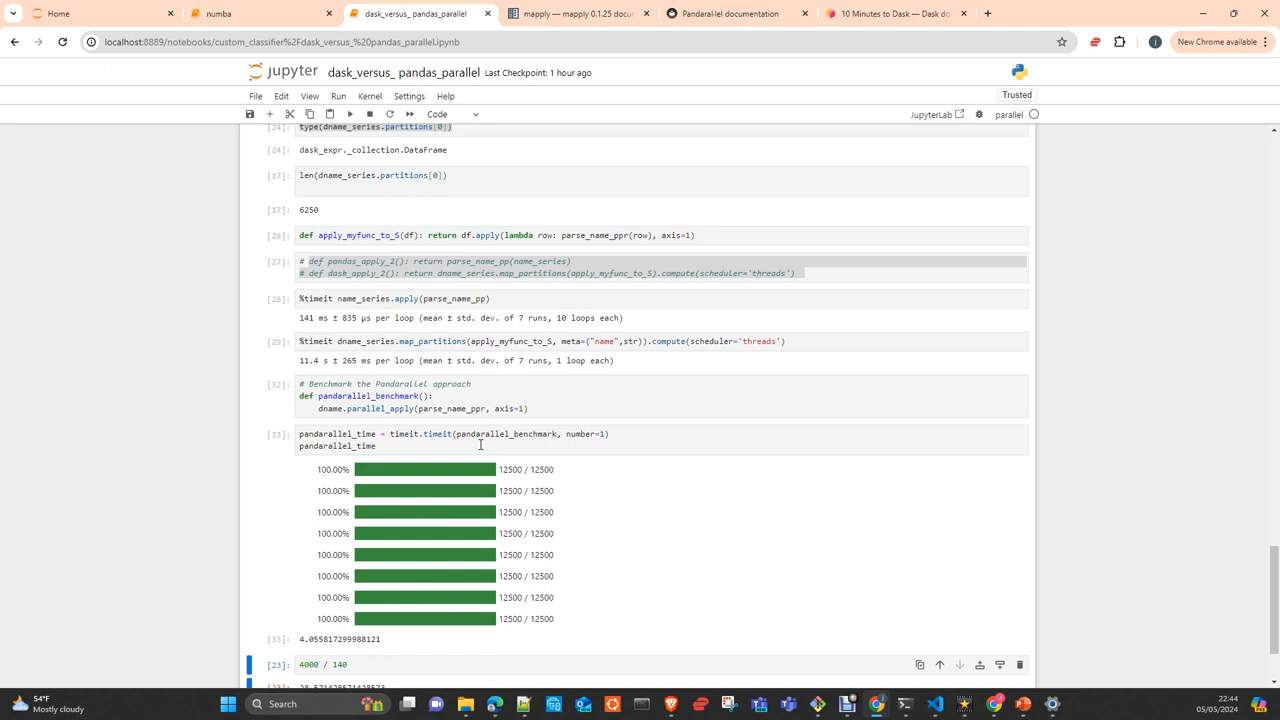
scroll(up, 3)
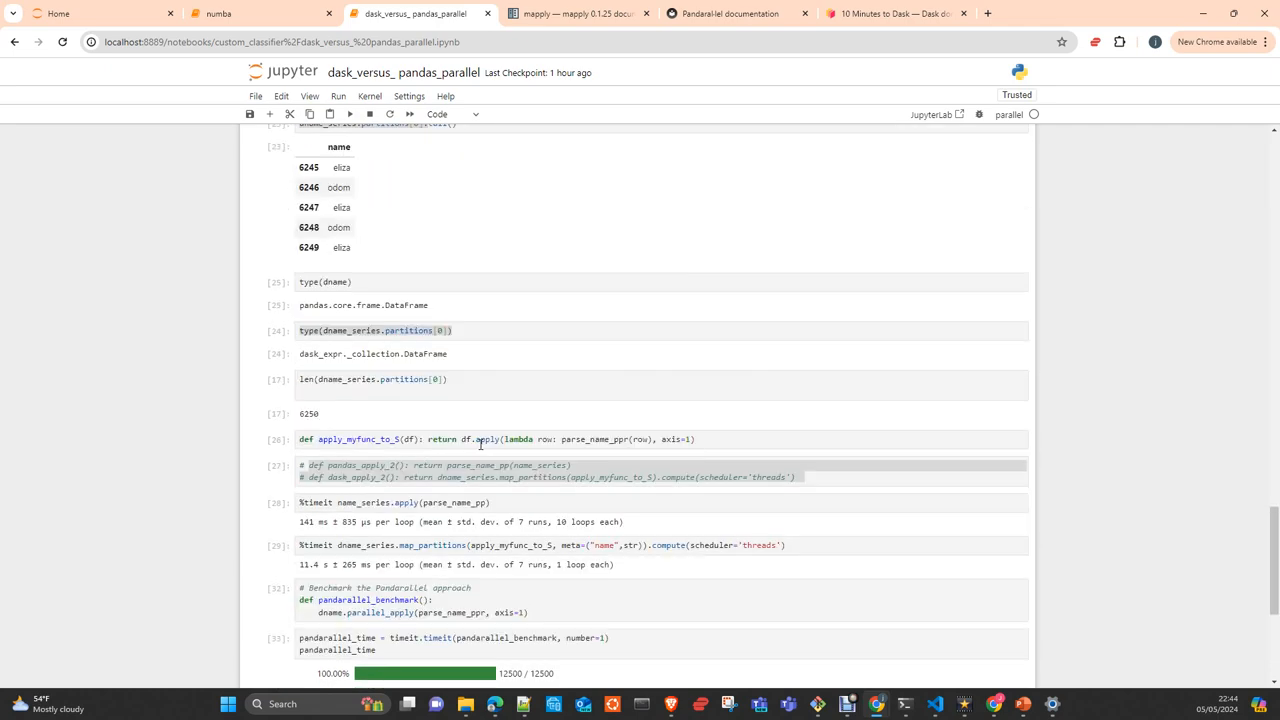
scroll(up, 3)
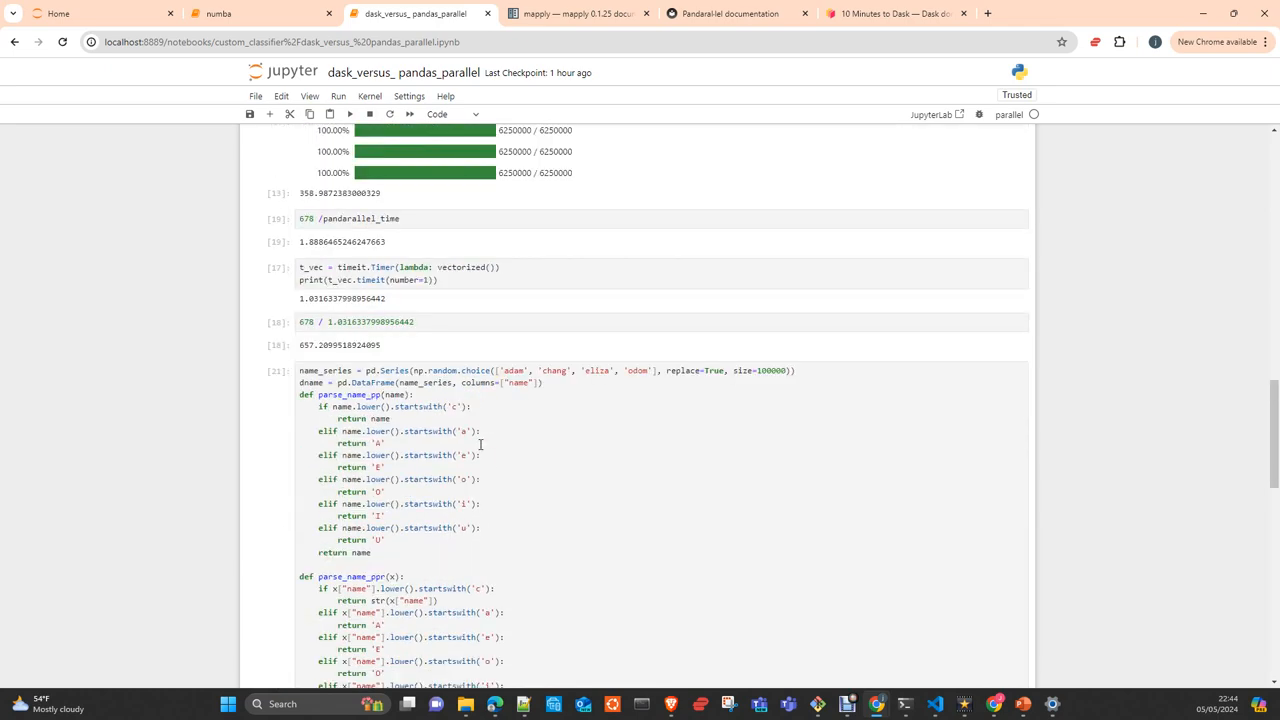
mouse_move(783, 375)
text(00)
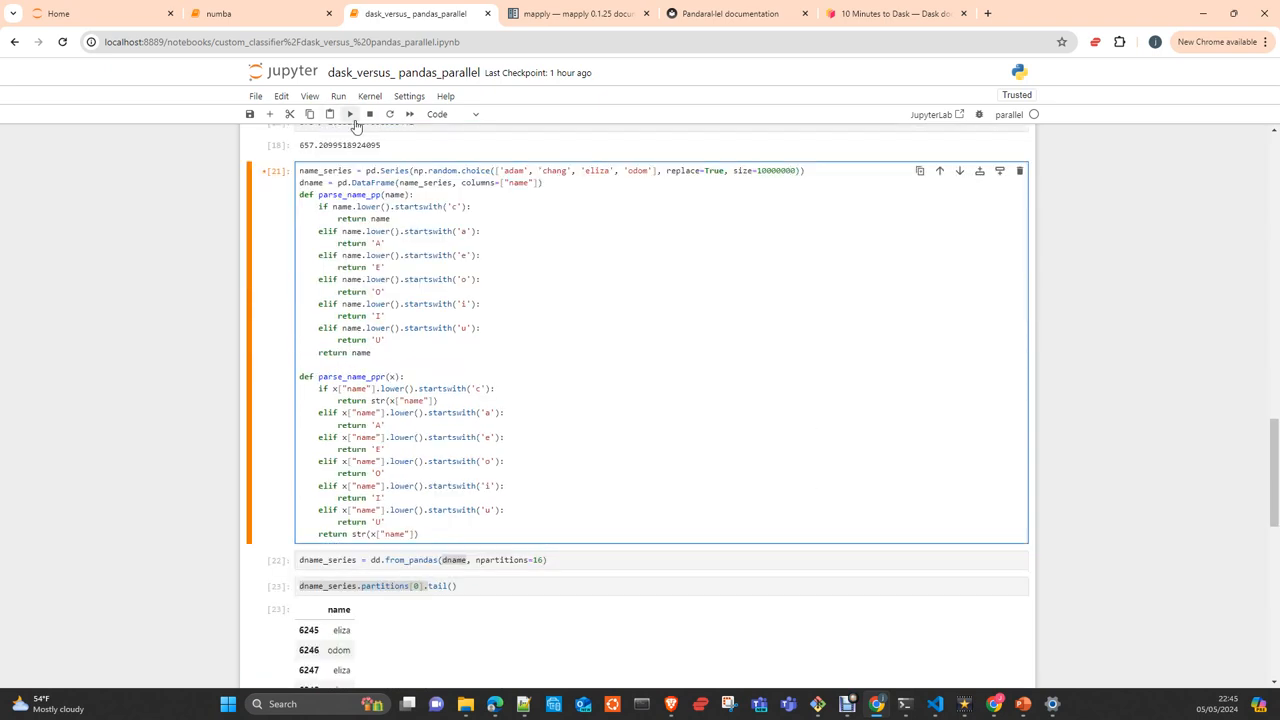
Regenerate the 10,000,000-name data and re-run the partition checks, showing 625,000 rows per partition
click(349, 113)
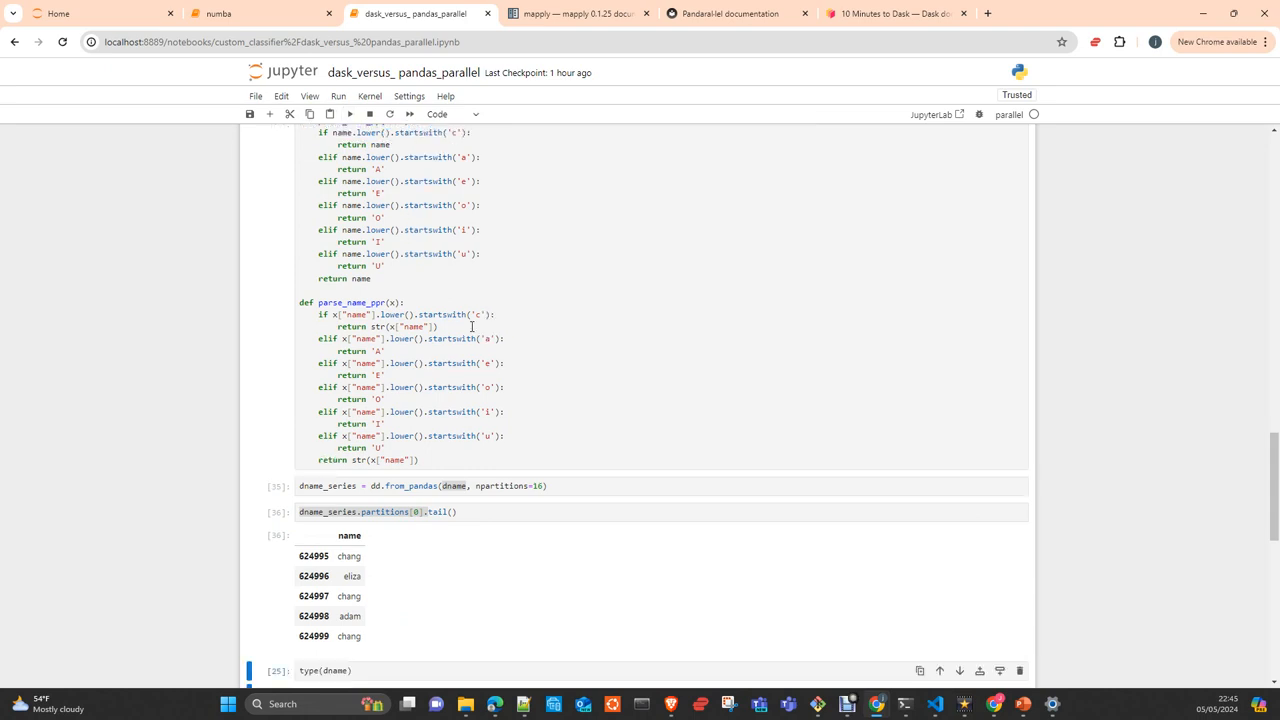
scroll(down, 3)
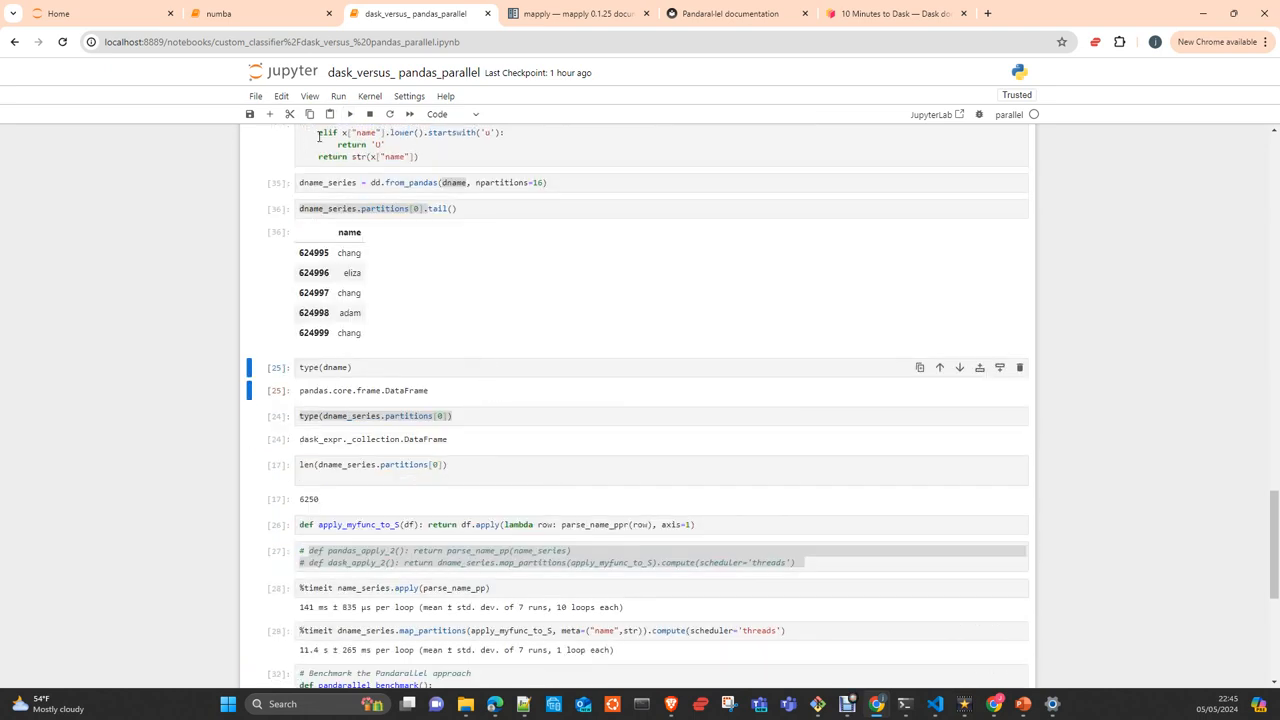
click(350, 113)
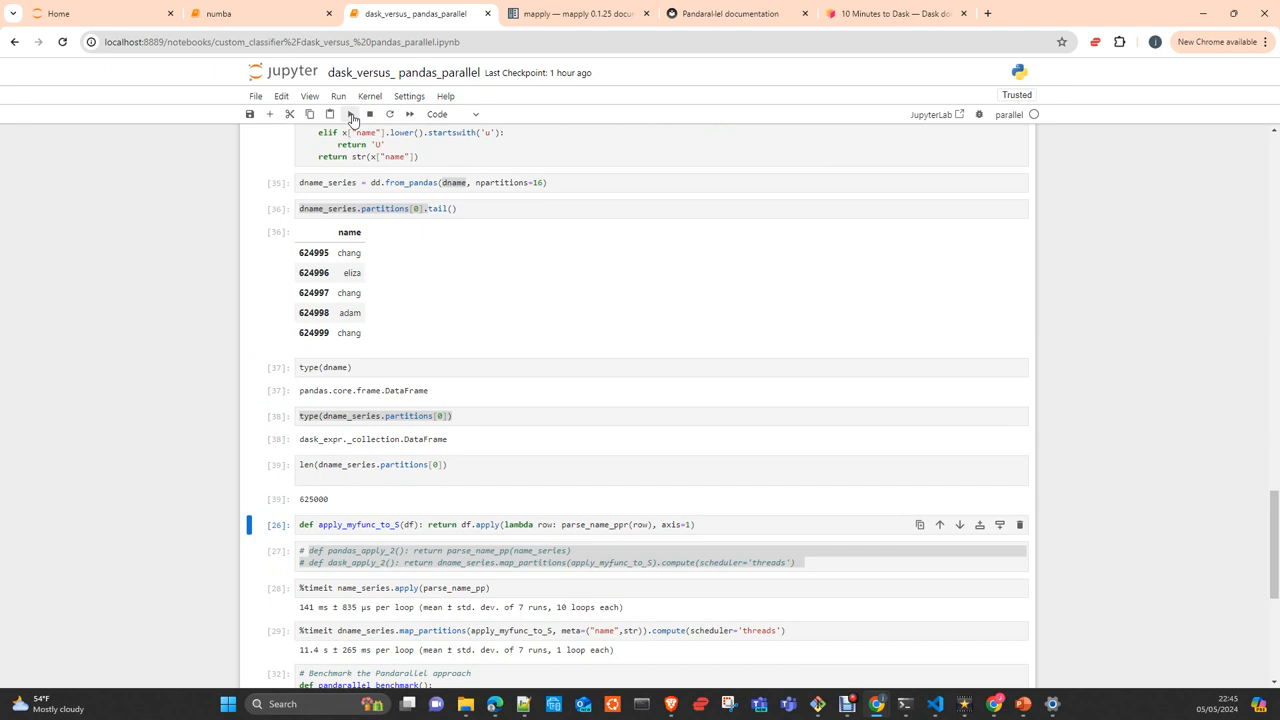
mouse_move(312, 497)
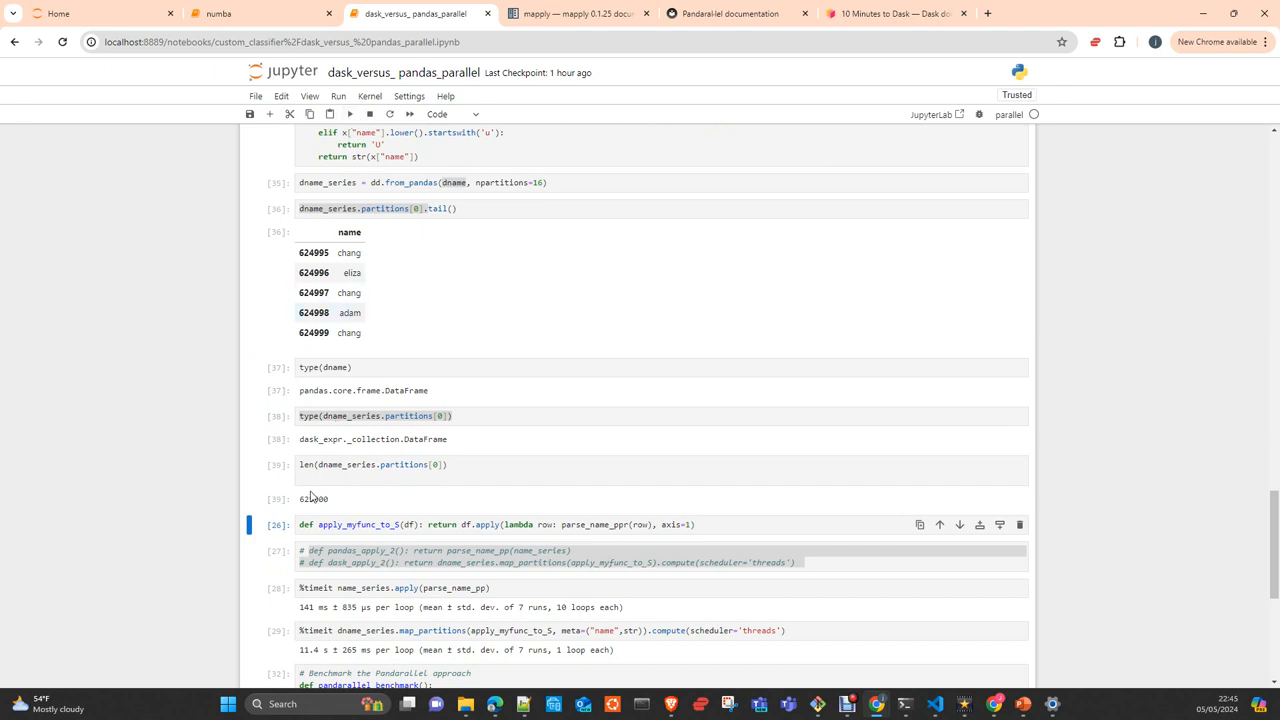
Re-run the pandas, Dask and pandarallel timing benchmark cells
click(400, 465)
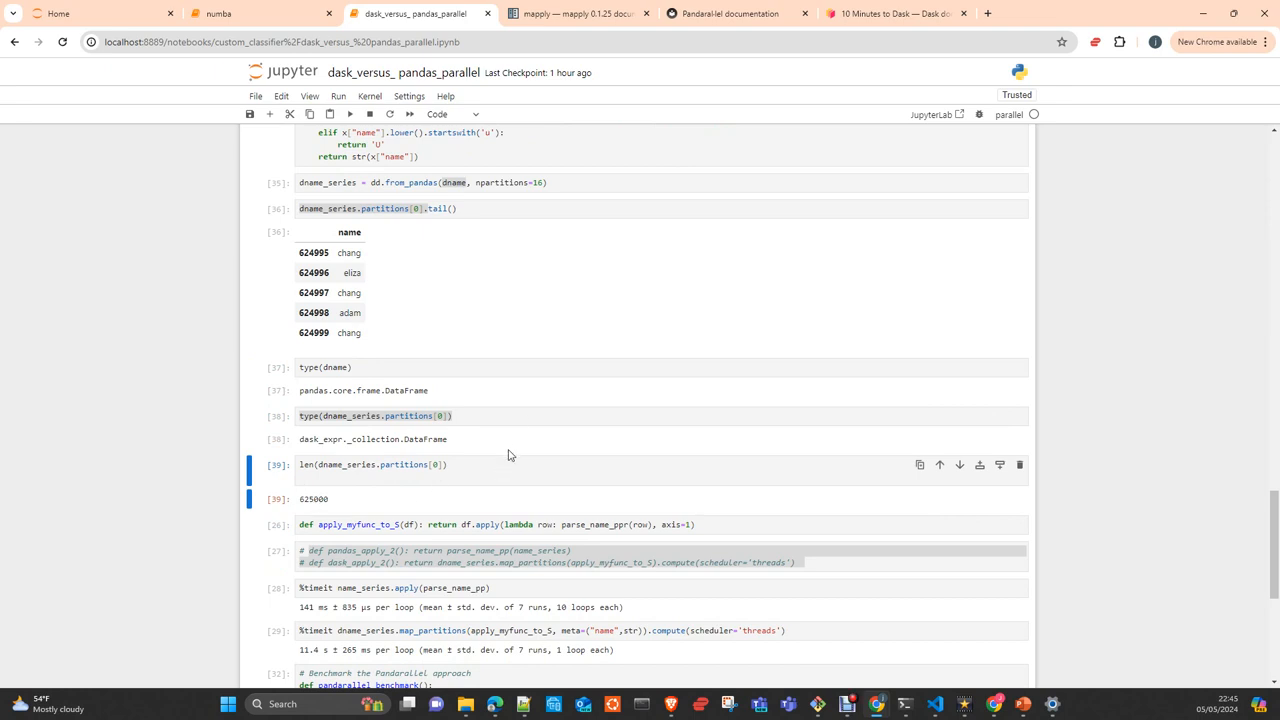
scroll(down, 3)
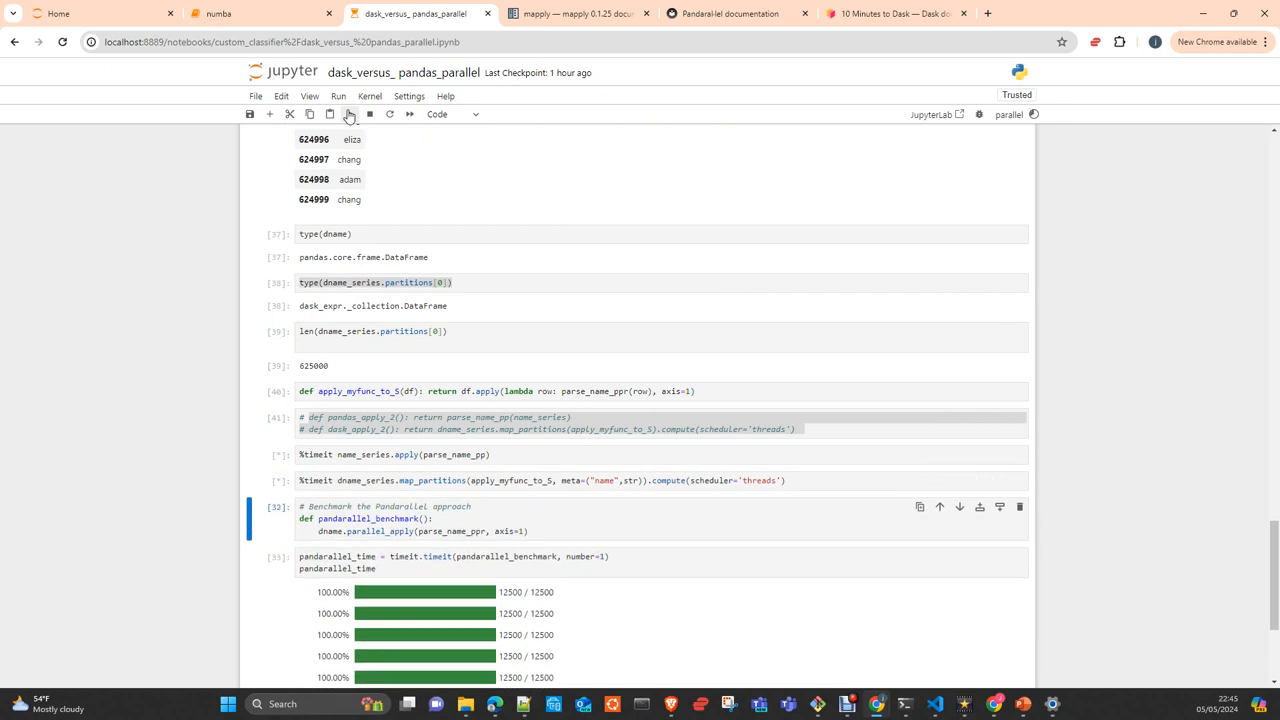
scroll(down, 3)
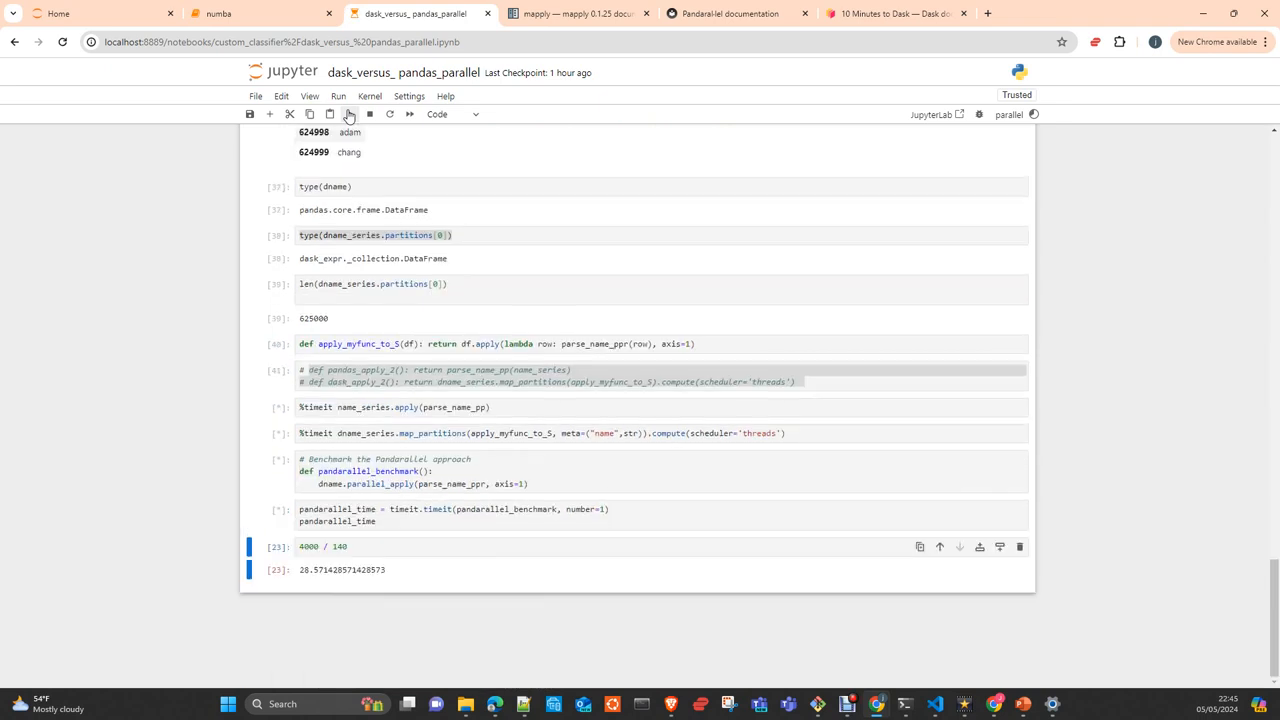